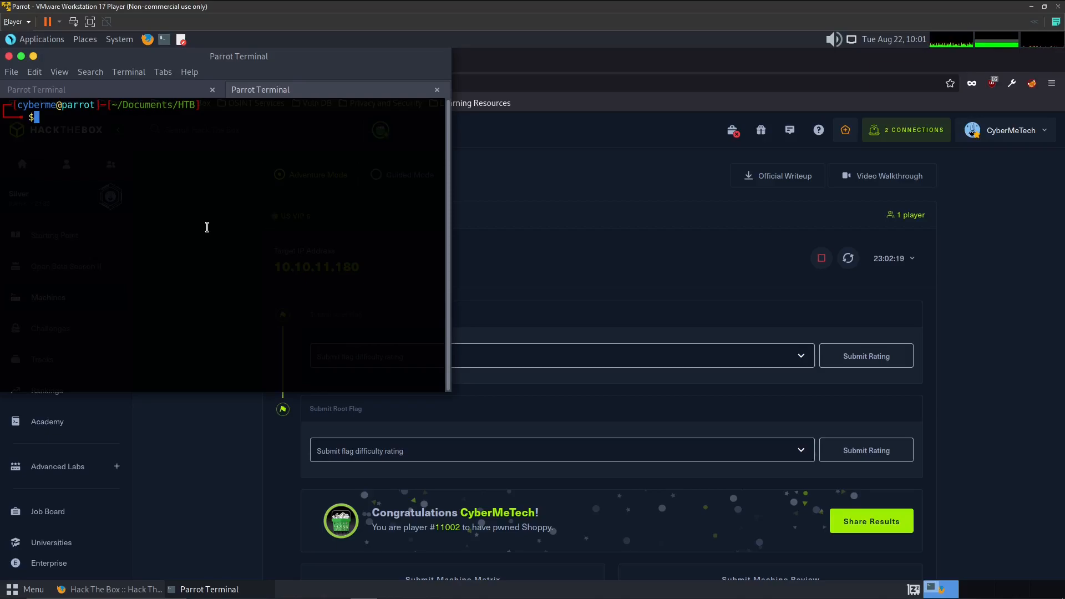
- Run an nmap -sC -sV scan of 10.10.11.180, saving output as initial-scan
{"action": "type", "text": "nmap 10.10.11.180 -sC -sV -oA initial-scan"}
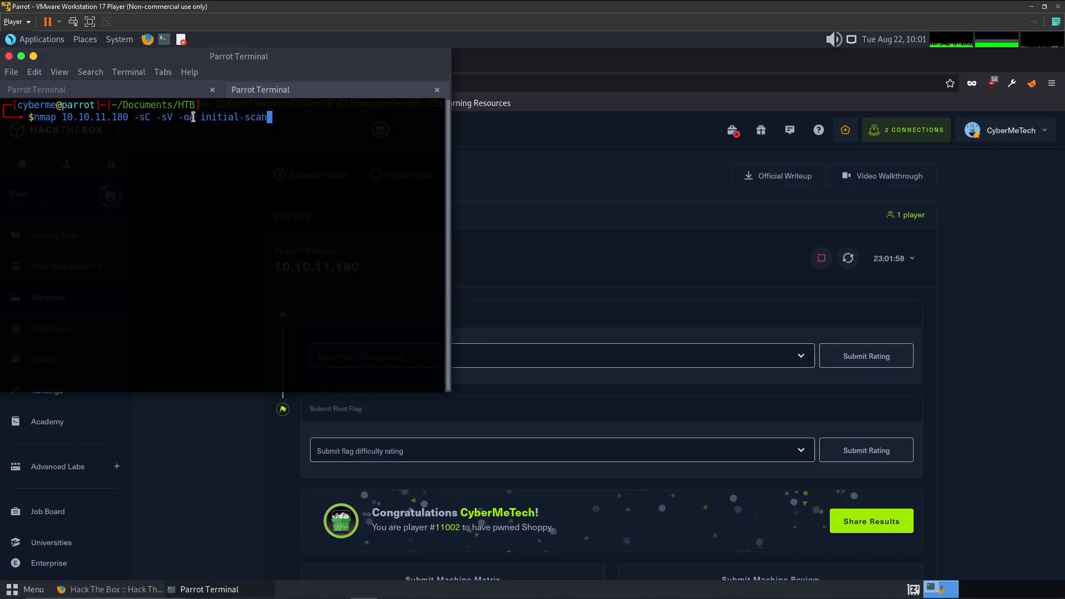
{"action": "type", "text": "A"}
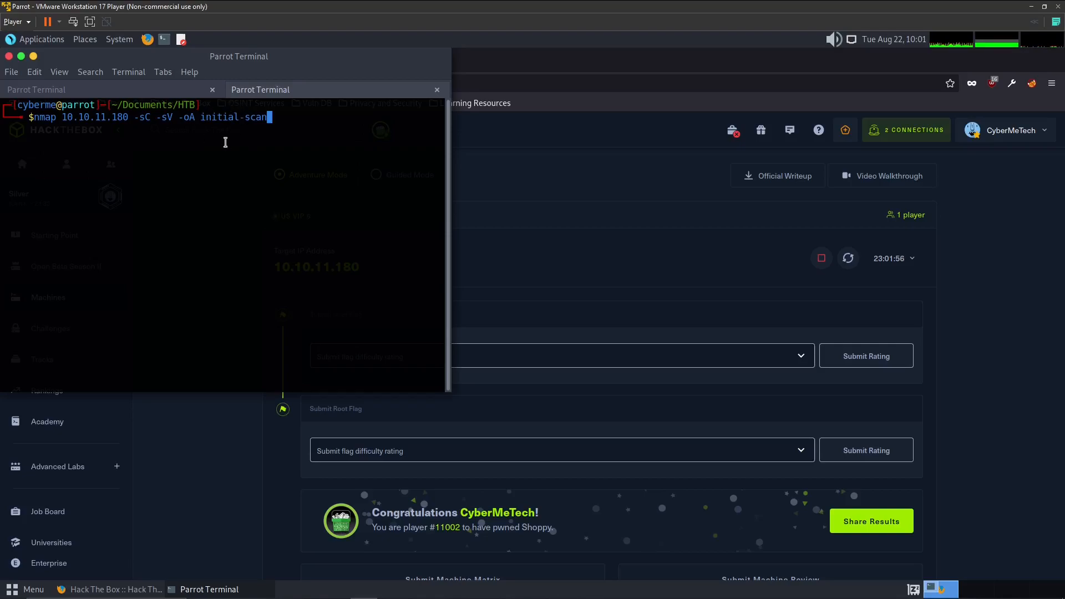
{"action": "mouse_move", "coordinate": [278, 146]}
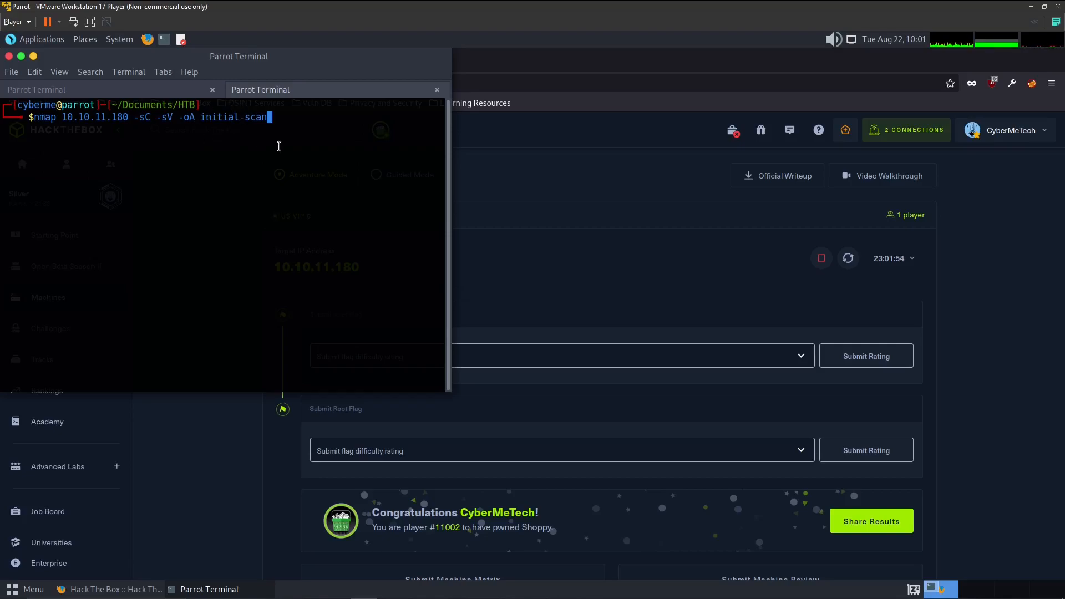
{"action": "key", "text": "Return"}
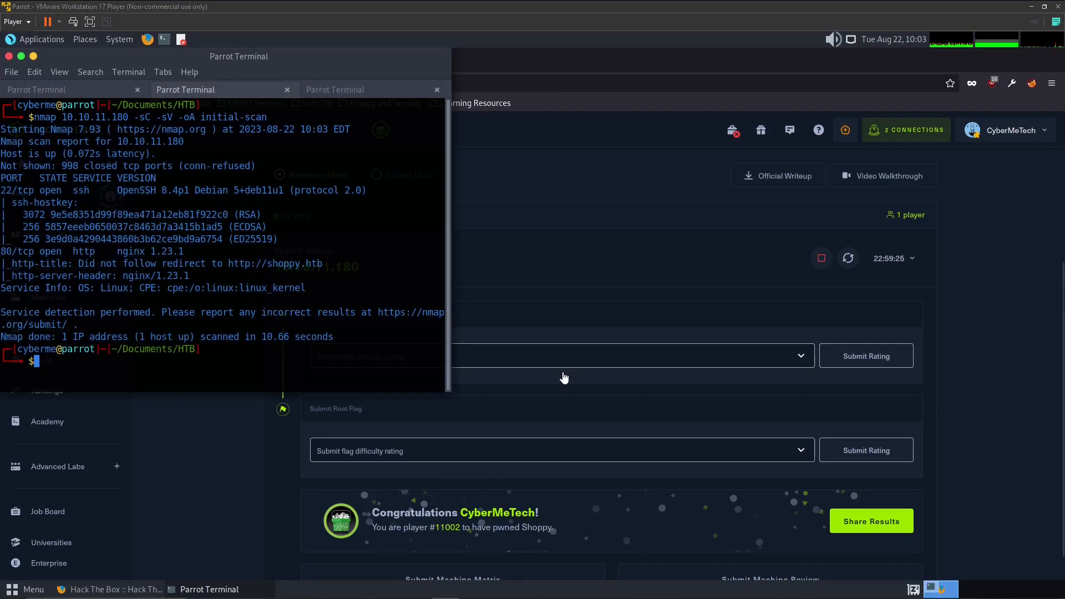
{"action": "mouse_move", "coordinate": [37, 202]}
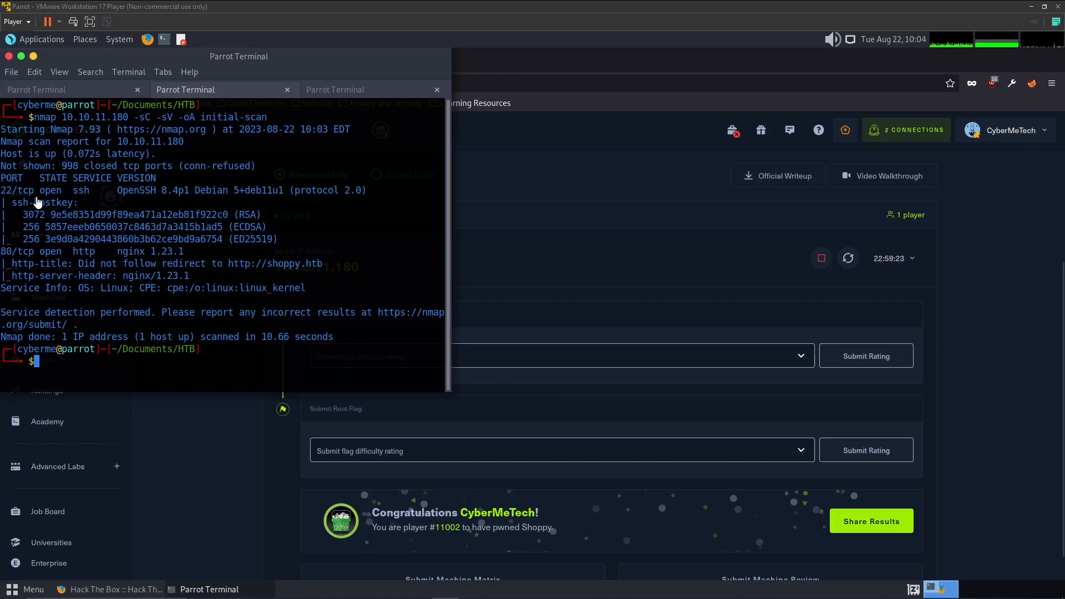
{"action": "mouse_move", "coordinate": [97, 193]}
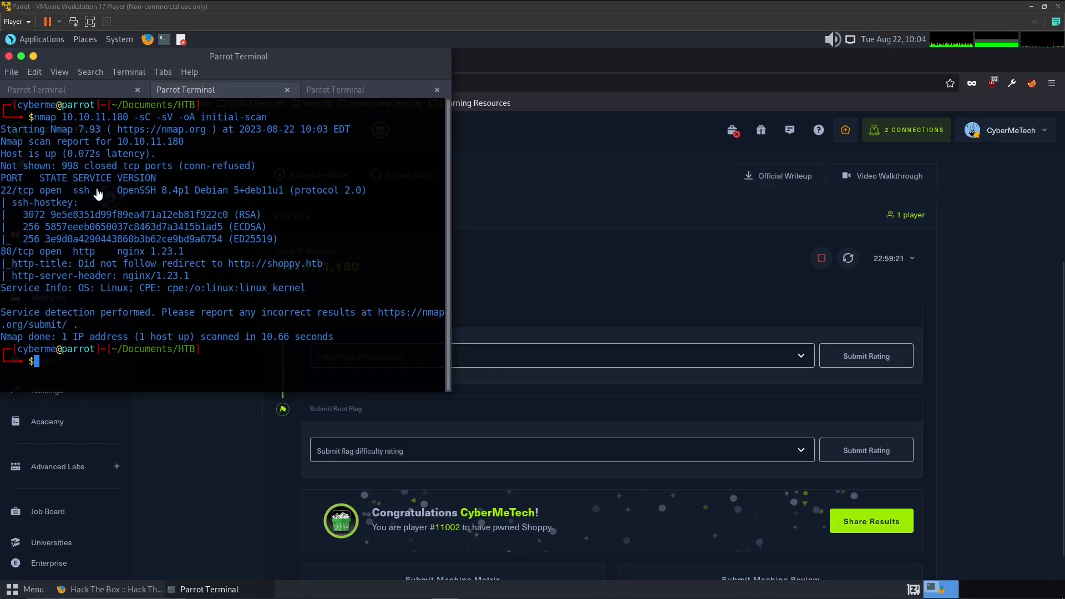
{"action": "mouse_move", "coordinate": [82, 260]}
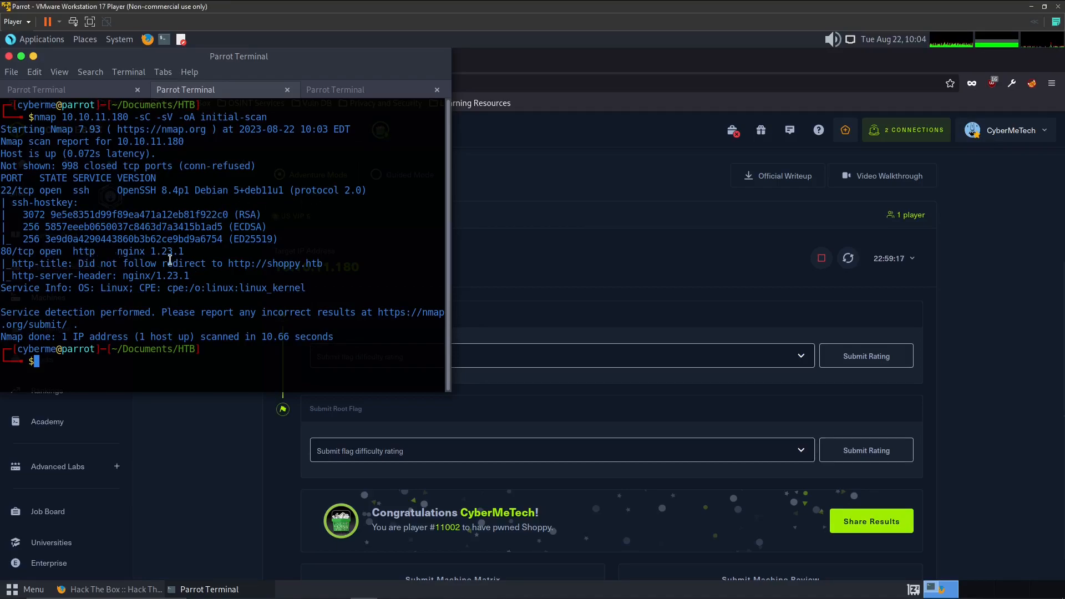
{"action": "mouse_move", "coordinate": [363, 275]}
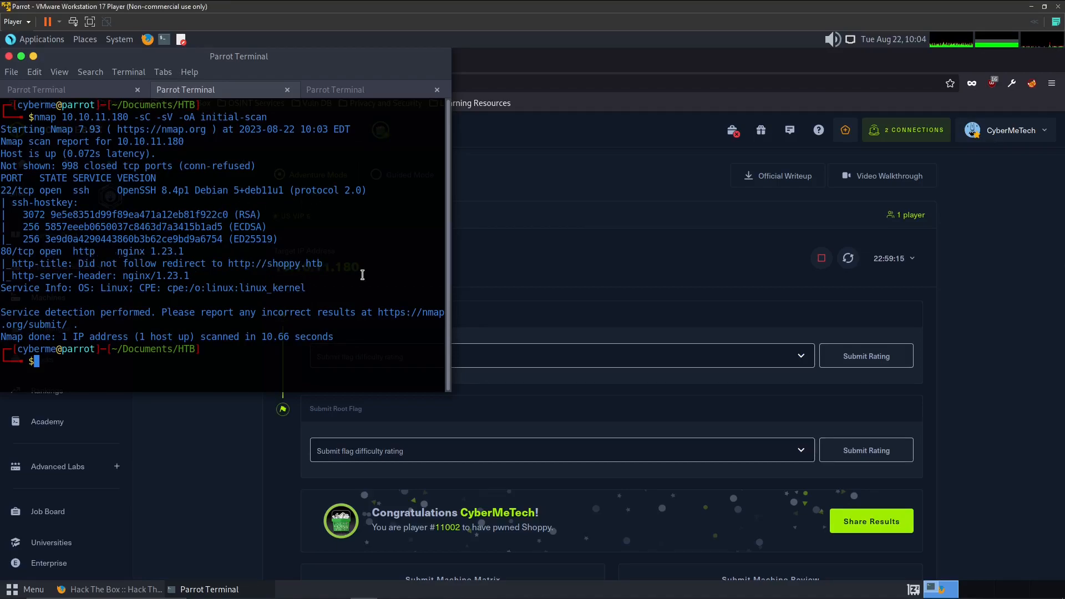
{"action": "mouse_move", "coordinate": [412, 263]}
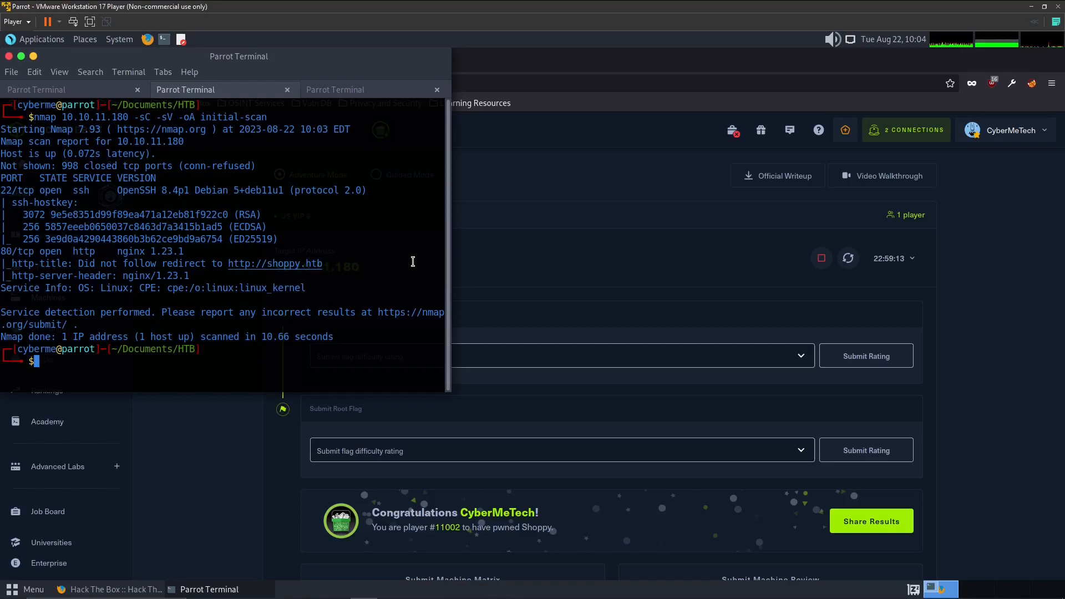
{"action": "mouse_move", "coordinate": [370, 222]}
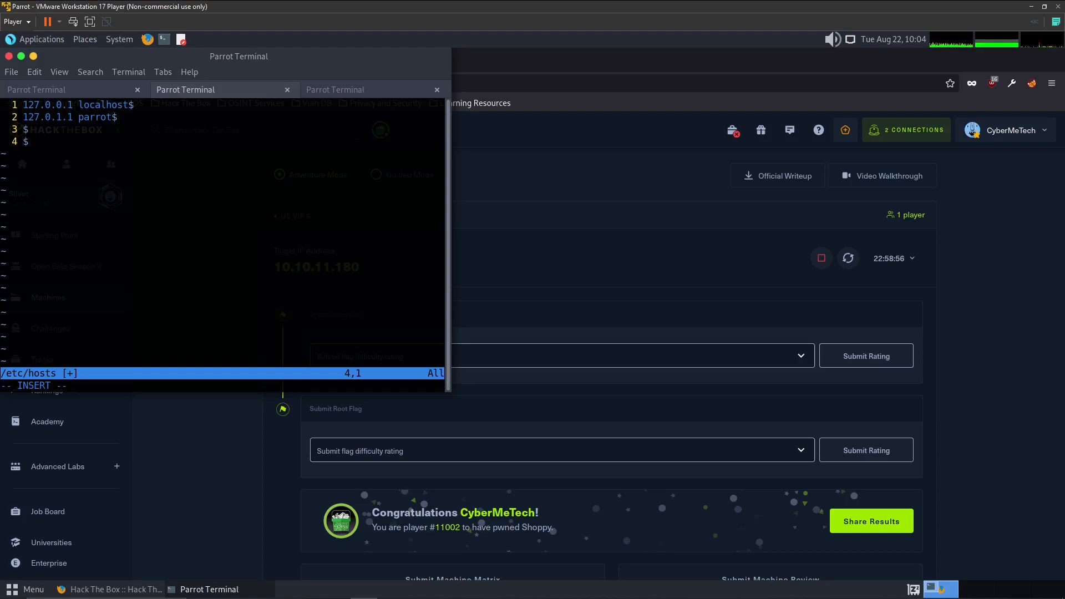
- Add the line '10.10.11.180 shoppy.htb' to /etc/hosts using sudo vim
{"action": "type", "text": "10.10.11.180"}
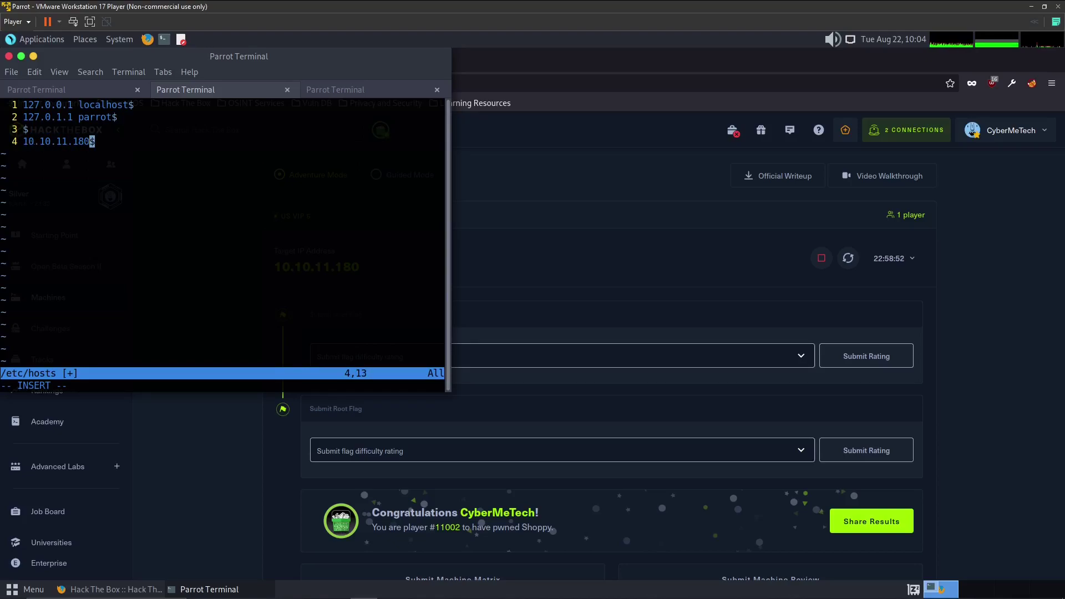
{"action": "type", "text": "+"}
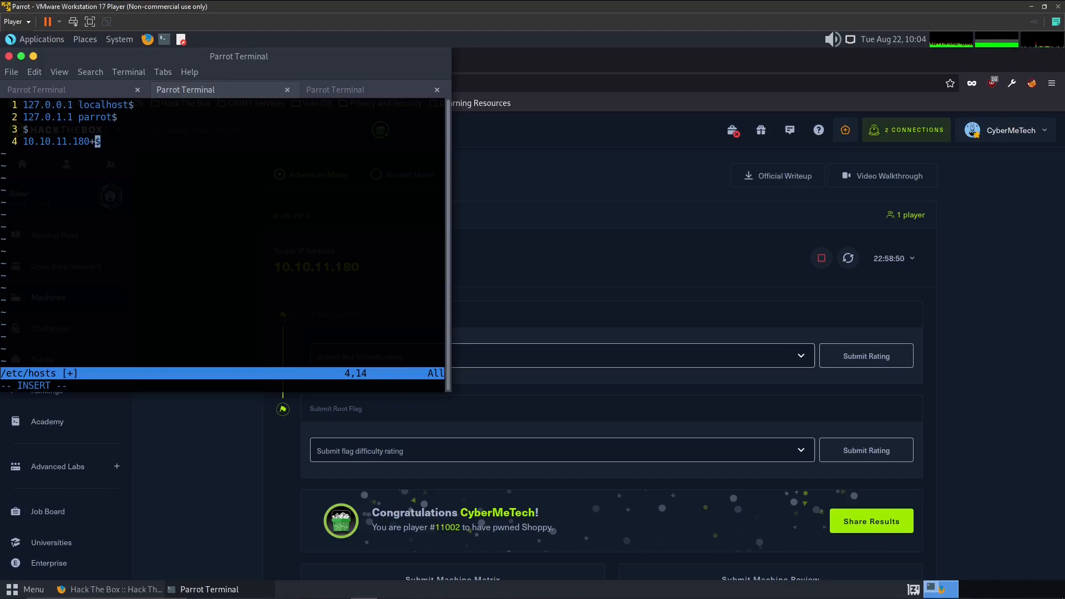
{"action": "type", "text": "shoppy.htb"}
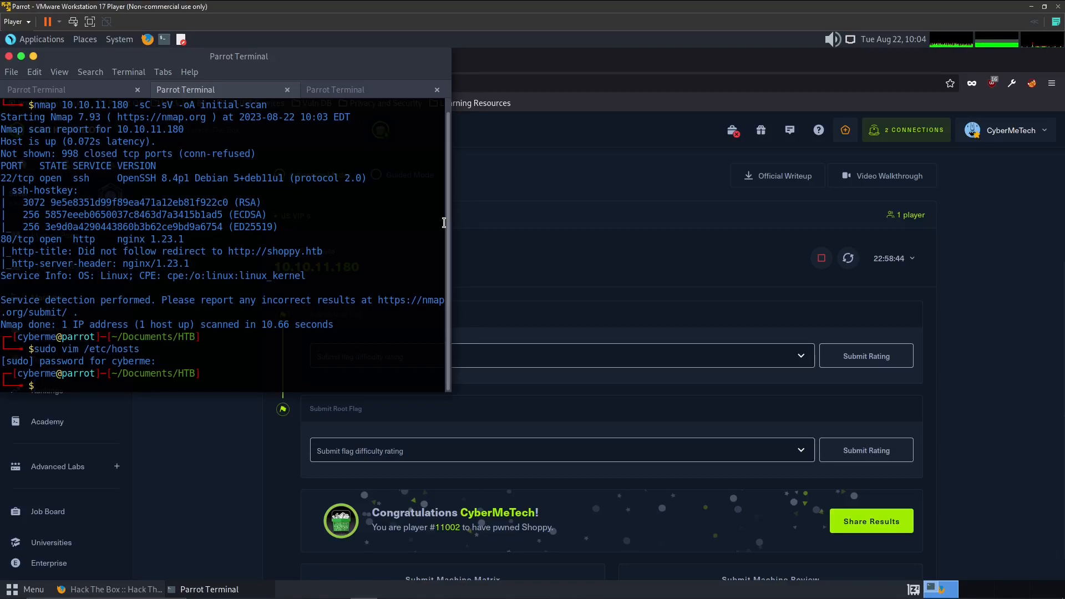
{"action": "mouse_move", "coordinate": [270, 302]}
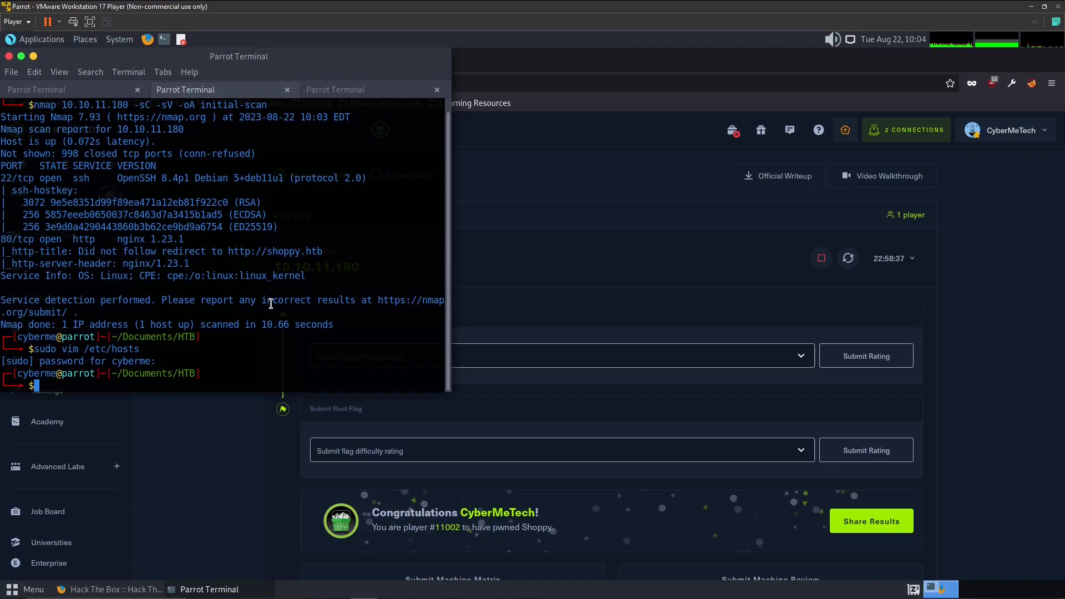
{"action": "type", "text": "dirb"}
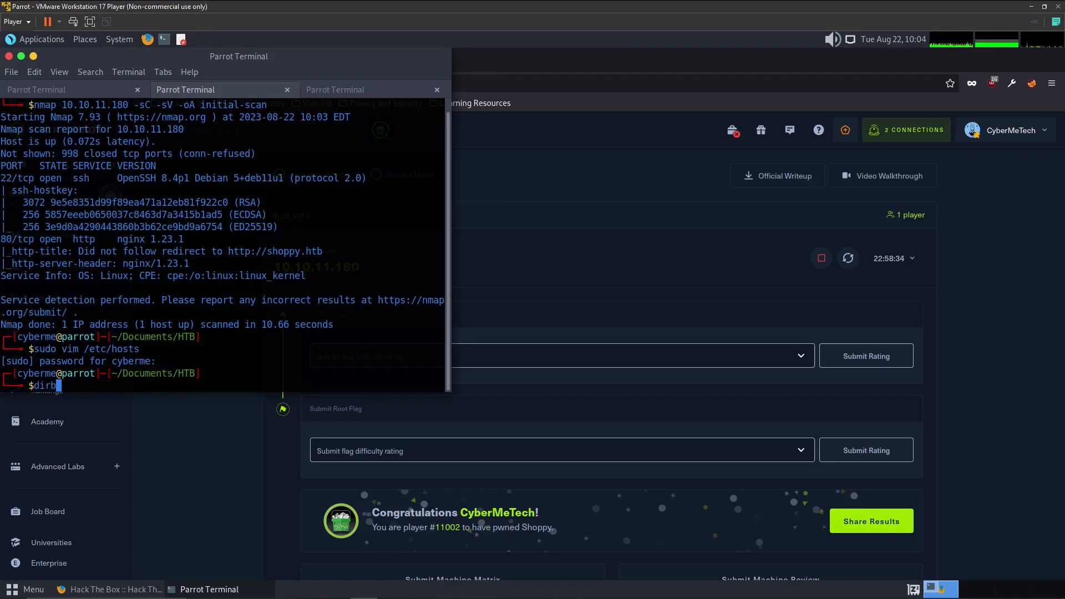
{"action": "type", "text": "shop"}
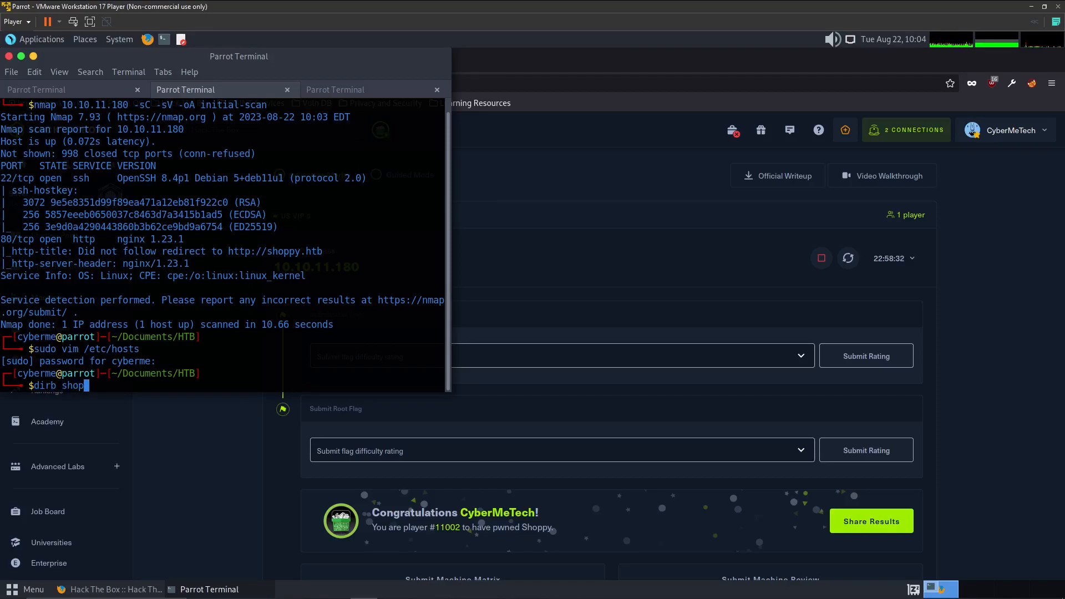
{"action": "key", "text": "Return"}
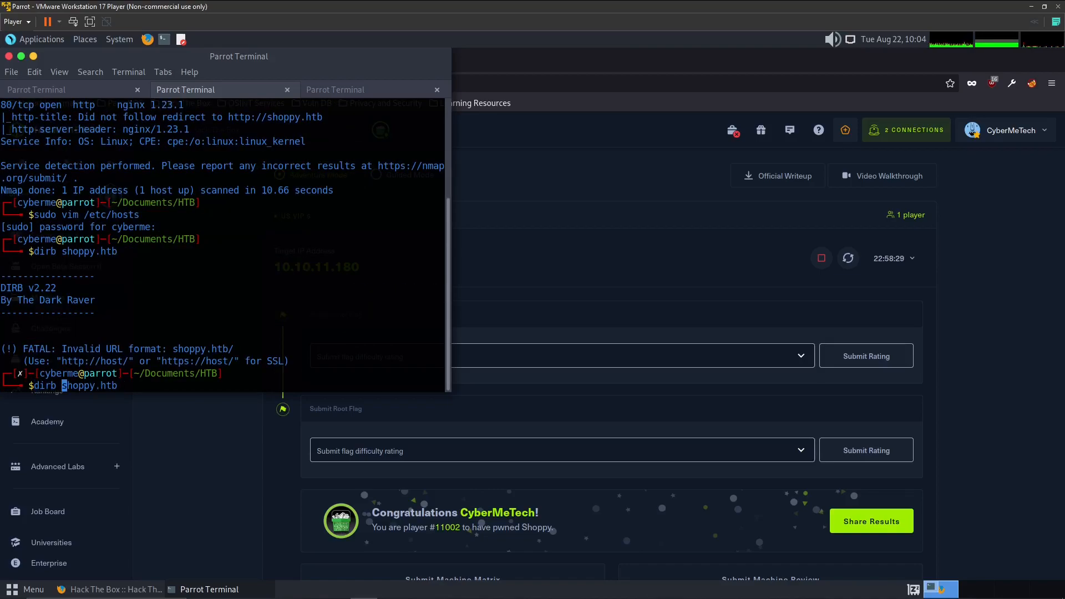
{"action": "type", "text": "http://"}
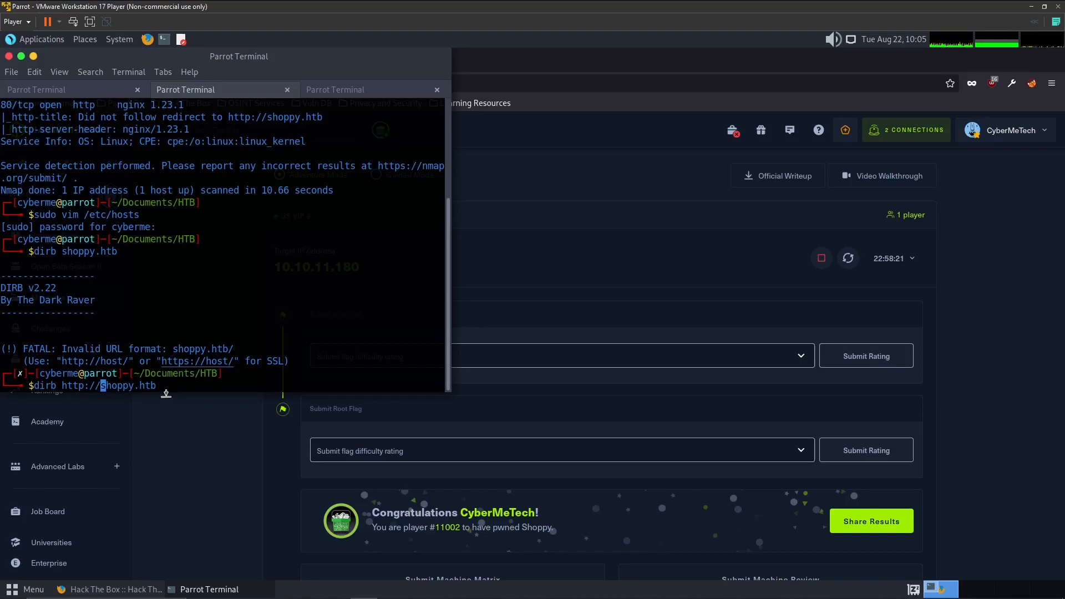
{"action": "mouse_move", "coordinate": [239, 386]}
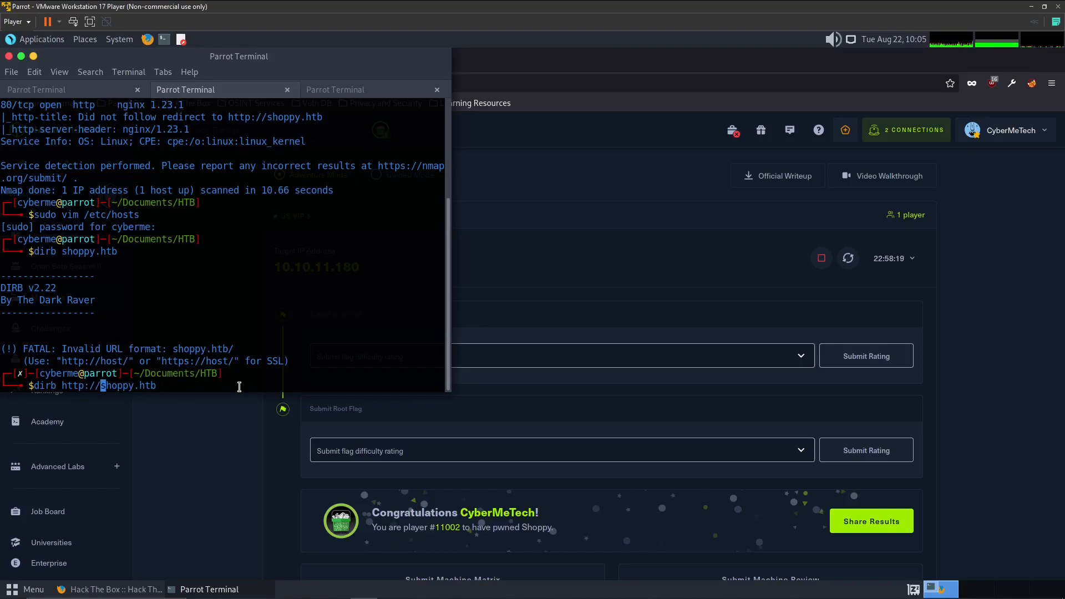
{"action": "key", "text": "Return"}
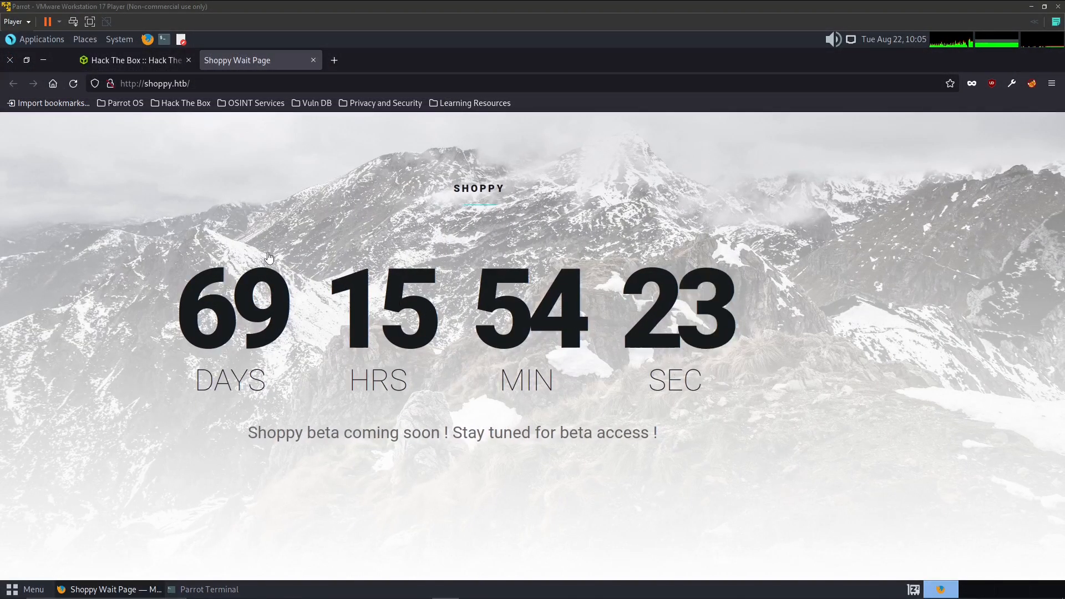
{"action": "mouse_move", "coordinate": [330, 290]}
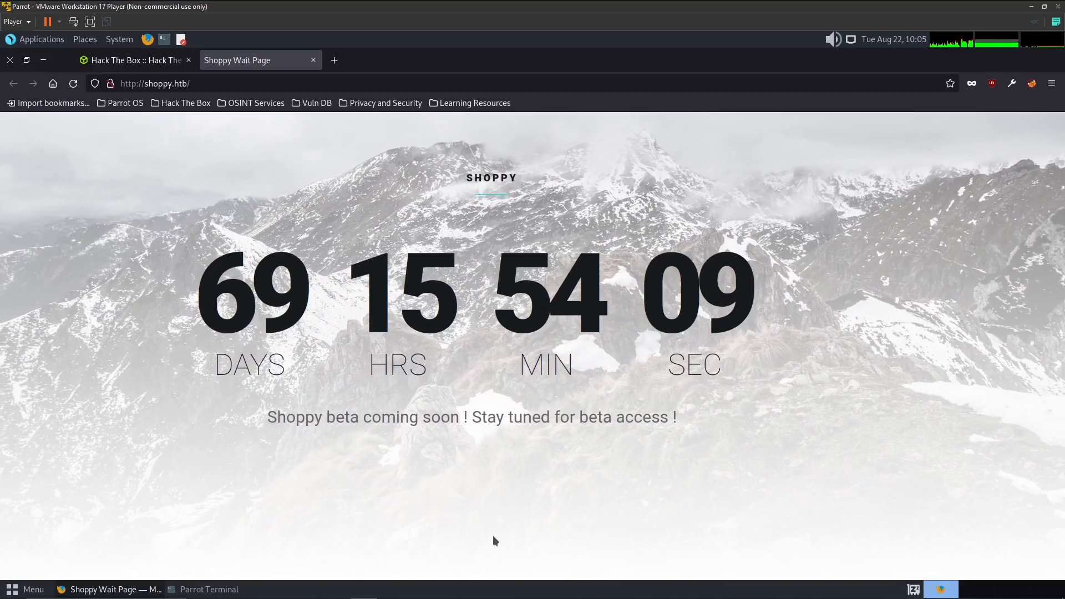
{"action": "mouse_move", "coordinate": [532, 391]}
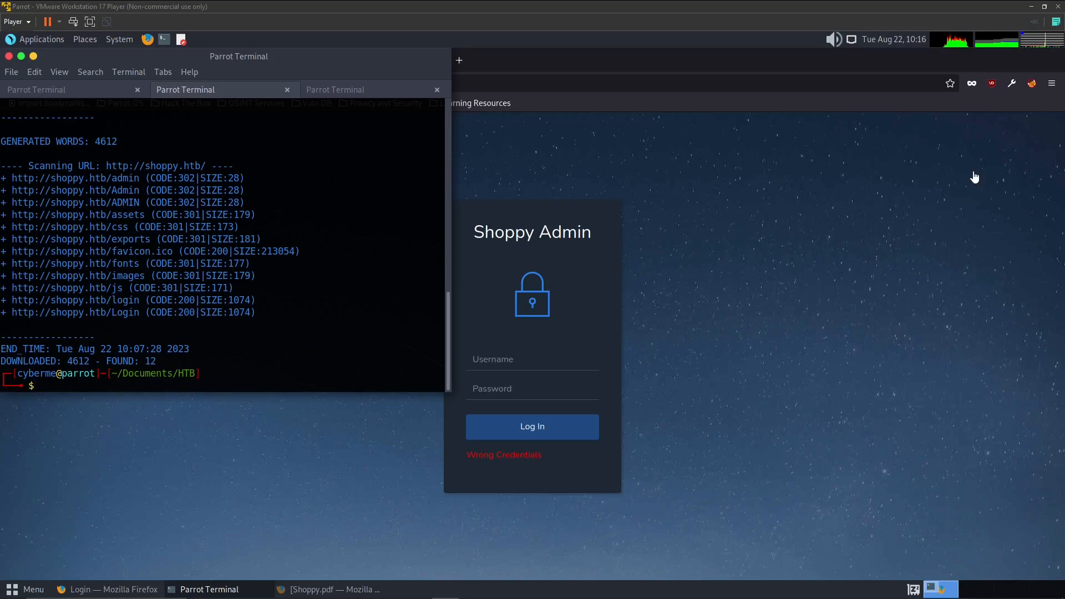
{"action": "mouse_move", "coordinate": [781, 124]}
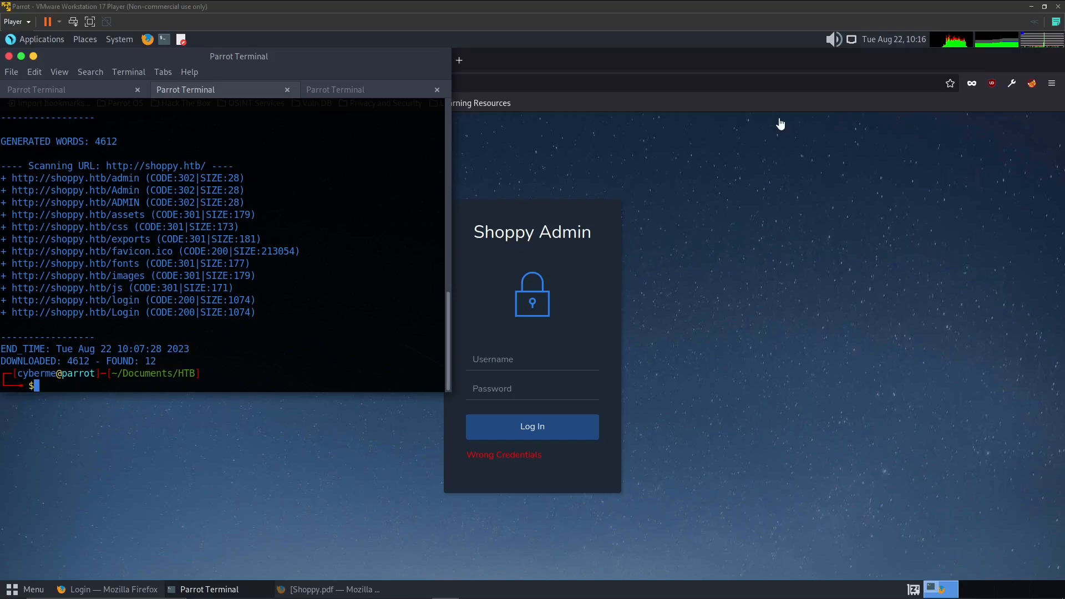
{"action": "mouse_move", "coordinate": [133, 185]}
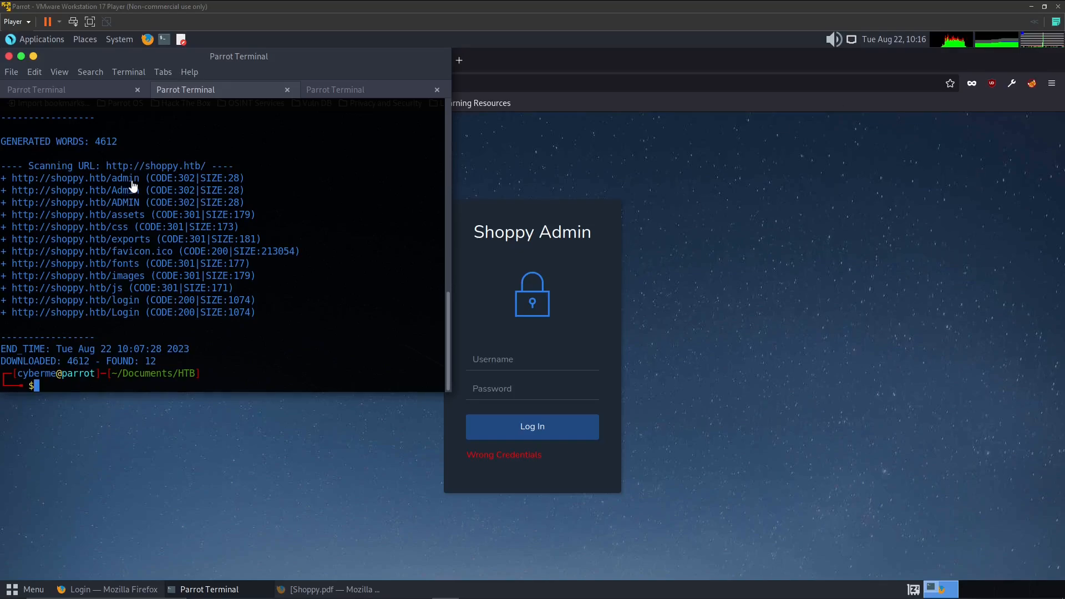
{"action": "mouse_move", "coordinate": [120, 231]}
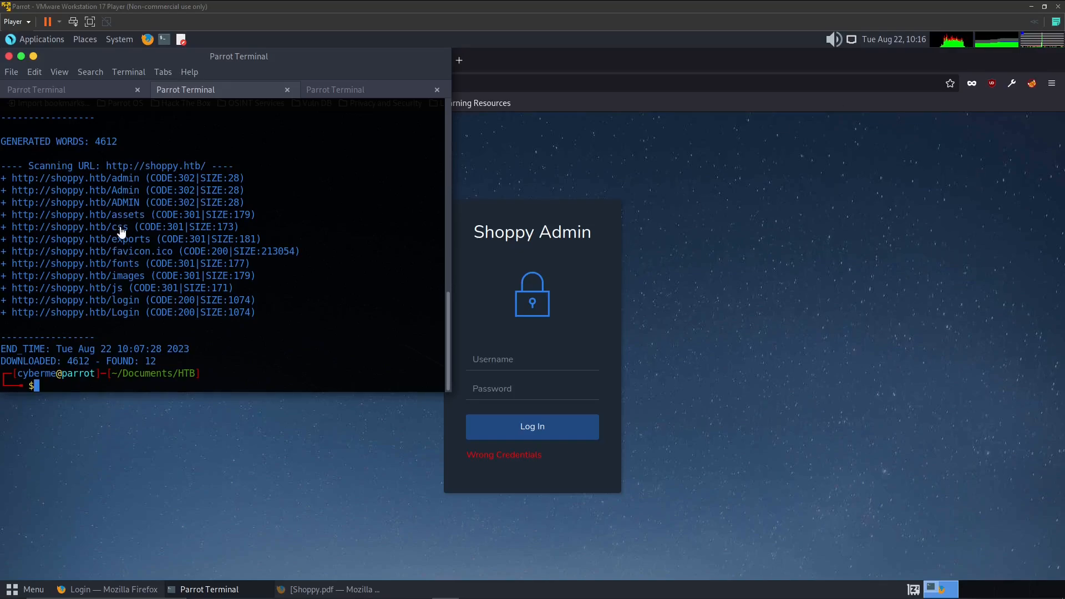
{"action": "mouse_move", "coordinate": [132, 330]}
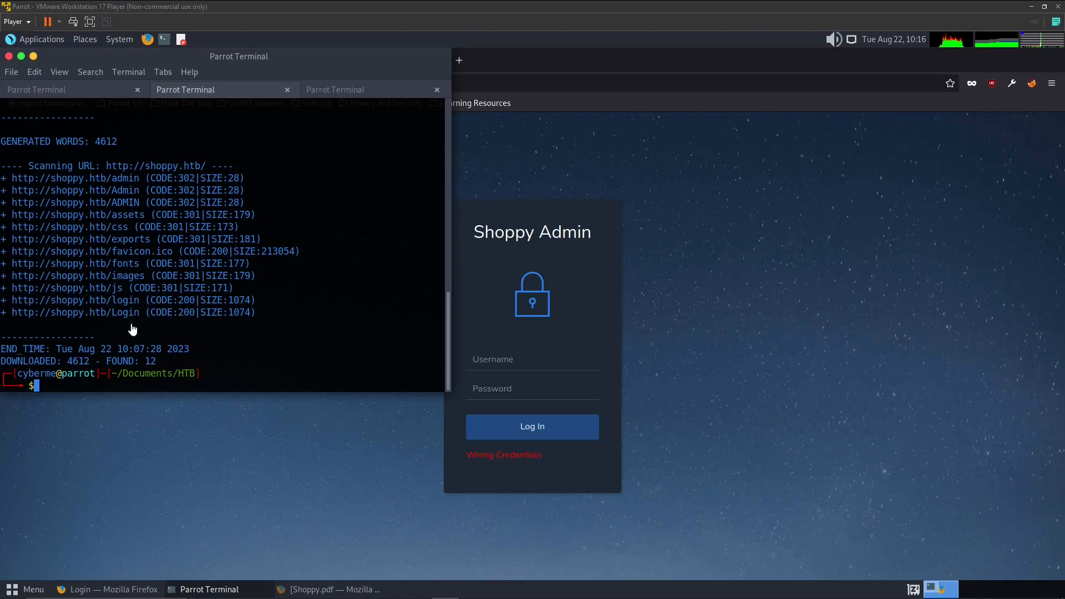
{"action": "mouse_move", "coordinate": [193, 281]}
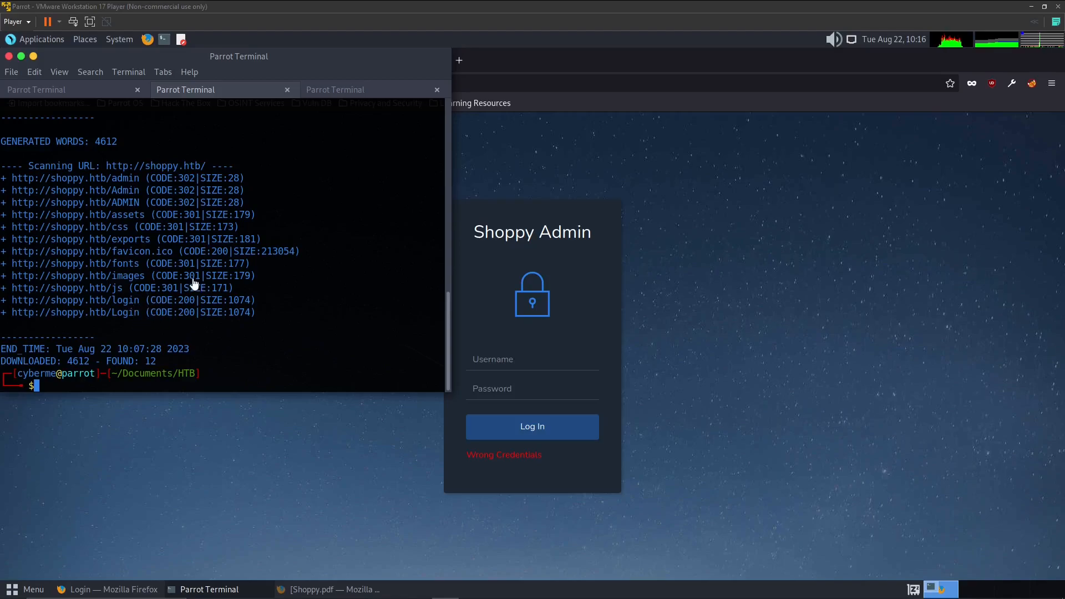
{"action": "mouse_move", "coordinate": [641, 320]}
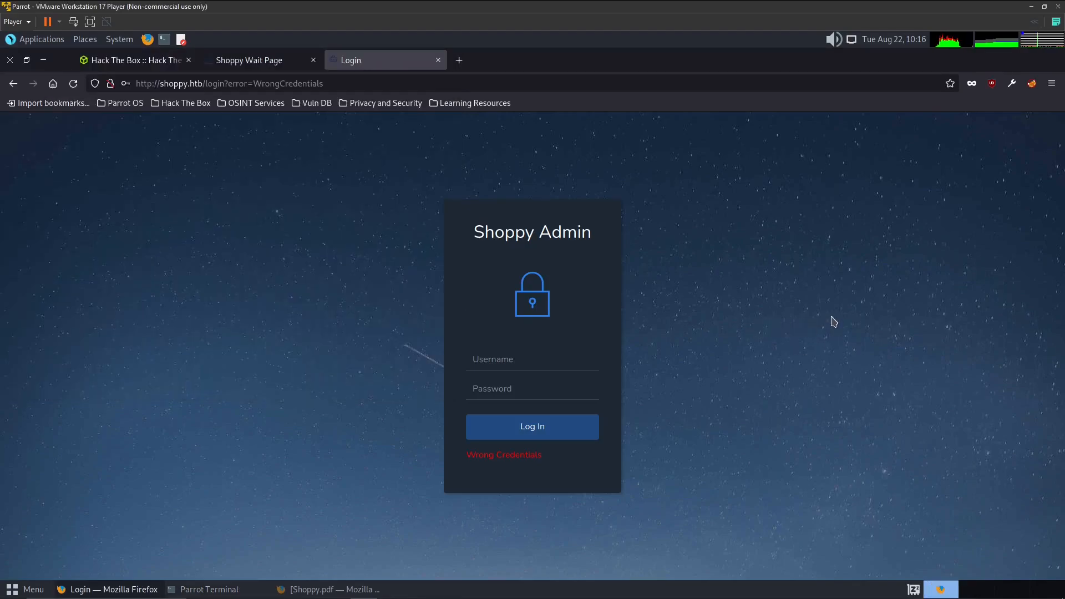
{"action": "mouse_move", "coordinate": [769, 273]}
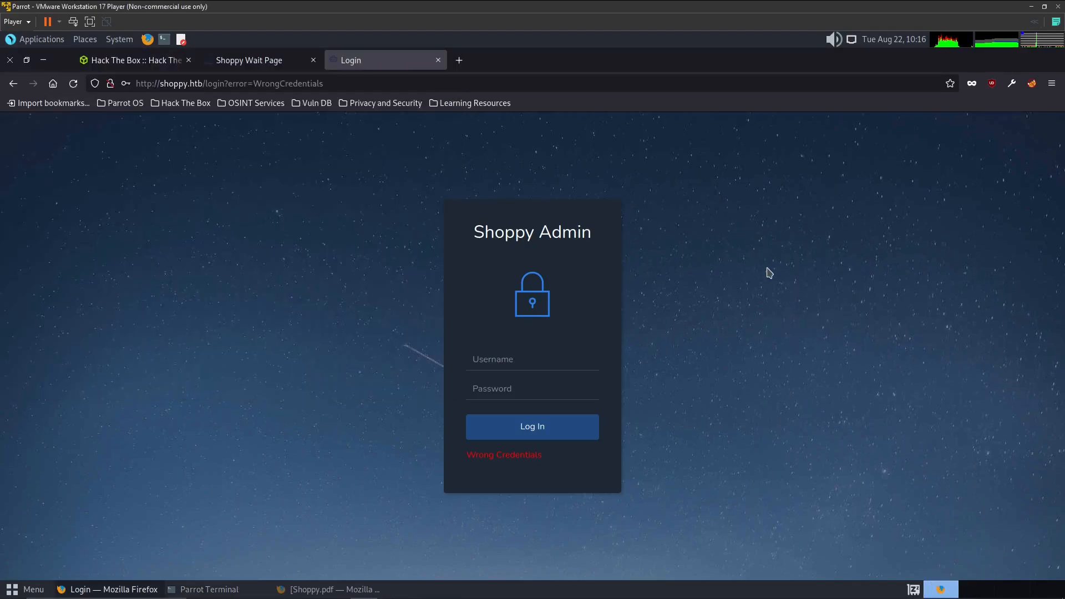
{"action": "mouse_move", "coordinate": [652, 170]}
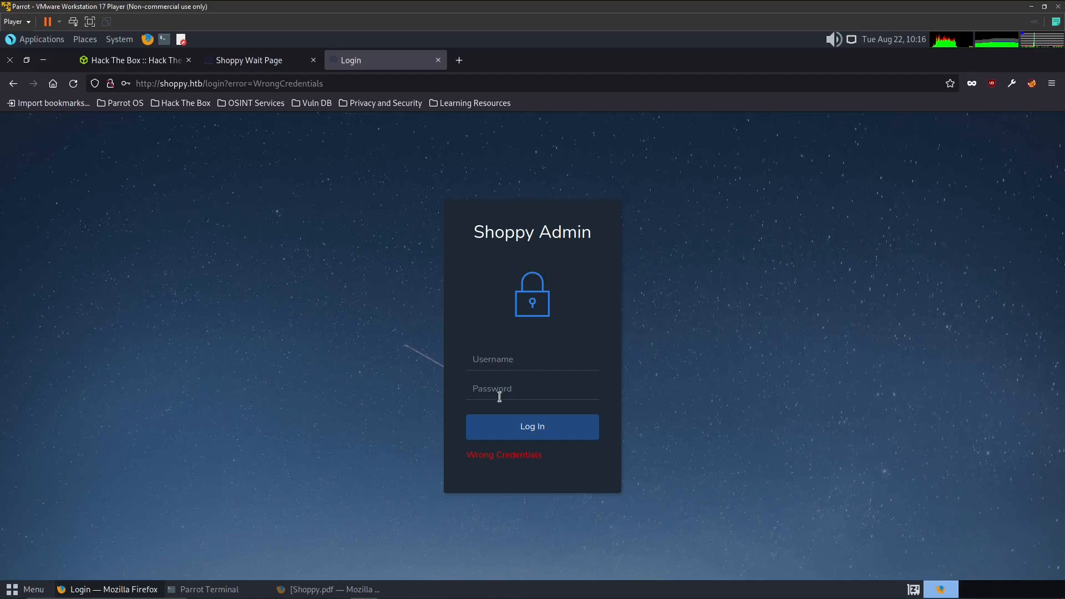
{"action": "mouse_move", "coordinate": [744, 435]}
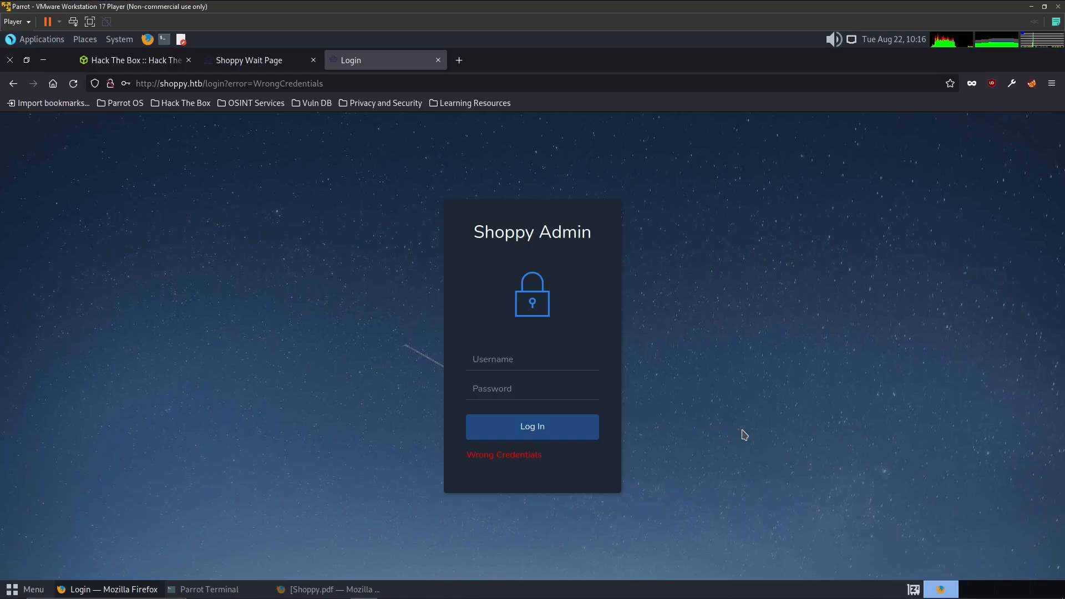
{"action": "mouse_move", "coordinate": [493, 367]}
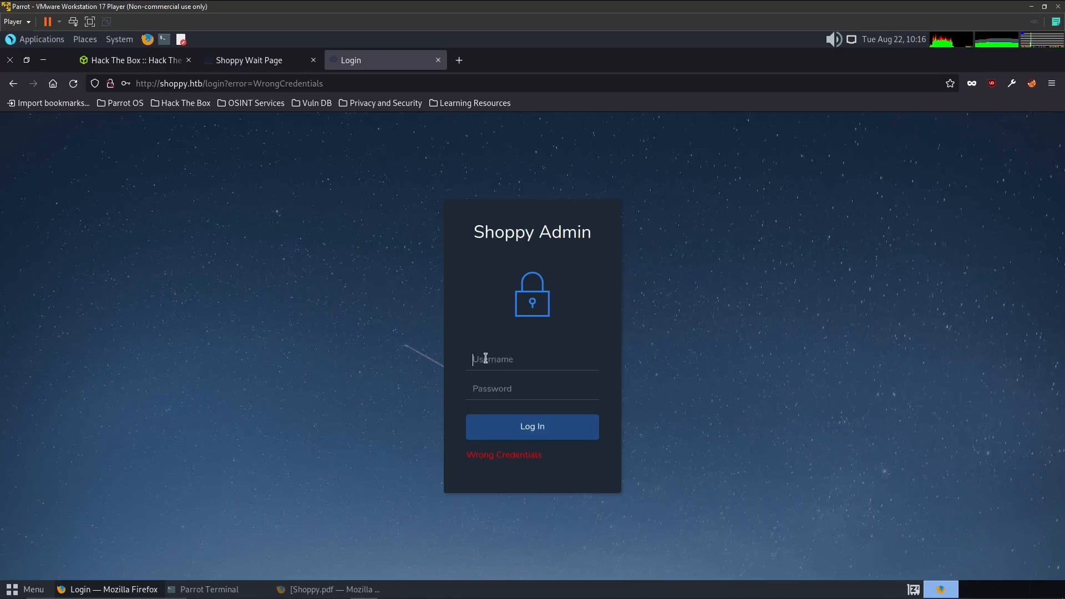
{"action": "type", "text": "admin"}
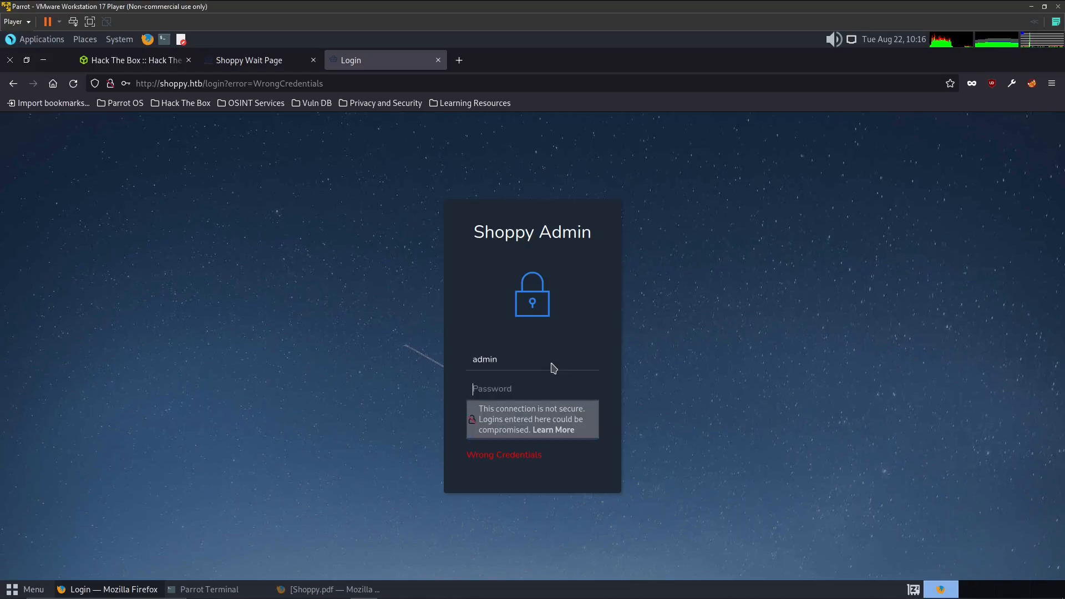
{"action": "left_click", "coordinate": [532, 426]}
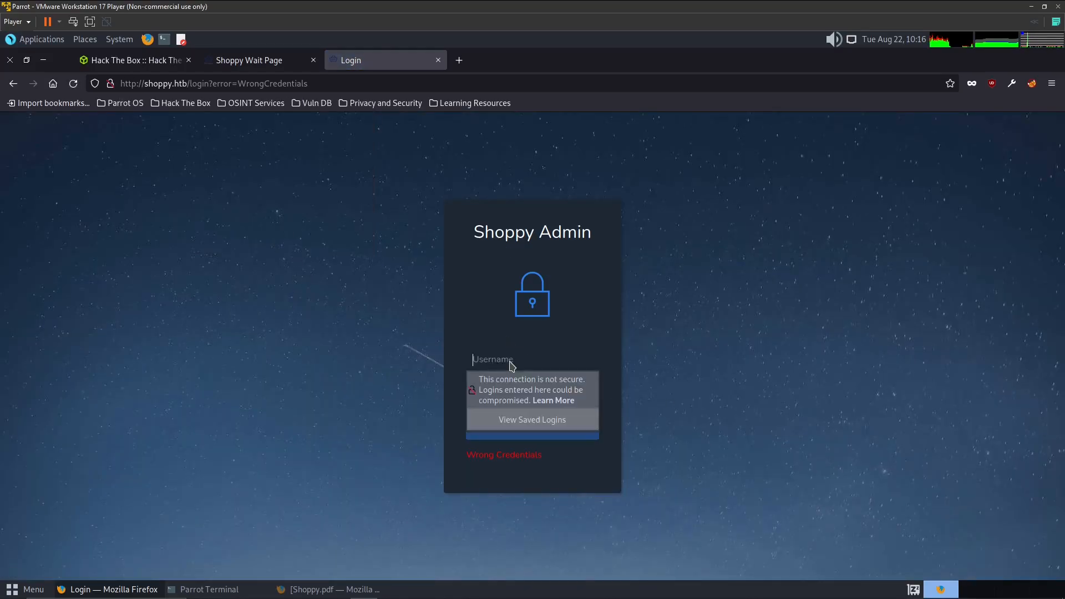
{"action": "type", "text": "admin"}
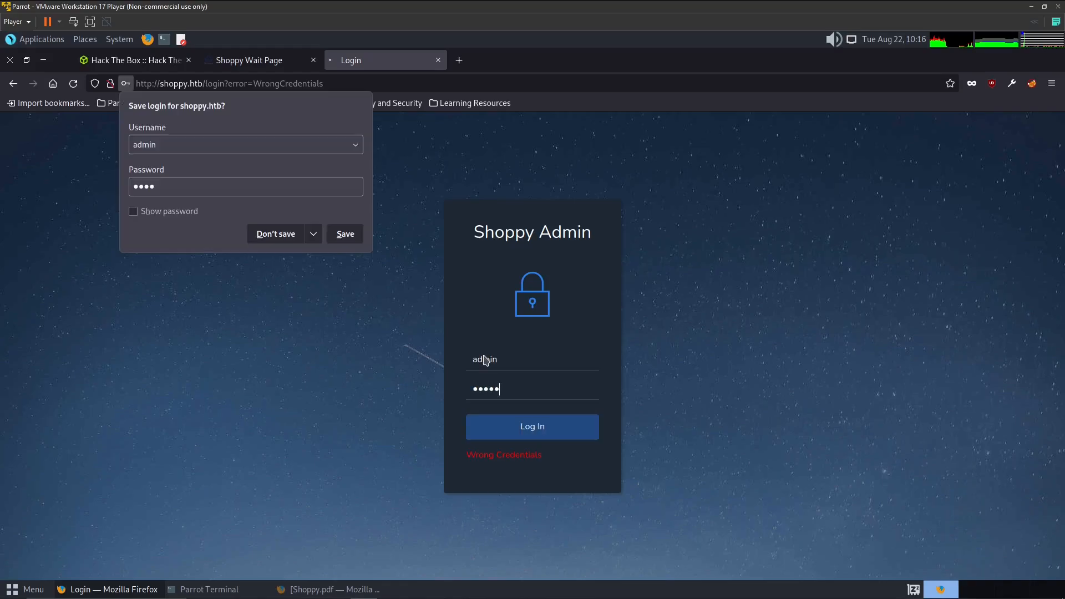
{"action": "left_click", "coordinate": [275, 234]}
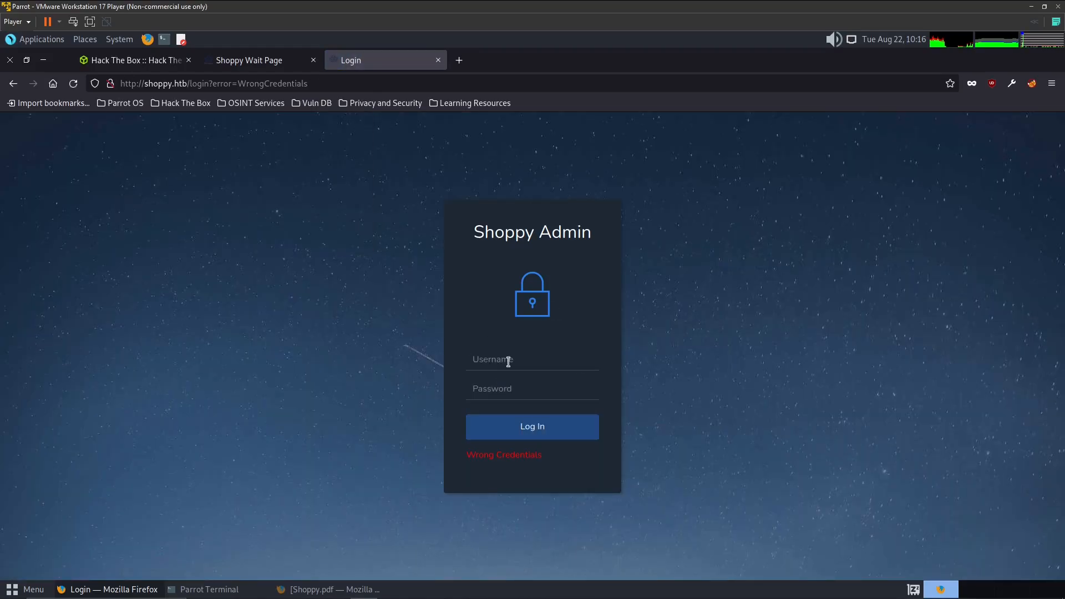
{"action": "left_click", "coordinate": [532, 359]}
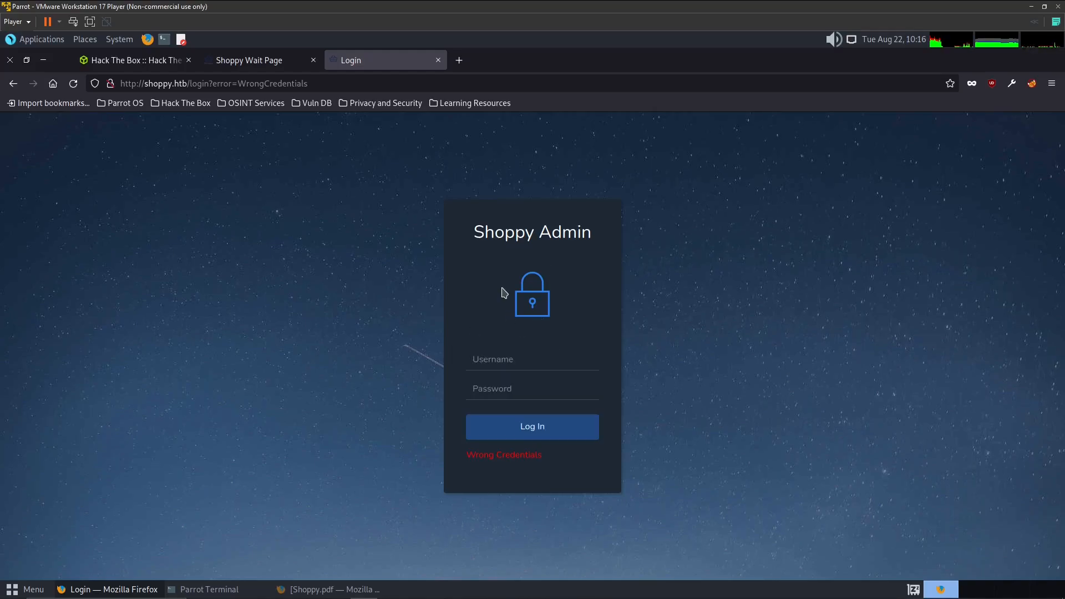
{"action": "mouse_move", "coordinate": [532, 345]}
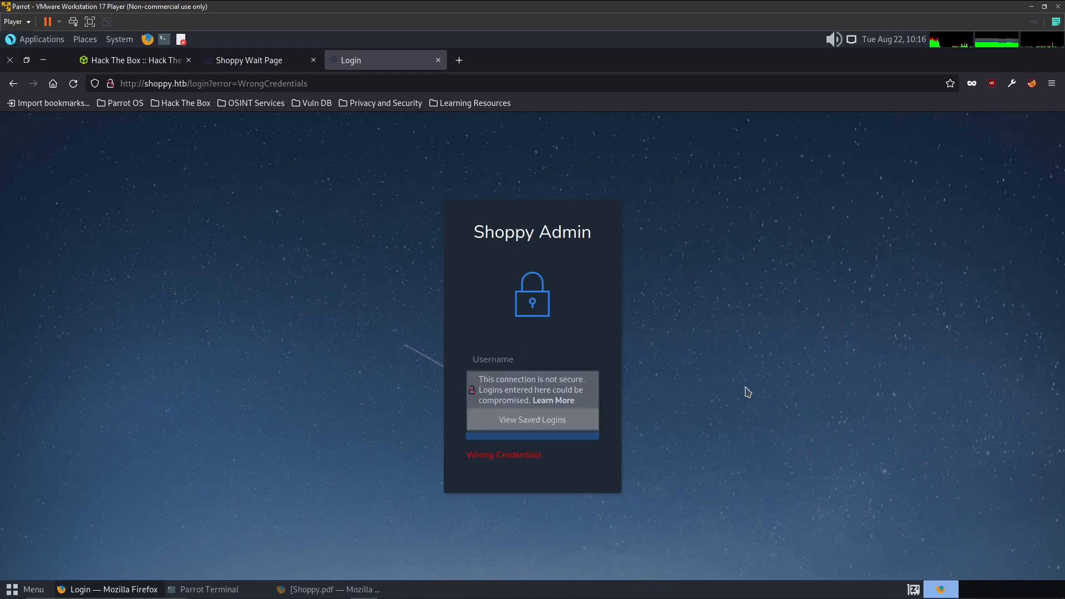
{"action": "left_click", "coordinate": [532, 359]}
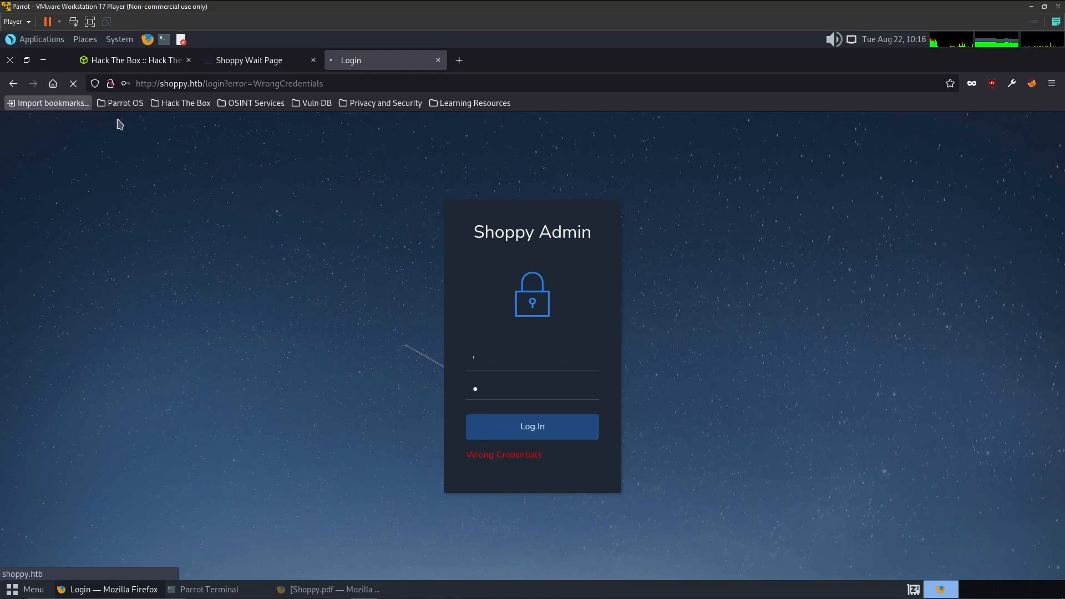
{"action": "mouse_move", "coordinate": [373, 66]}
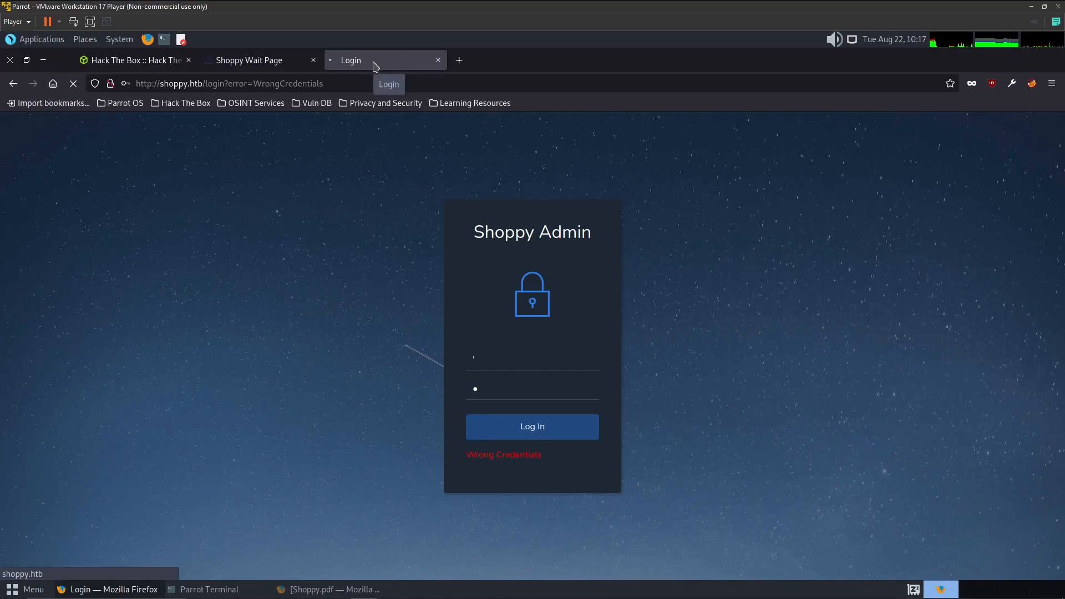
{"action": "mouse_move", "coordinate": [545, 178]}
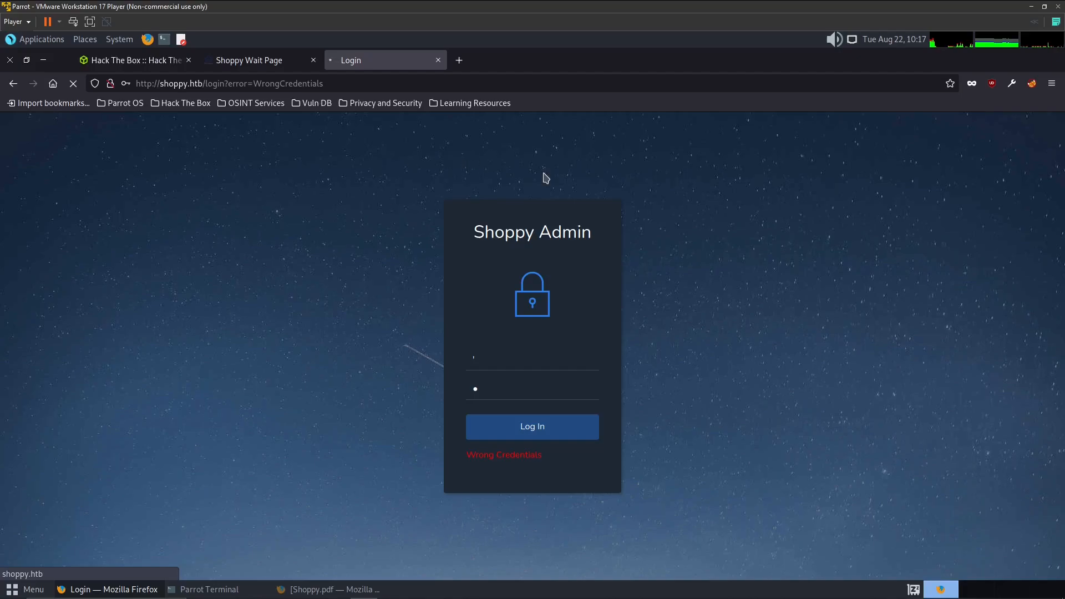
{"action": "mouse_move", "coordinate": [473, 306]}
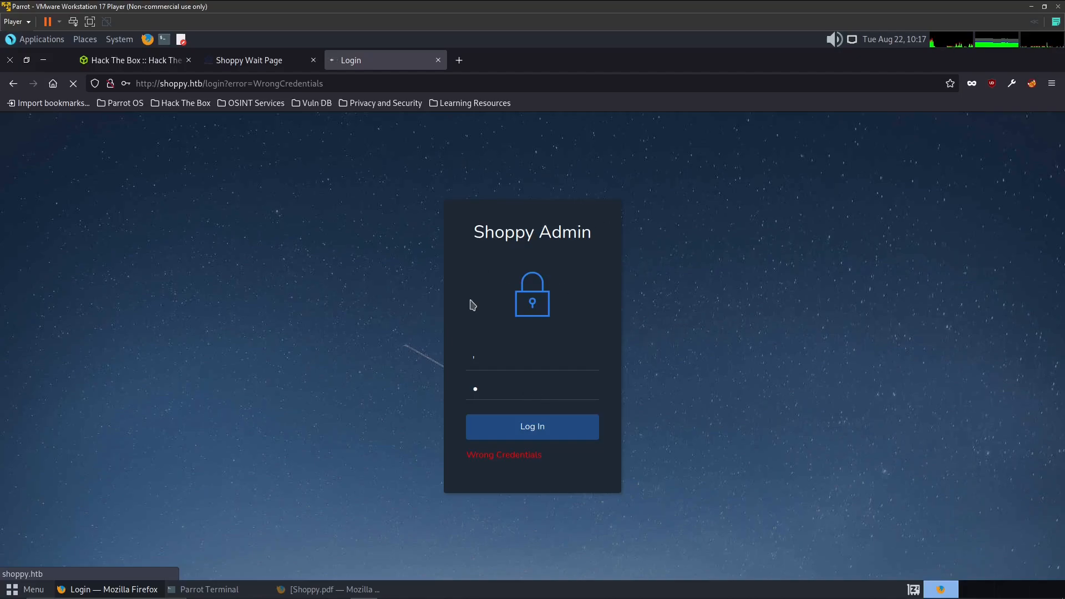
{"action": "mouse_move", "coordinate": [501, 333]}
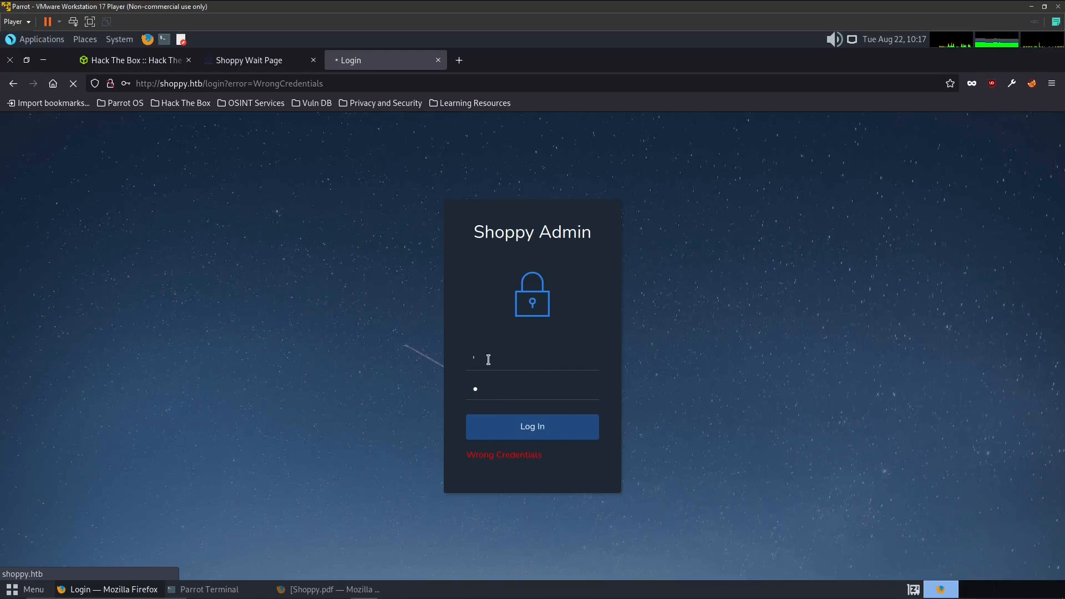
- Submit the username admin' || '' === ', which returns a 504 Gateway Time-out
{"action": "left_click", "coordinate": [532, 389]}
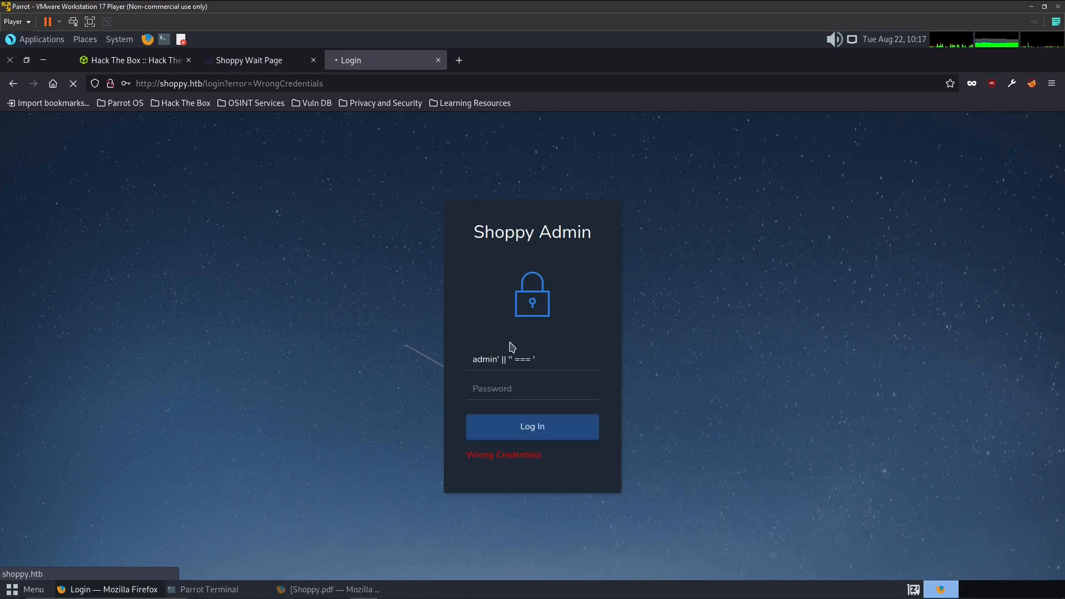
{"action": "mouse_move", "coordinate": [492, 360]}
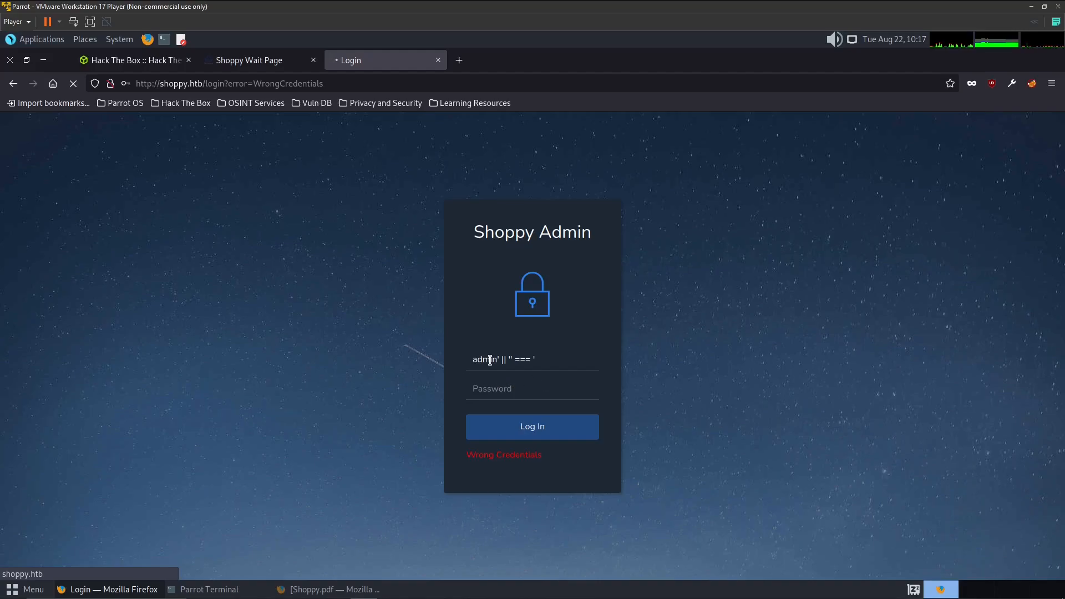
{"action": "mouse_move", "coordinate": [501, 359]}
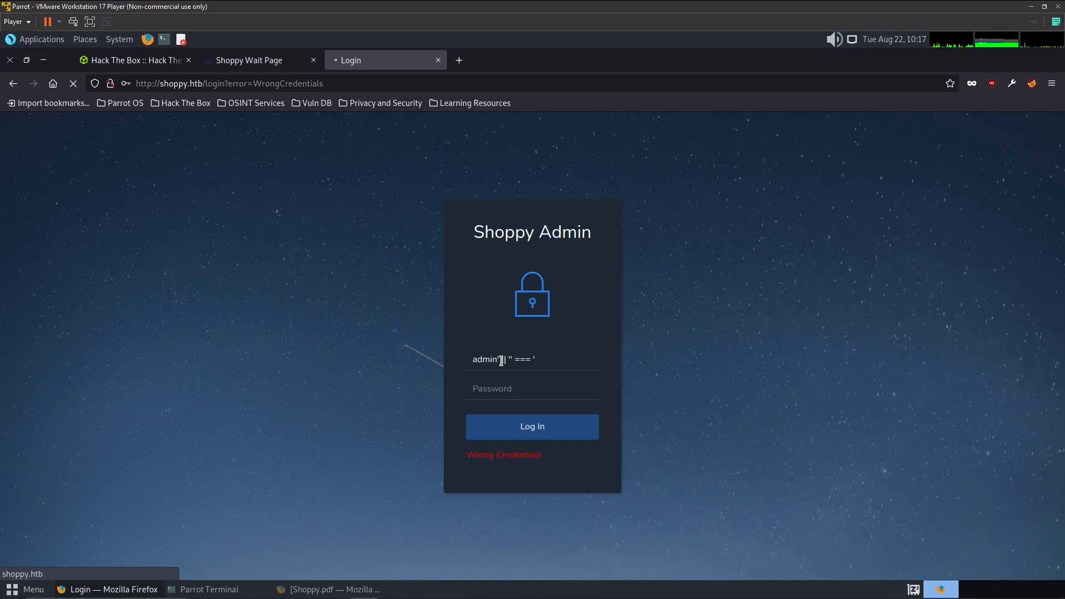
{"action": "left_click", "coordinate": [532, 387]}
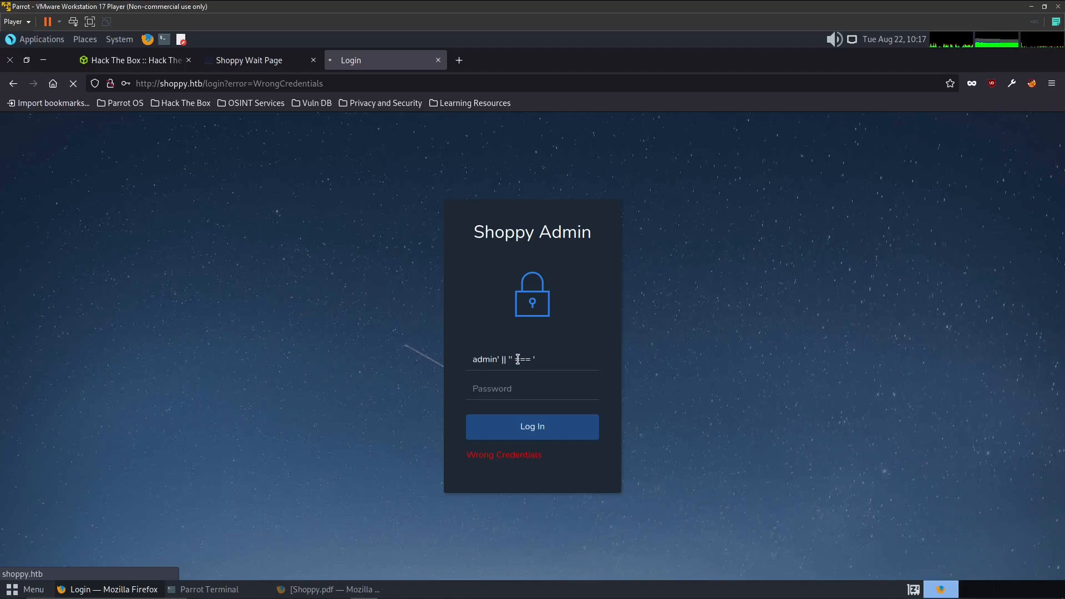
{"action": "left_click", "coordinate": [532, 388]}
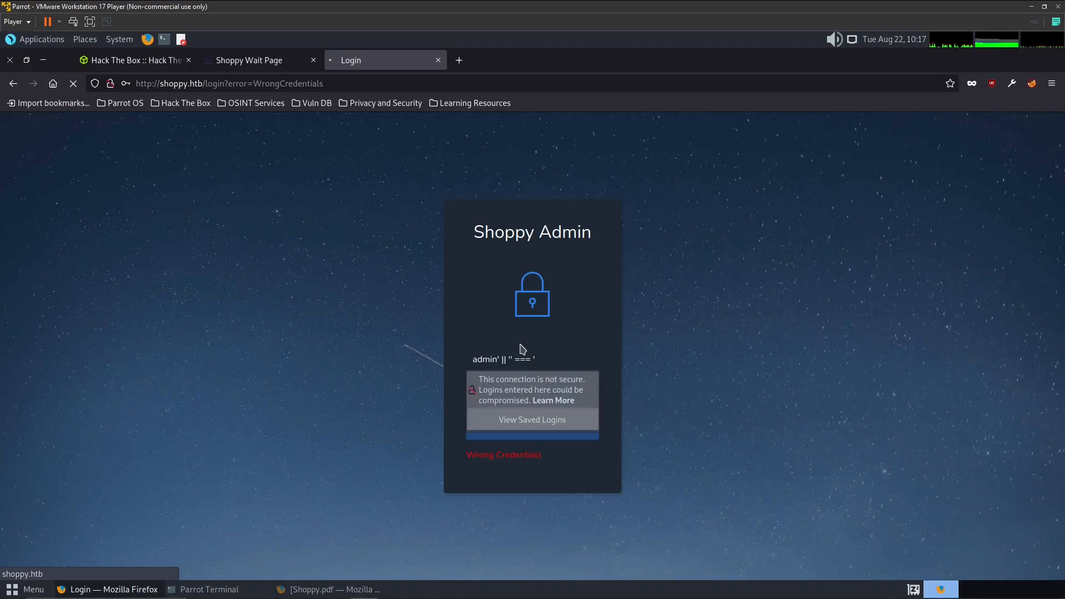
{"action": "mouse_move", "coordinate": [538, 385]}
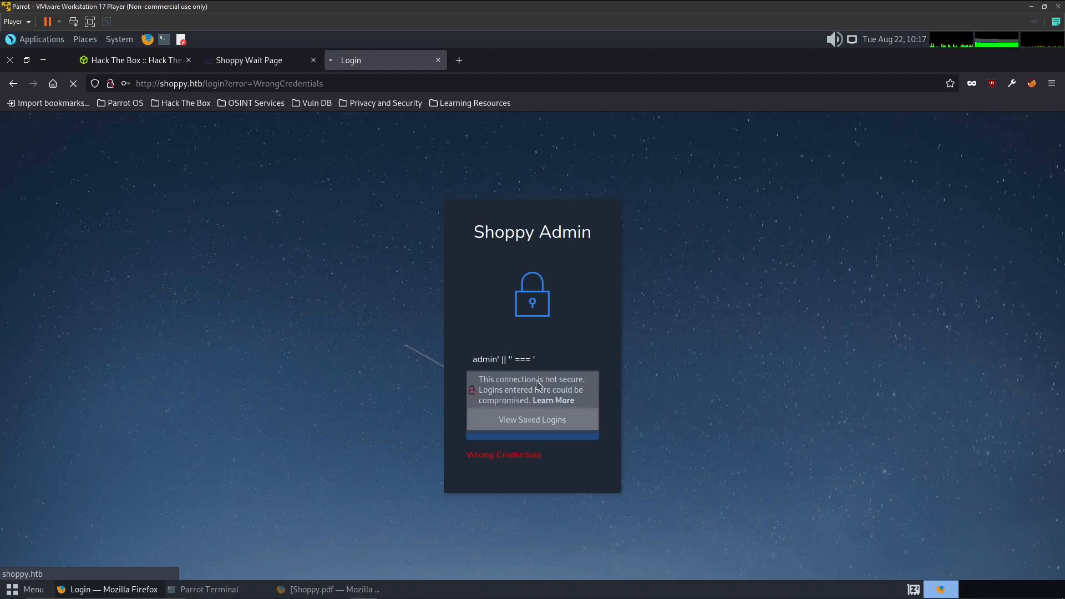
{"action": "left_click", "coordinate": [532, 359]}
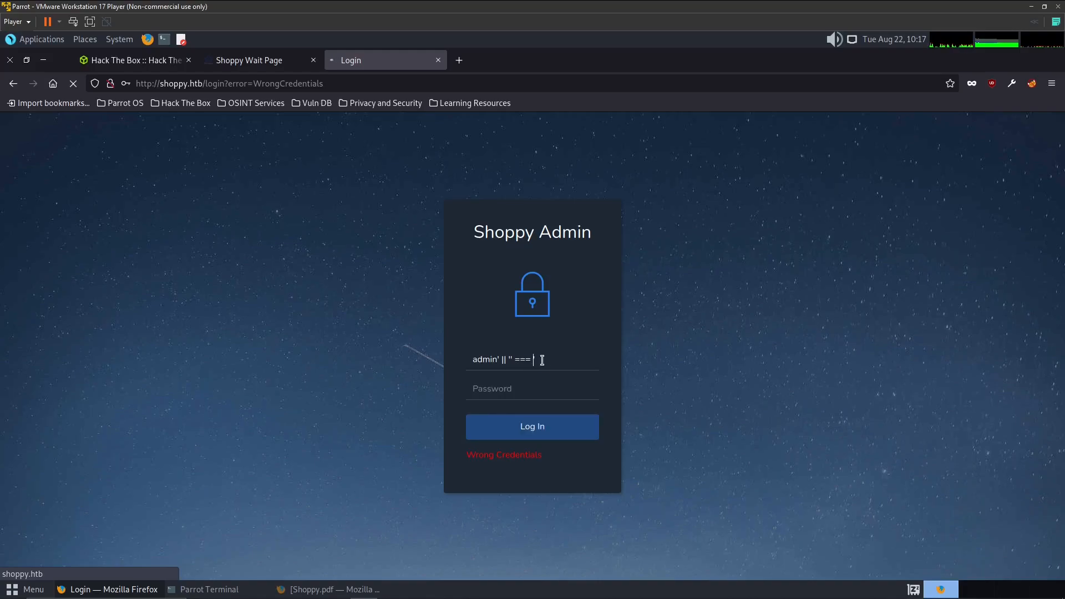
{"action": "left_click", "coordinate": [532, 426]}
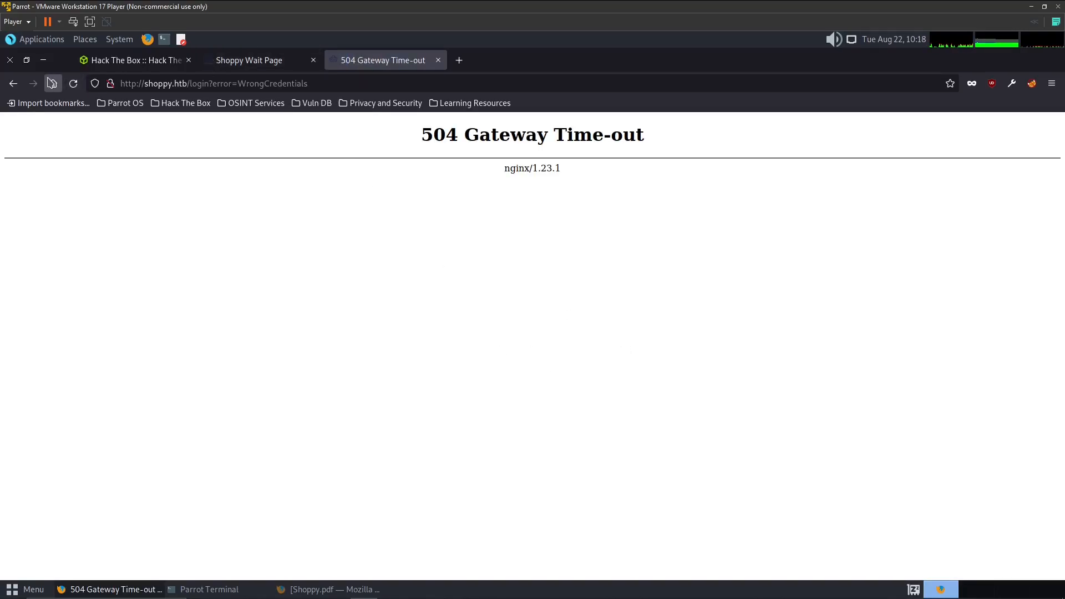
- Resubmit the injection username from the login page, reach /admin products, then go back
{"action": "left_click", "coordinate": [72, 83]}
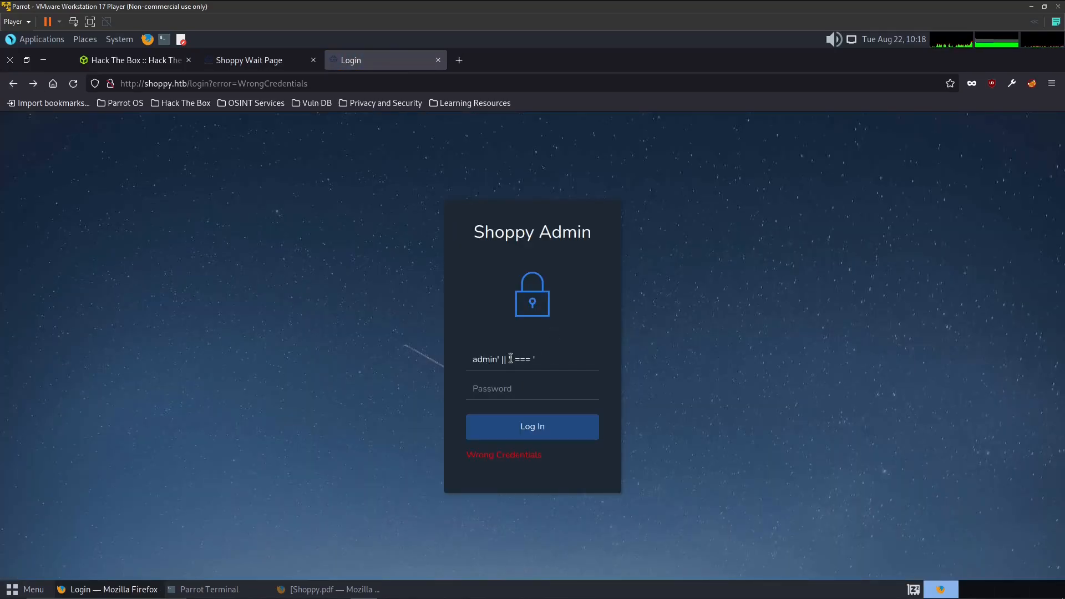
{"action": "type", "text": "\""}
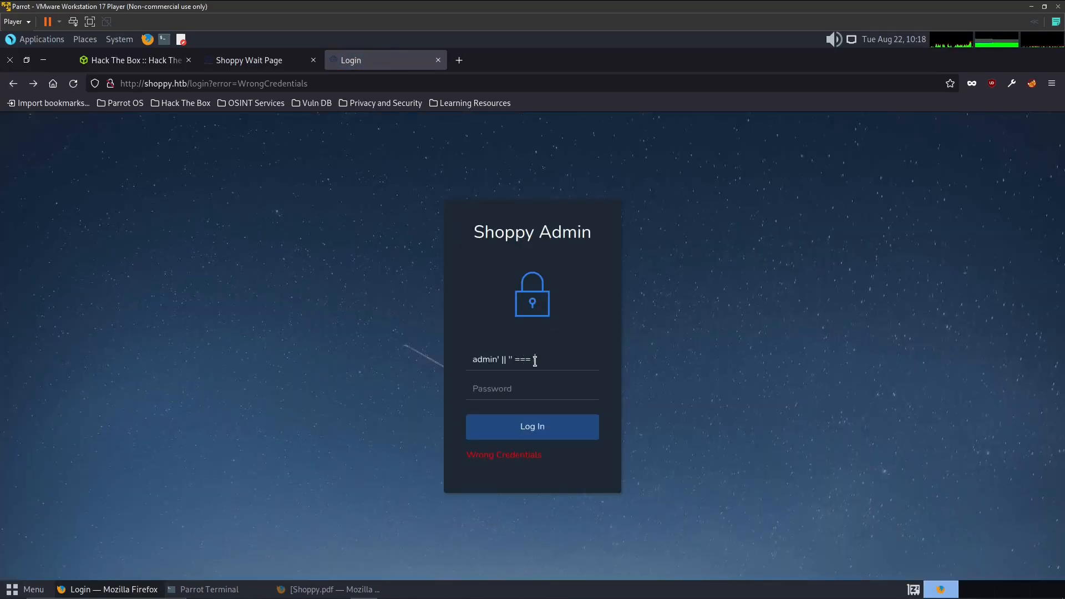
{"action": "type", "text": "'"}
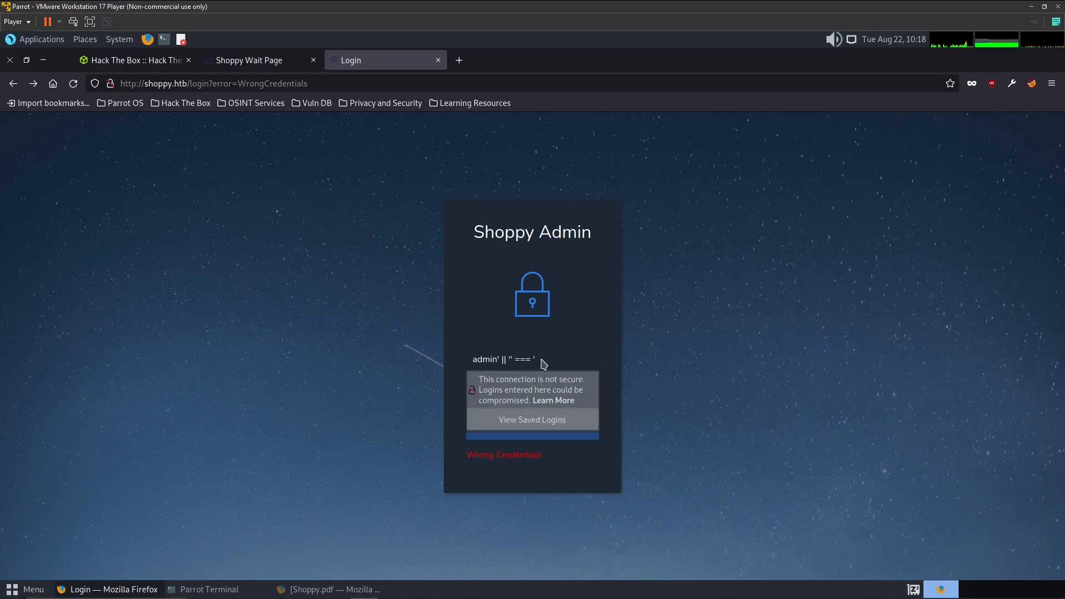
{"action": "type", "text": "f"}
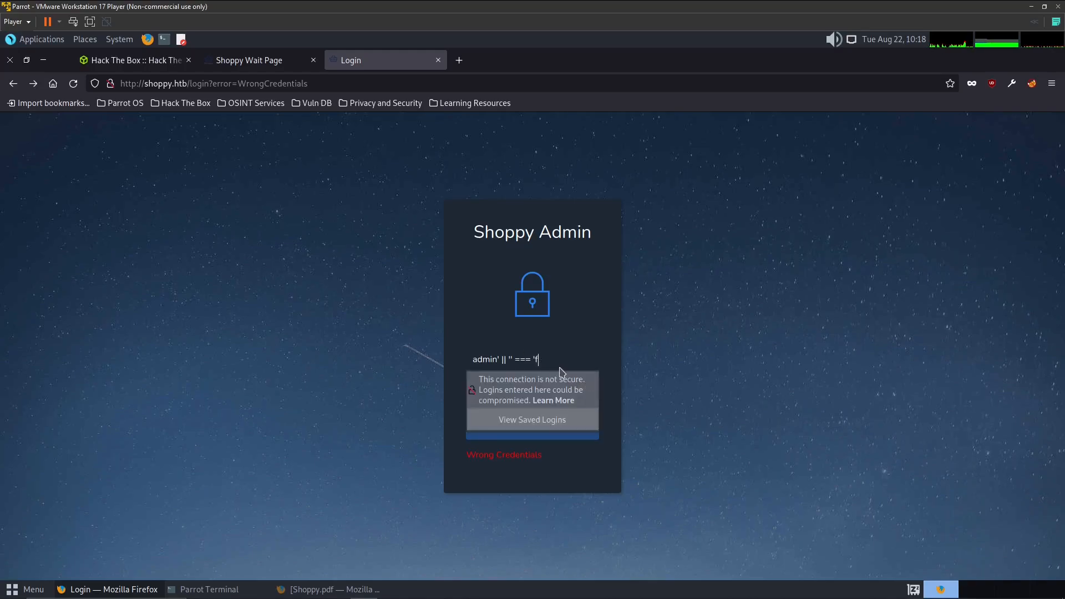
{"action": "mouse_move", "coordinate": [539, 363]}
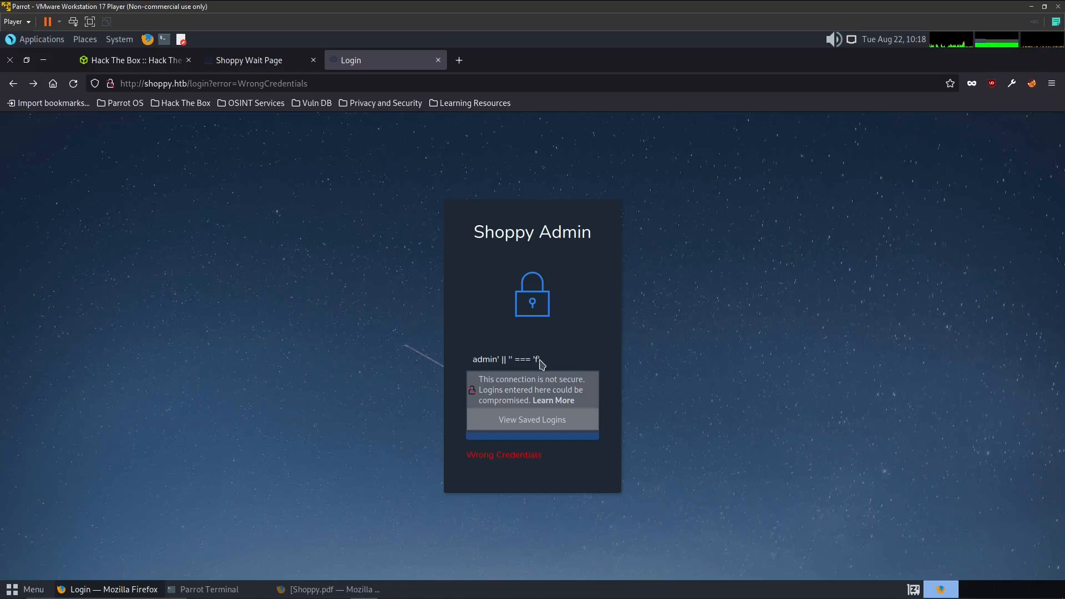
{"action": "mouse_move", "coordinate": [561, 372]}
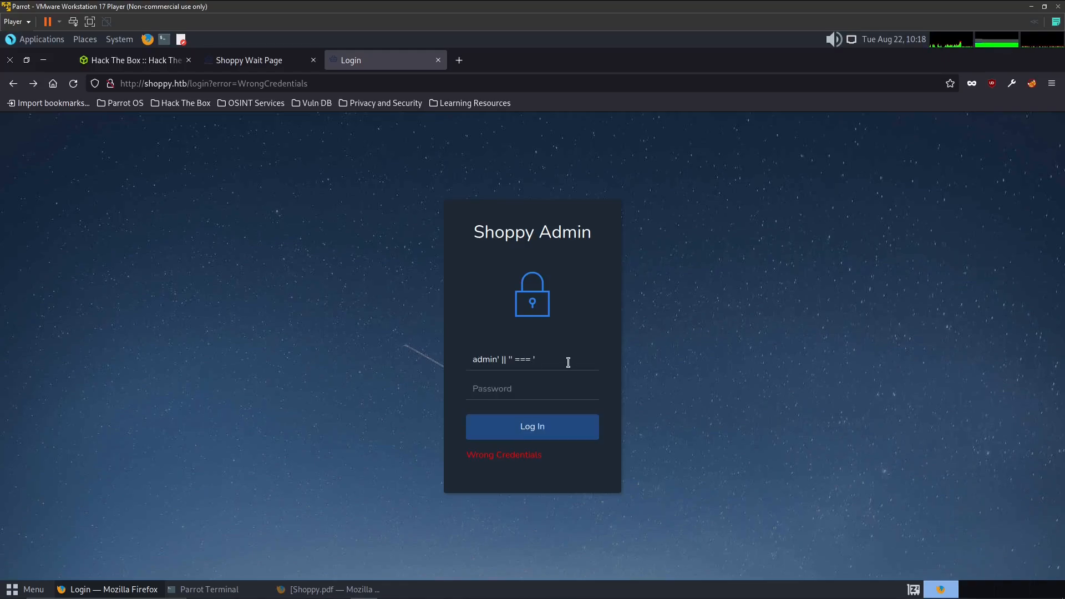
{"action": "mouse_move", "coordinate": [593, 352]}
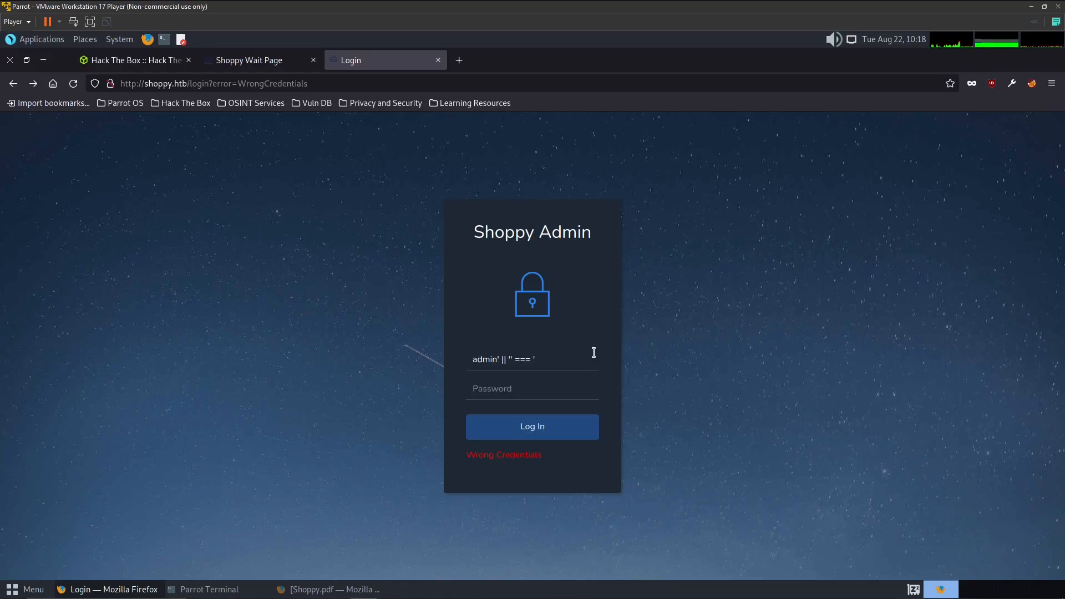
{"action": "mouse_move", "coordinate": [524, 432]}
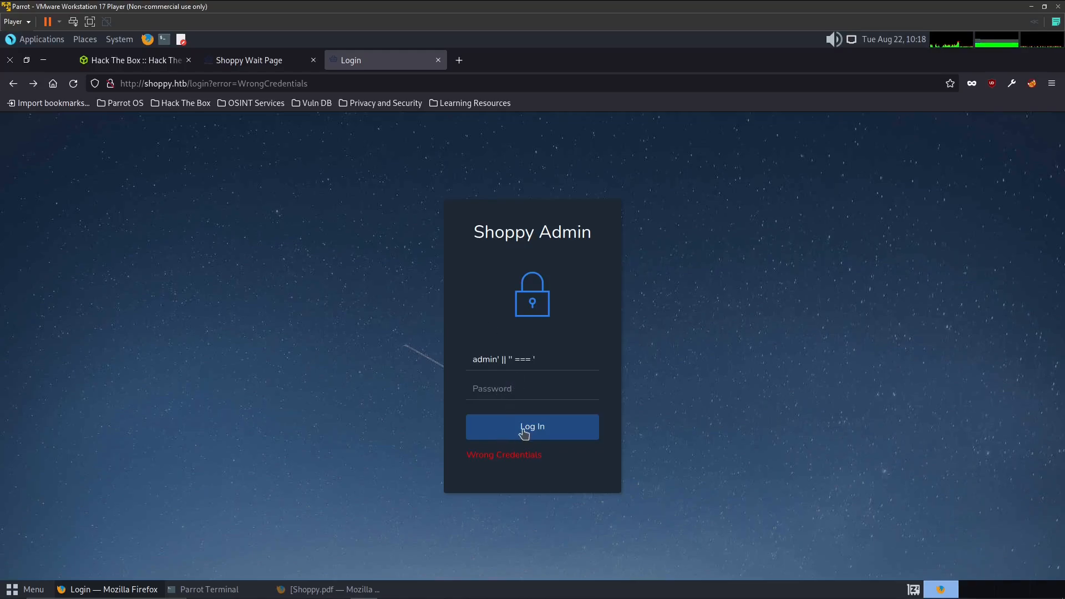
{"action": "left_click", "coordinate": [532, 426]}
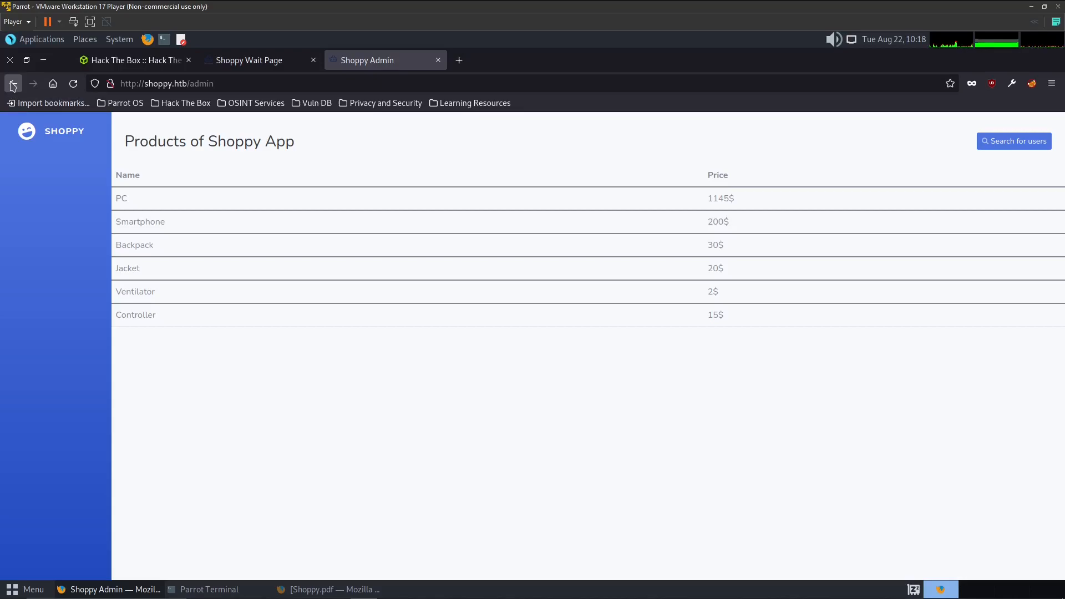
{"action": "left_click", "coordinate": [13, 84]}
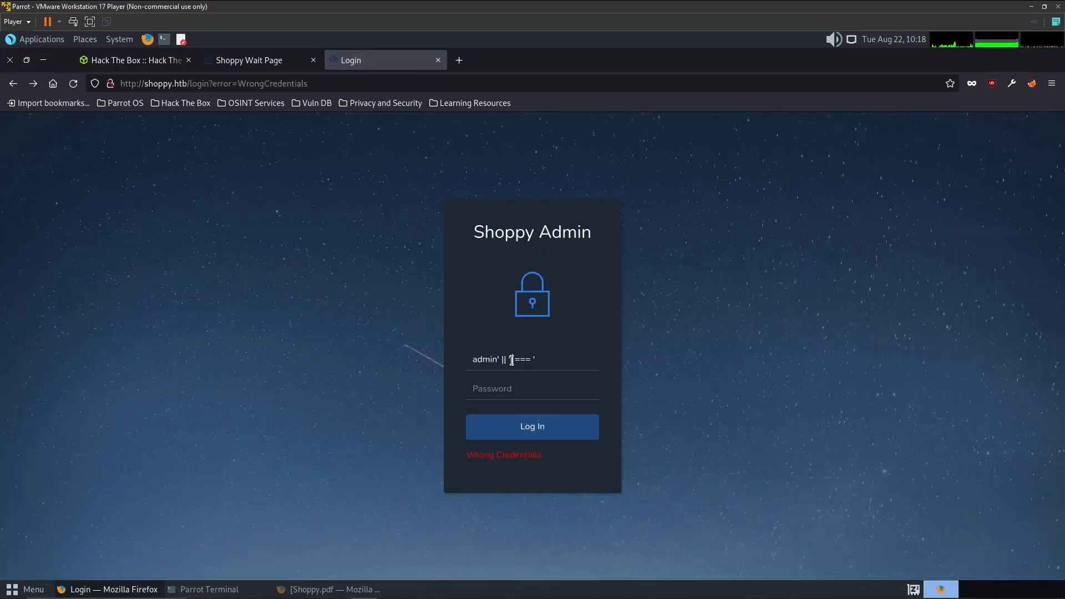
- Log in with username admin' || '1' === '1 and an empty password
{"action": "left_click", "coordinate": [532, 360]}
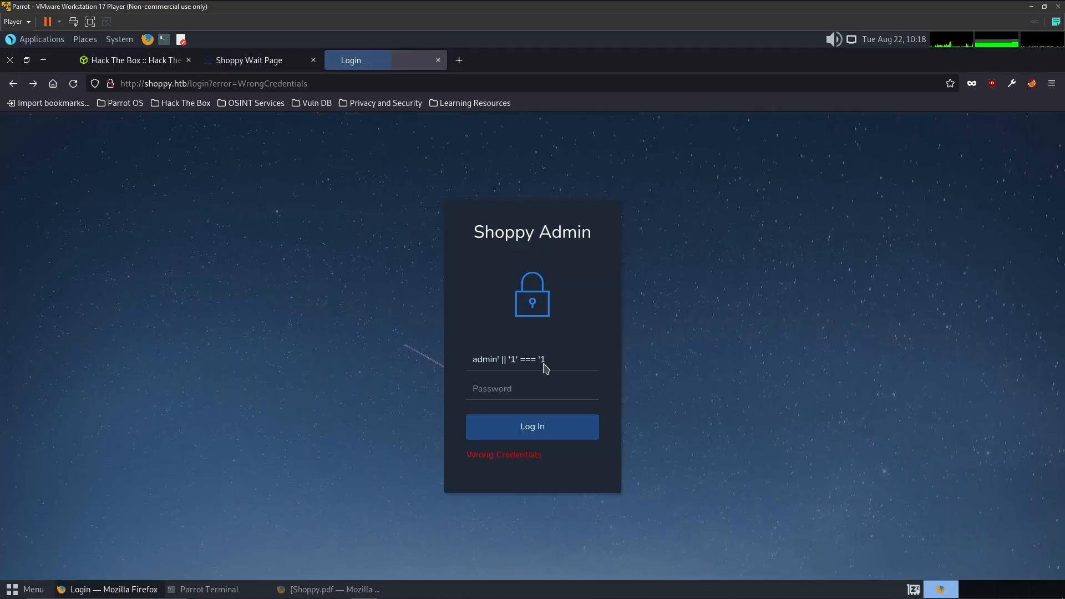
{"action": "left_click", "coordinate": [500, 360]}
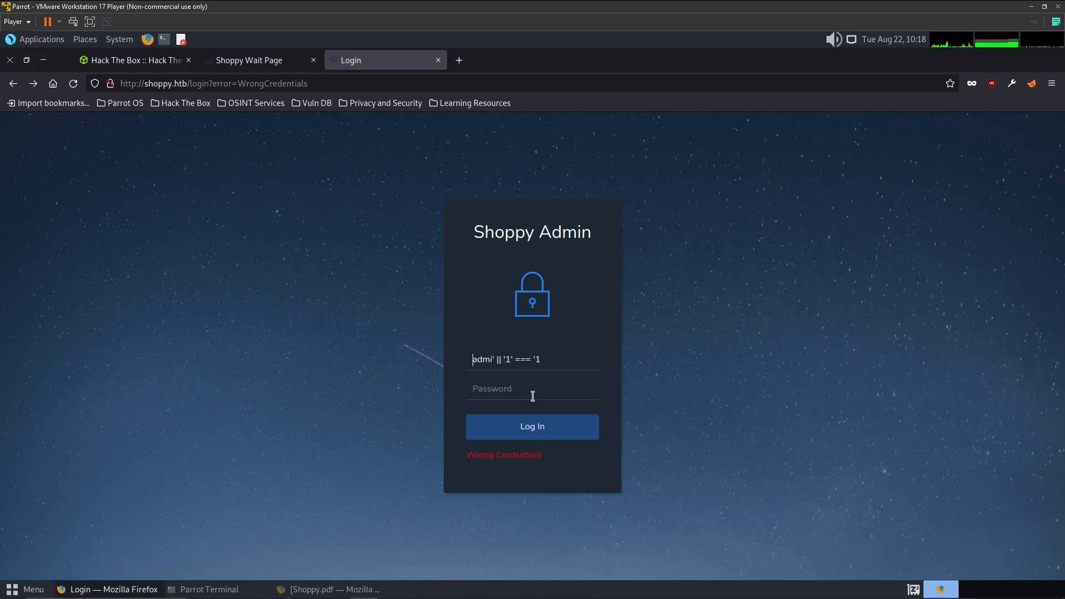
{"action": "left_click", "coordinate": [532, 388]}
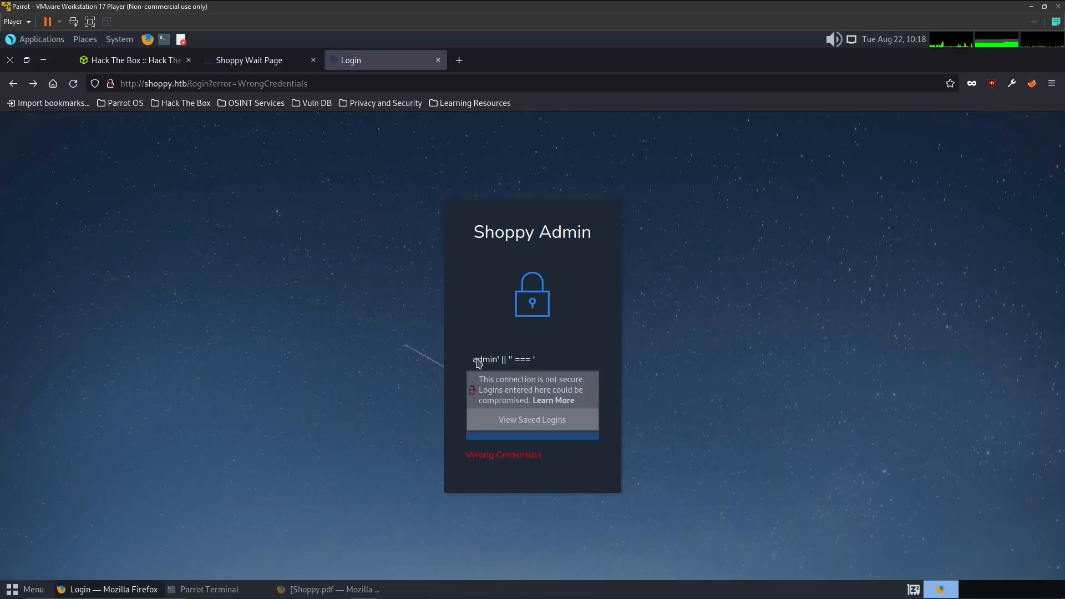
{"action": "mouse_move", "coordinate": [496, 369]}
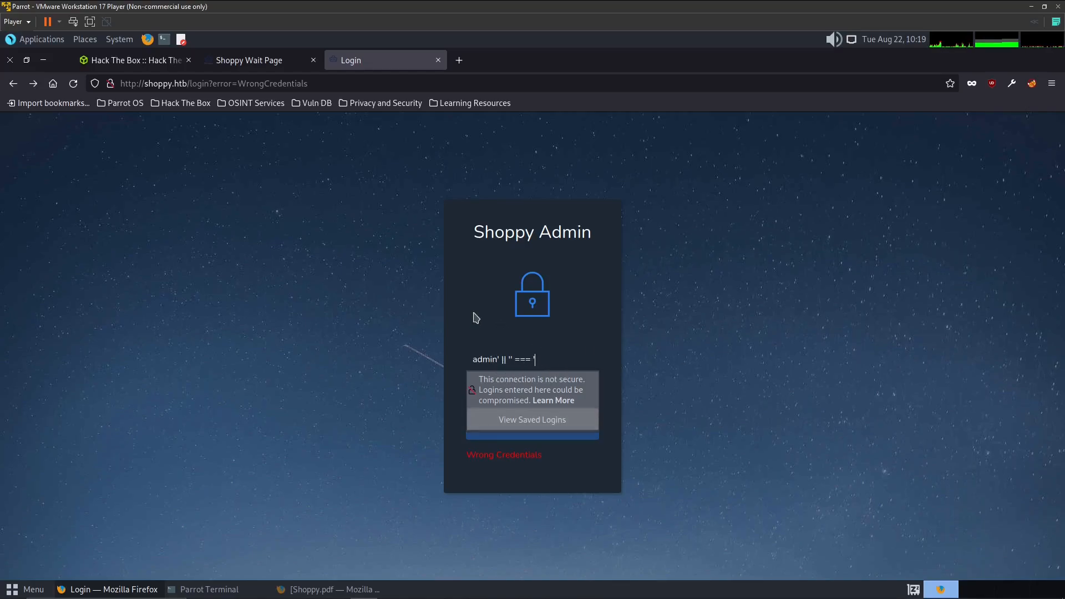
{"action": "mouse_move", "coordinate": [520, 360]}
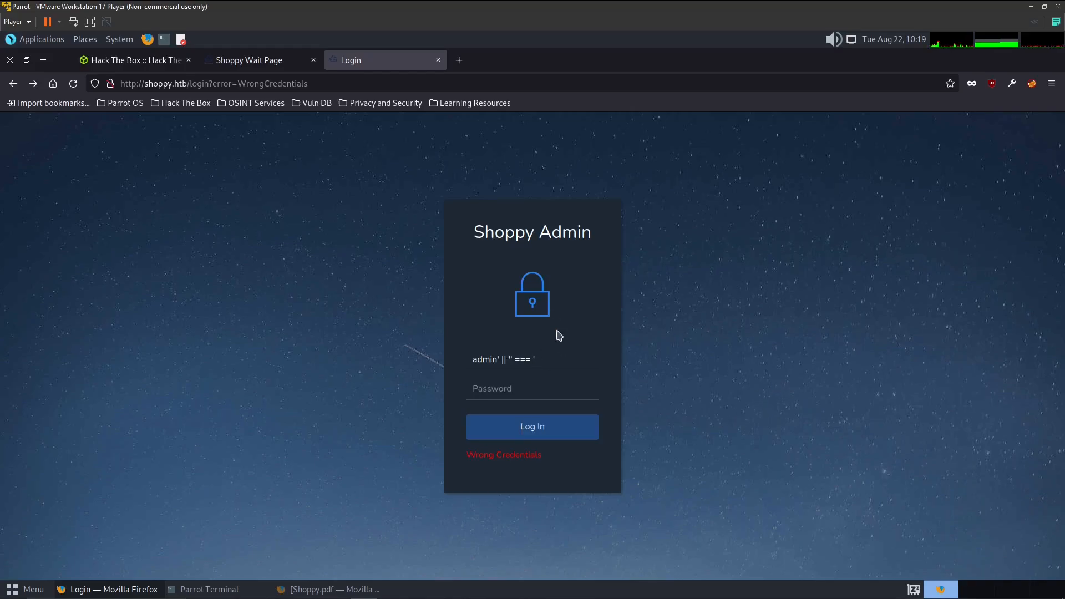
{"action": "left_click", "coordinate": [532, 387]}
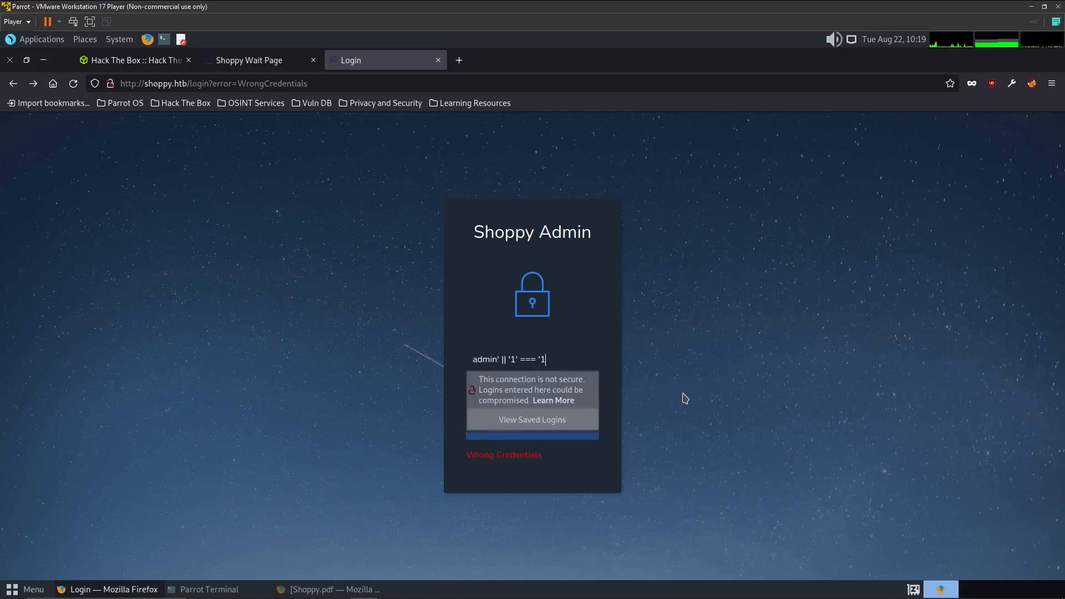
{"action": "left_click", "coordinate": [532, 426]}
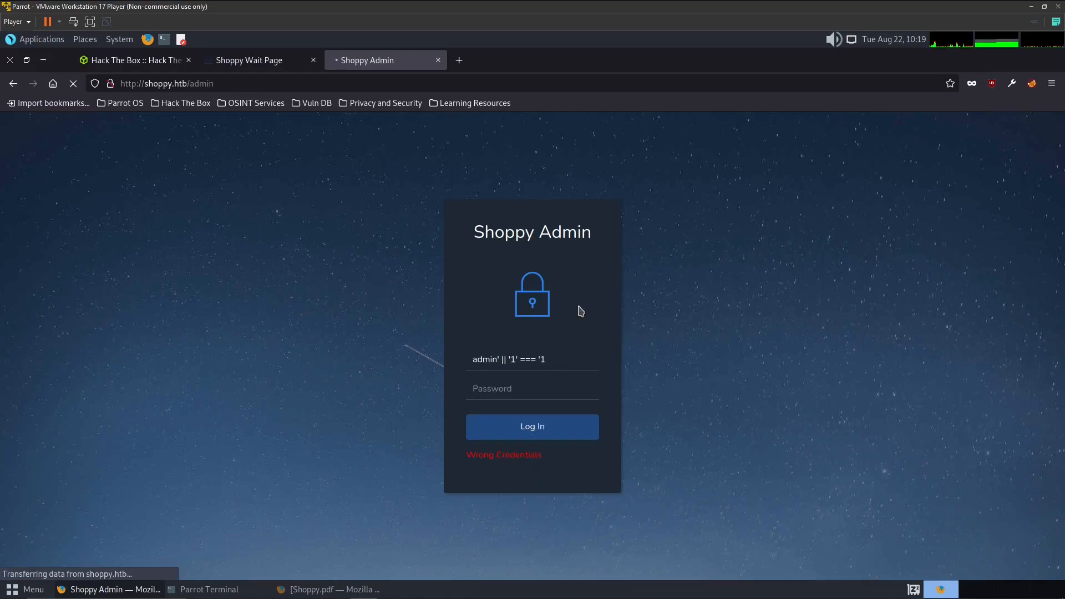
{"action": "left_click", "coordinate": [532, 426]}
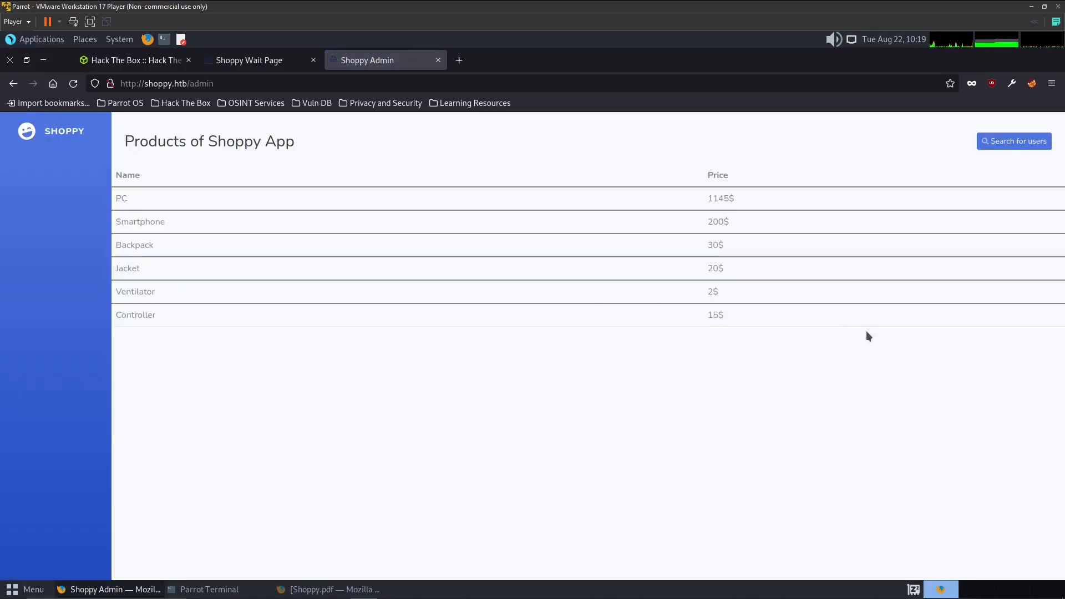
{"action": "mouse_move", "coordinate": [653, 236]}
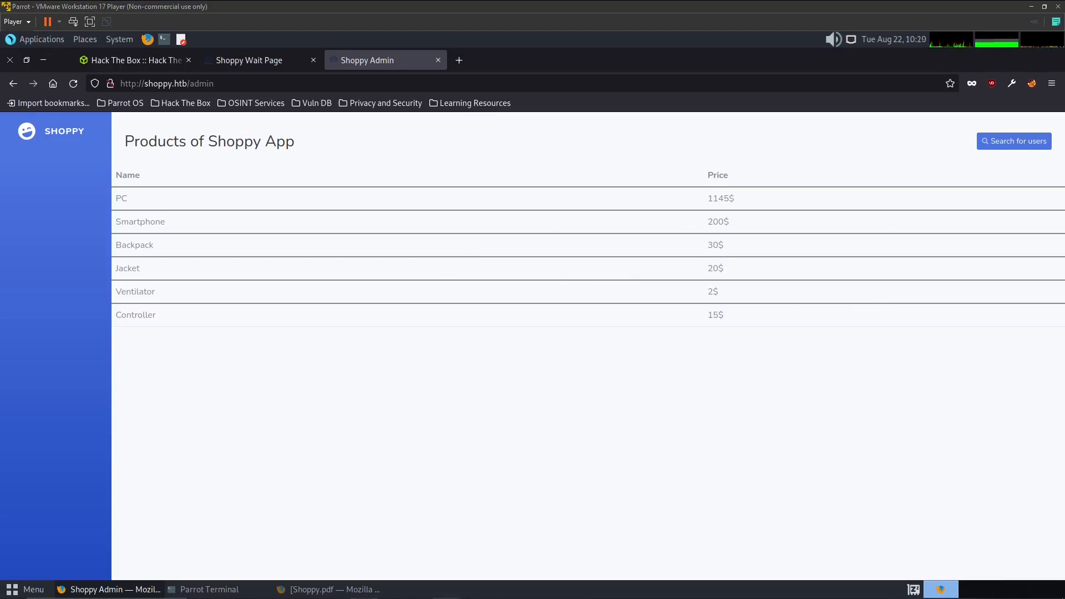
{"action": "mouse_move", "coordinate": [352, 152]}
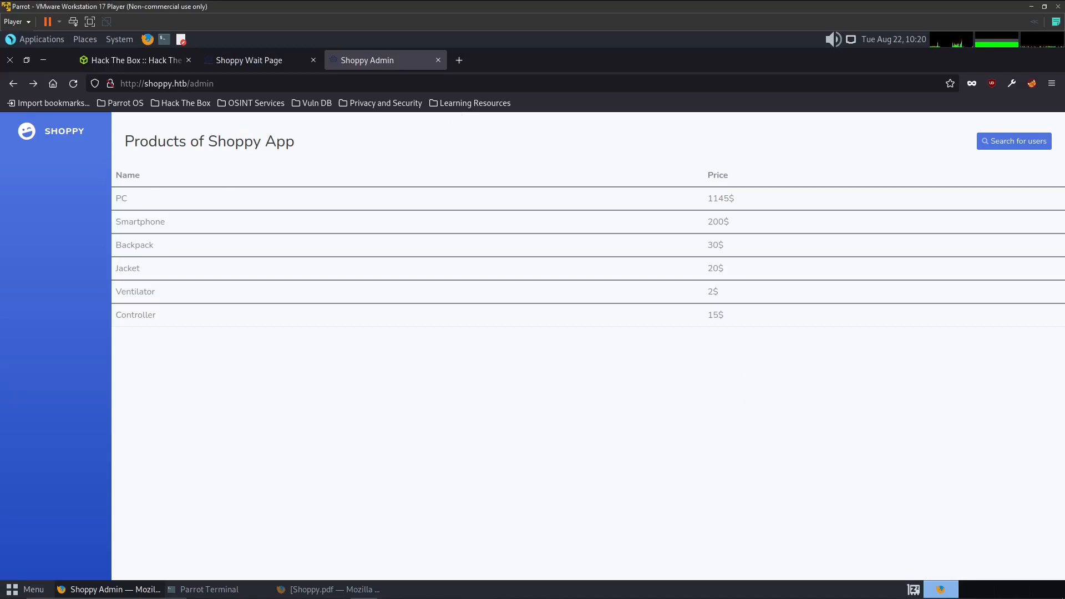
{"action": "mouse_move", "coordinate": [1014, 142]}
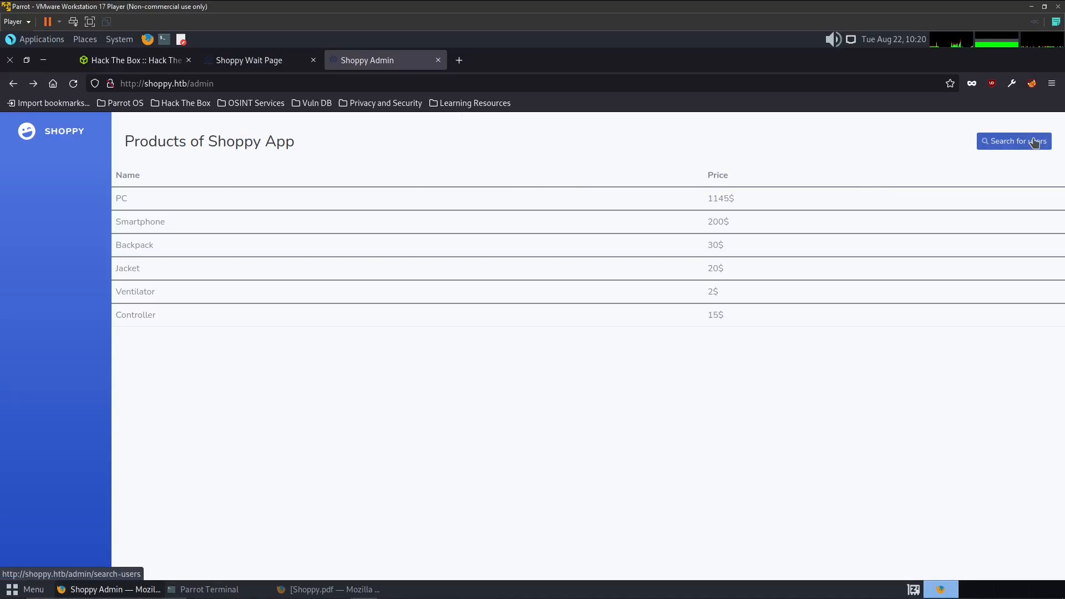
- Search users for 'admin', open the export and select its password hash, then go back
{"action": "left_click", "coordinate": [1014, 142]}
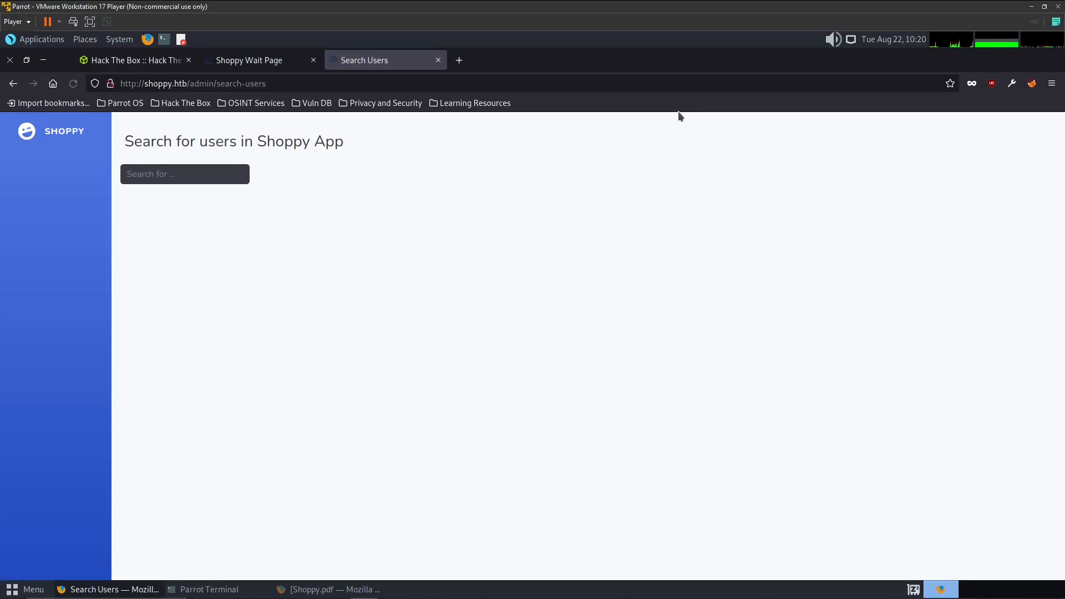
{"action": "type", "text": "ad"}
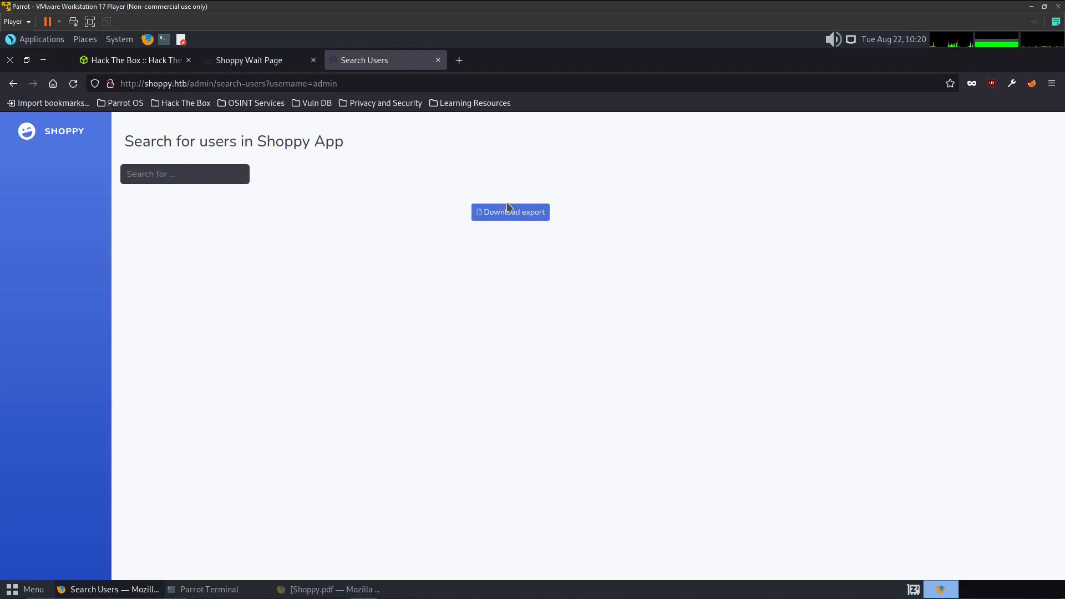
{"action": "left_click", "coordinate": [511, 212]}
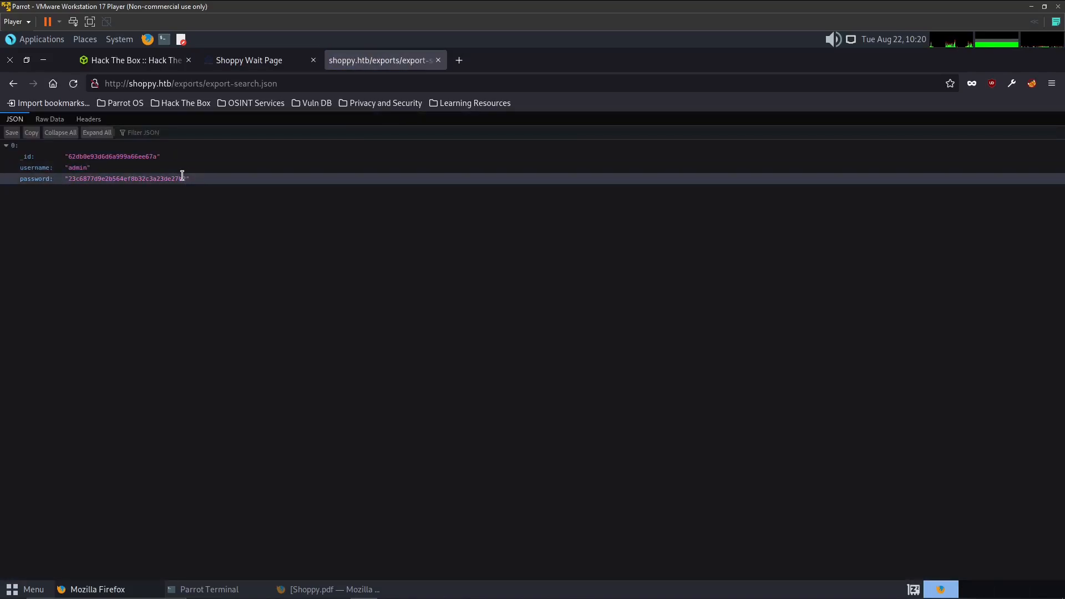
{"action": "double_click", "coordinate": [126, 178]}
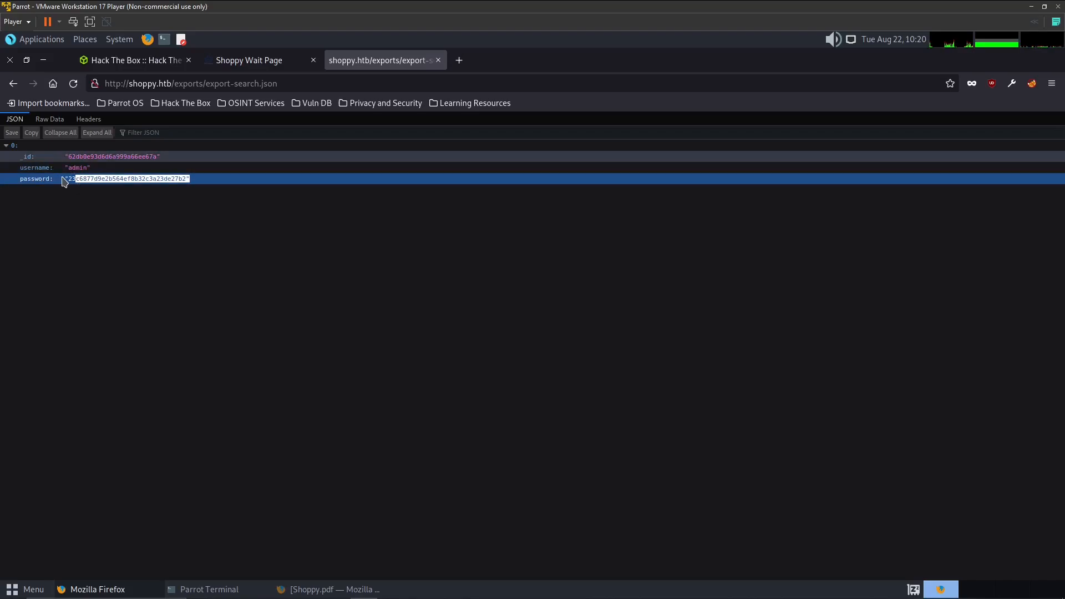
{"action": "mouse_move", "coordinate": [12, 83]}
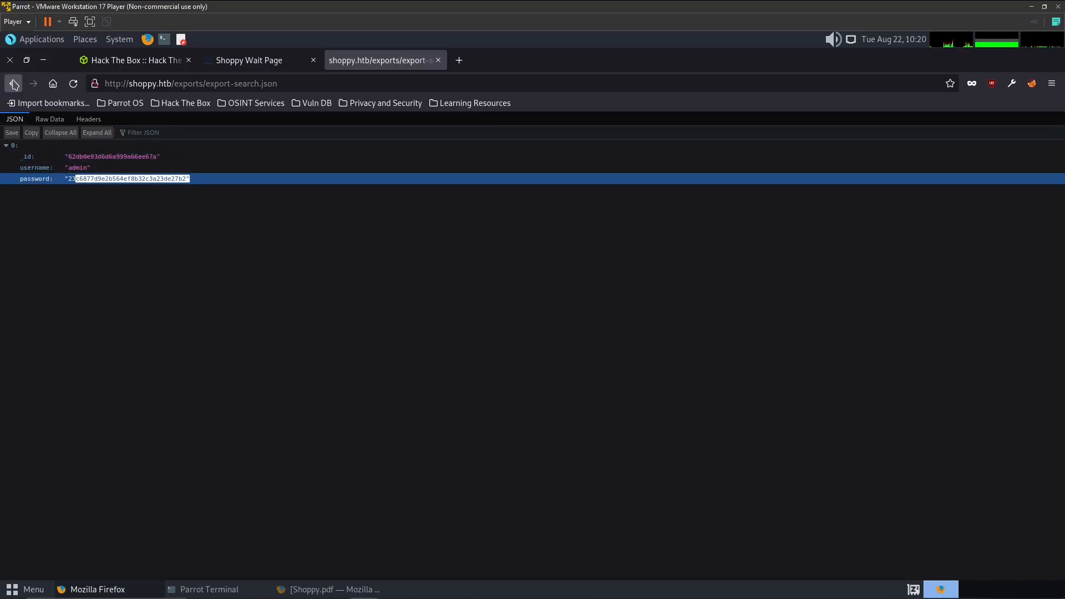
{"action": "left_click", "coordinate": [12, 82]}
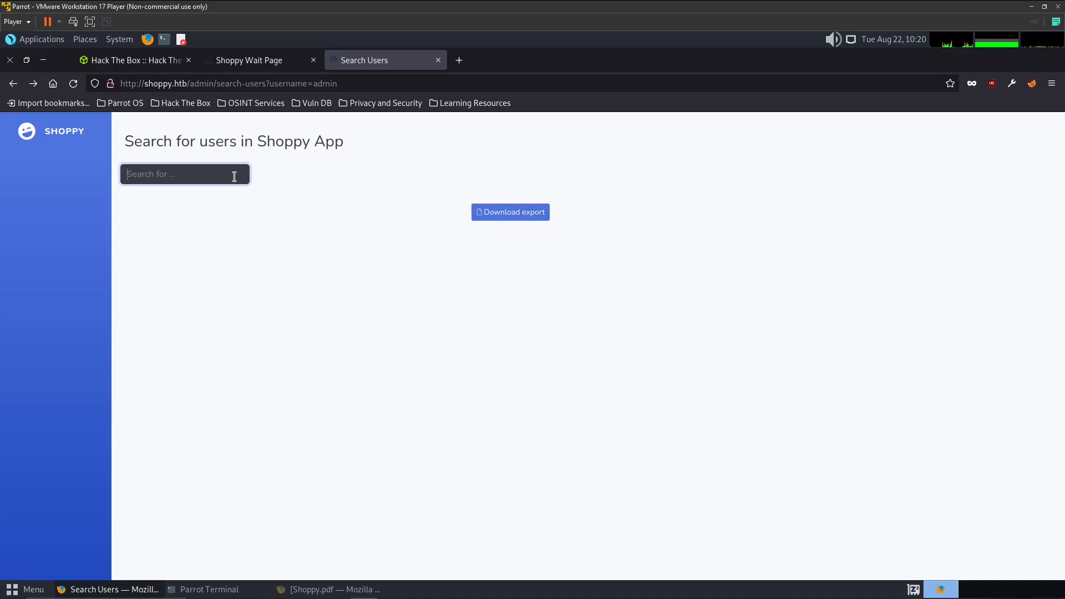
{"action": "mouse_move", "coordinate": [468, 210]}
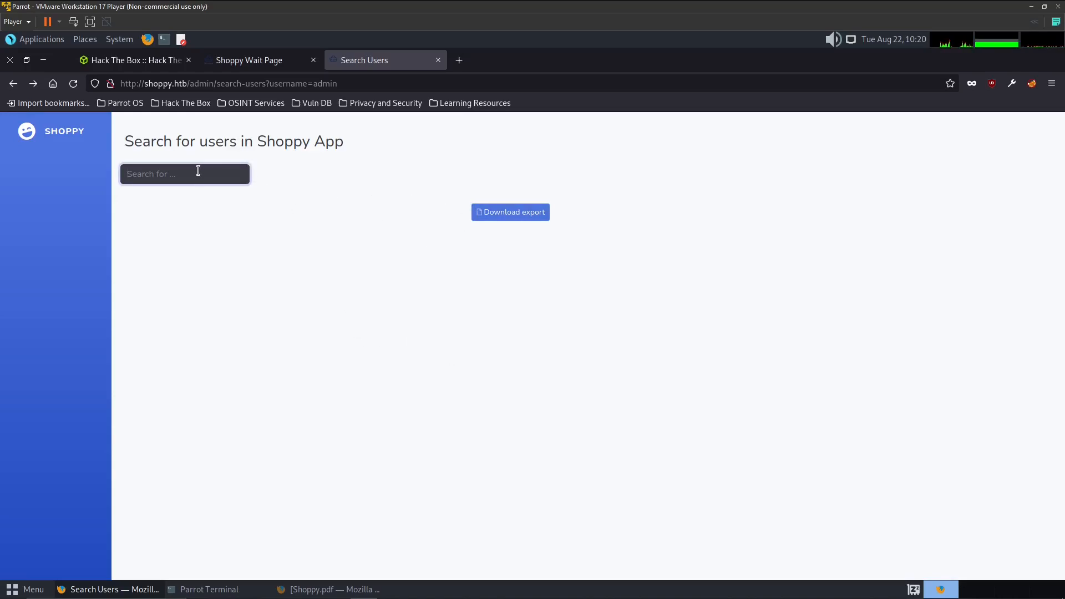
- Search users with '; return '' == ', recovering from the server error and resubmitting
{"action": "left_click", "coordinate": [184, 174]}
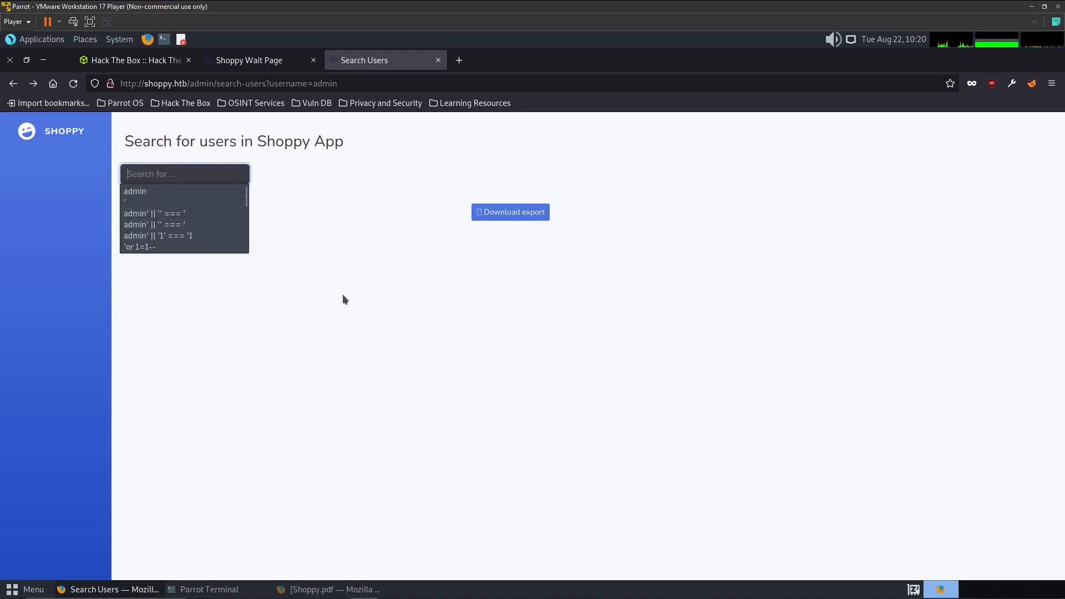
{"action": "left_click", "coordinate": [184, 174]}
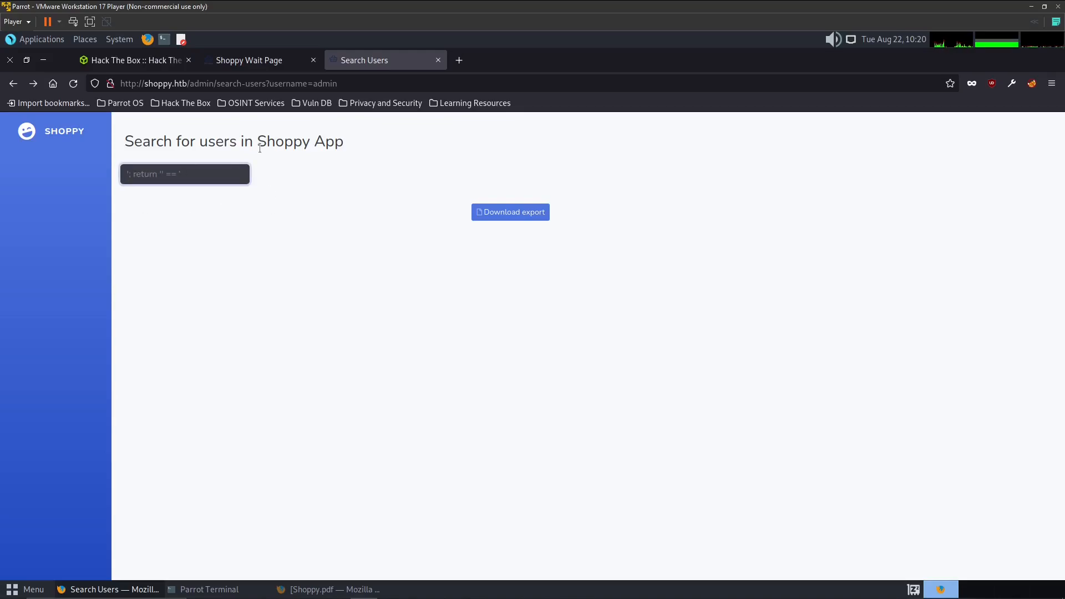
{"action": "left_click", "coordinate": [184, 174]}
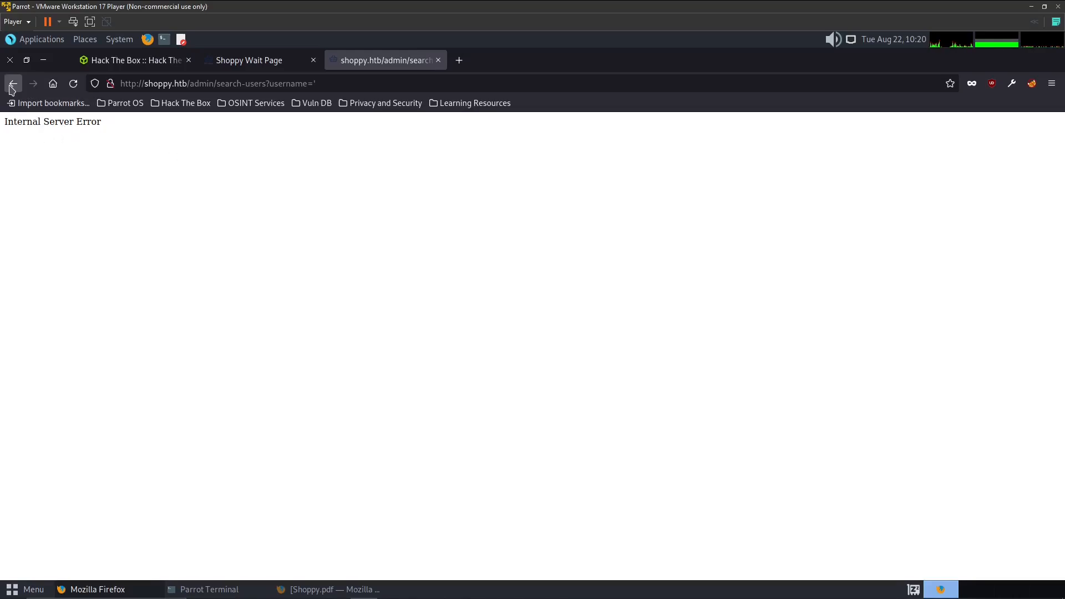
{"action": "left_click", "coordinate": [12, 84]}
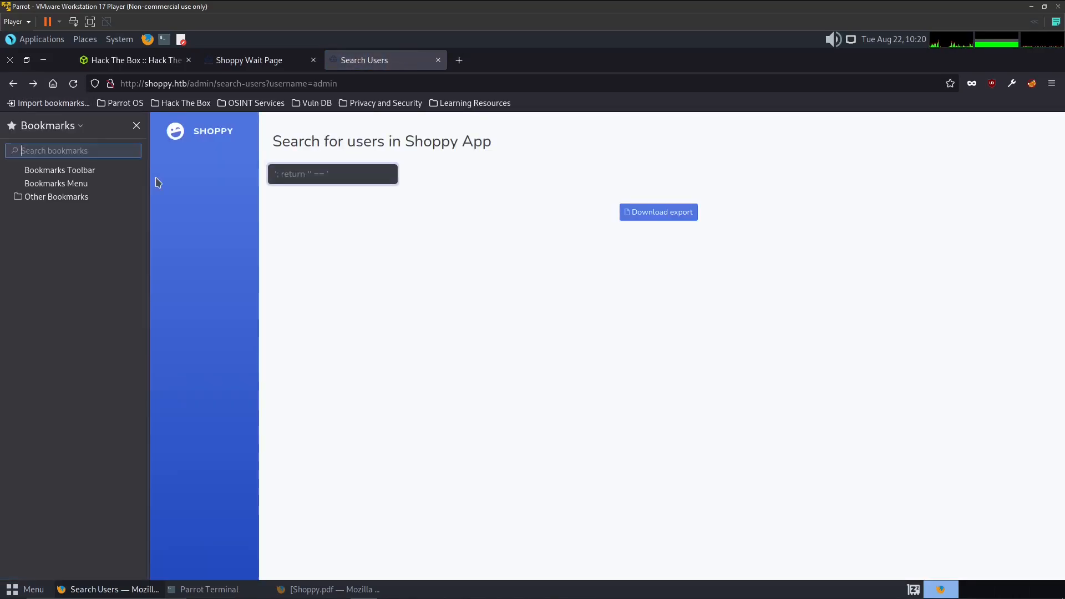
{"action": "left_click", "coordinate": [136, 125]}
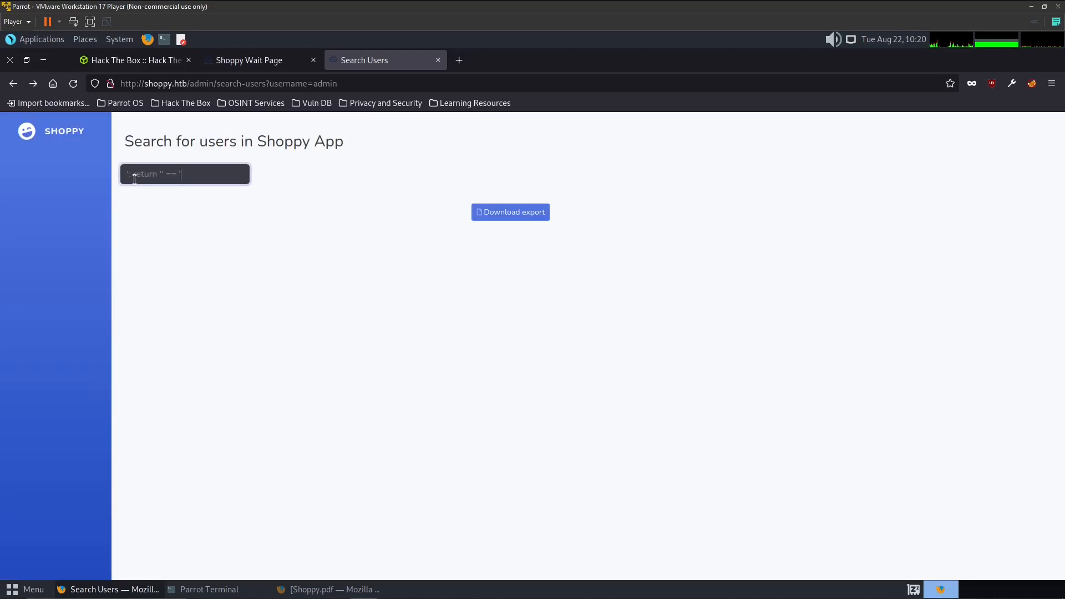
{"action": "mouse_move", "coordinate": [510, 212]}
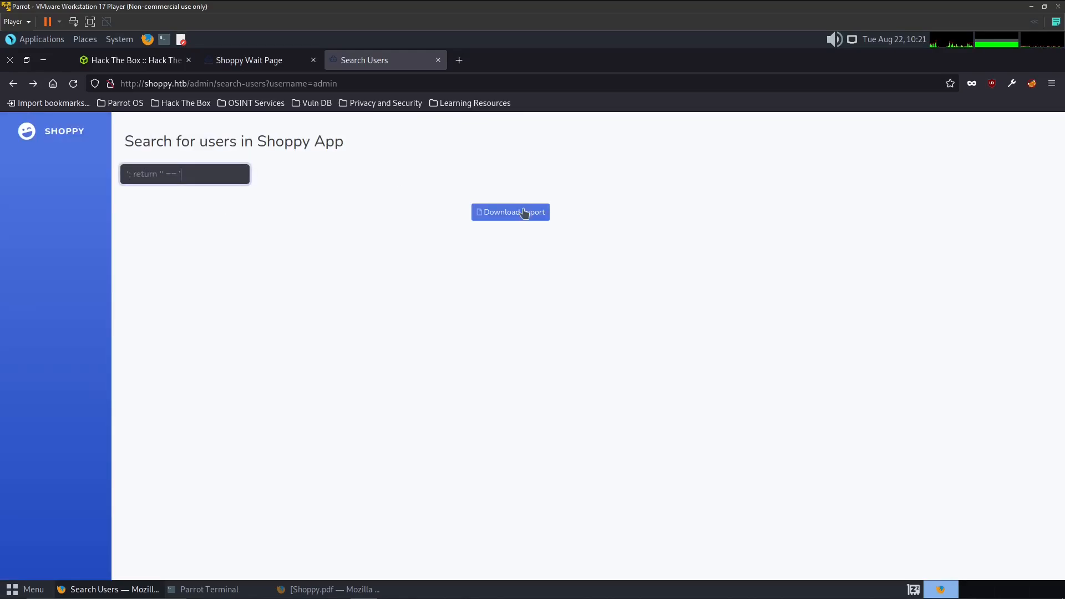
{"action": "left_click", "coordinate": [511, 212]}
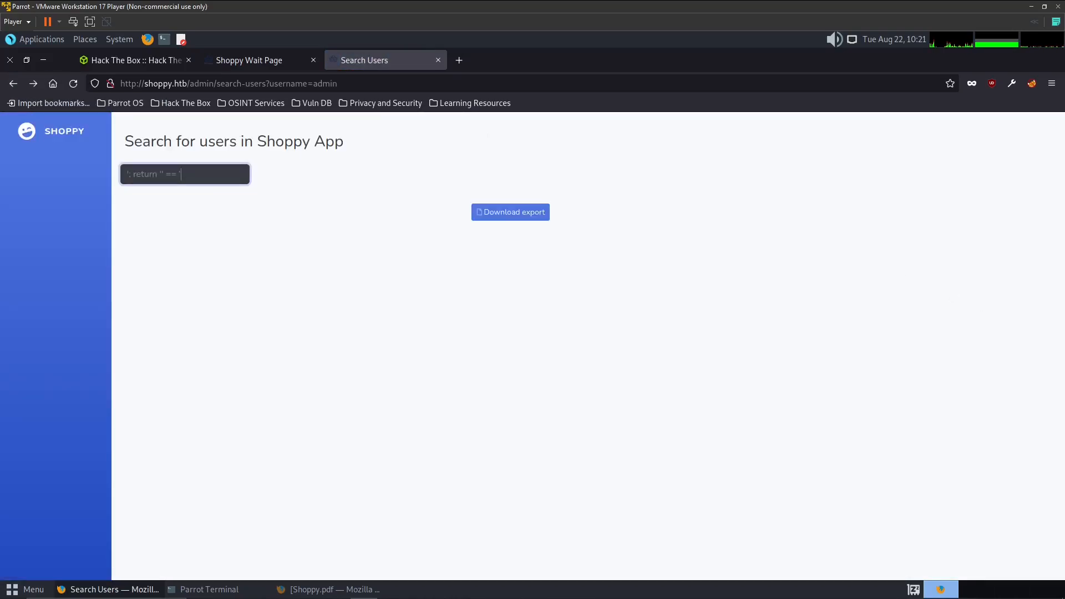
{"action": "mouse_move", "coordinate": [252, 262]}
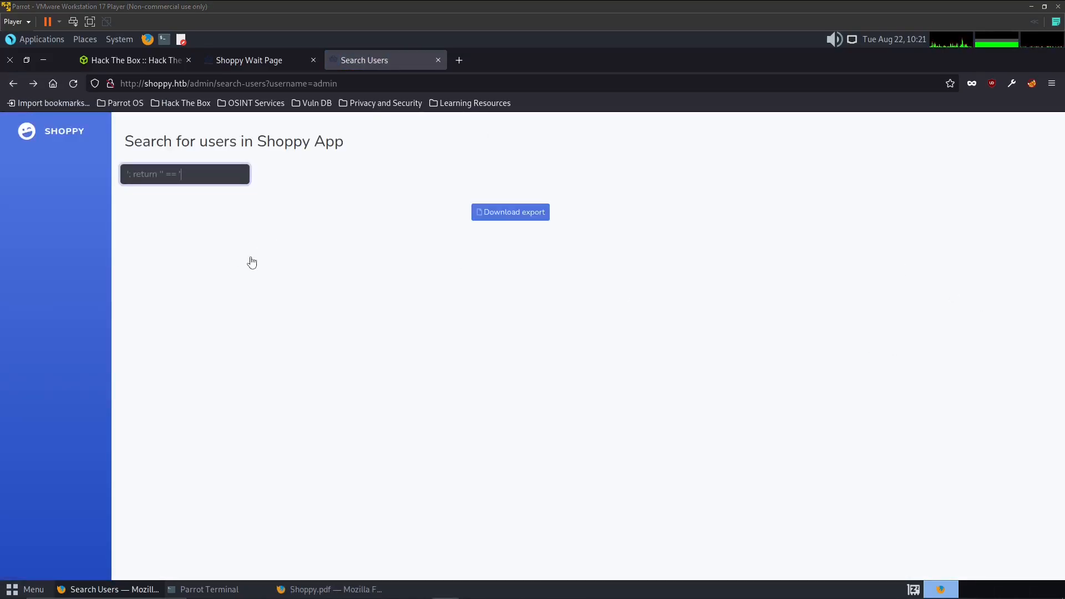
{"action": "mouse_move", "coordinate": [196, 170]}
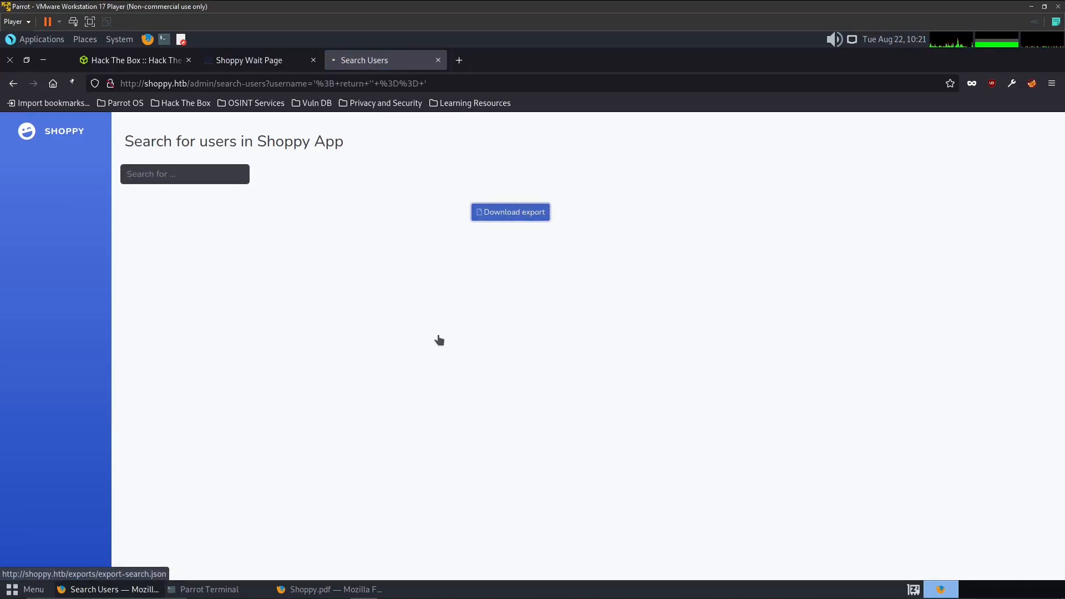
- Open the all-users JSON export and select josh's password hash
{"action": "left_click", "coordinate": [510, 212]}
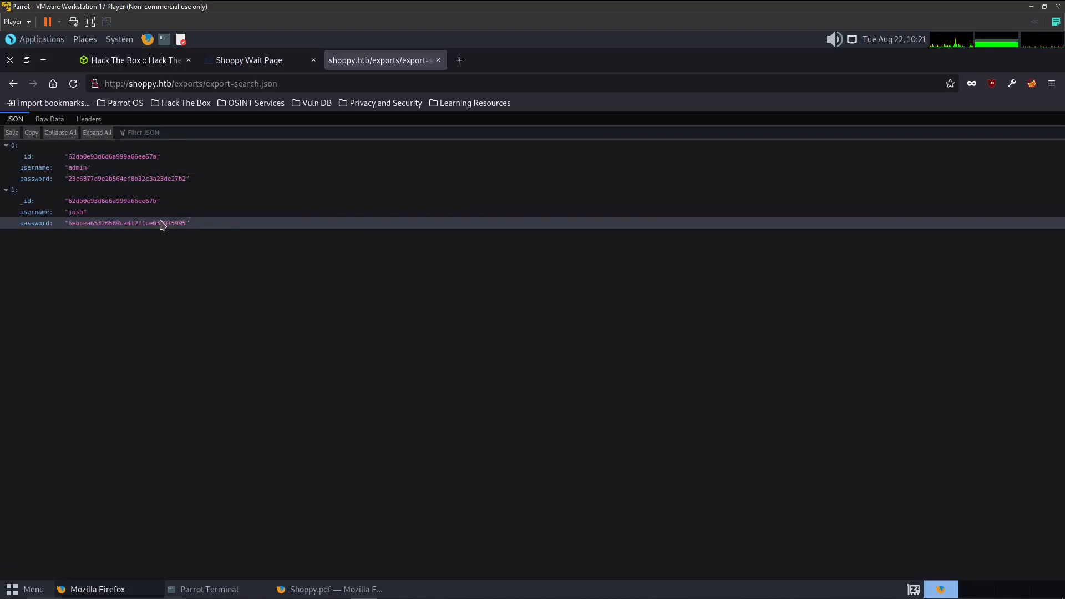
{"action": "mouse_move", "coordinate": [134, 282]}
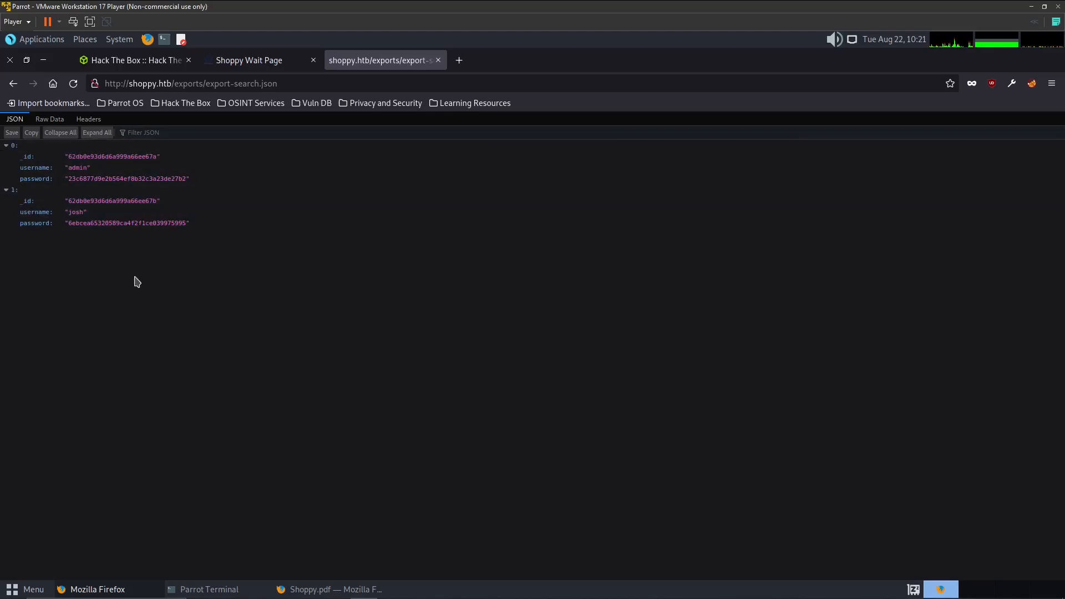
{"action": "mouse_move", "coordinate": [161, 210]}
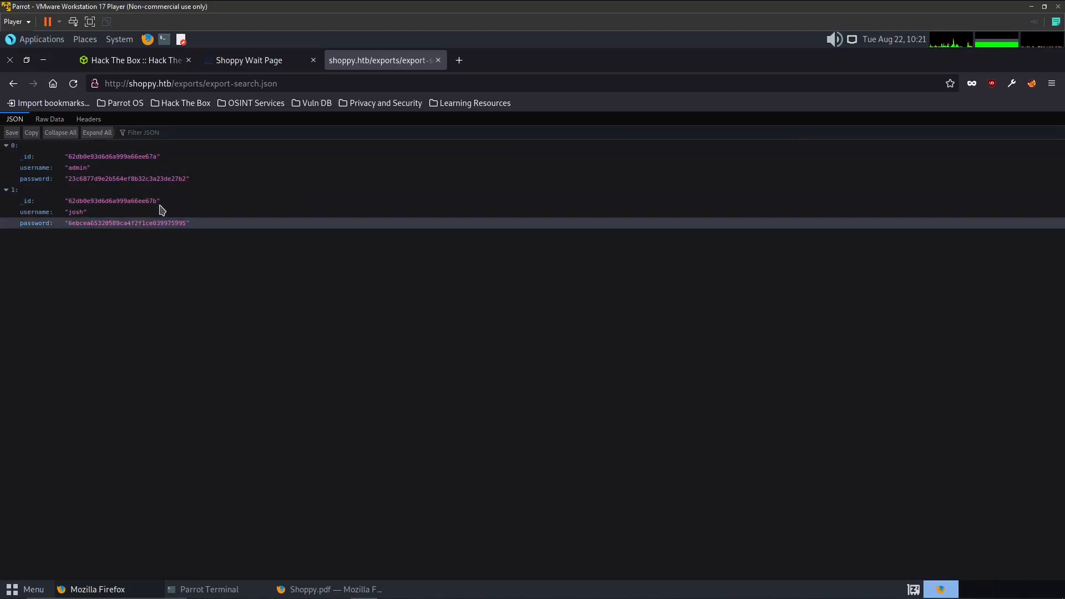
{"action": "mouse_move", "coordinate": [41, 233]}
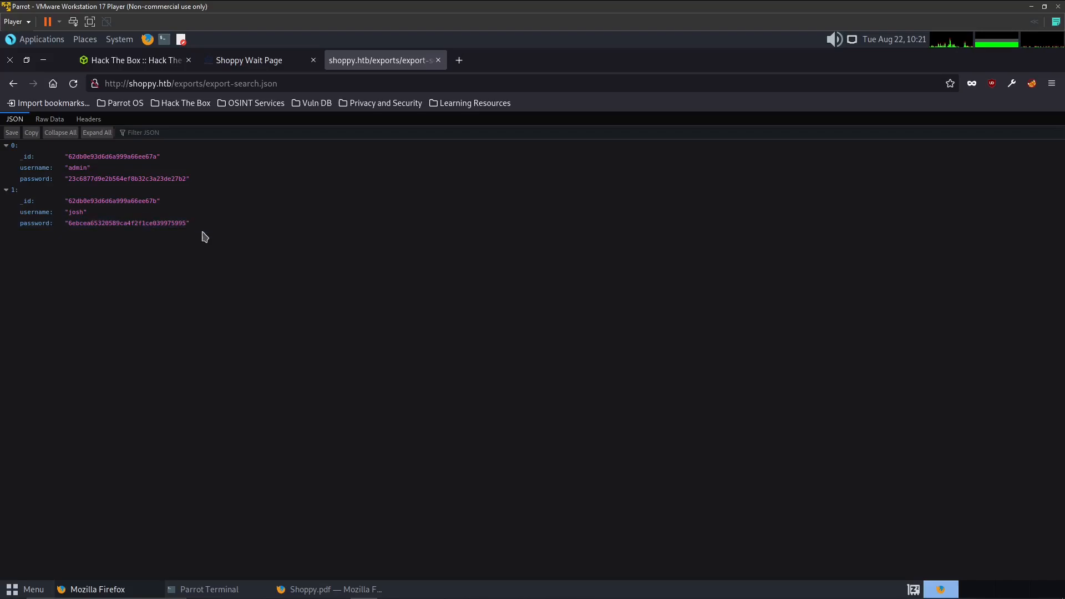
{"action": "mouse_move", "coordinate": [192, 230]}
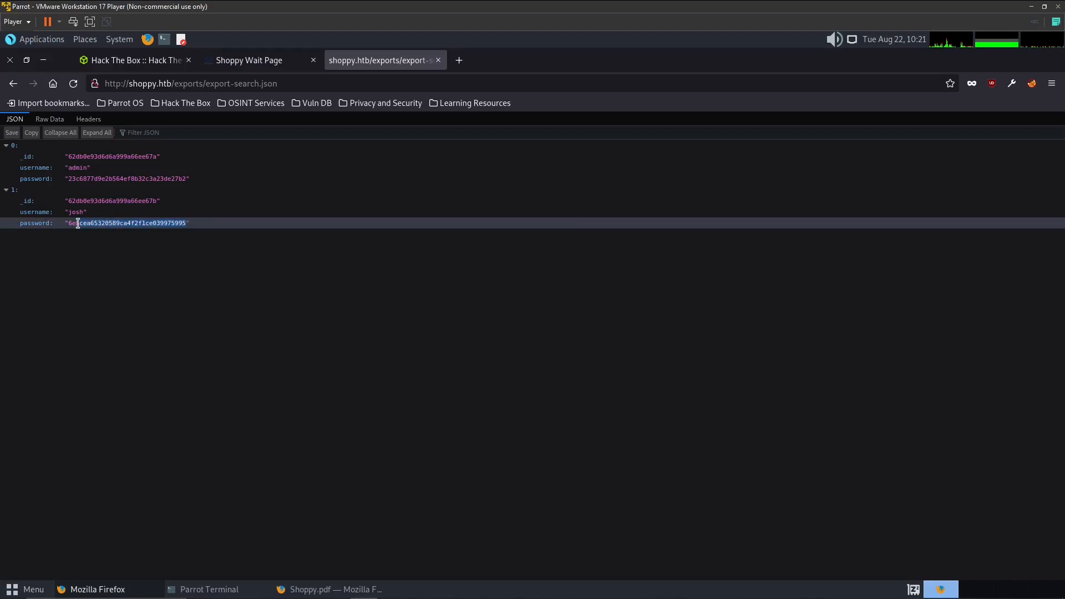
{"action": "double_click", "coordinate": [127, 223]}
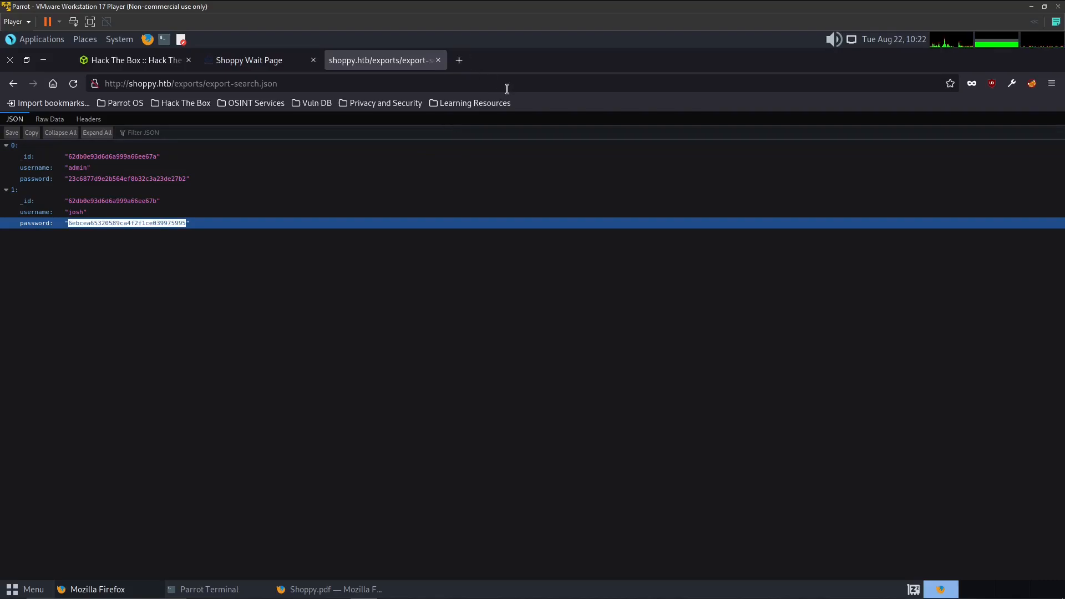
{"action": "left_click", "coordinate": [459, 59]}
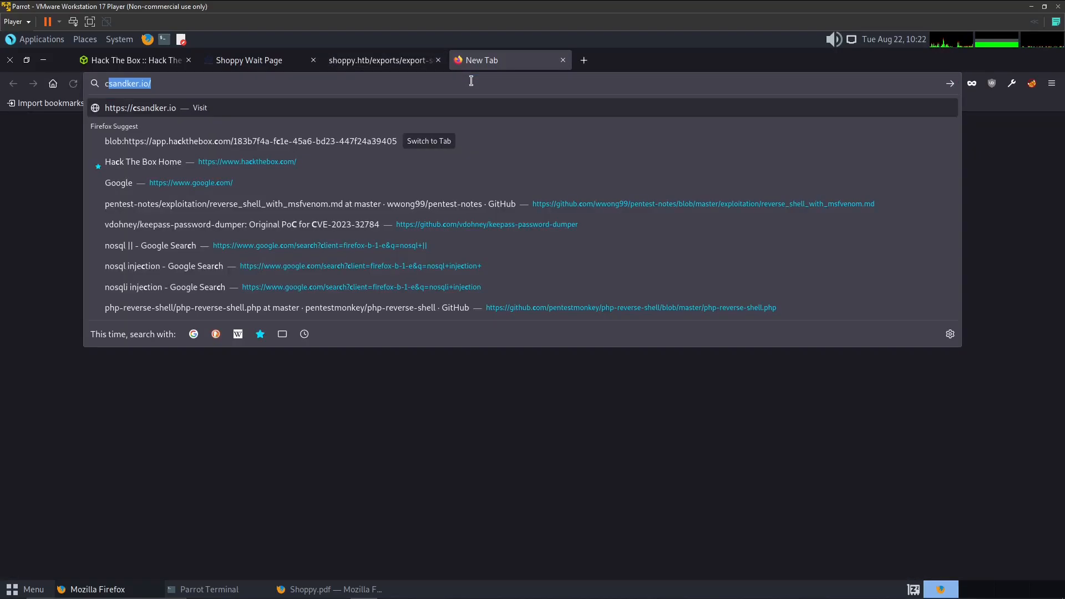
{"action": "type", "text": "crack"}
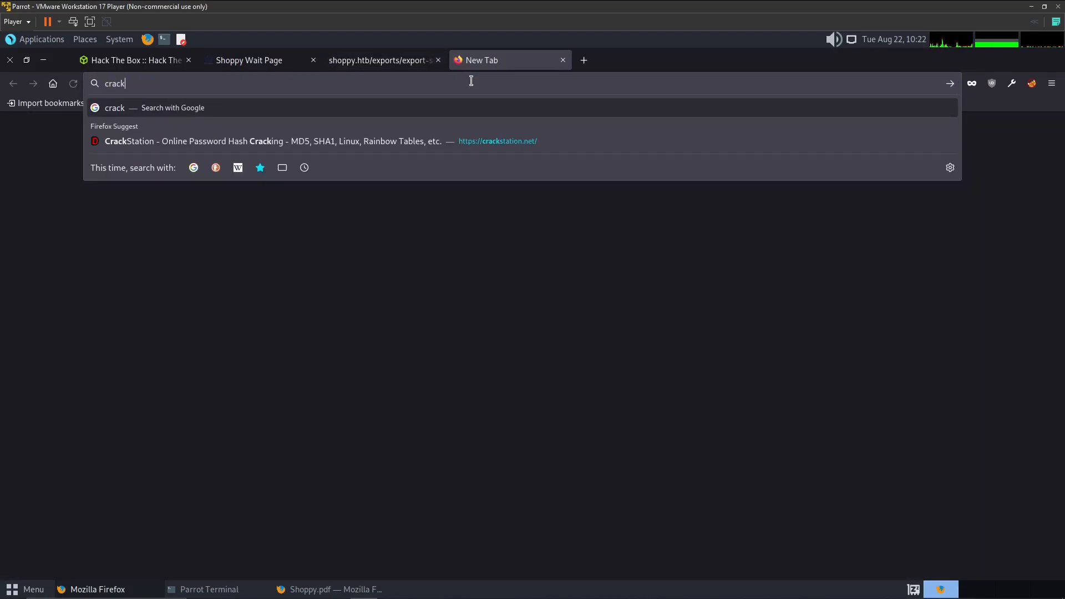
{"action": "left_click", "coordinate": [272, 141]}
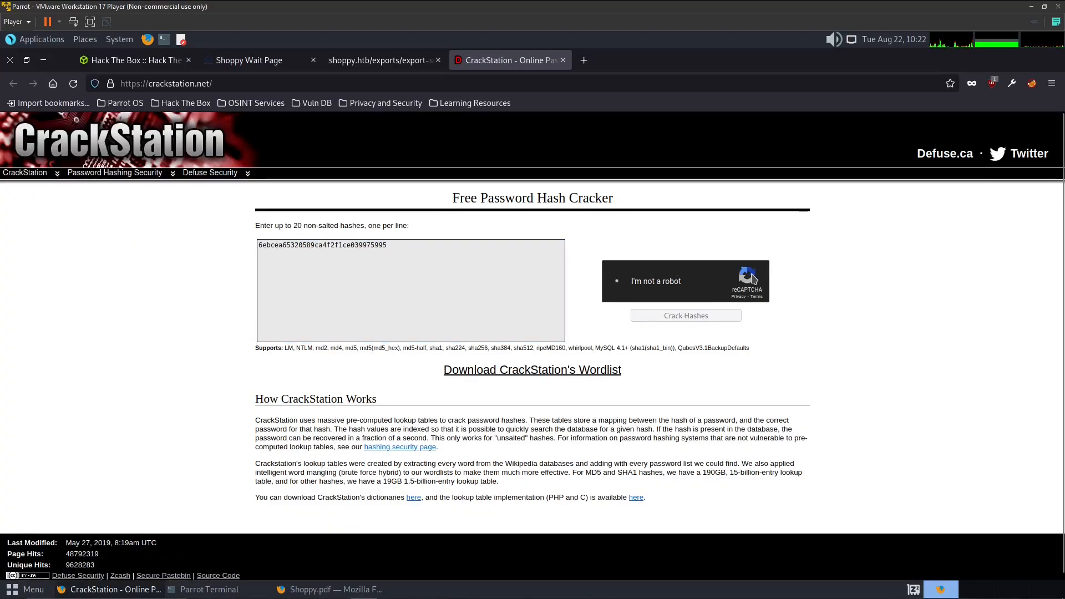
{"action": "left_click", "coordinate": [617, 280]}
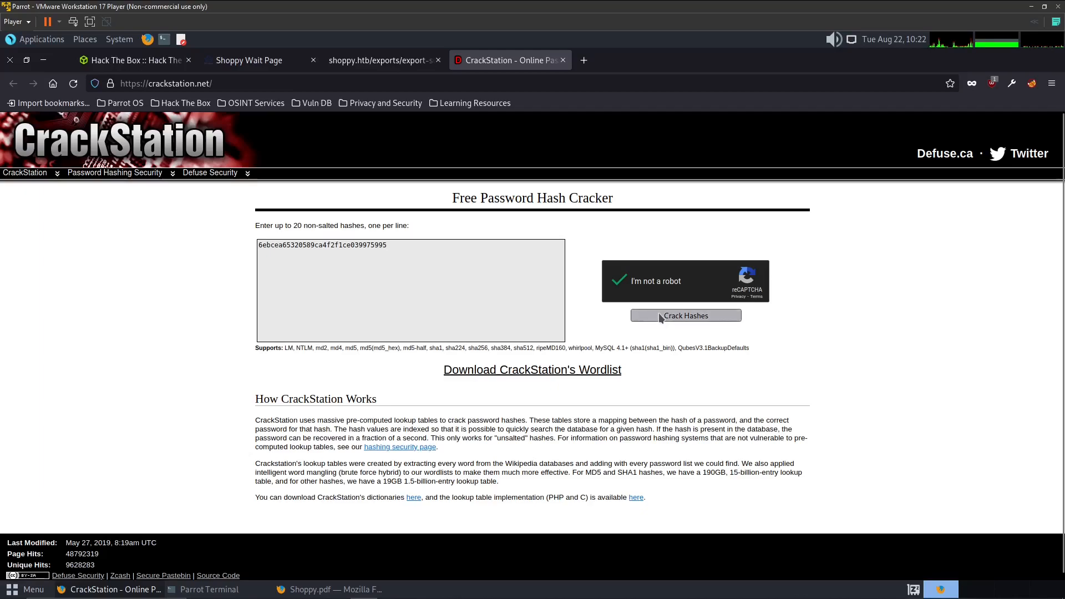
{"action": "left_click", "coordinate": [685, 315]}
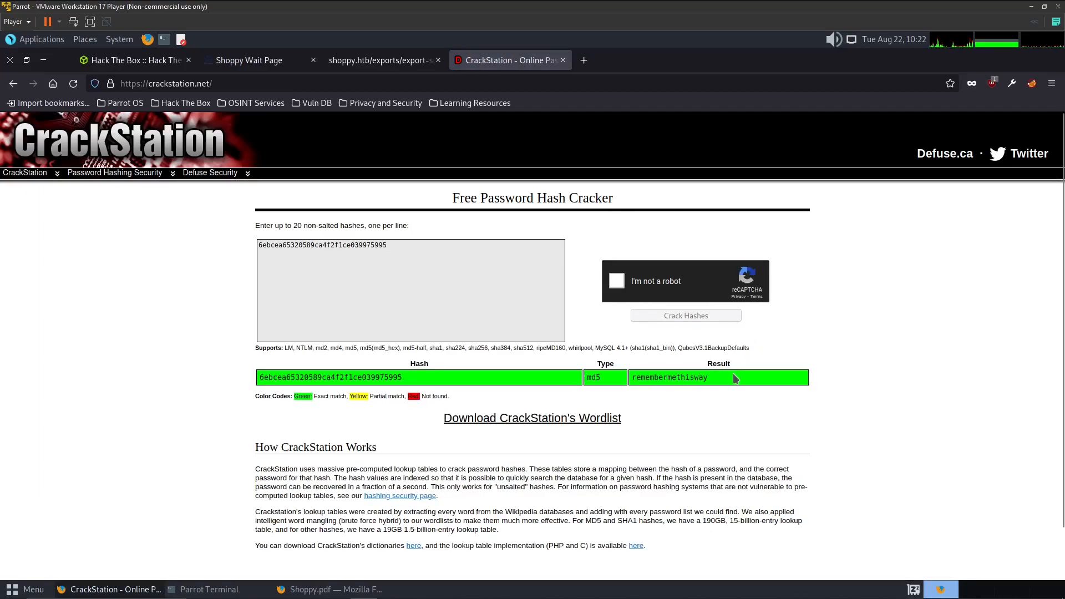
{"action": "mouse_move", "coordinate": [720, 389]}
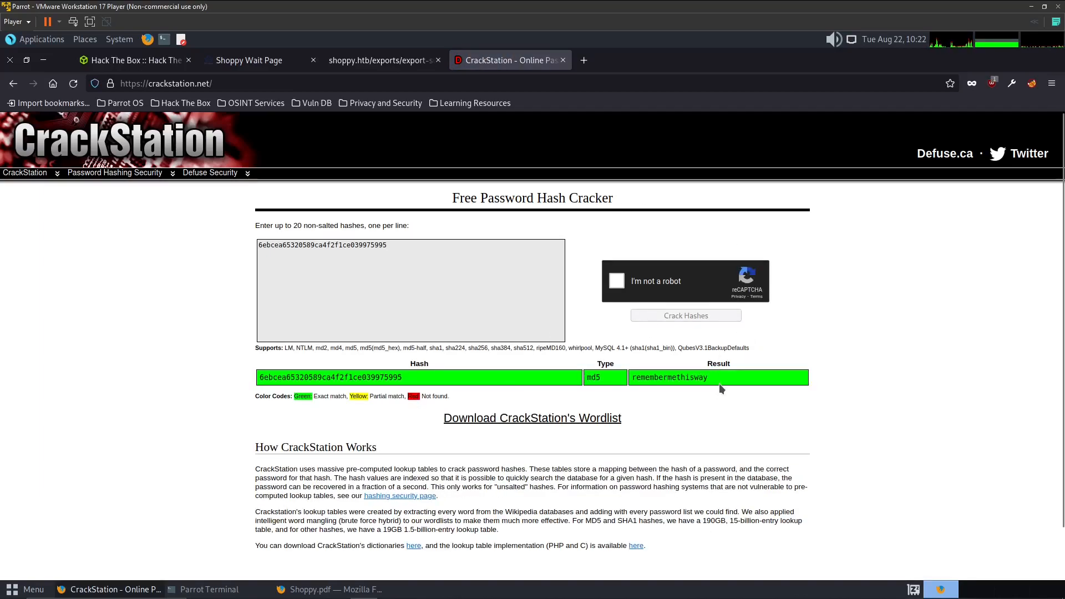
{"action": "mouse_move", "coordinate": [752, 396]}
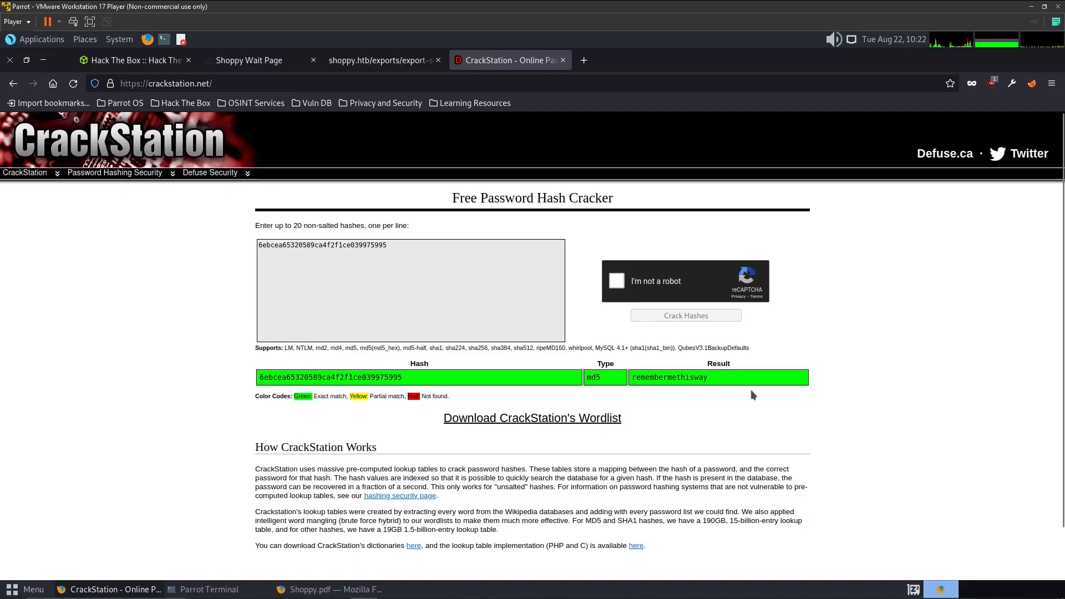
{"action": "left_click", "coordinate": [380, 60]}
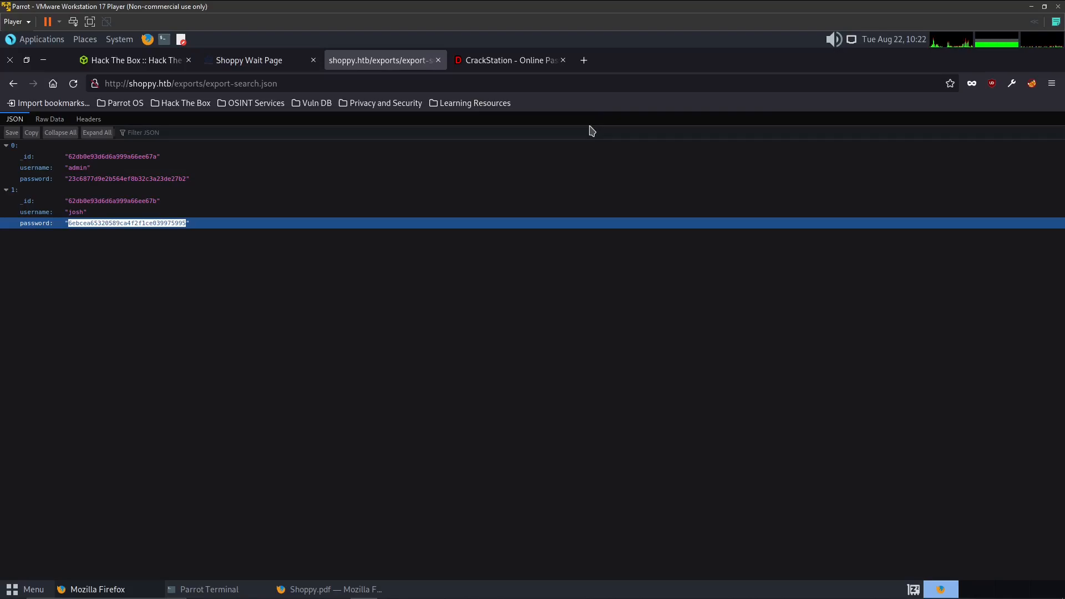
{"action": "mouse_move", "coordinate": [708, 264]}
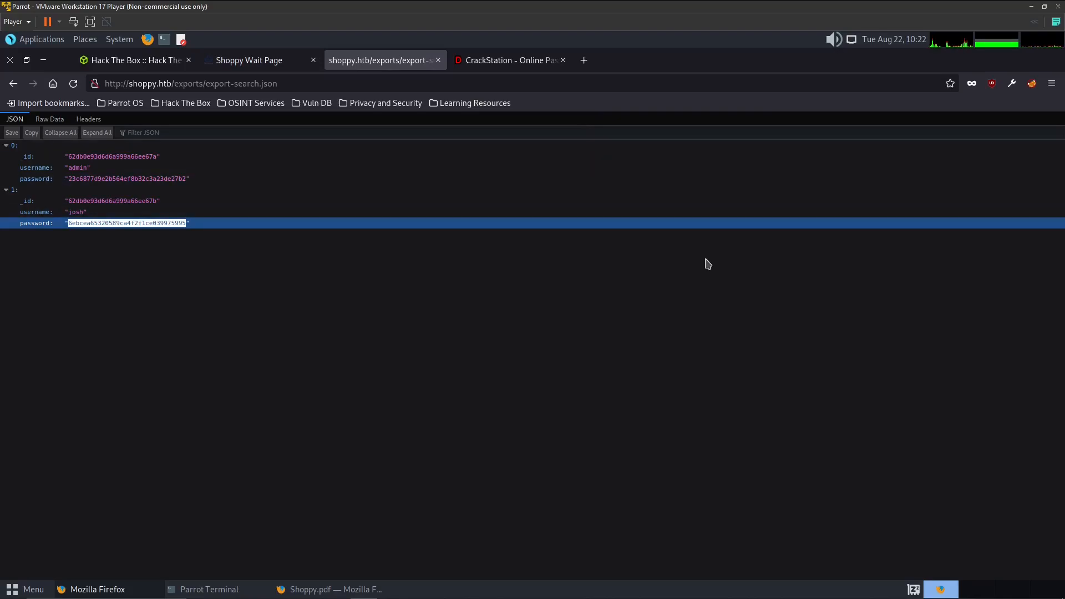
{"action": "mouse_move", "coordinate": [705, 263]}
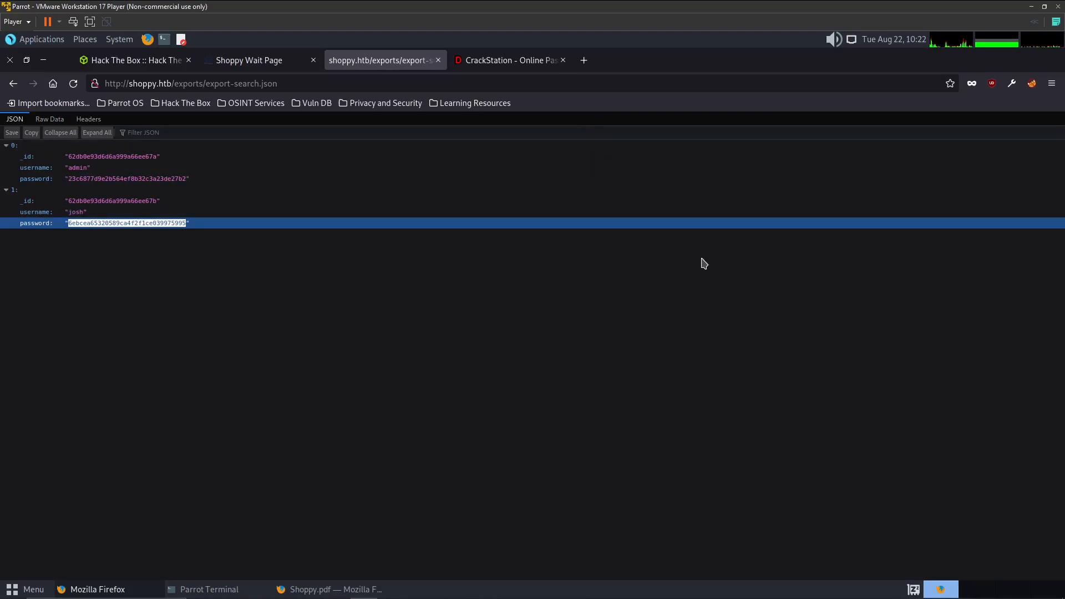
- Bring forward the terminal holding the gobuster vhost scan of shoppy.htb with bitquark-subdomains-top100000
{"action": "left_click", "coordinate": [208, 589]}
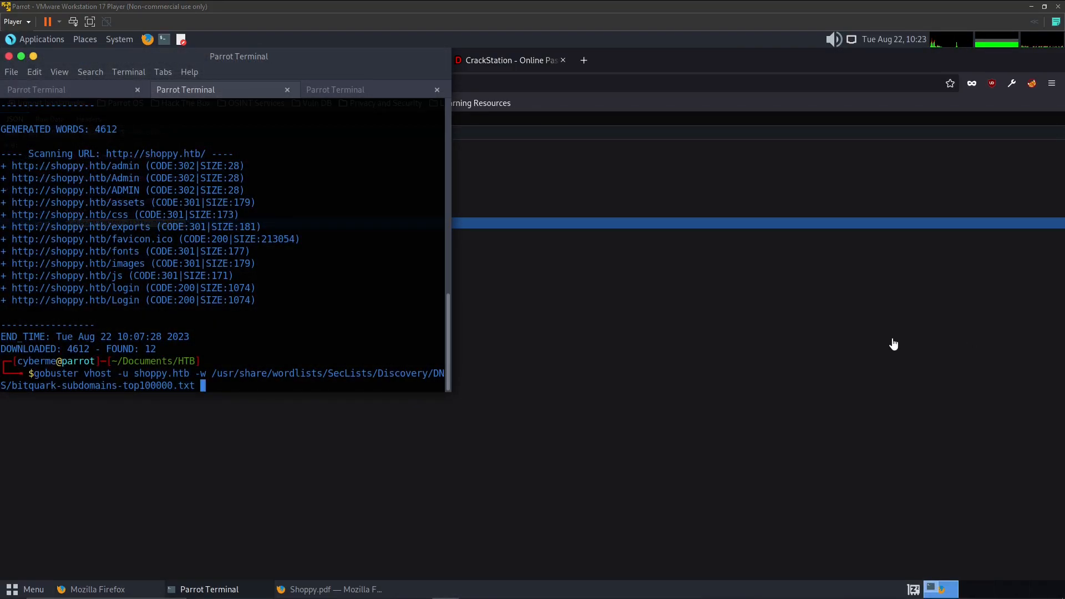
{"action": "mouse_move", "coordinate": [544, 293]}
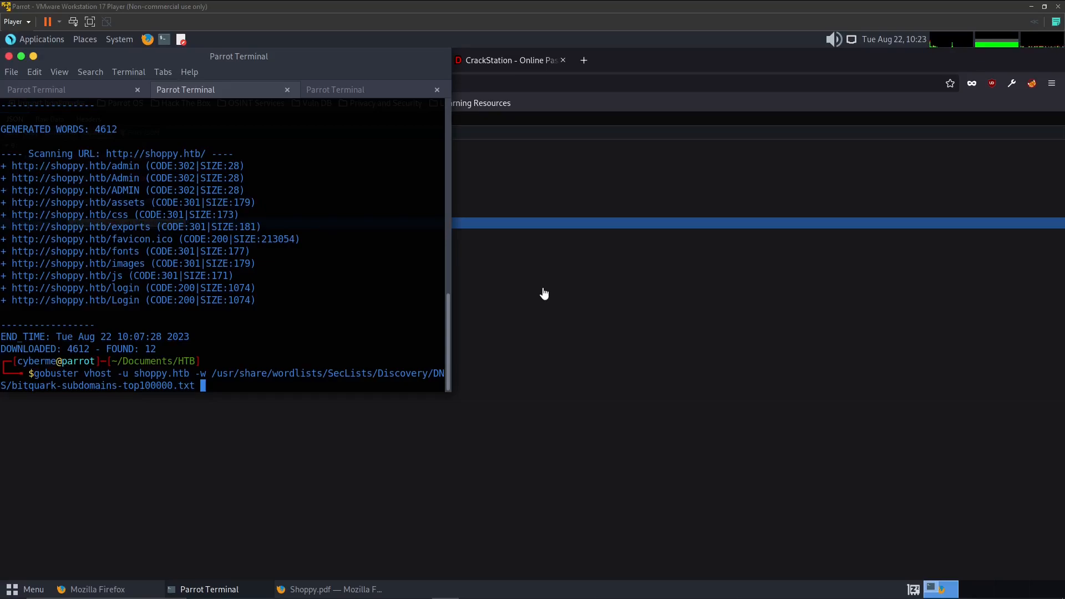
{"action": "mouse_move", "coordinate": [149, 178]}
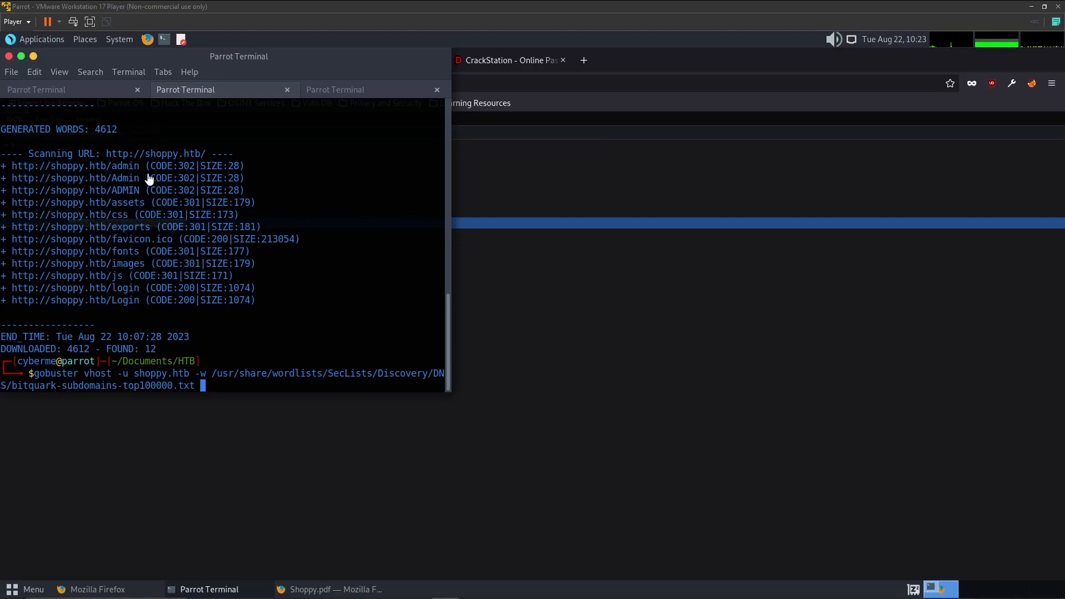
{"action": "mouse_move", "coordinate": [233, 157]}
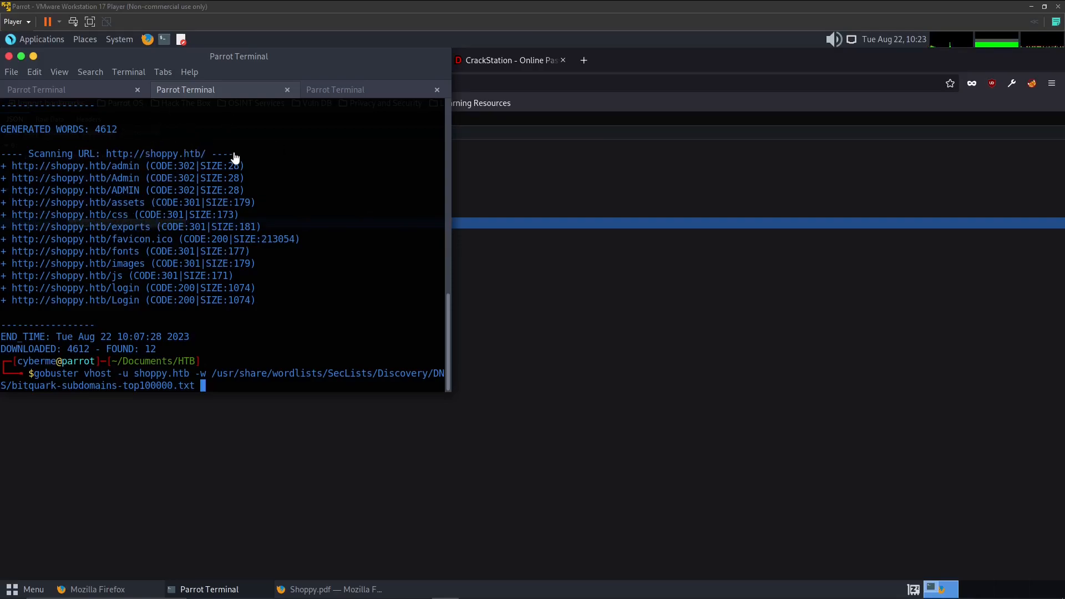
{"action": "mouse_move", "coordinate": [192, 202]}
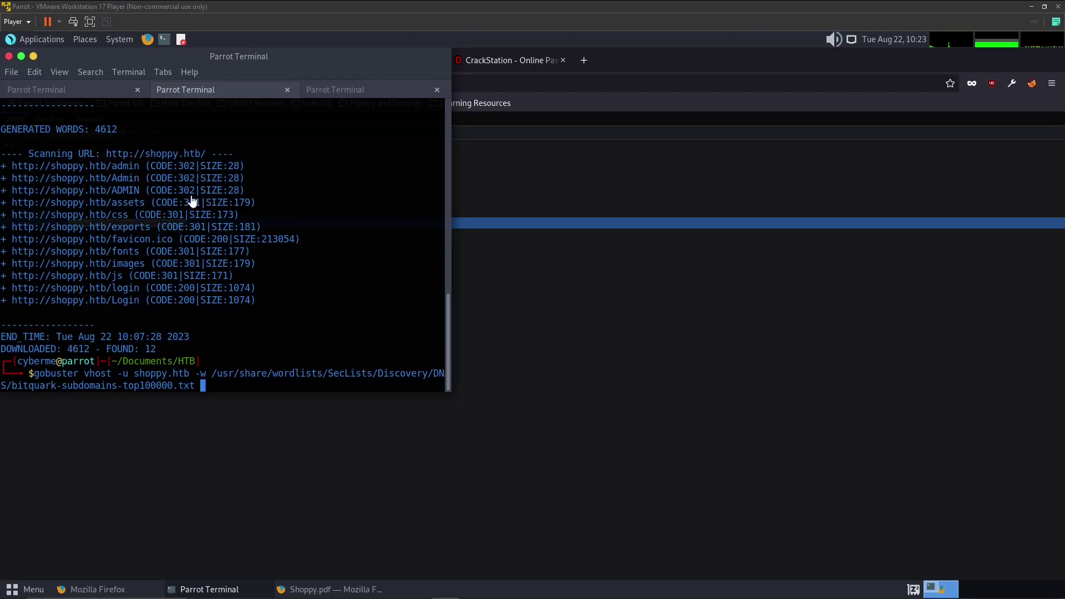
{"action": "mouse_move", "coordinate": [382, 219]}
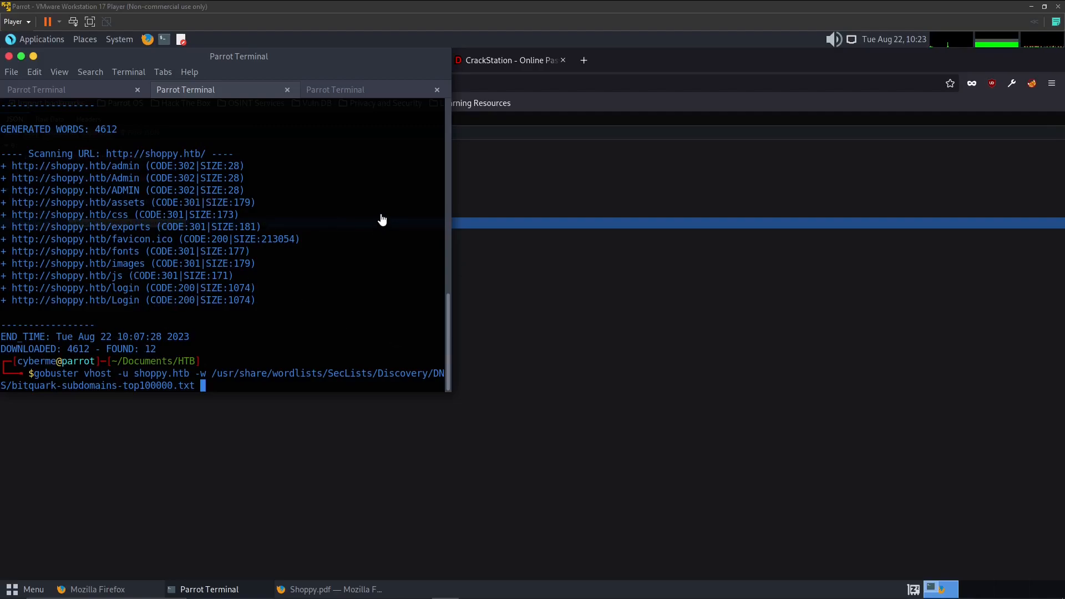
{"action": "mouse_move", "coordinate": [60, 359]}
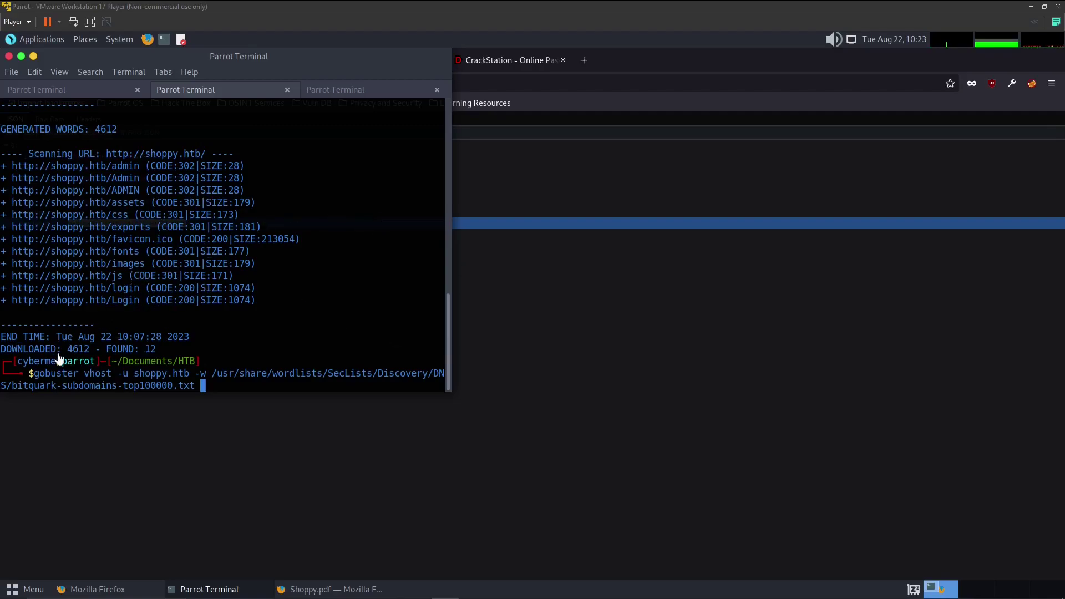
{"action": "mouse_move", "coordinate": [131, 382]}
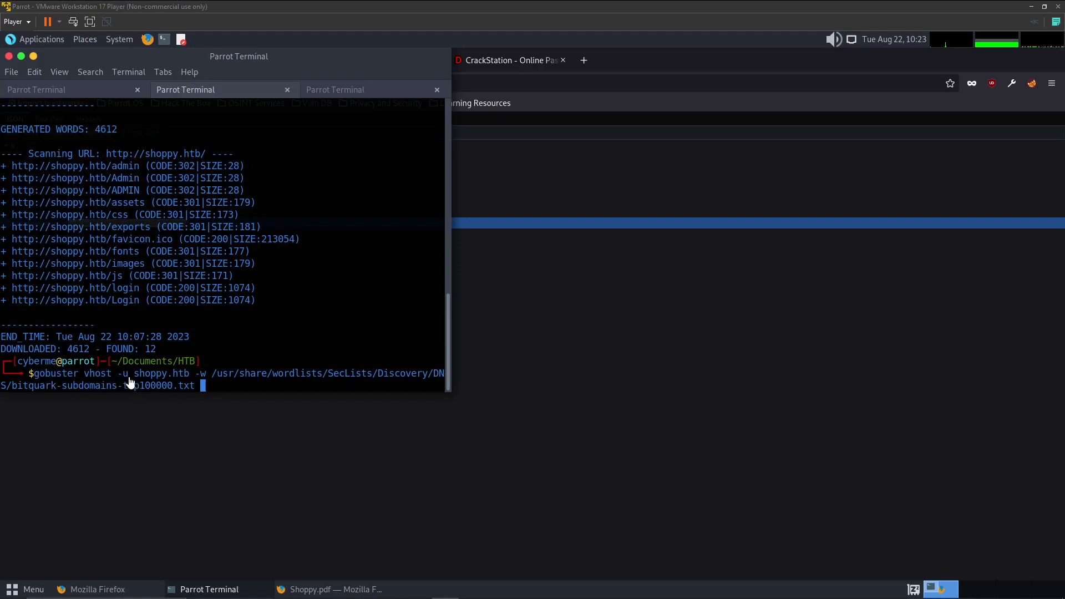
{"action": "mouse_move", "coordinate": [366, 377]}
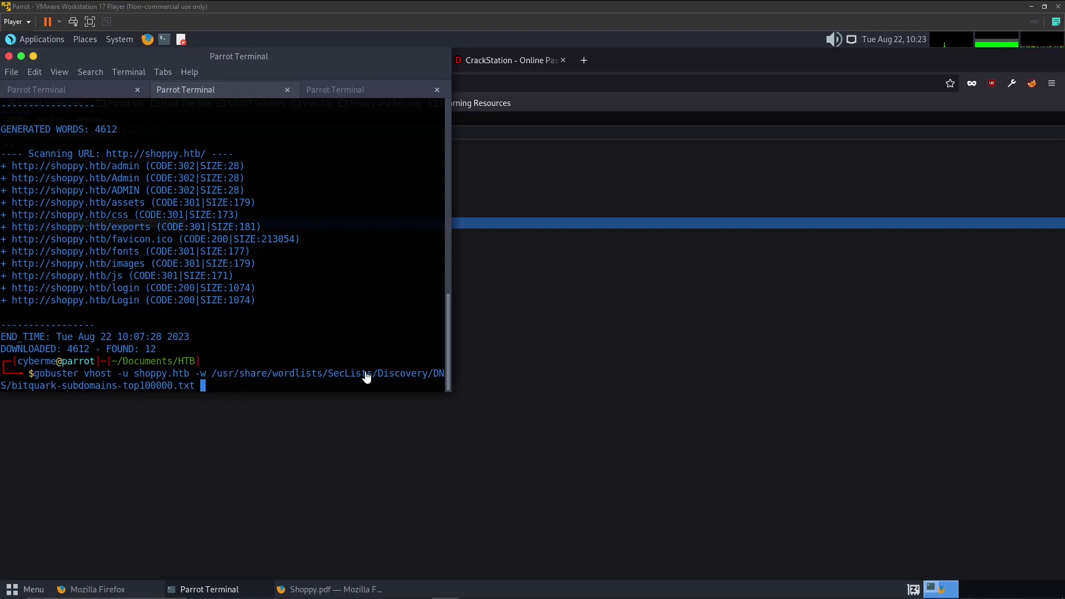
{"action": "mouse_move", "coordinate": [136, 402]}
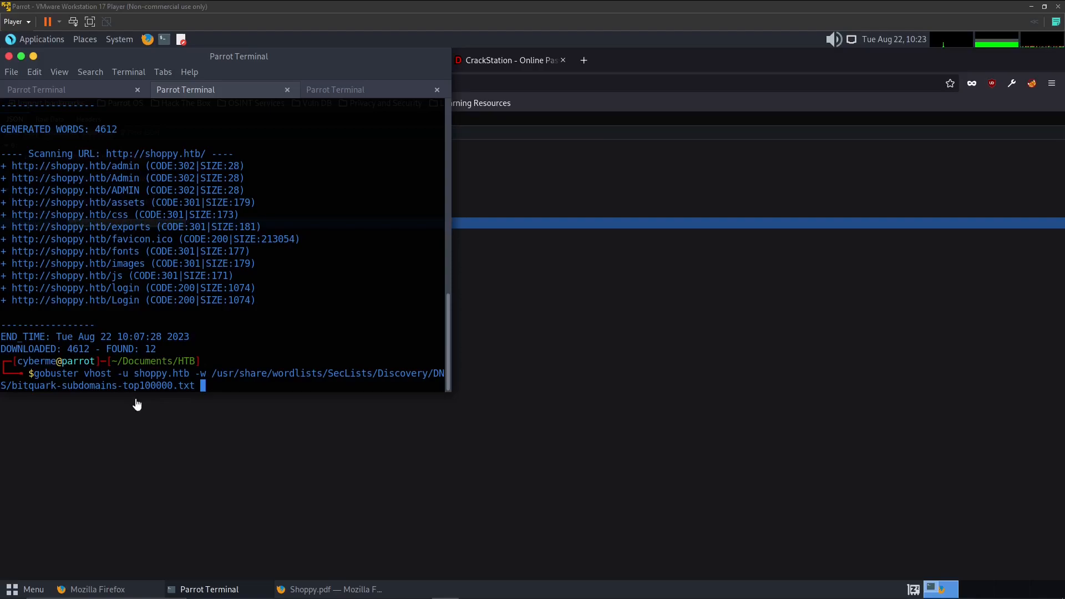
{"action": "mouse_move", "coordinate": [373, 373]}
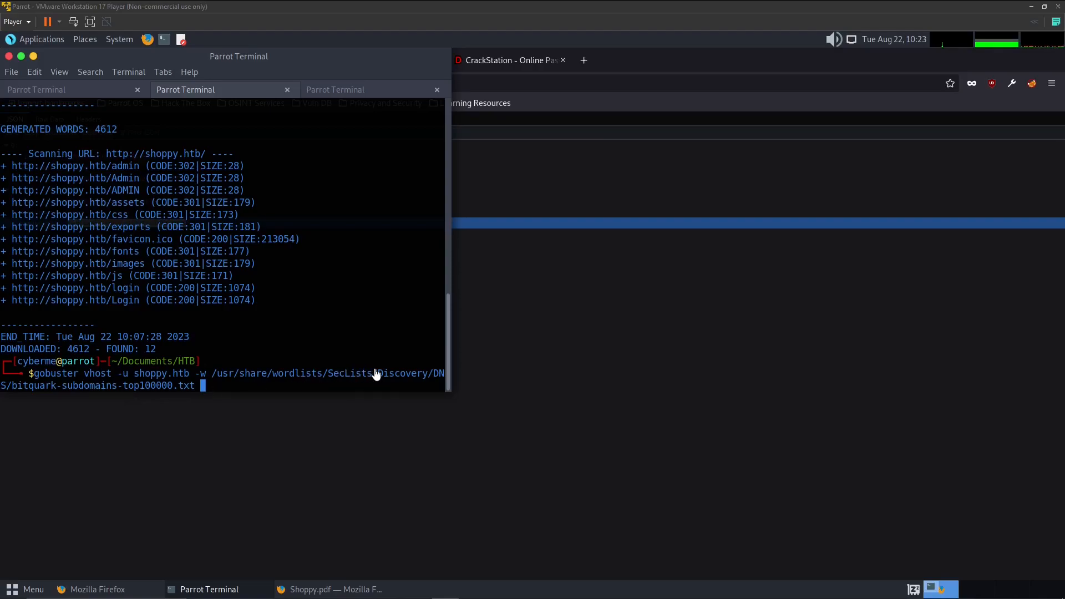
{"action": "mouse_move", "coordinate": [235, 352]}
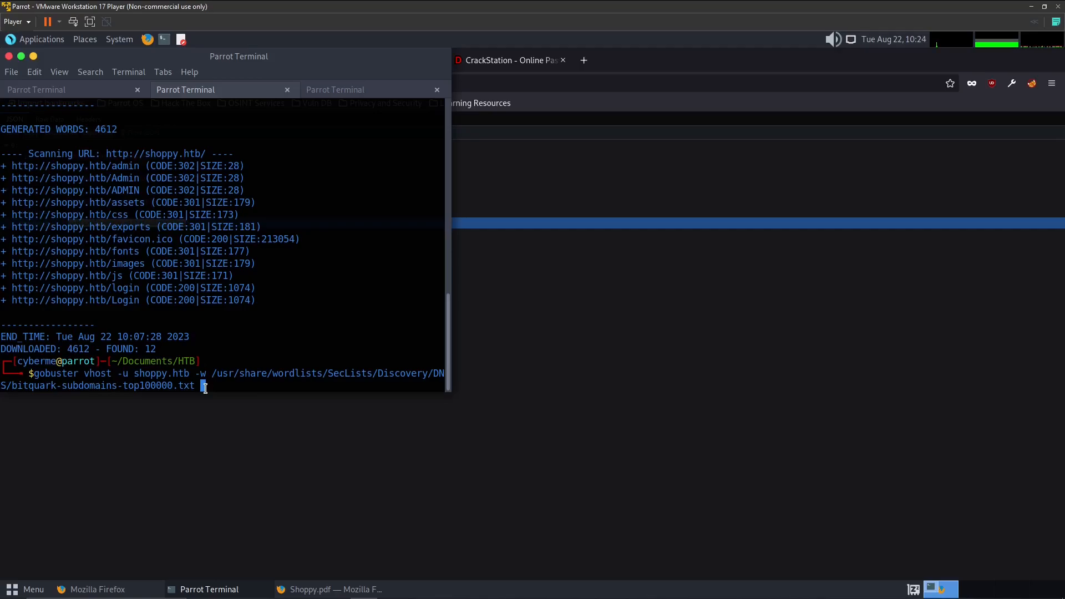
{"action": "key", "text": "Return"}
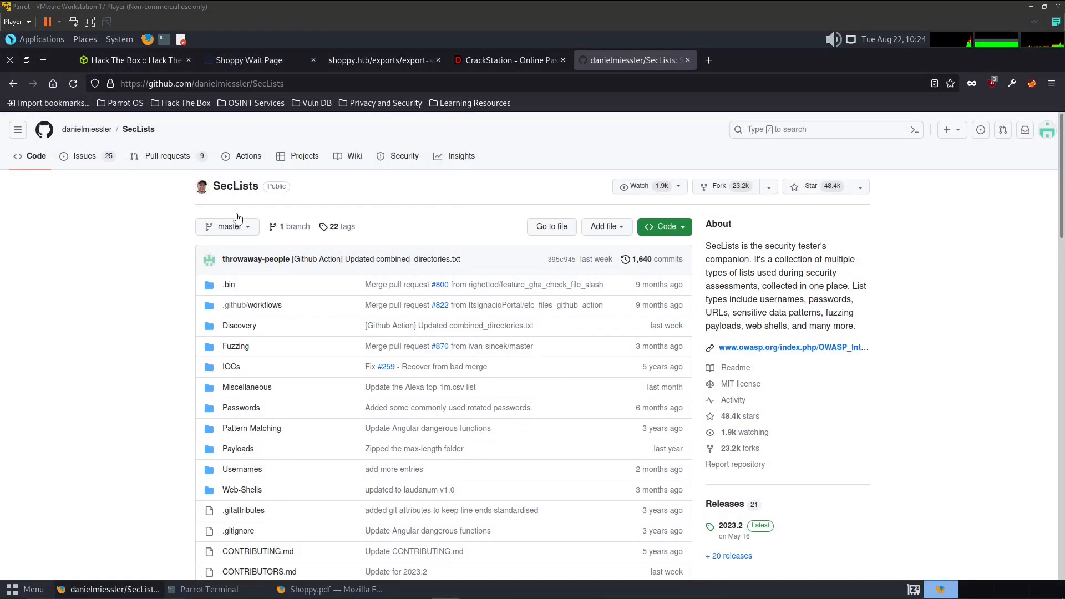
{"action": "mouse_move", "coordinate": [57, 164]}
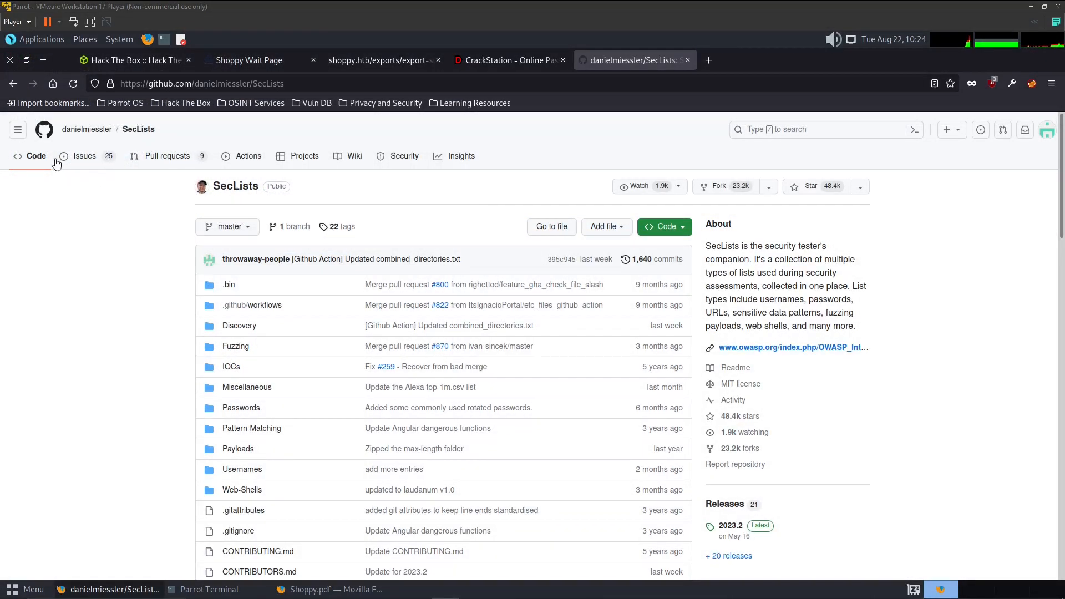
{"action": "mouse_move", "coordinate": [111, 133]}
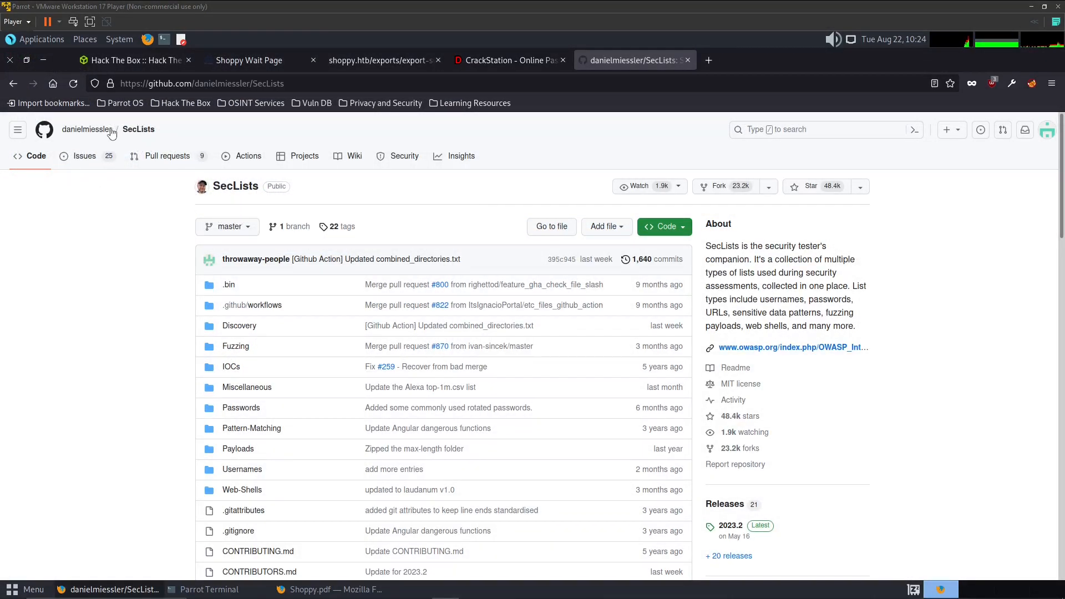
{"action": "mouse_move", "coordinate": [229, 377]}
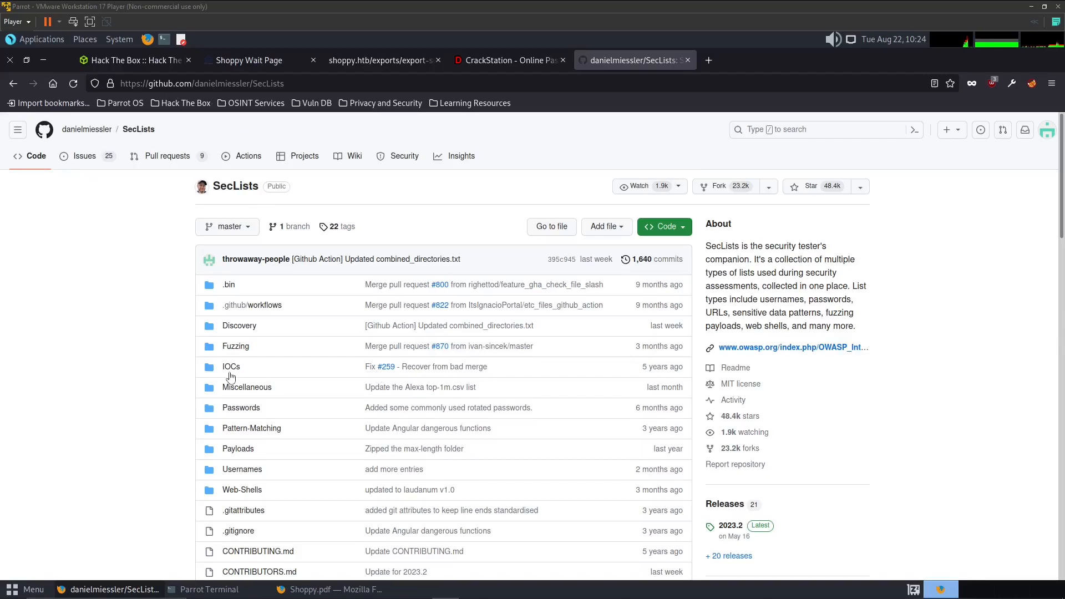
- Scroll the SecLists repository past its wordlist folders down to the README
{"action": "scroll", "scroll_direction": "down", "scroll_amount": 3}
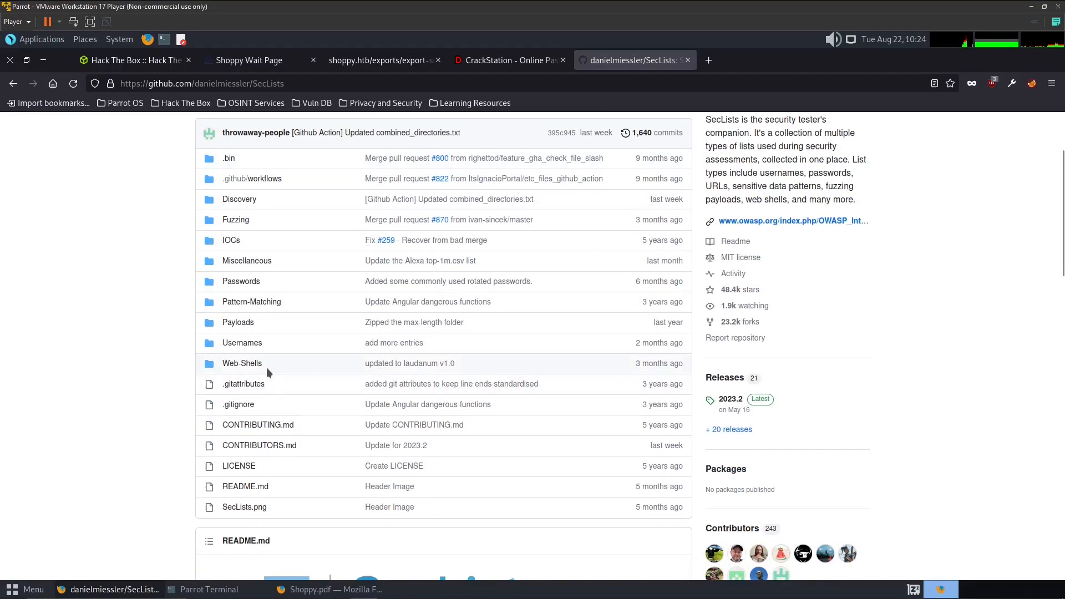
{"action": "mouse_move", "coordinate": [180, 236]}
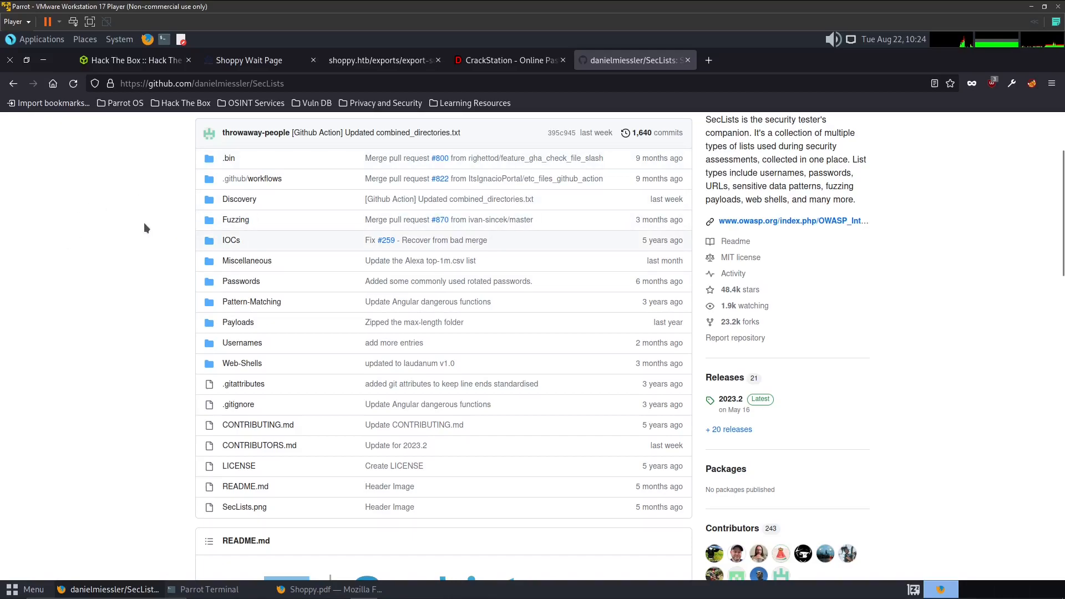
{"action": "scroll", "scroll_direction": "down", "scroll_amount": 3}
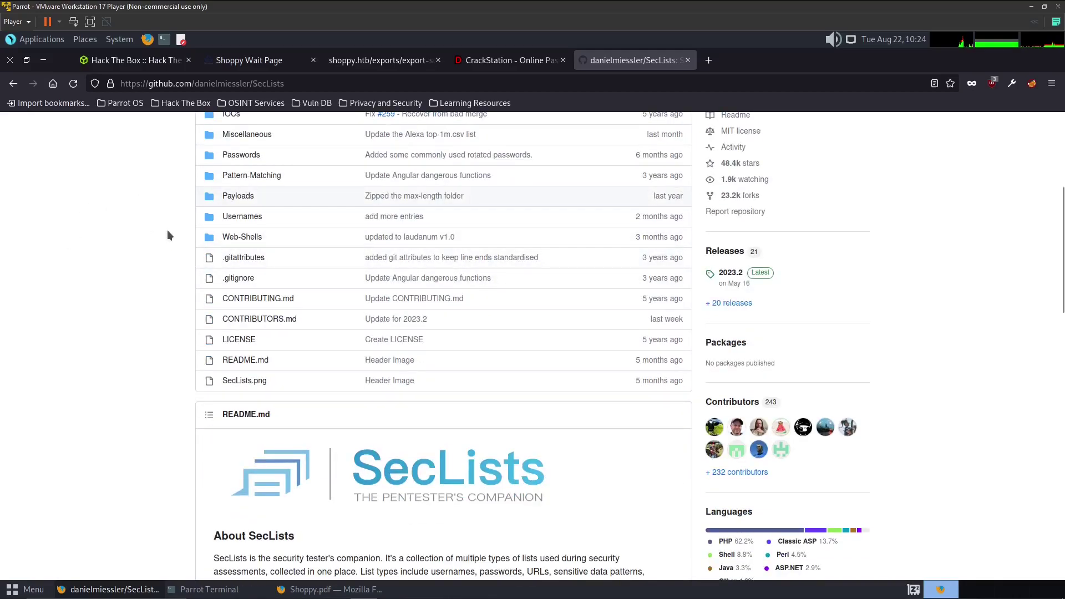
- Return to the terminal where gobuster found mattermost.shoppy.htb with status 200
{"action": "scroll", "scroll_direction": "up", "scroll_amount": 3}
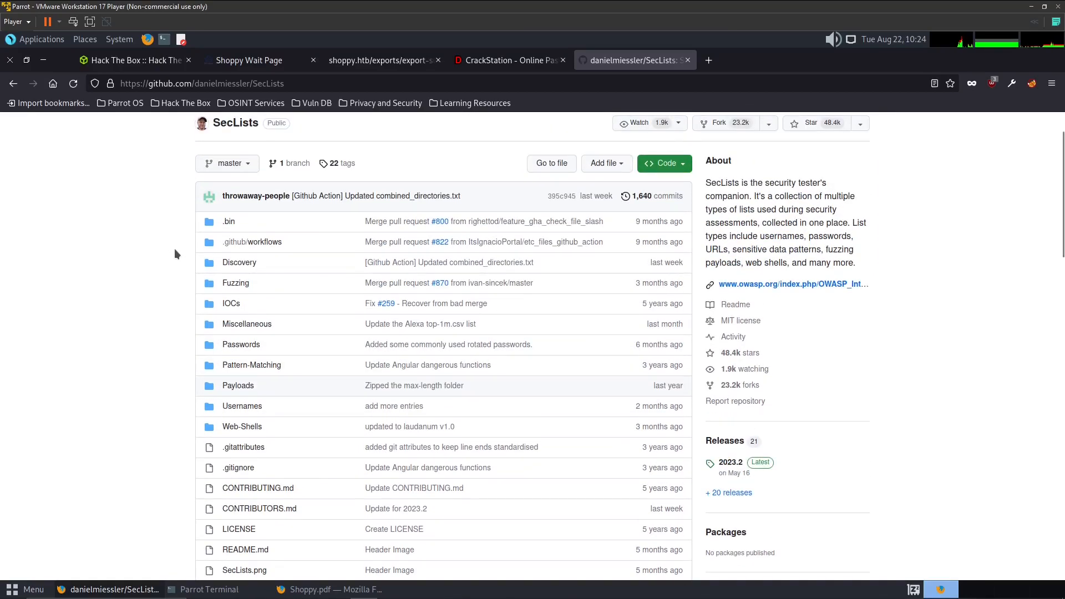
{"action": "mouse_move", "coordinate": [69, 329]}
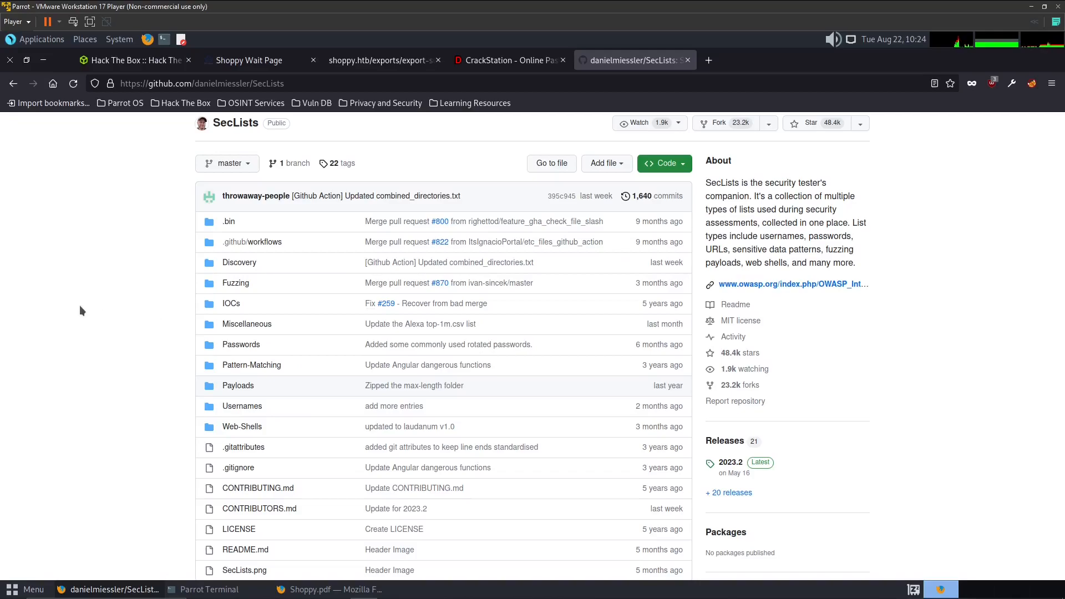
{"action": "left_click", "coordinate": [209, 589]}
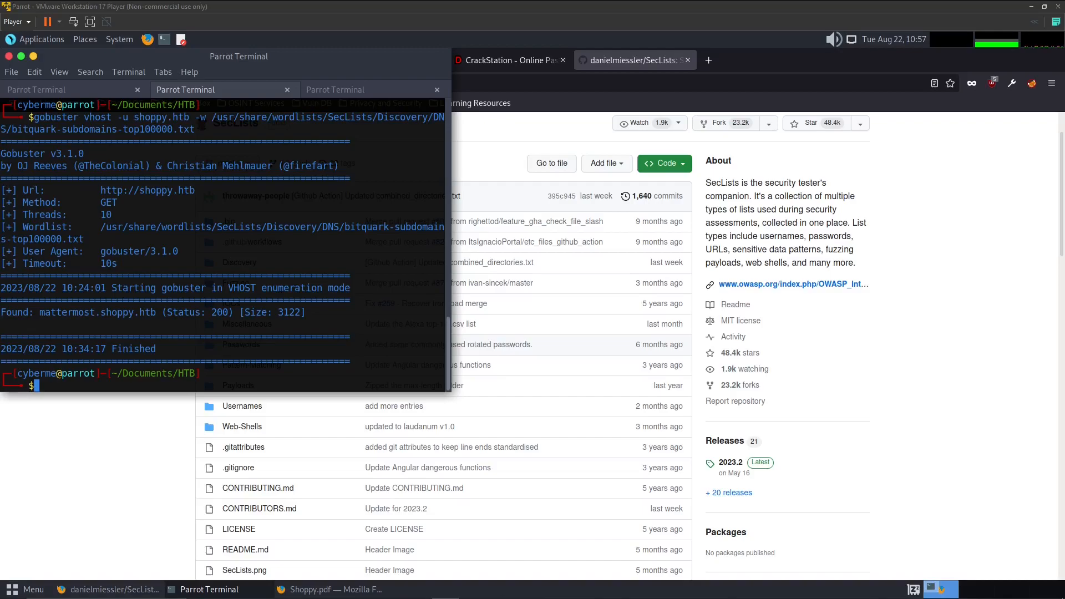
{"action": "mouse_move", "coordinate": [99, 191]}
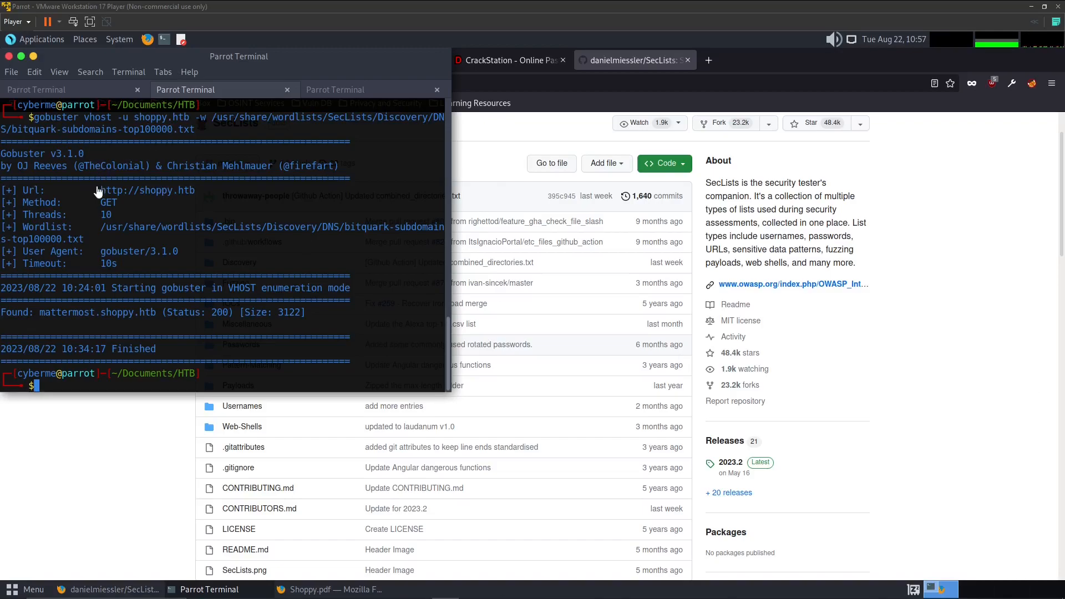
{"action": "mouse_move", "coordinate": [46, 331]}
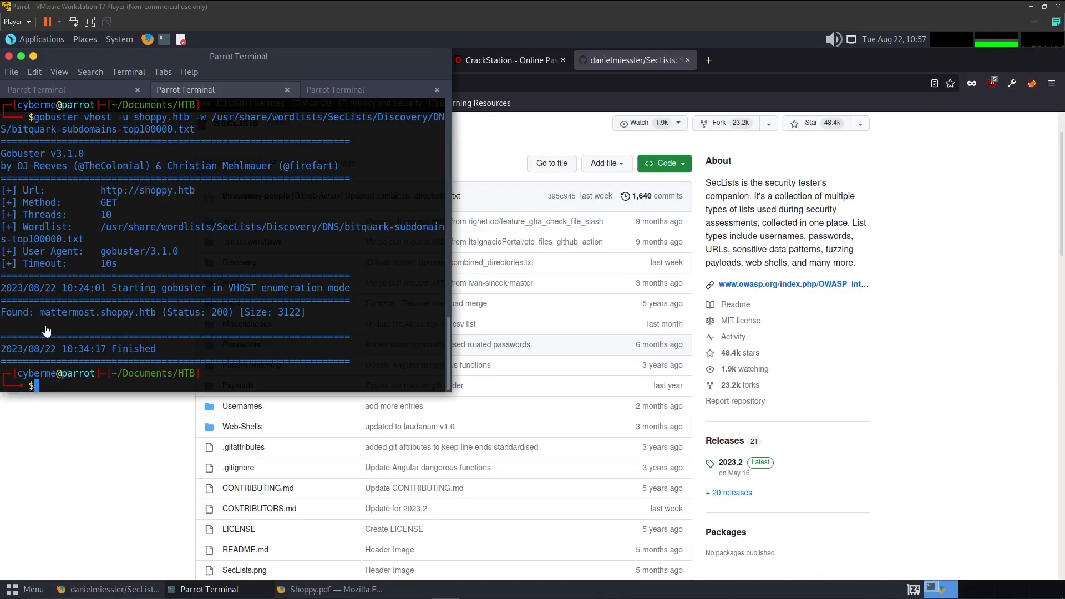
{"action": "mouse_move", "coordinate": [157, 309]}
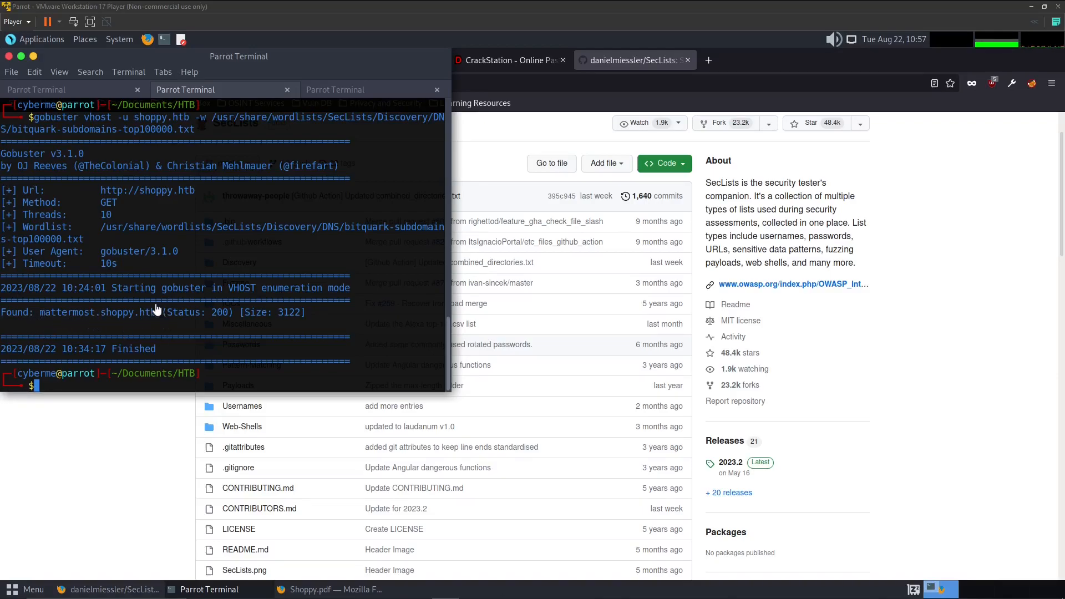
{"action": "mouse_move", "coordinate": [127, 336]}
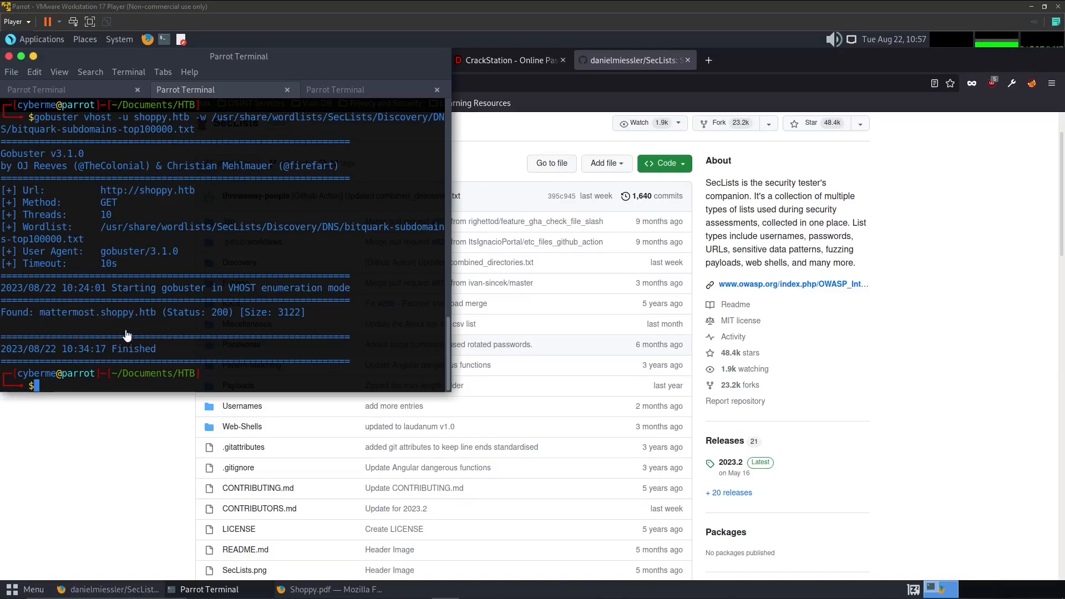
{"action": "mouse_move", "coordinate": [367, 122]}
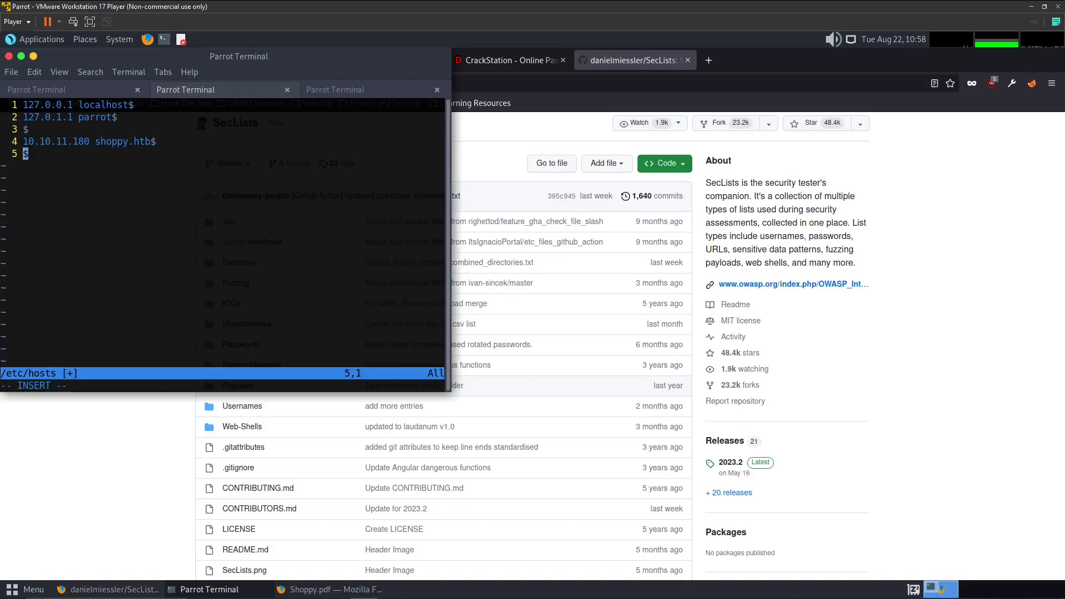
- Add '10.10.11.180 mattermost.shoppy.htb' to /etc/hosts and save it from vim
{"action": "type", "text": "10."}
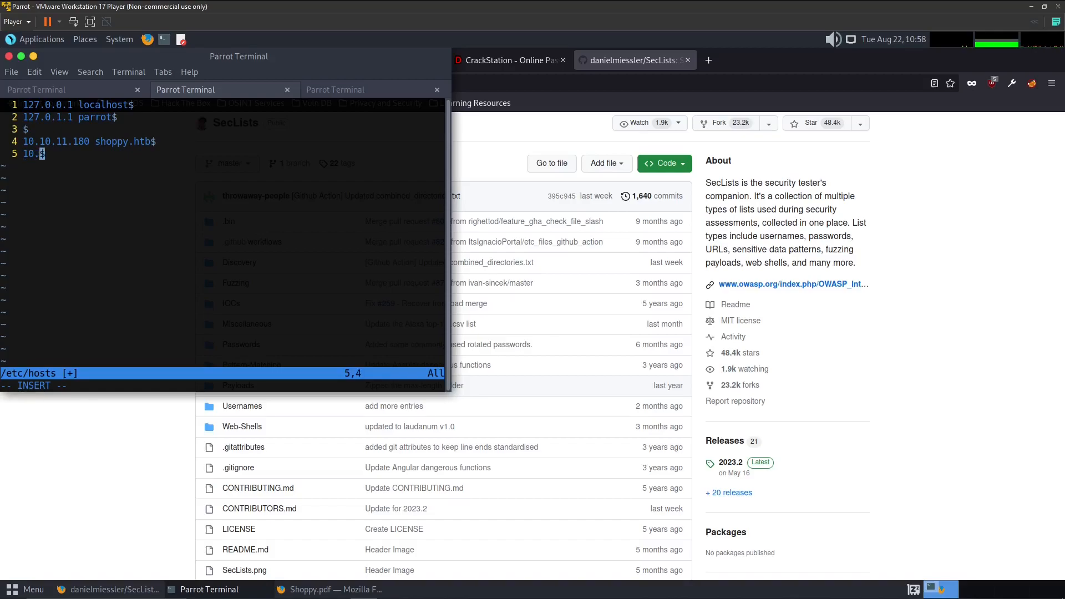
{"action": "type", "text": "10.11.180+"}
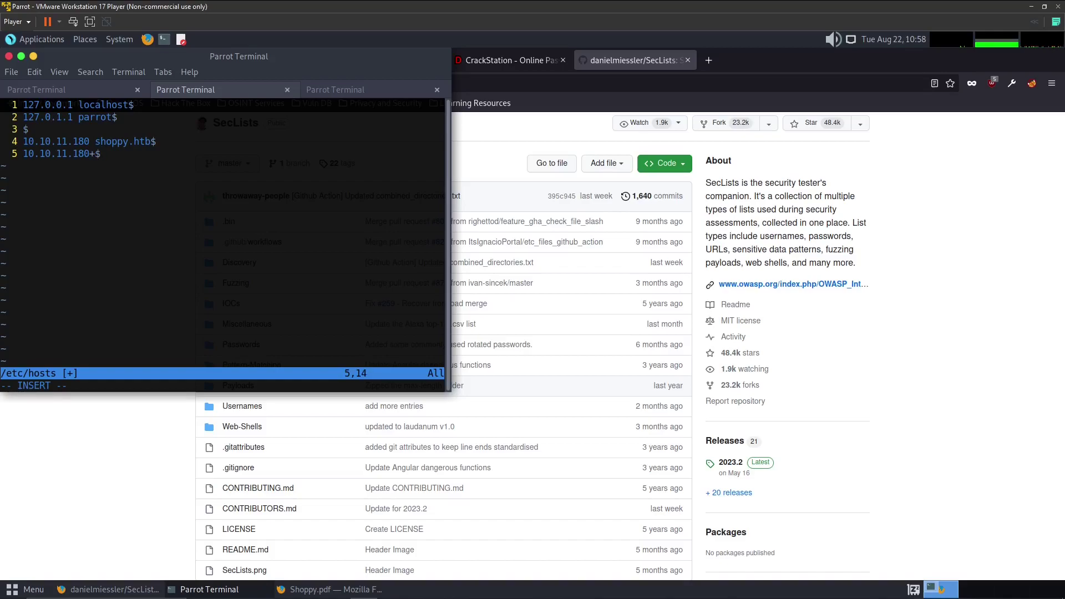
{"action": "type", "text": "mattermost.s"}
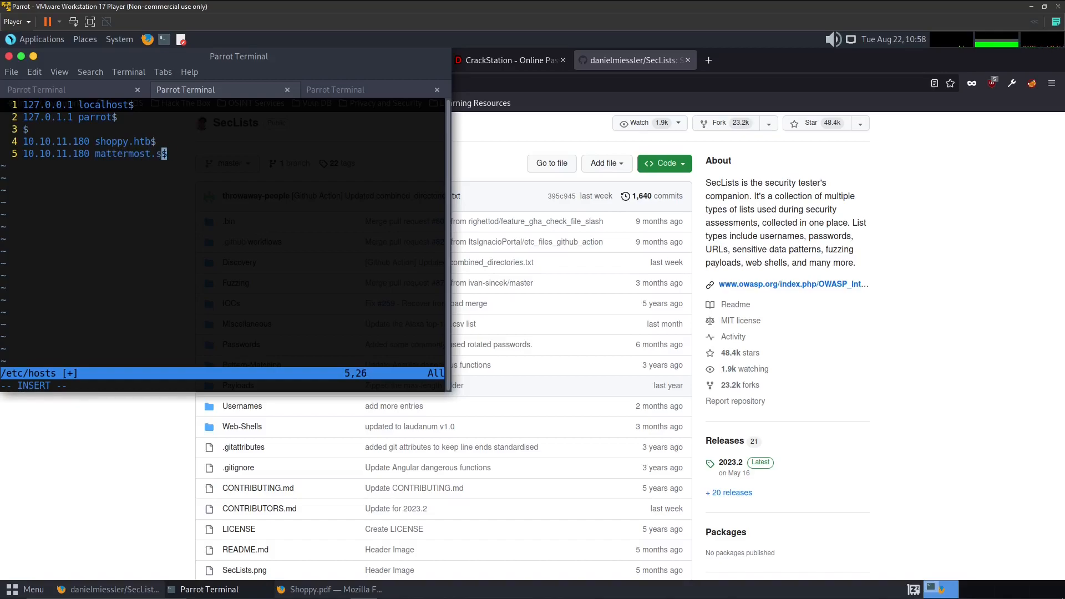
{"action": "type", "text": "shoppy.htb"}
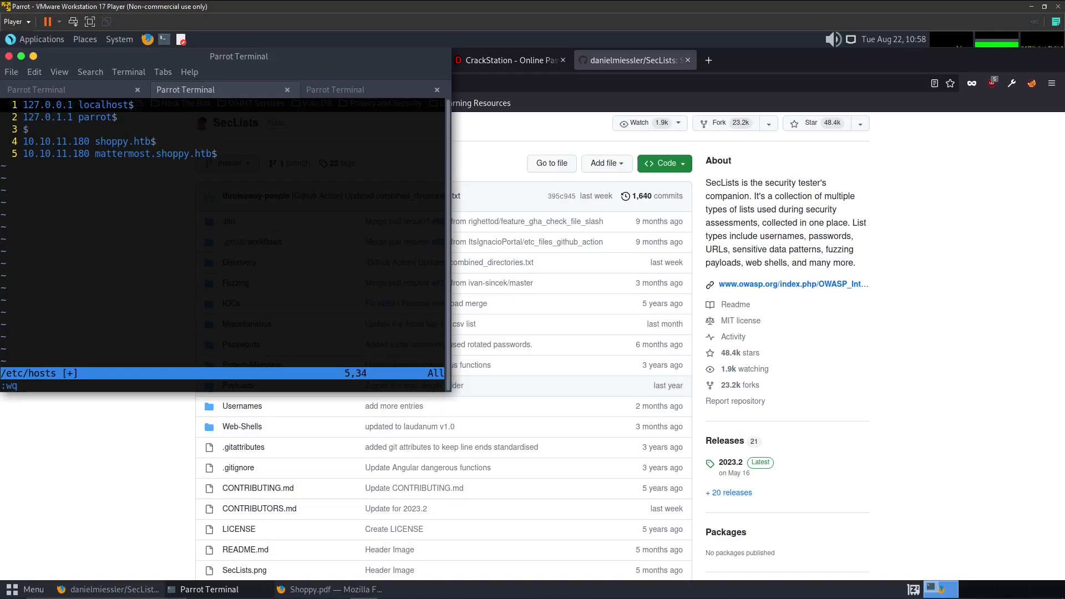
{"action": "key", "text": "Return"}
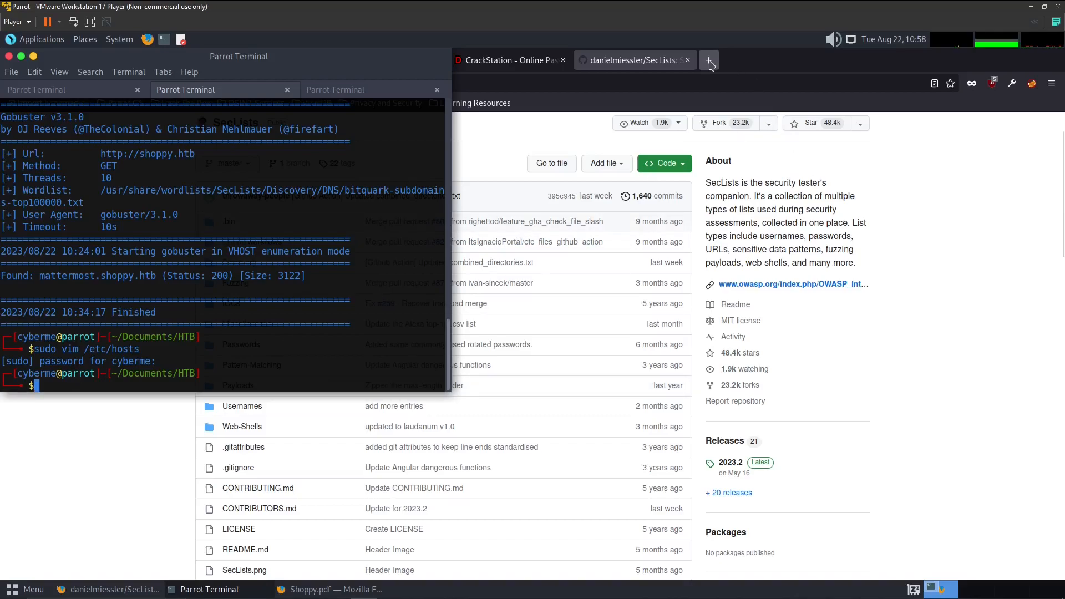
- Load mattermost.shoppy.htb in a new tab and log in as josh, reaching Deploy Machine
{"action": "left_click", "coordinate": [709, 60]}
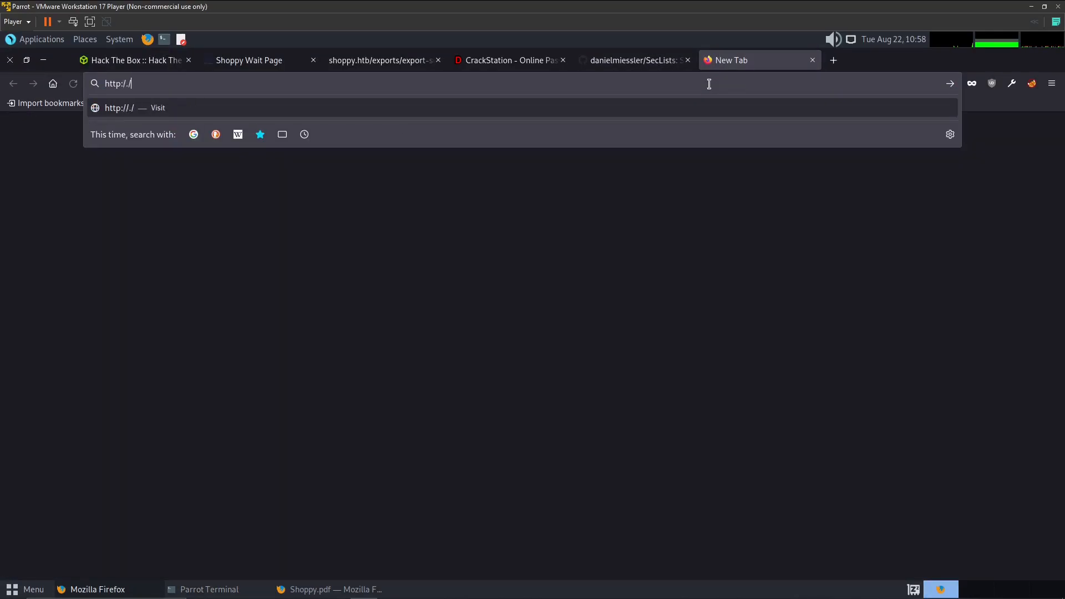
{"action": "type", "text": "mattermost.shoppy.htb/"}
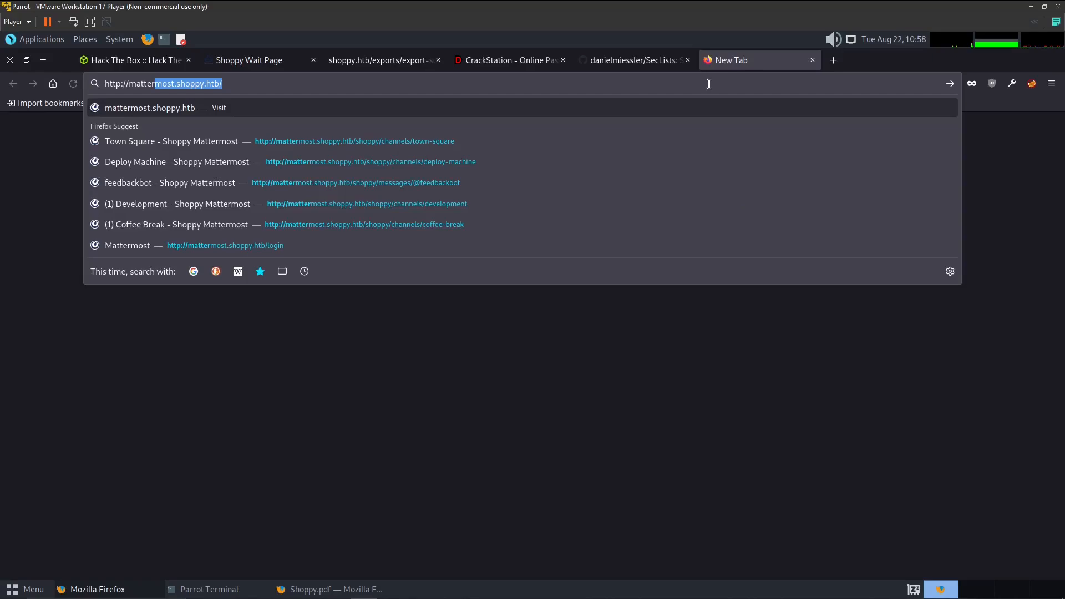
{"action": "key", "text": "Return"}
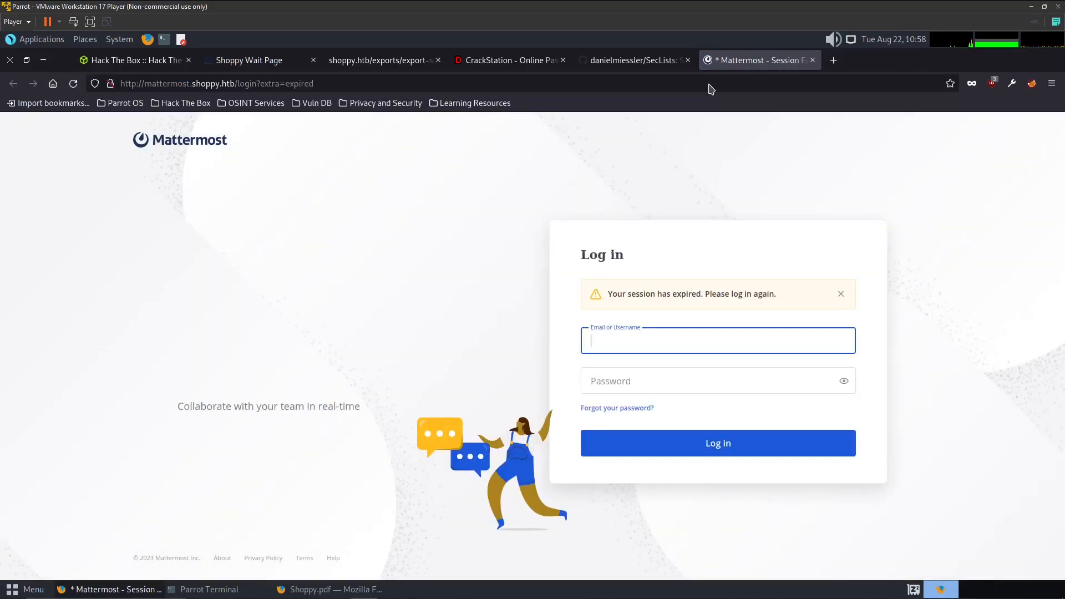
{"action": "left_click", "coordinate": [717, 340]}
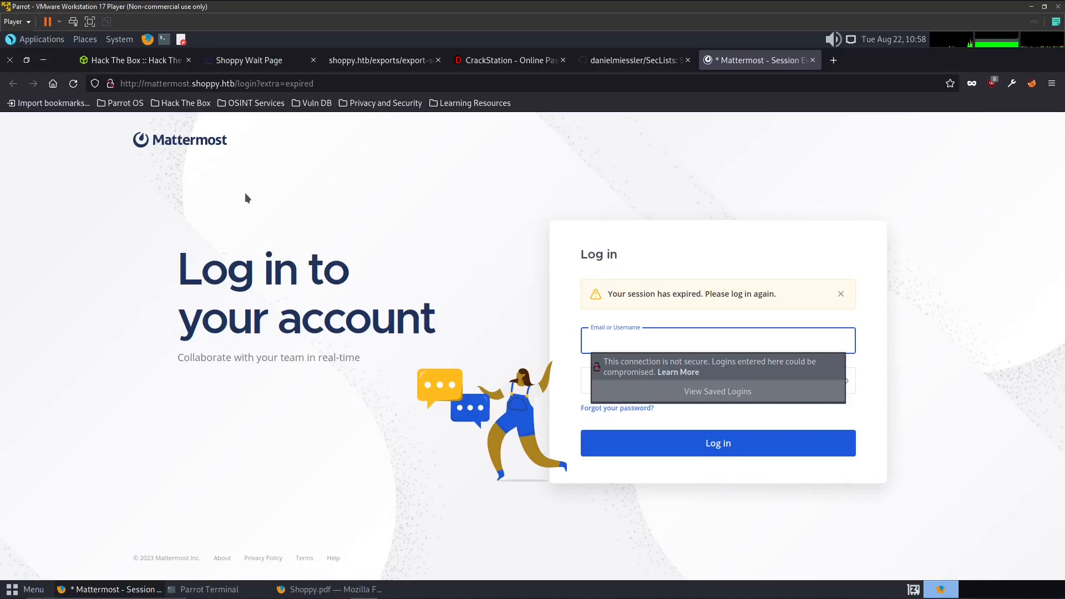
{"action": "mouse_move", "coordinate": [406, 230]}
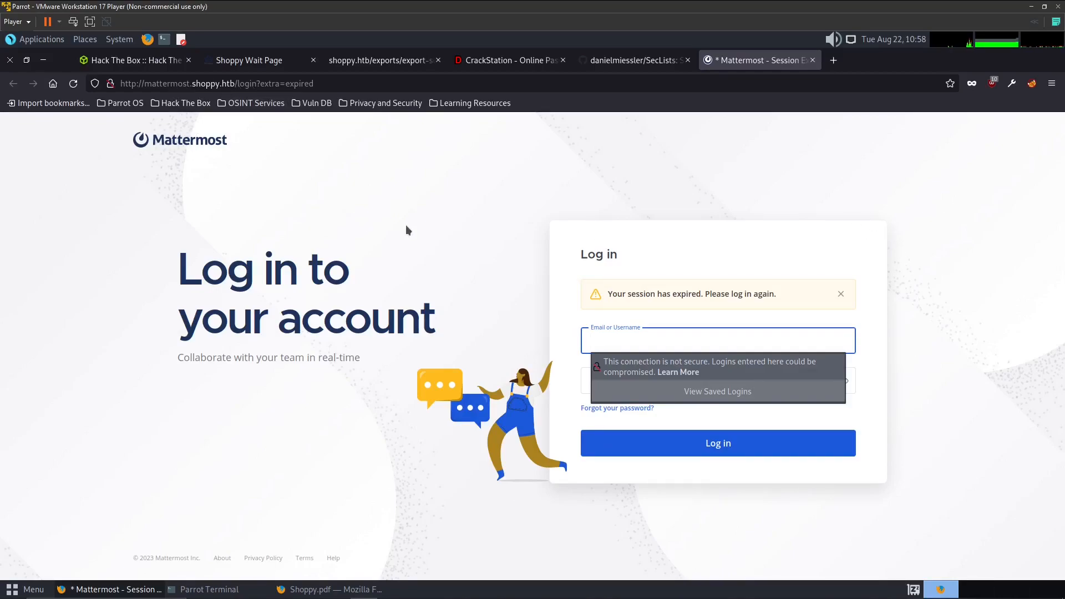
{"action": "left_click", "coordinate": [717, 340]}
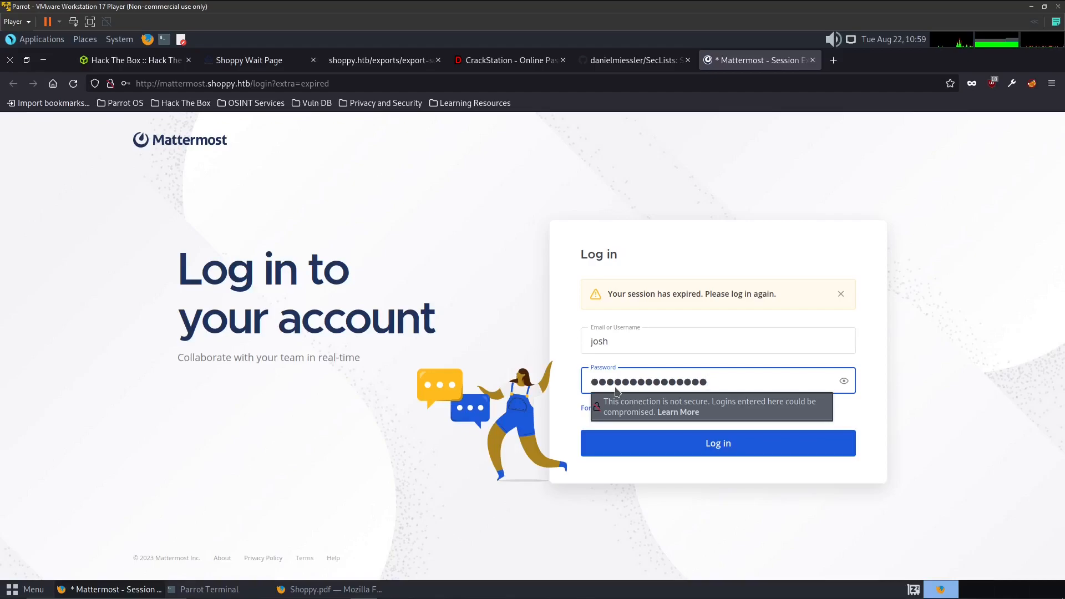
{"action": "mouse_move", "coordinate": [508, 402]}
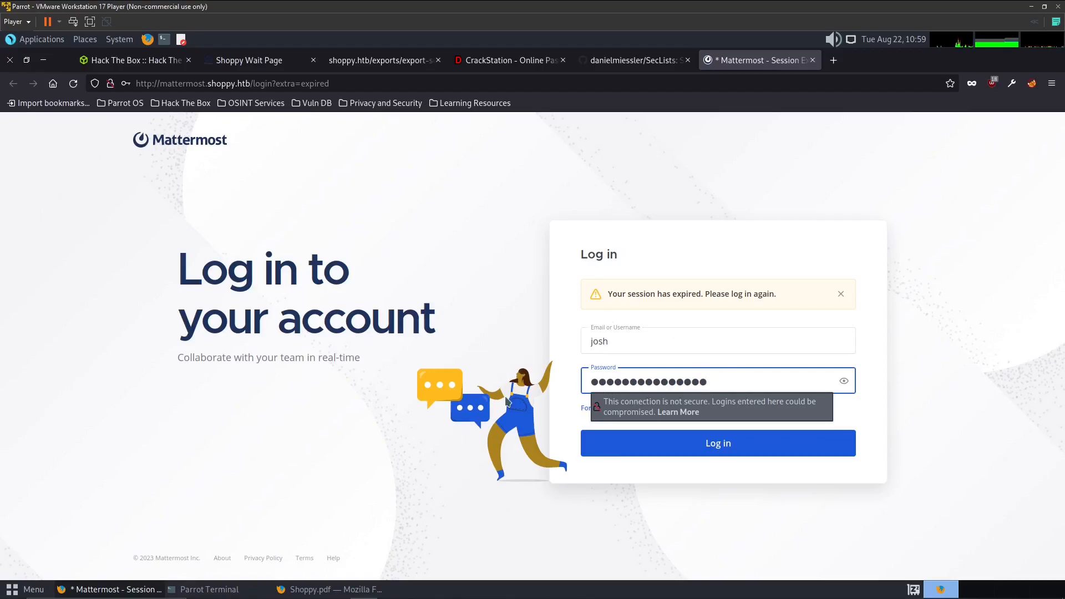
{"action": "left_click", "coordinate": [717, 443]}
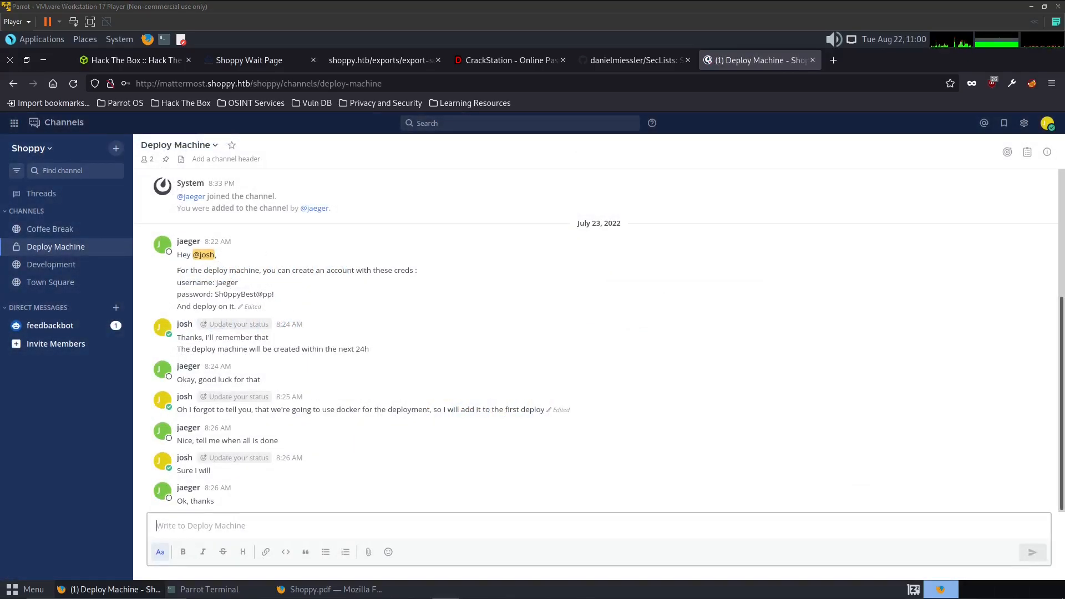
{"action": "mouse_move", "coordinate": [183, 136]}
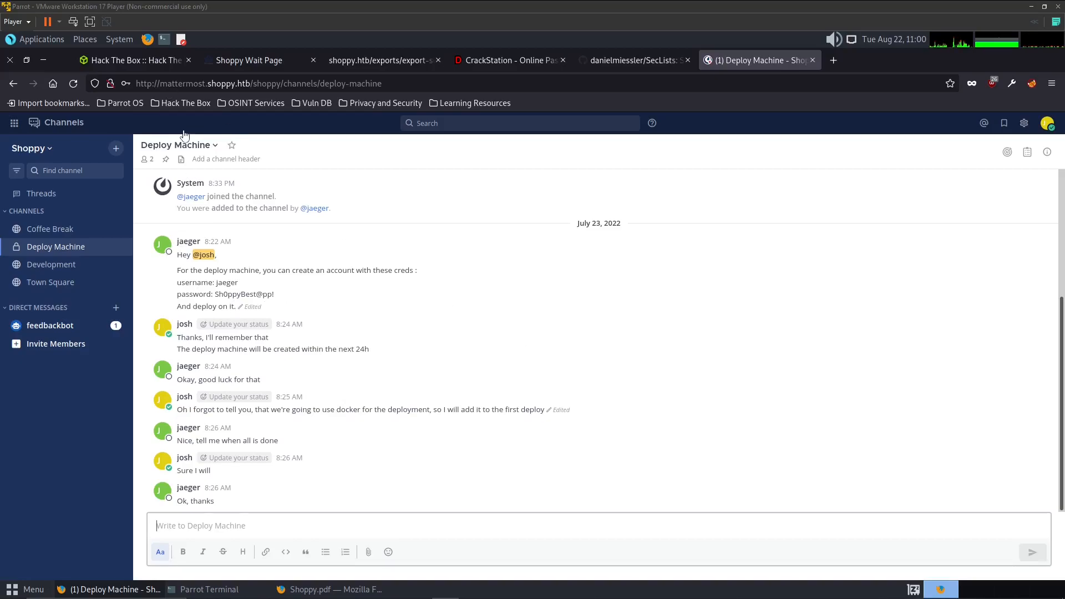
{"action": "mouse_move", "coordinate": [68, 170]}
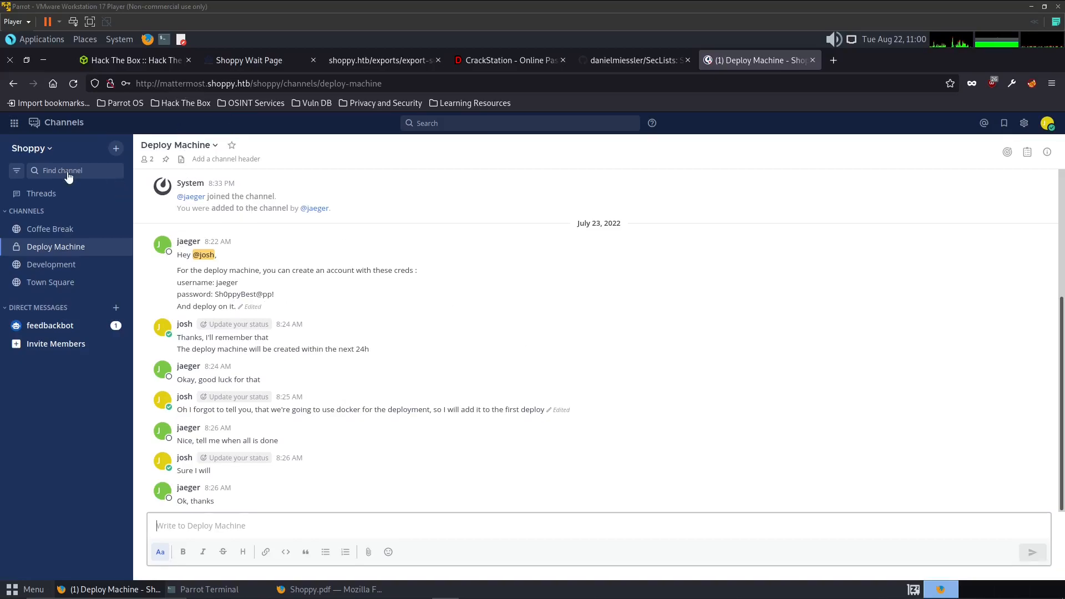
{"action": "mouse_move", "coordinate": [175, 181]}
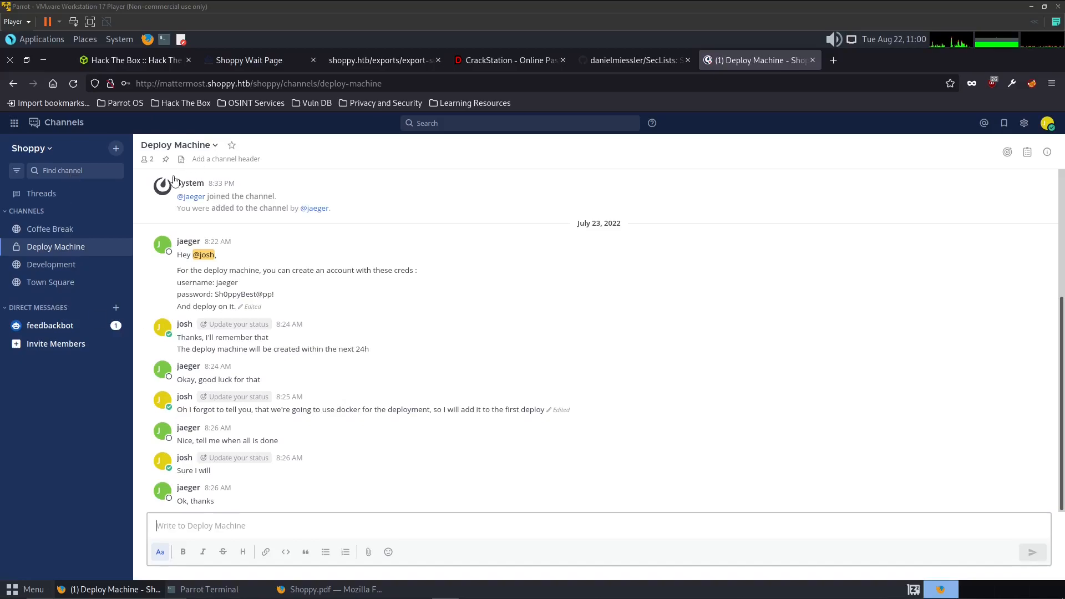
{"action": "mouse_move", "coordinate": [301, 303]}
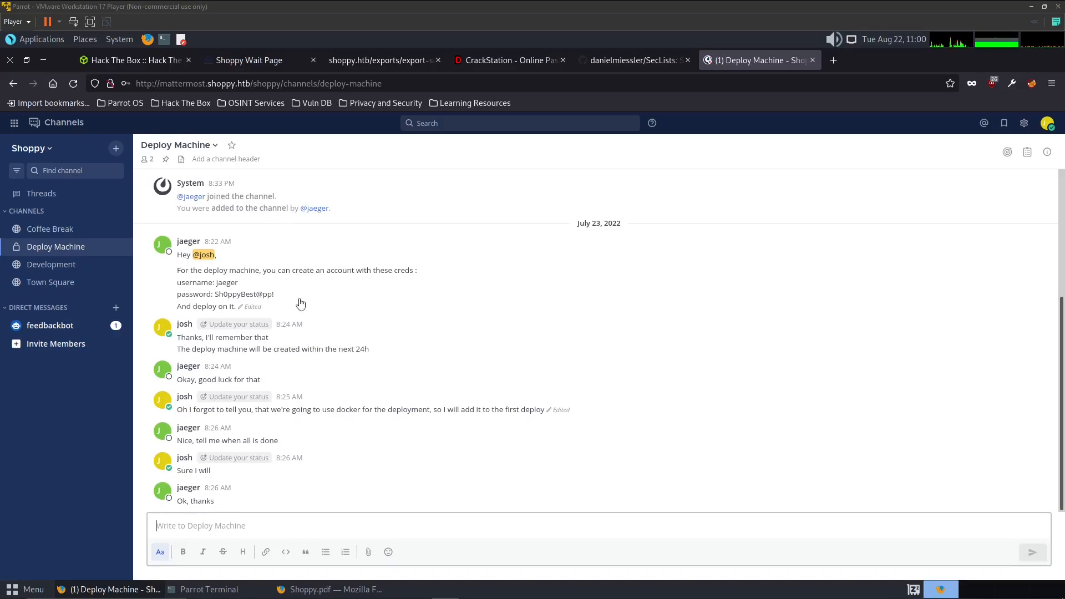
{"action": "mouse_move", "coordinate": [55, 247]}
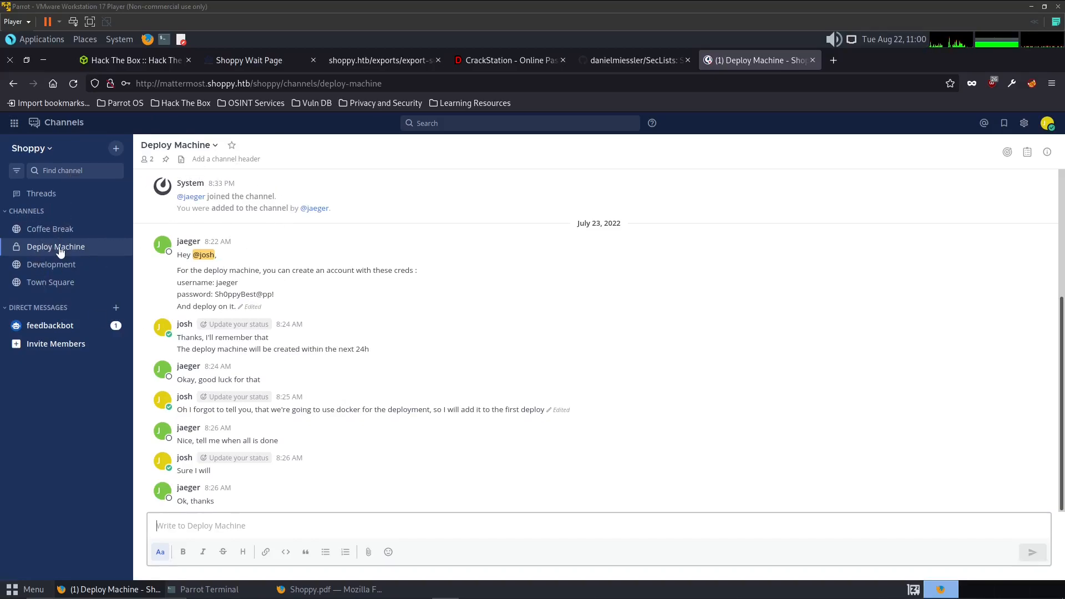
{"action": "mouse_move", "coordinate": [252, 284]}
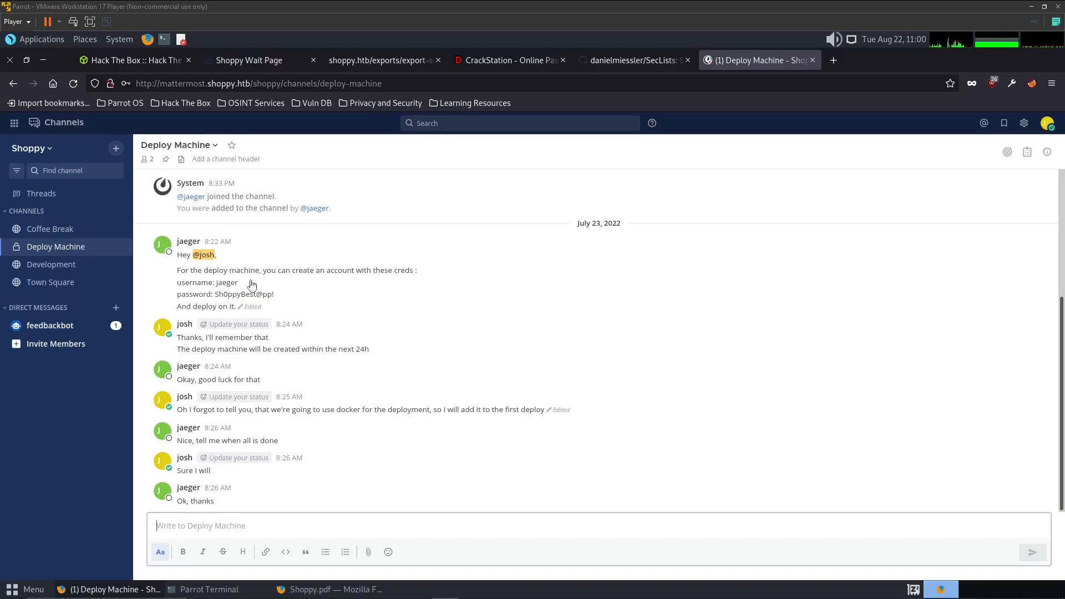
{"action": "mouse_move", "coordinate": [230, 284]}
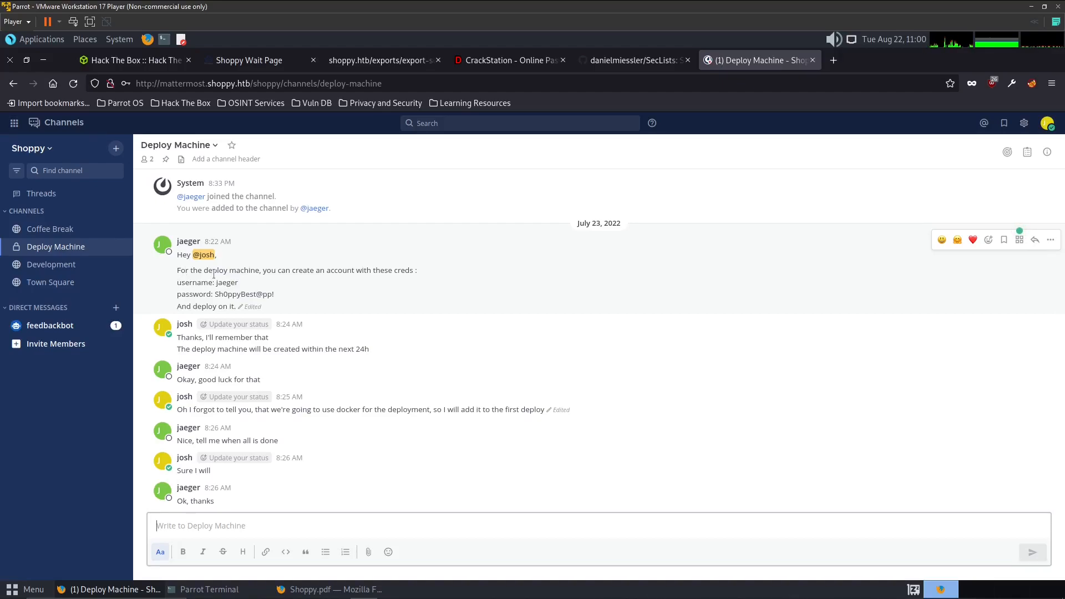
{"action": "mouse_move", "coordinate": [207, 276]}
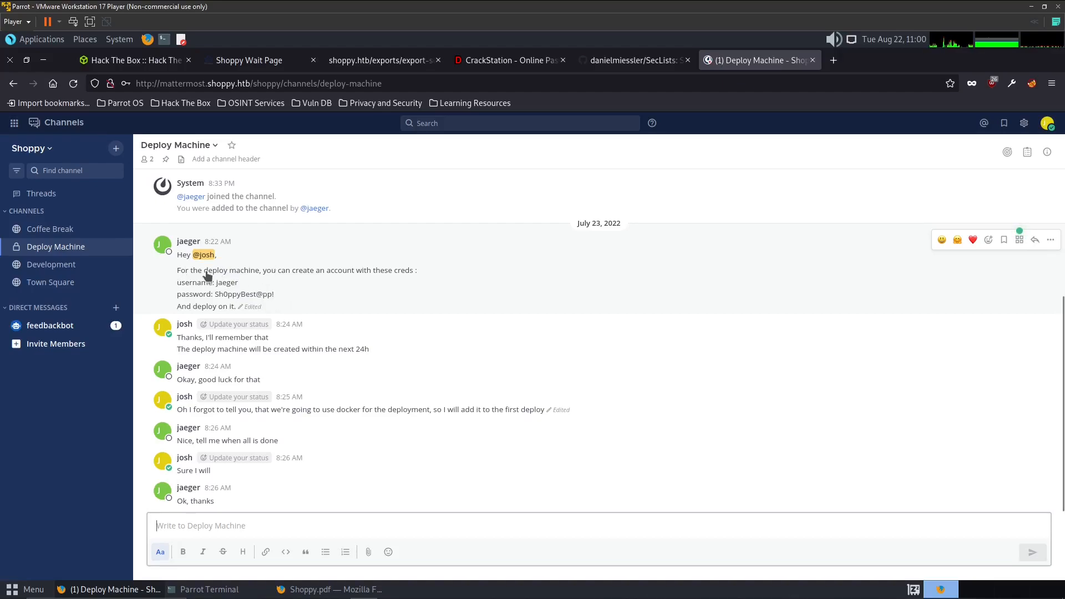
{"action": "mouse_move", "coordinate": [293, 254]}
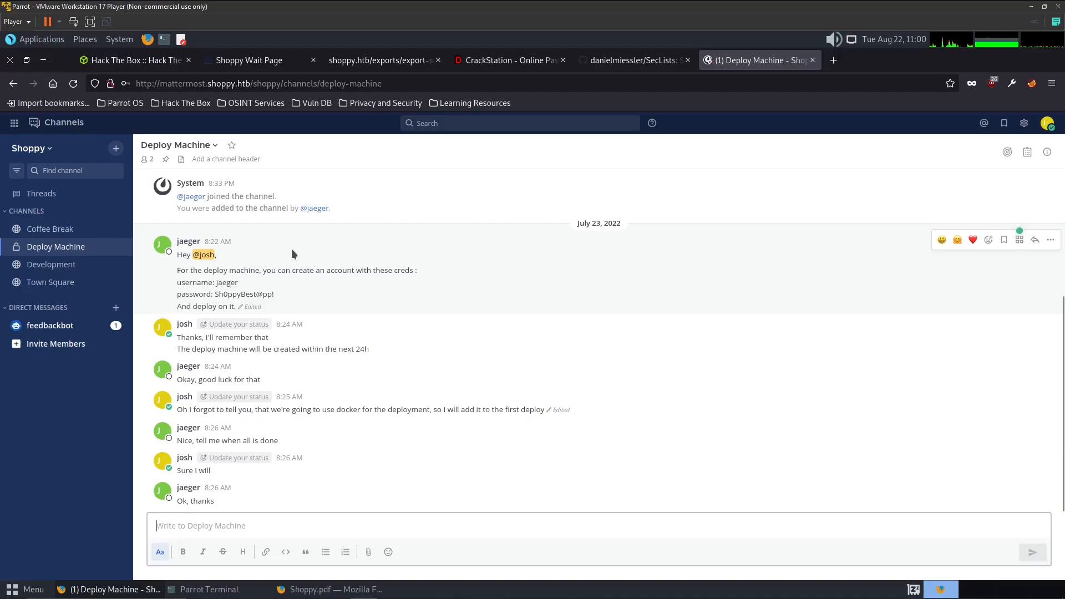
{"action": "mouse_move", "coordinate": [301, 288]}
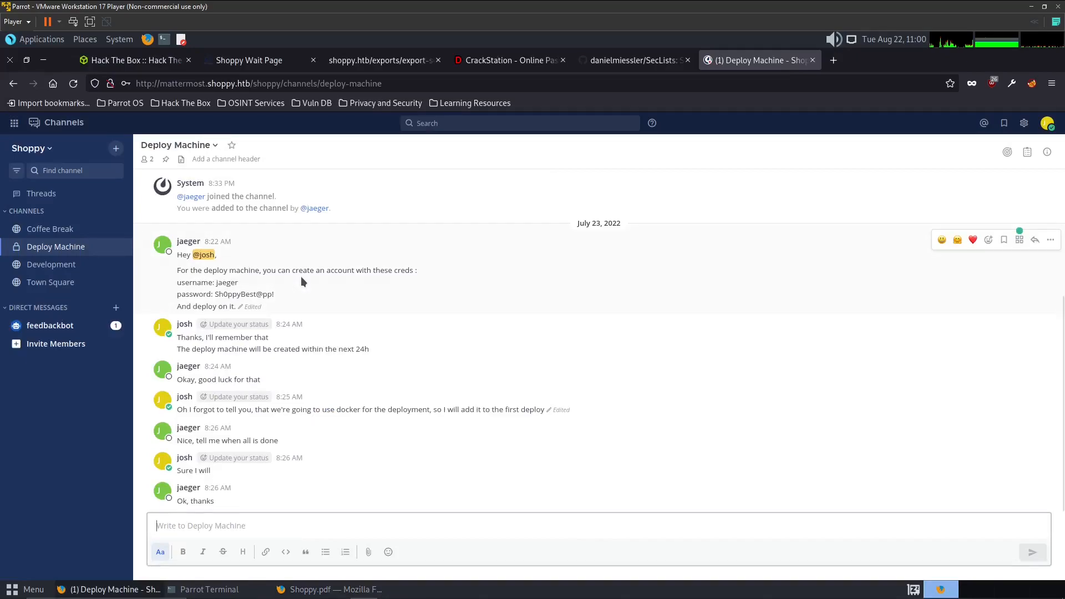
{"action": "left_click", "coordinate": [209, 589]}
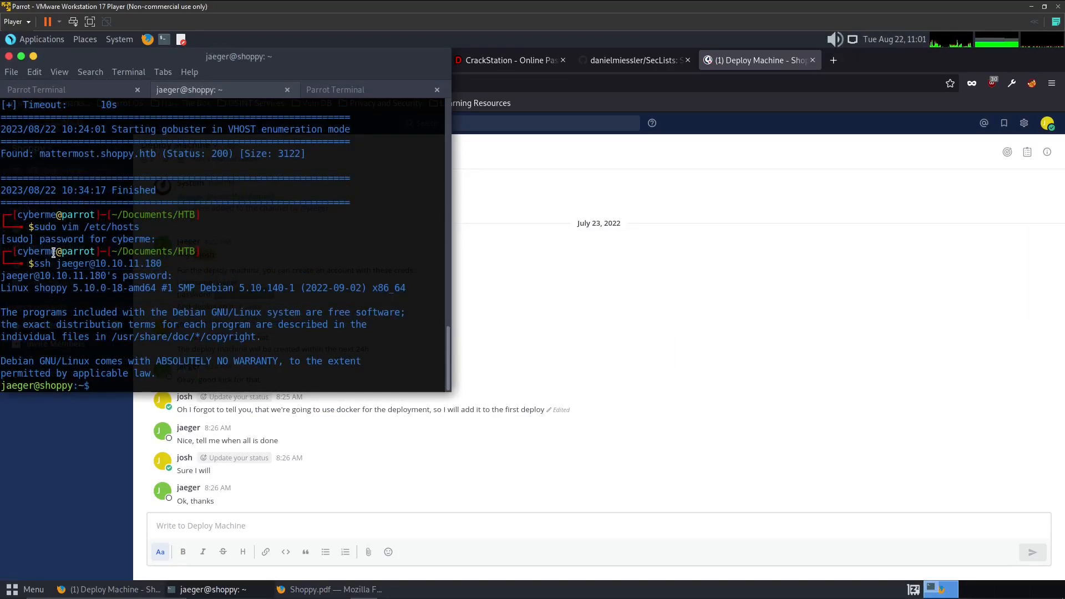
{"action": "mouse_move", "coordinate": [149, 265]}
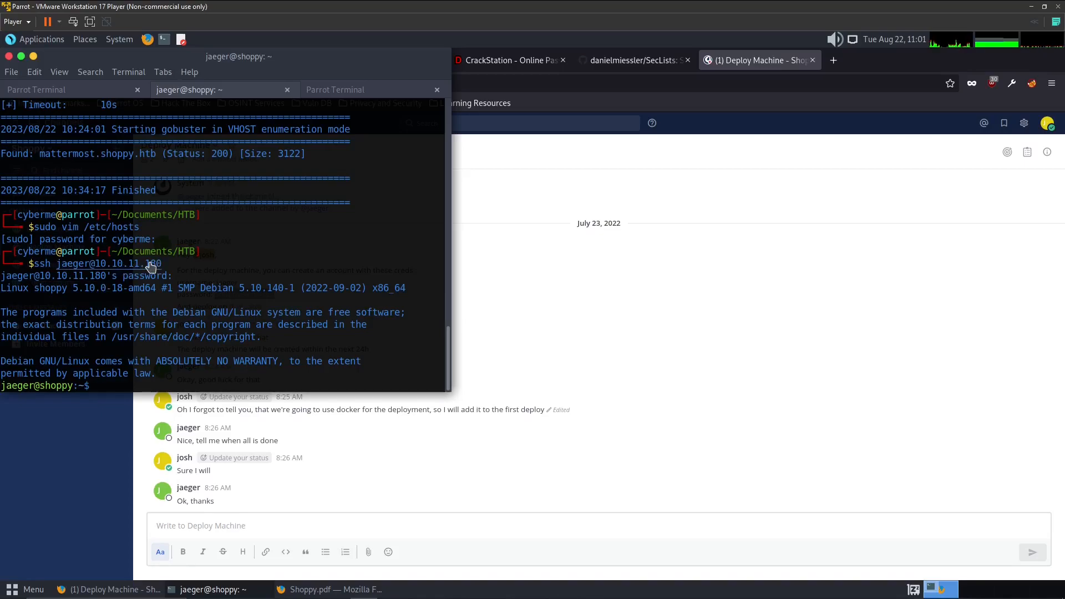
{"action": "mouse_move", "coordinate": [594, 349]}
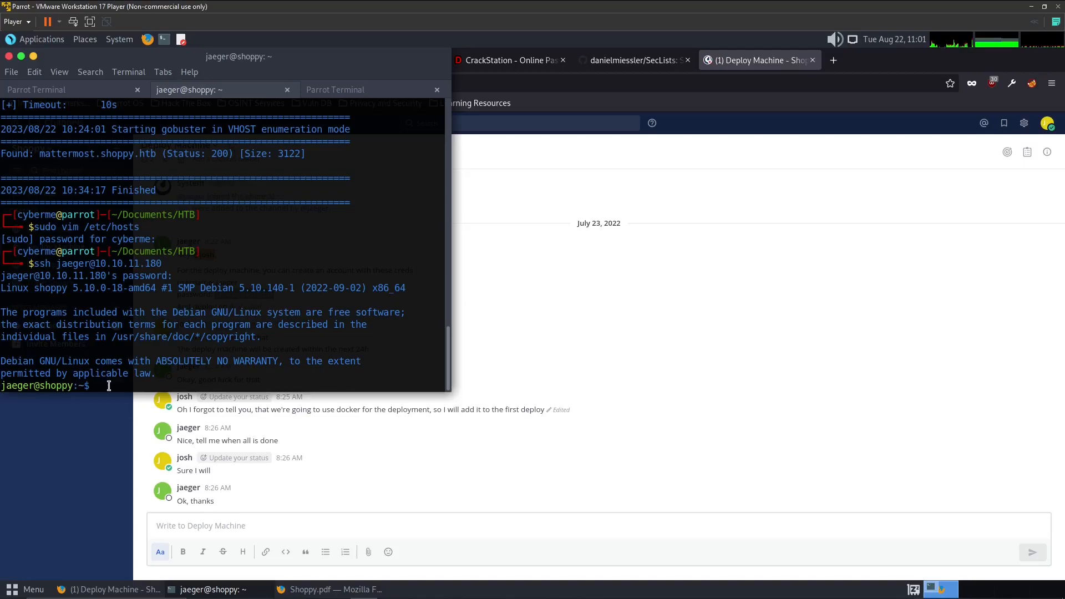
- Read user.txt and list jaeger's sudo rights, revealing password-manager runnable as deploy
{"action": "type", "text": "cat user.txt"}
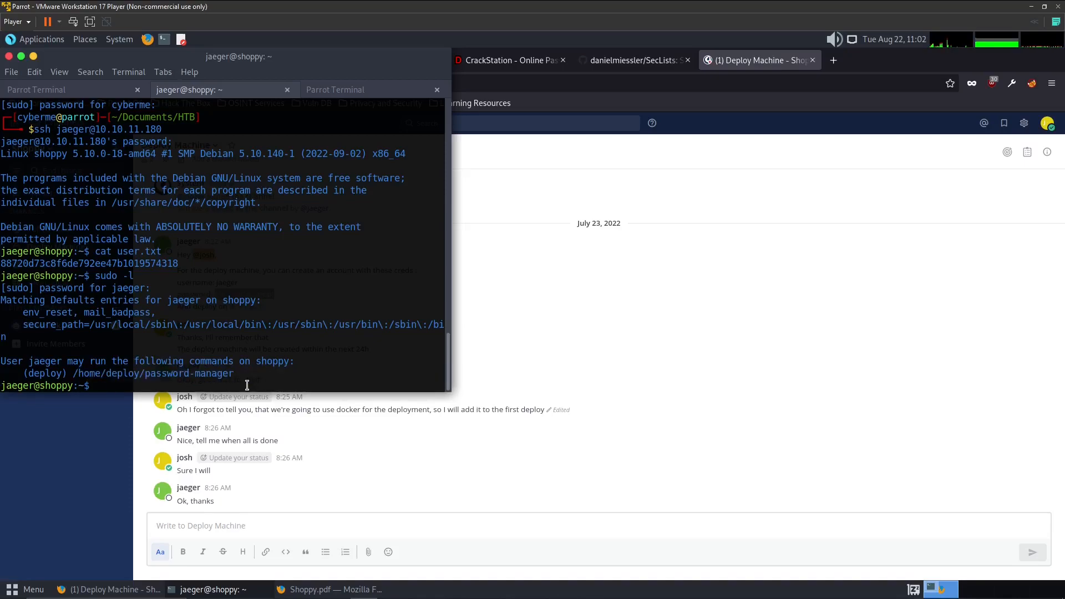
{"action": "type", "text": "sudo -u"}
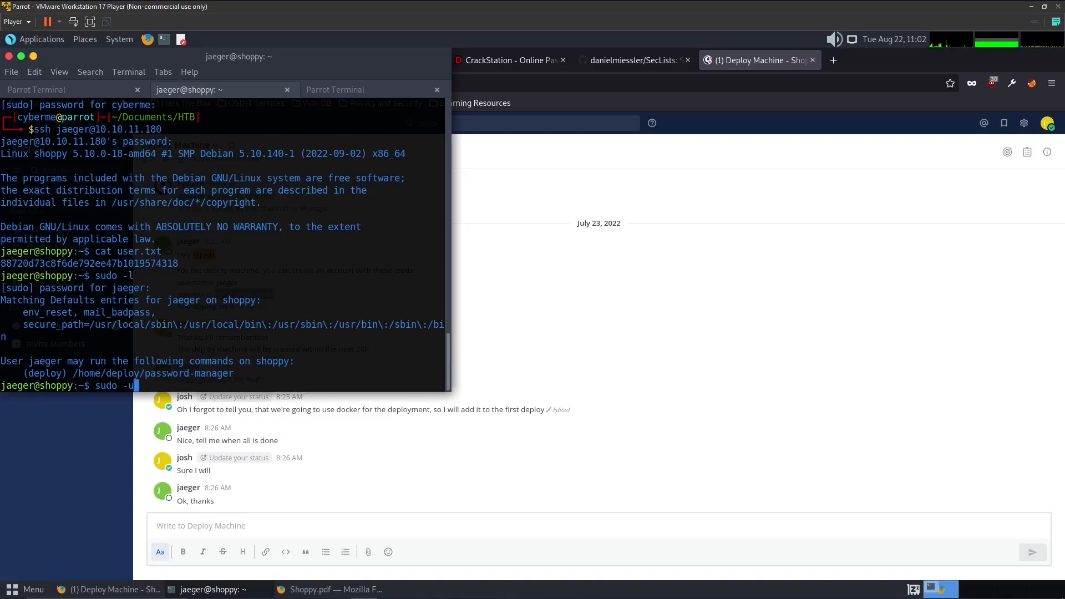
{"action": "type", "text": "deploy"}
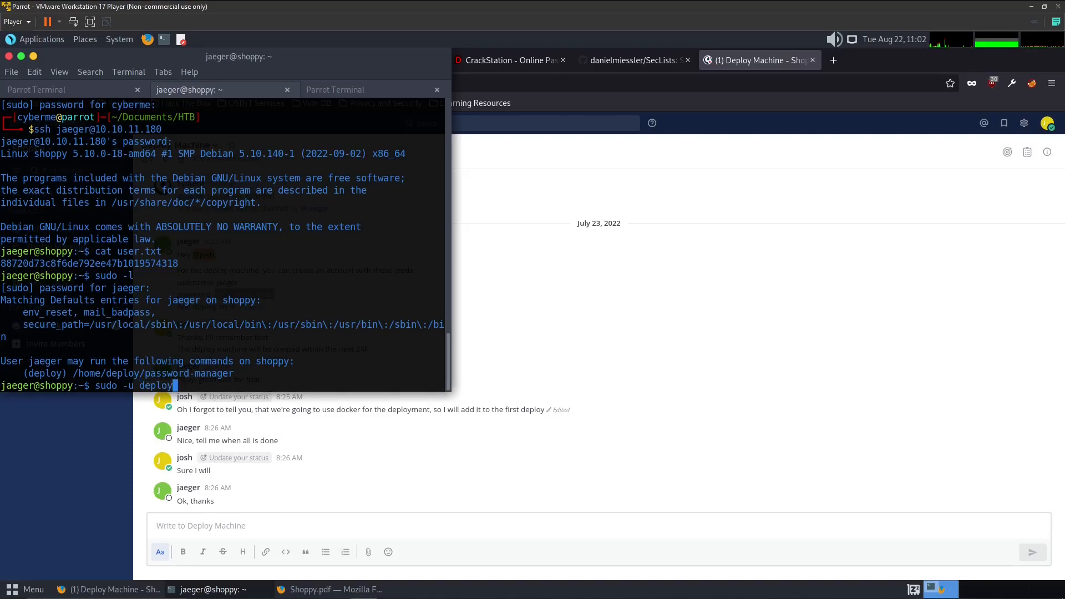
{"action": "type", "text": "/home/deploy"}
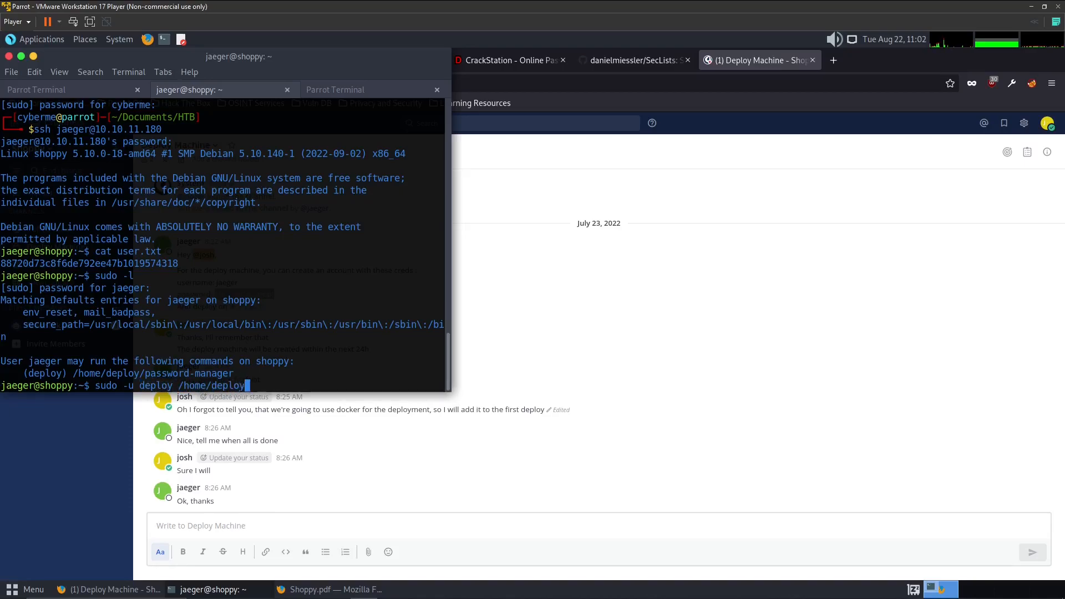
{"action": "type", "text": "/password-manager"}
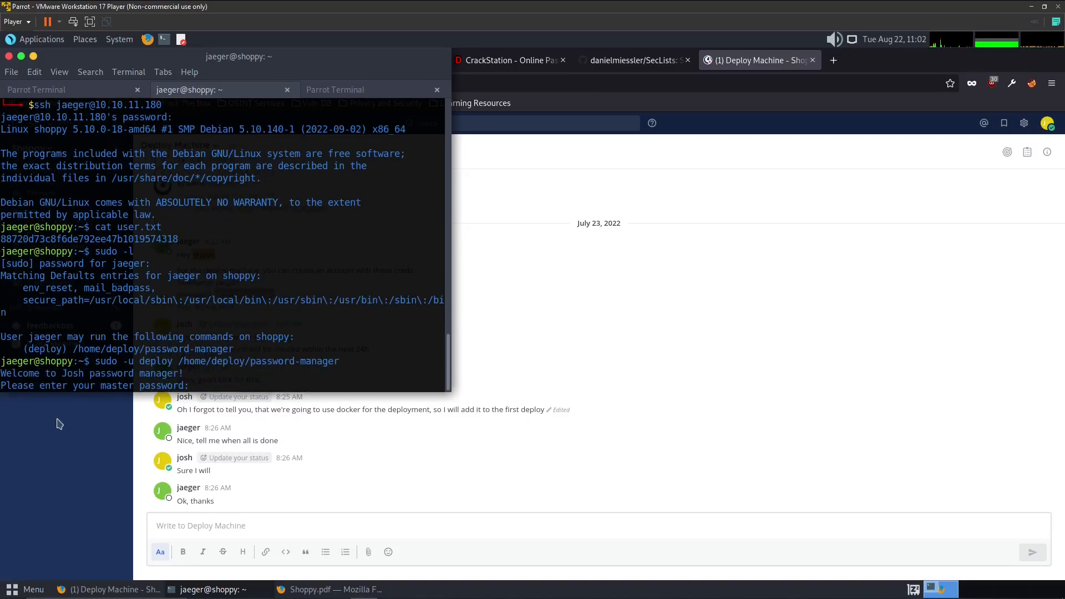
{"action": "mouse_move", "coordinate": [387, 324]}
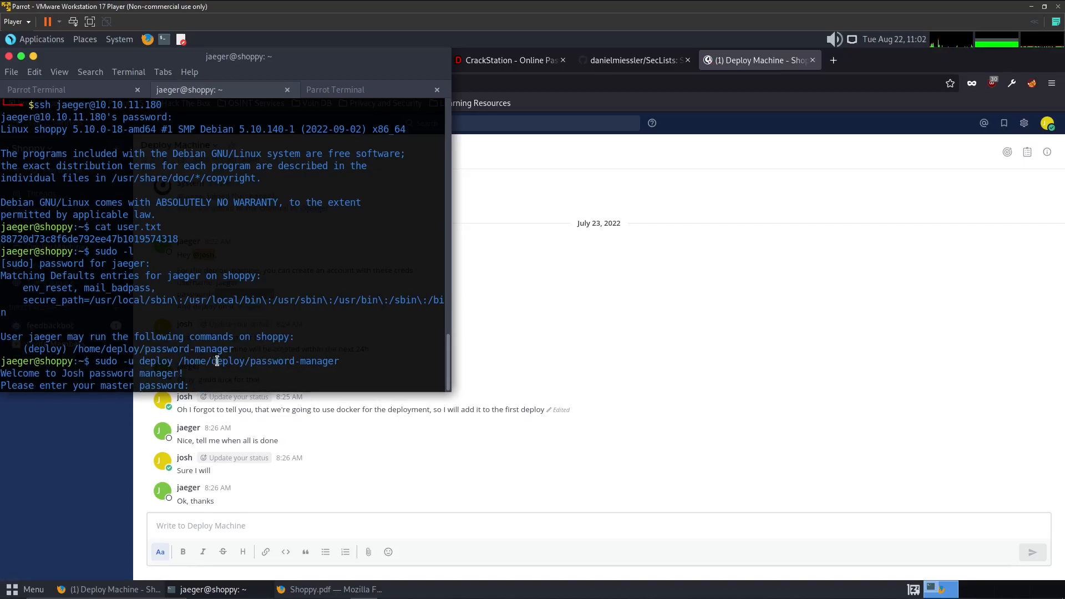
{"action": "type", "text": "password"}
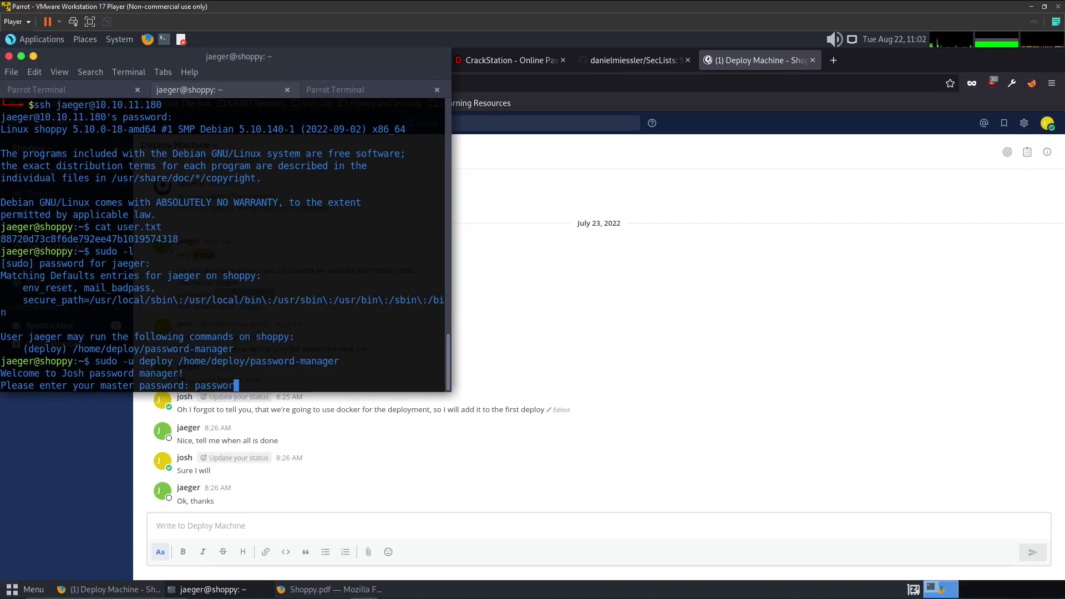
{"action": "key", "text": "Return"}
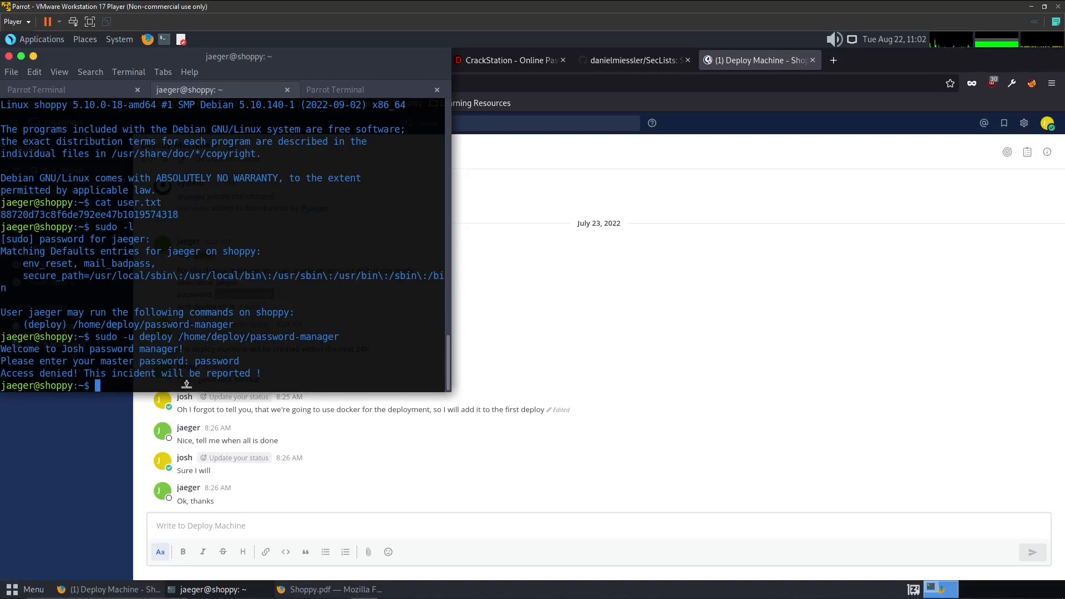
{"action": "mouse_move", "coordinate": [255, 336]}
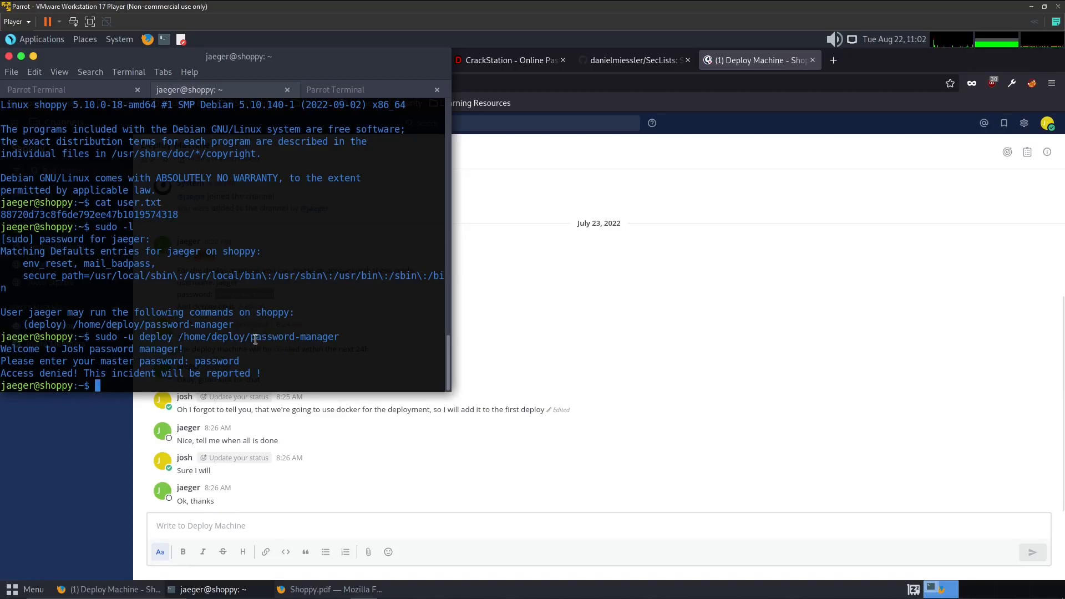
{"action": "mouse_move", "coordinate": [245, 287]}
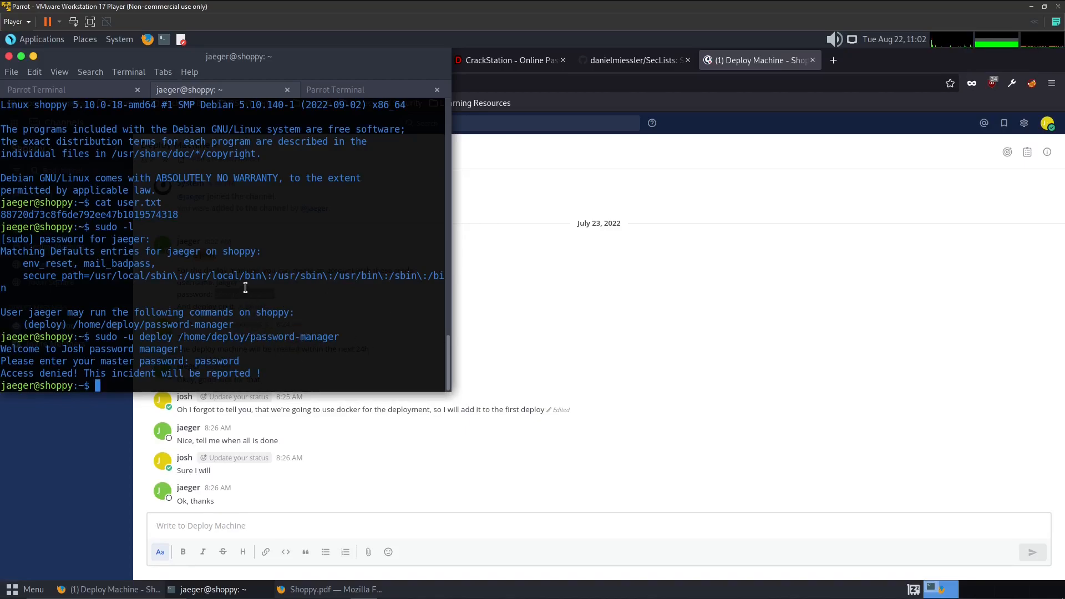
{"action": "mouse_move", "coordinate": [359, 288]}
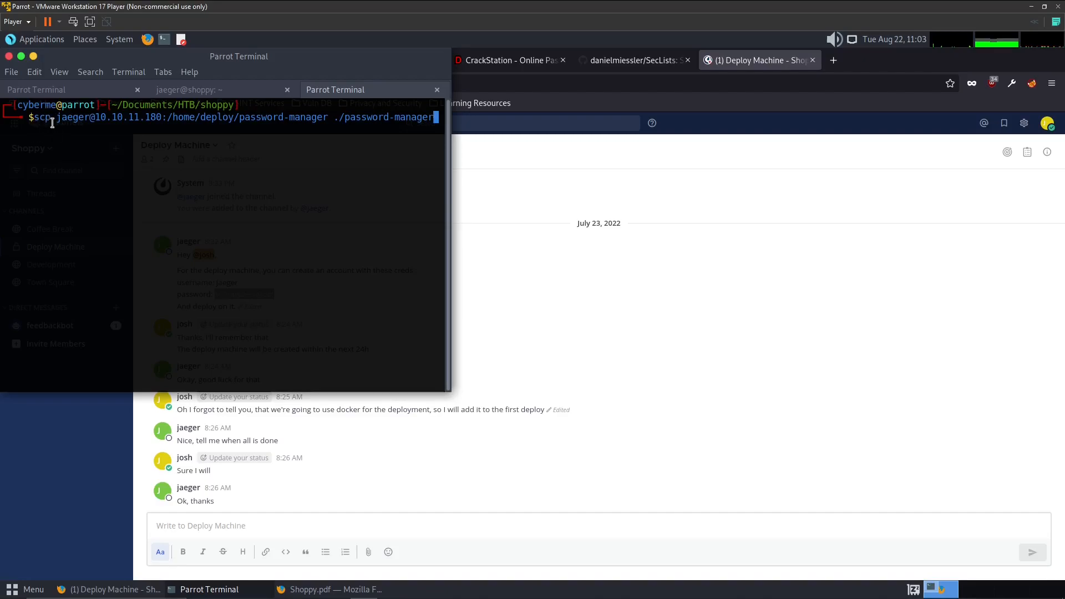
{"action": "mouse_move", "coordinate": [224, 99]}
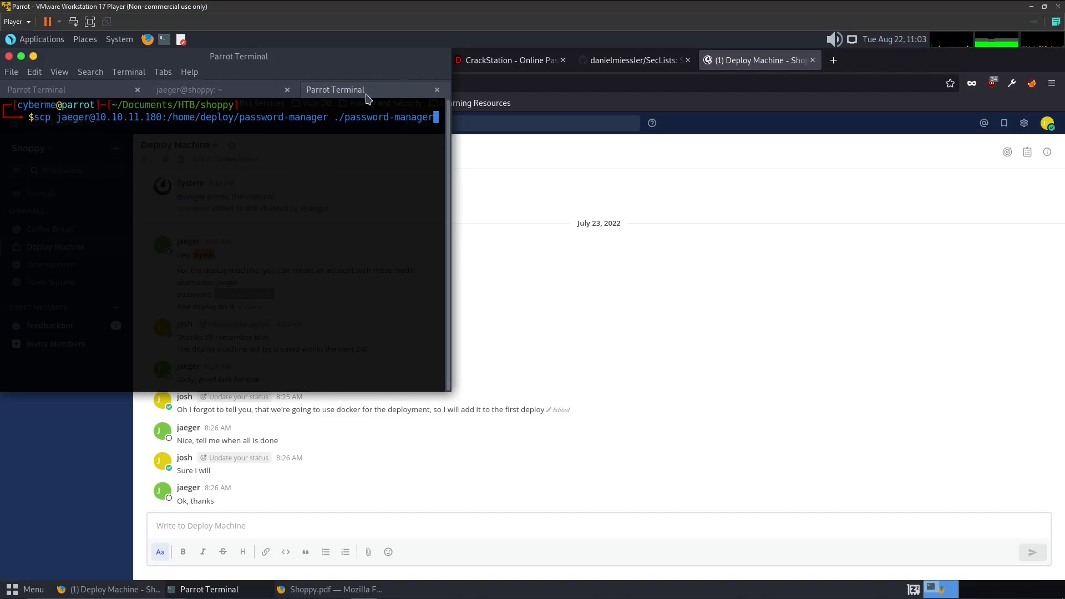
{"action": "mouse_move", "coordinate": [70, 131]}
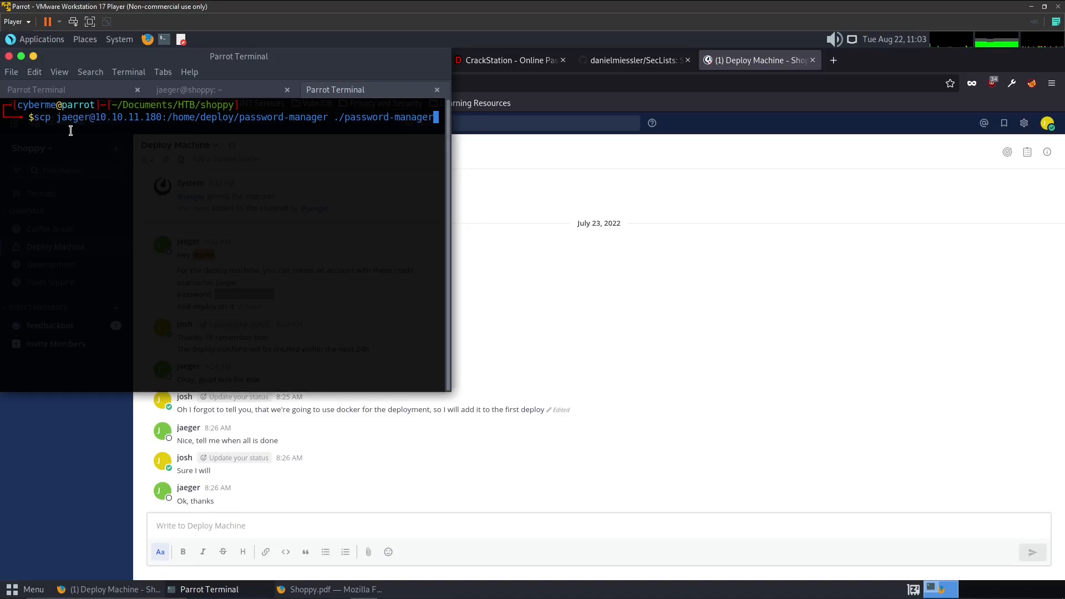
{"action": "mouse_move", "coordinate": [103, 143]}
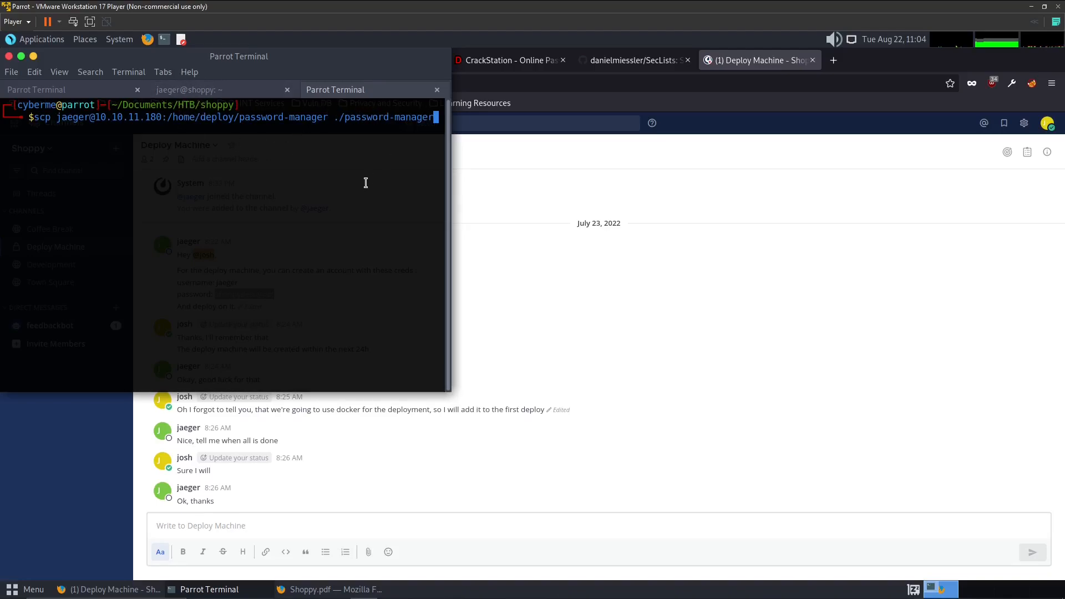
- Copy password-manager from 10.10.11.180 into the local shoppy folder via scp
{"action": "key", "text": "Return"}
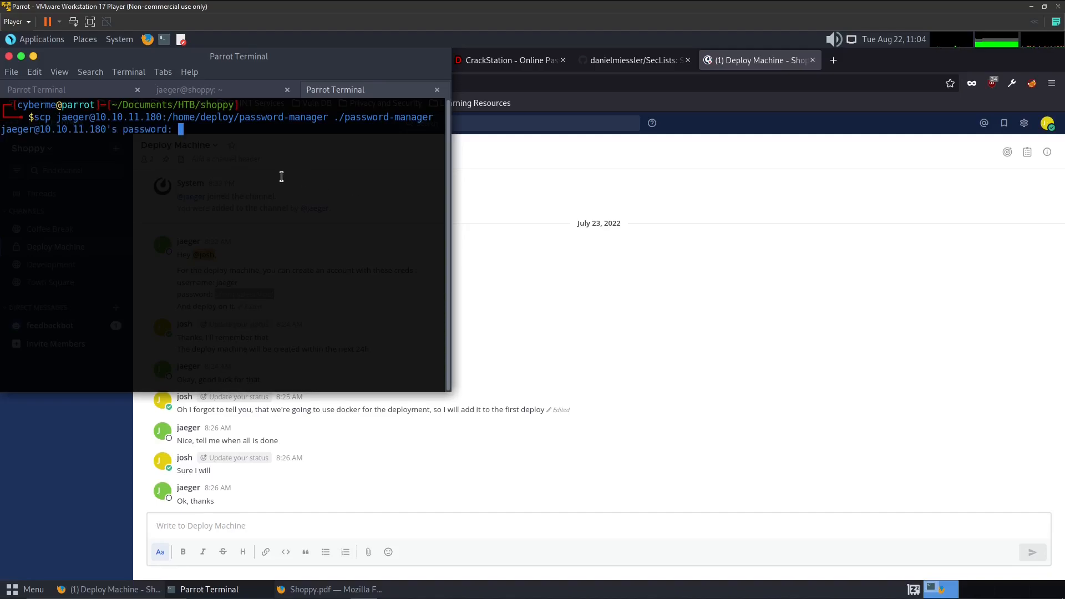
{"action": "key", "text": "Return"}
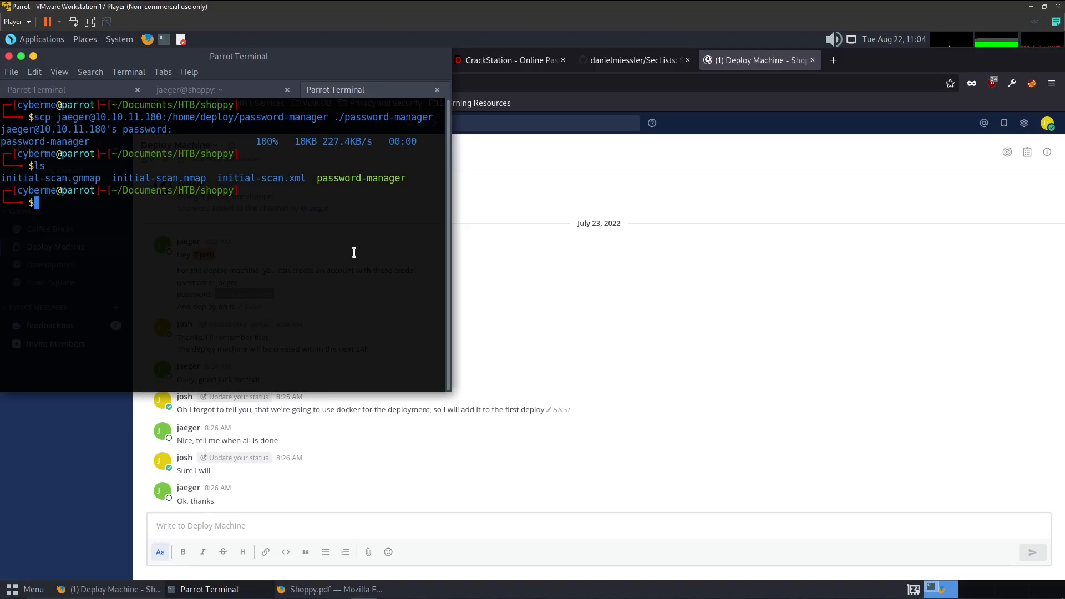
{"action": "type", "text": "ghidra"}
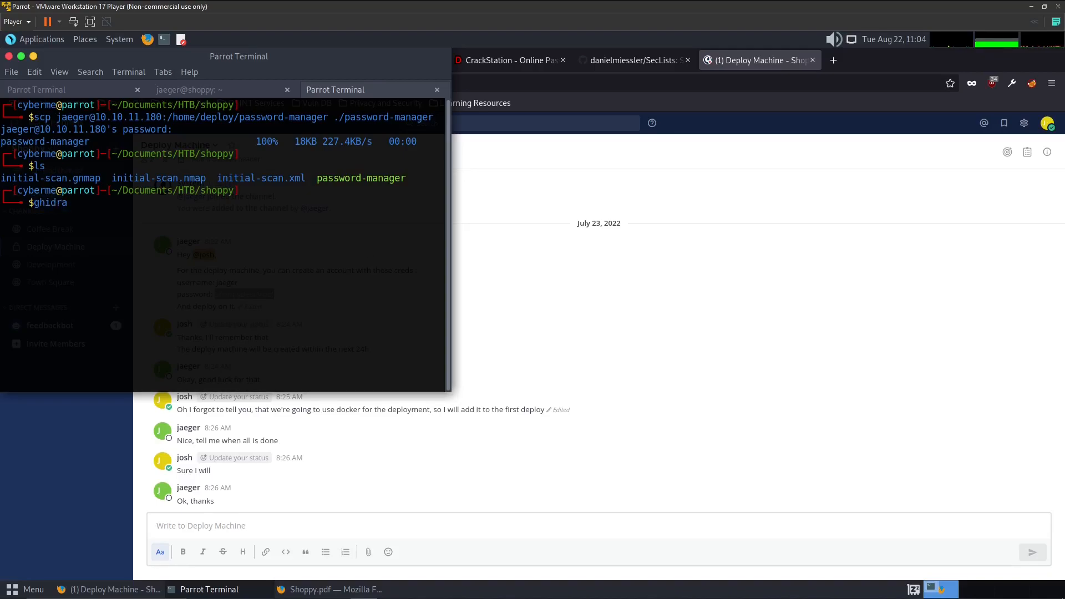
- Launch Ghidra and create non-shared project cyberme-subscribe in Downloads, discarding unsaved changes
{"action": "key", "text": "Return"}
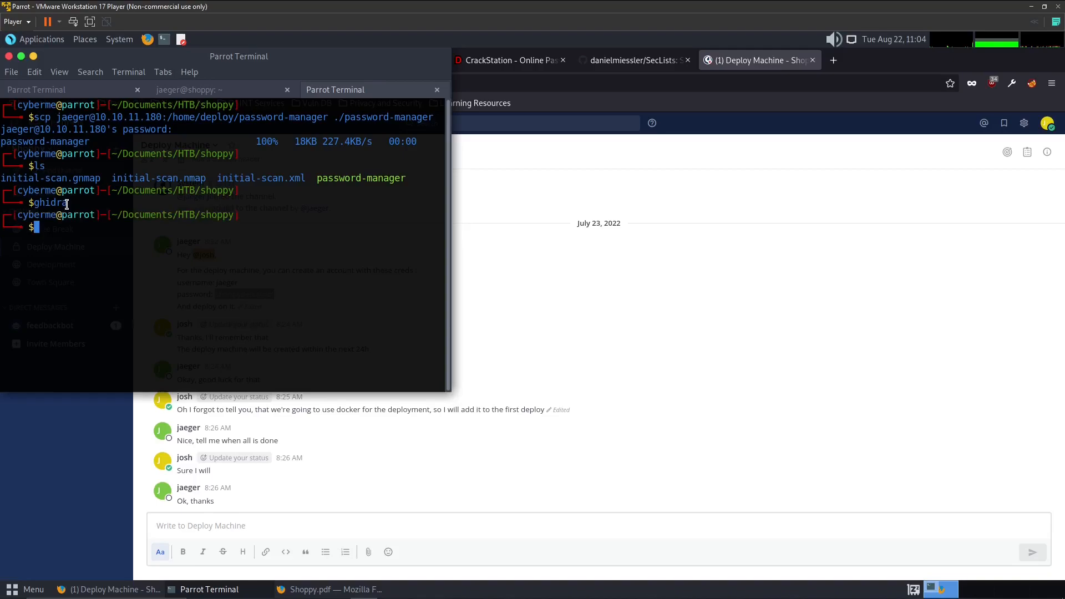
{"action": "key", "text": "Return"}
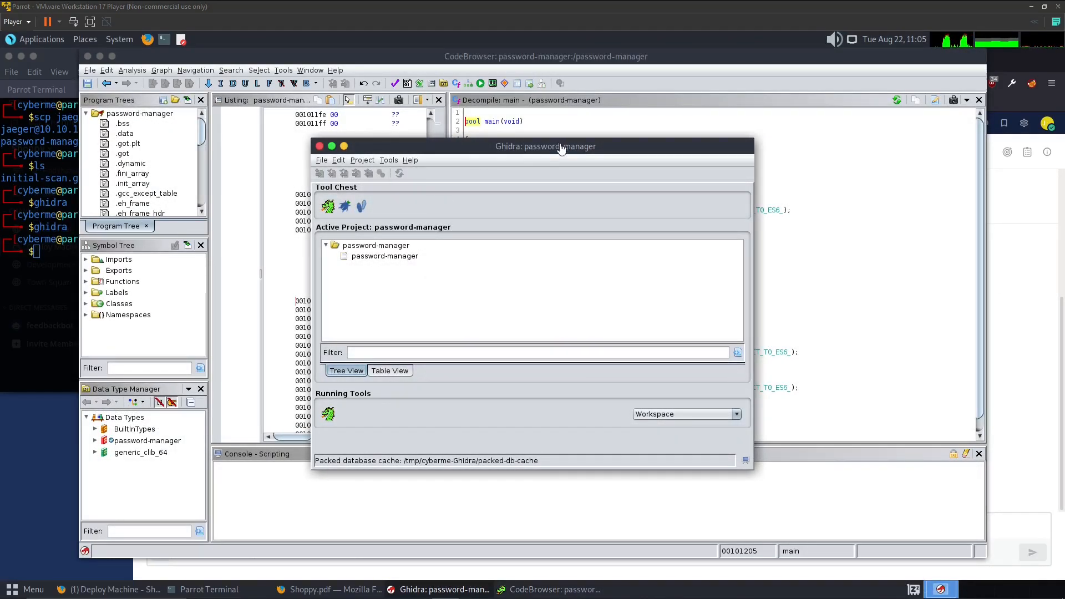
{"action": "left_click", "coordinate": [362, 160]}
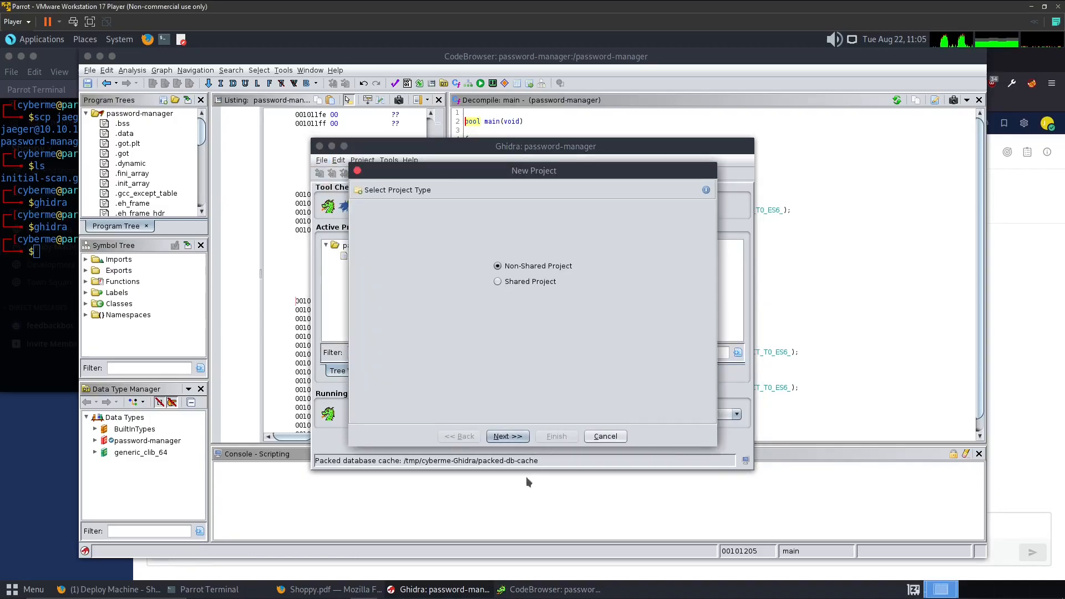
{"action": "left_click", "coordinate": [506, 436]}
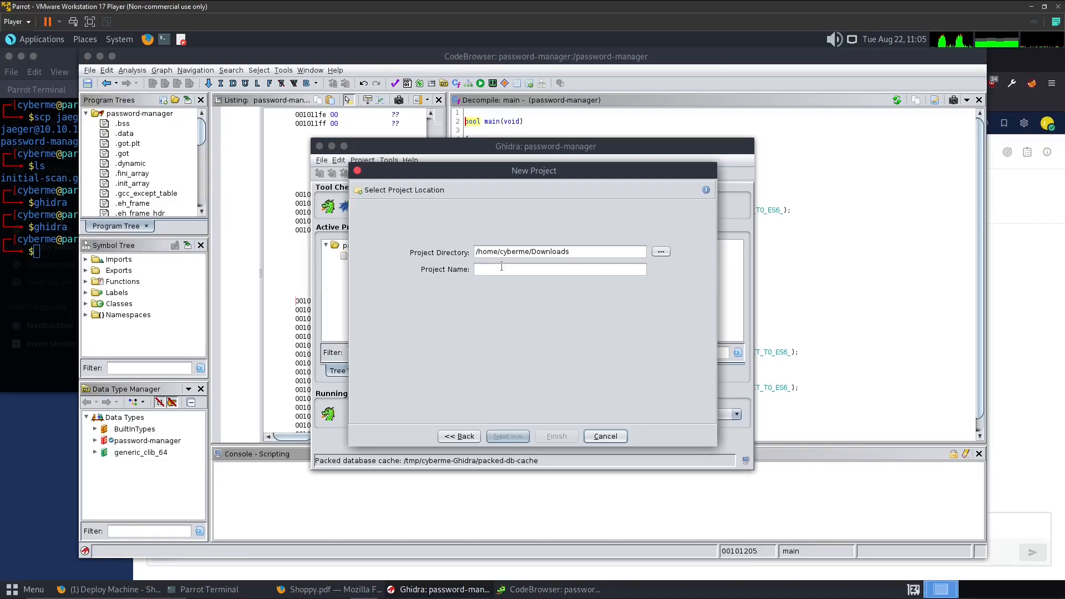
{"action": "type", "text": "cyber"}
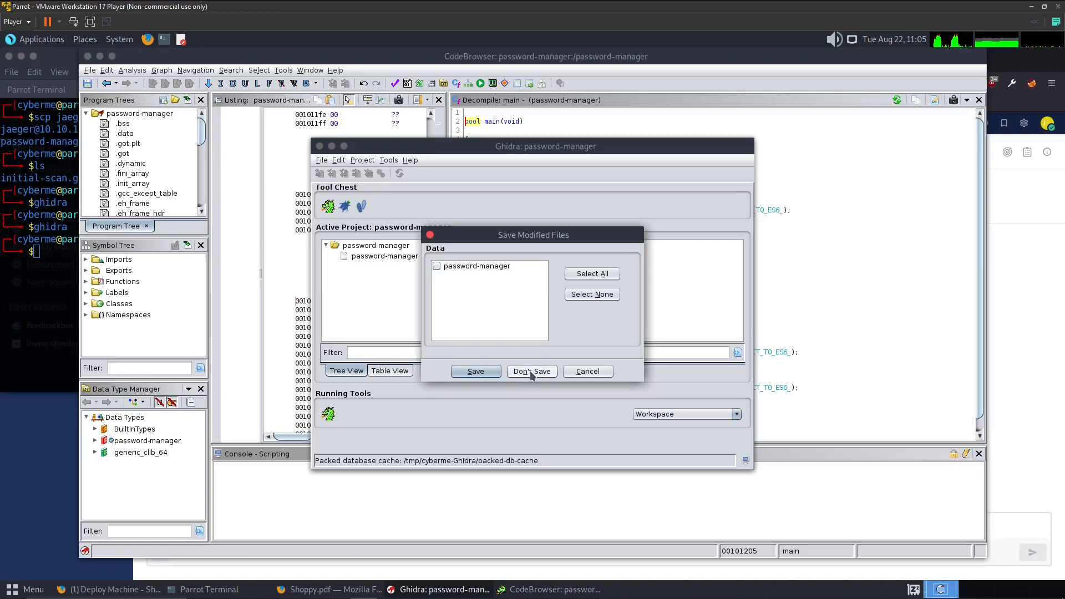
{"action": "left_click", "coordinate": [531, 371]}
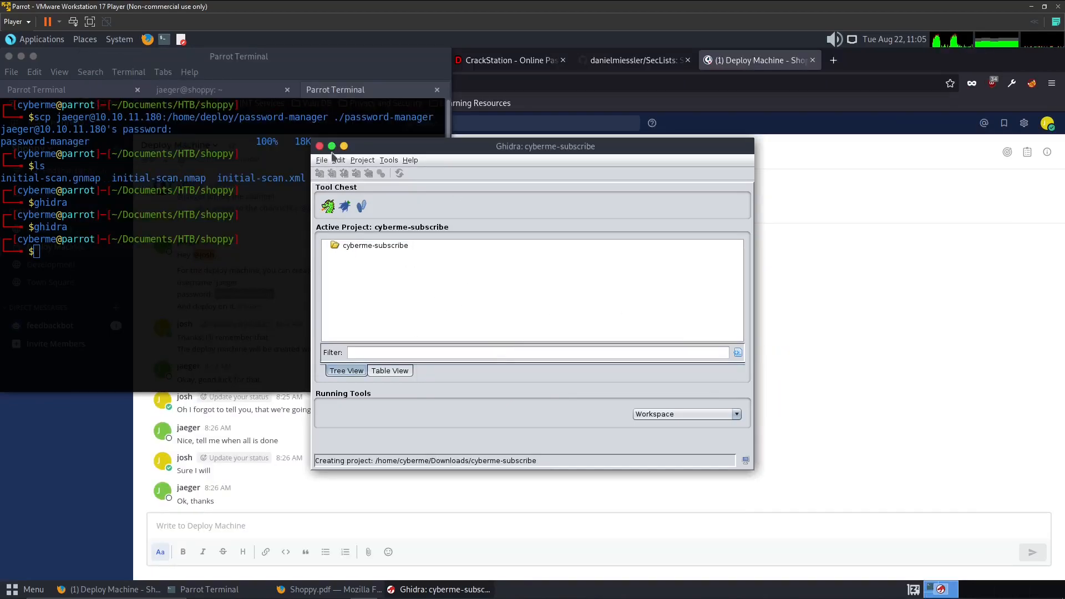
{"action": "mouse_move", "coordinate": [329, 160]}
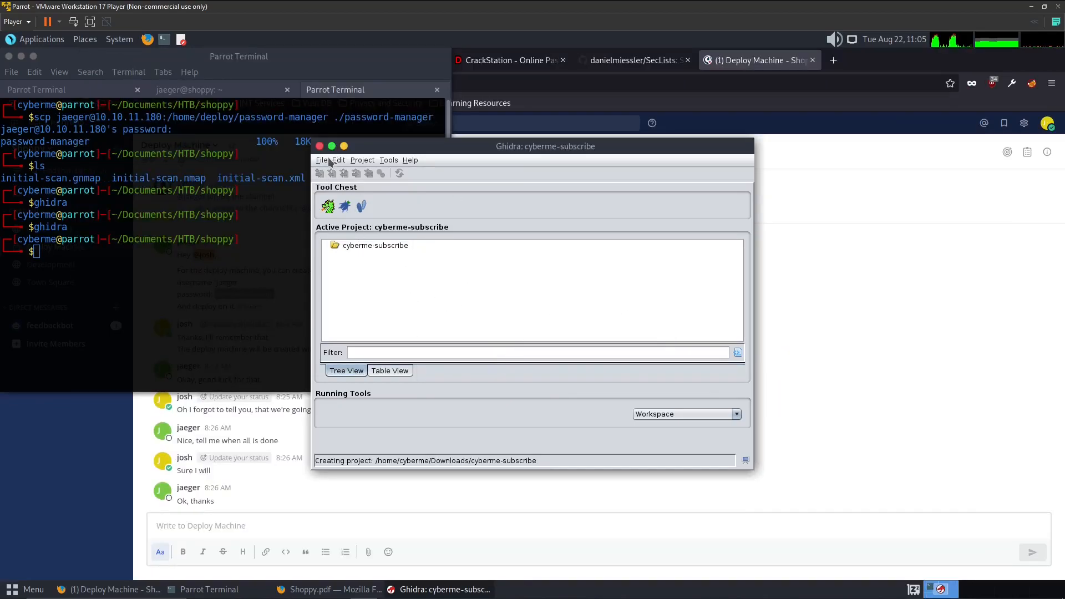
- Reopen cyberme-subscribe.gpr and bring up an empty CodeBrowser with no program loaded
{"action": "left_click", "coordinate": [374, 245]}
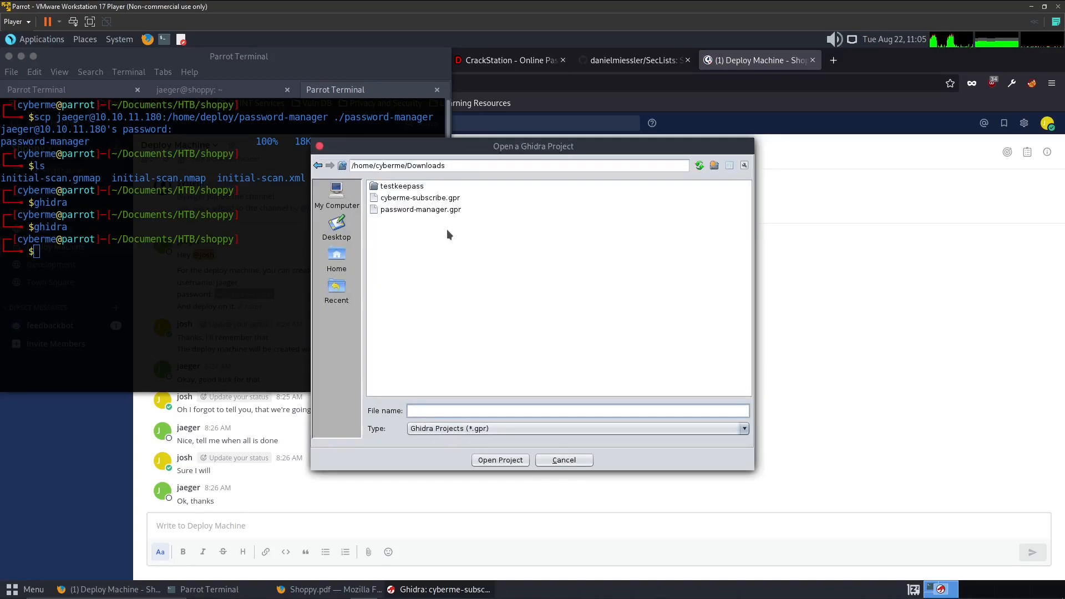
{"action": "left_click", "coordinate": [419, 197]}
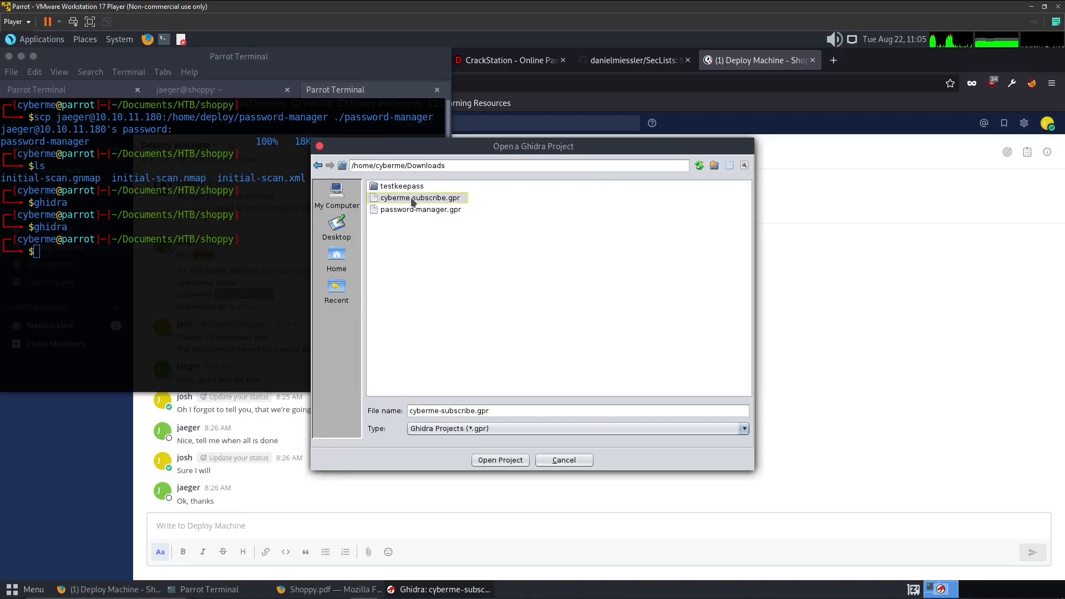
{"action": "left_click", "coordinate": [500, 460]}
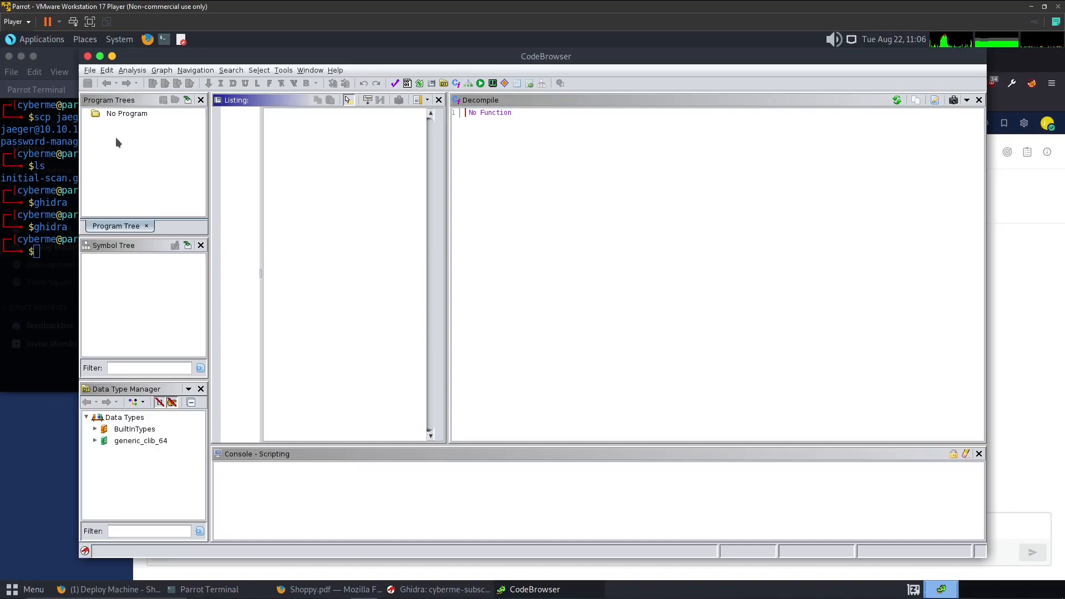
- Import the password-manager binary from /home/cyberme/Documents/HTB/shoppy into the cyberme-subscribe project
{"action": "left_click", "coordinate": [88, 70]}
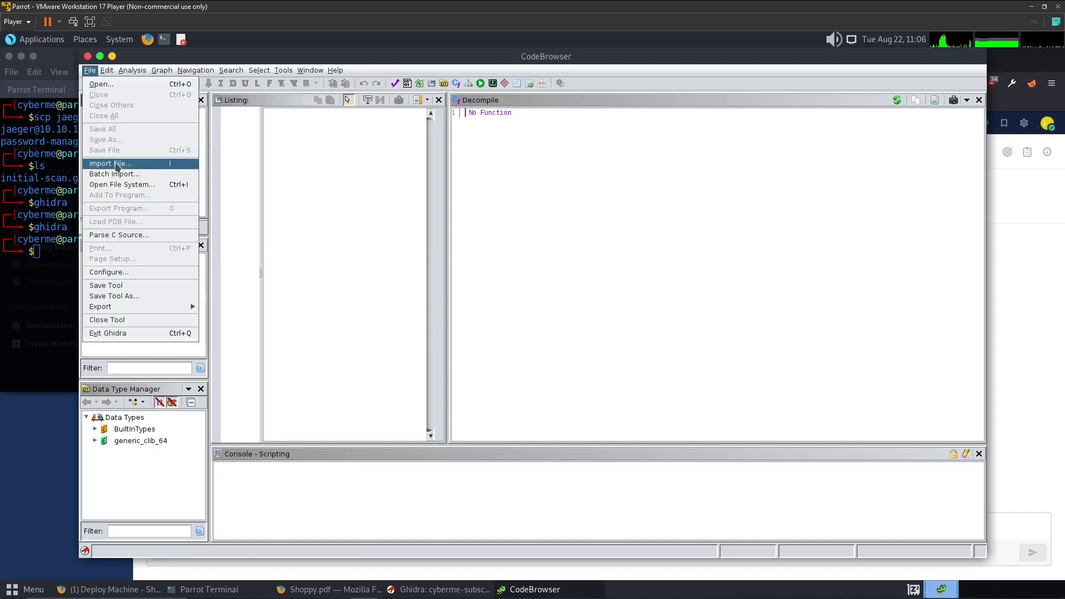
{"action": "left_click", "coordinate": [110, 163]}
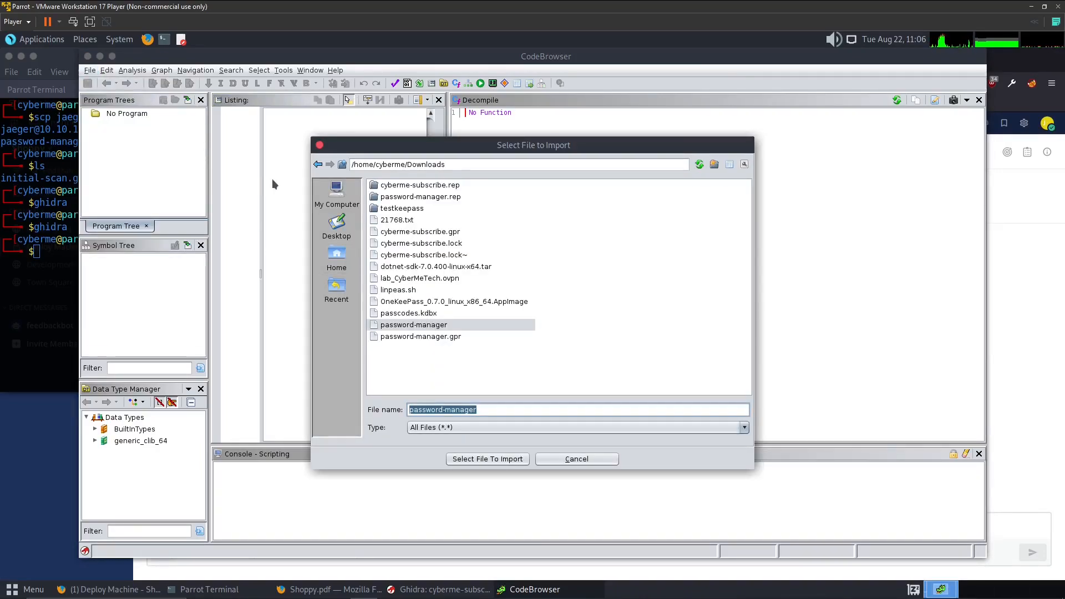
{"action": "left_click", "coordinate": [421, 336]}
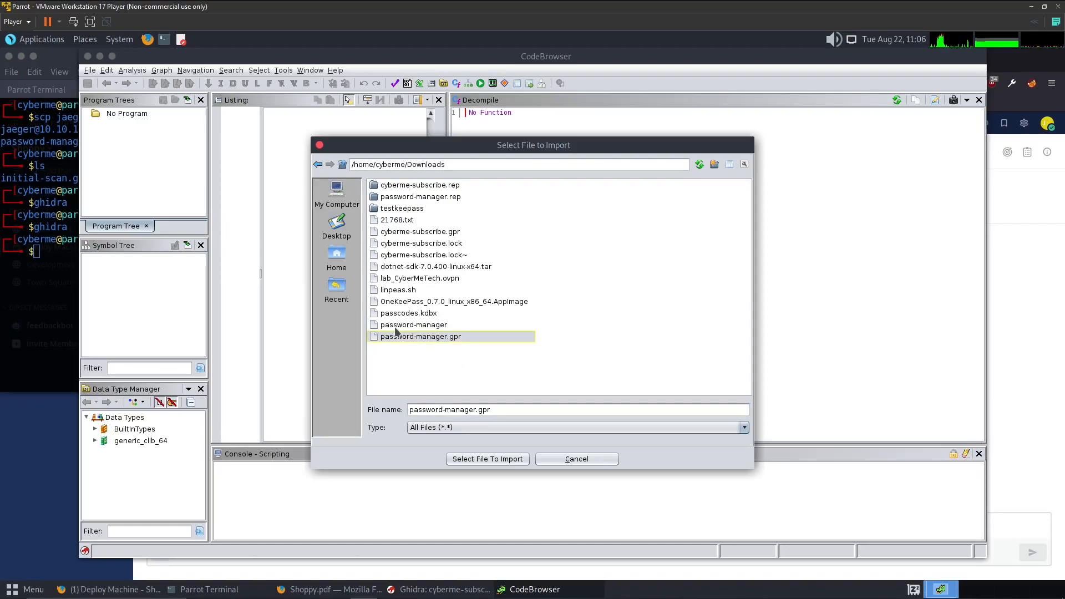
{"action": "left_click", "coordinate": [412, 325]}
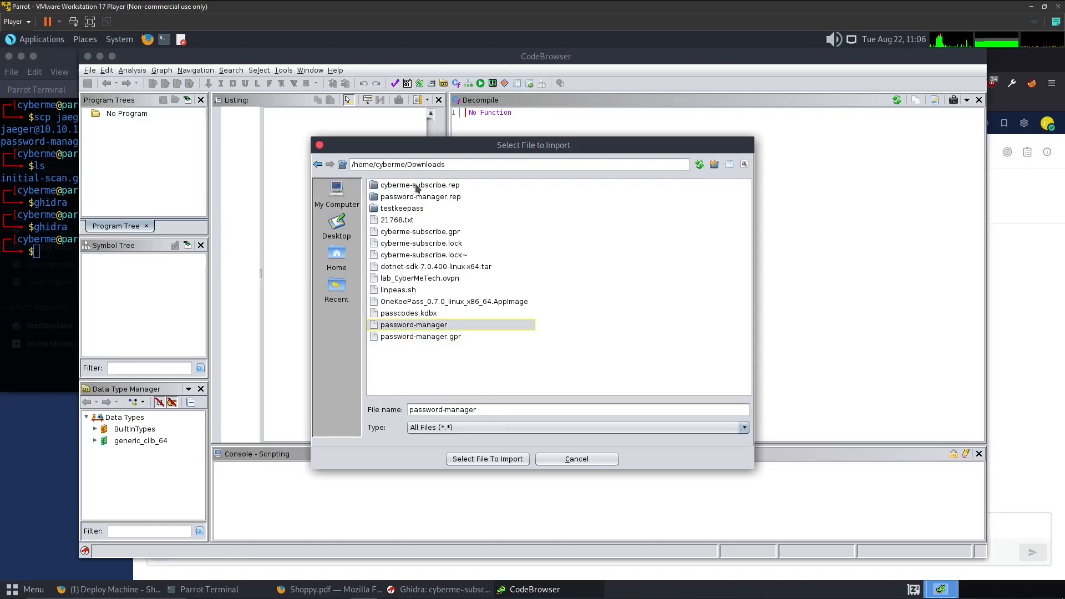
{"action": "left_click", "coordinate": [336, 257]}
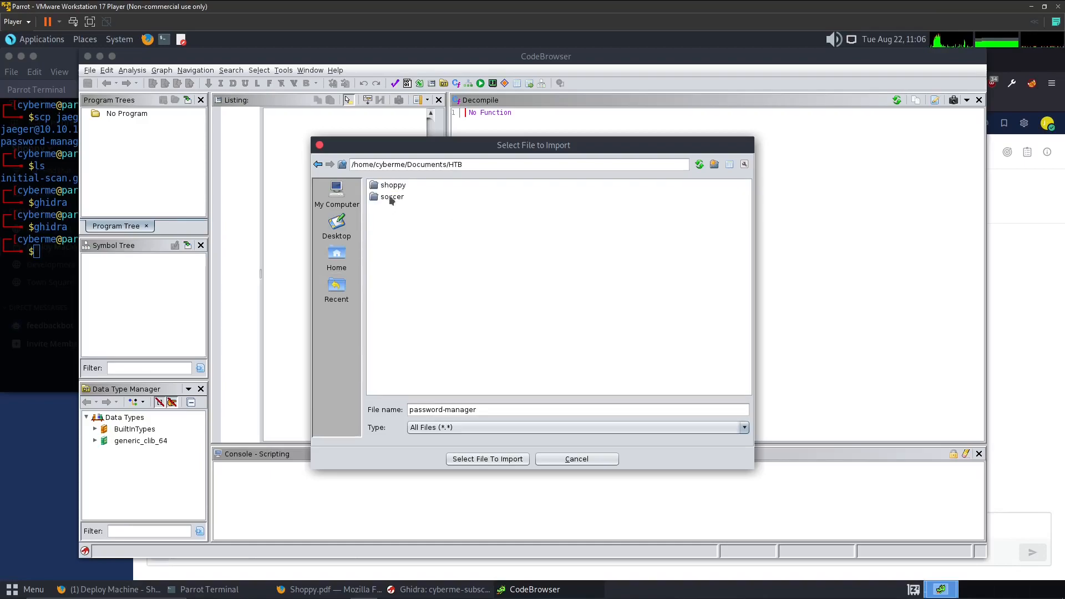
{"action": "double_click", "coordinate": [393, 184]}
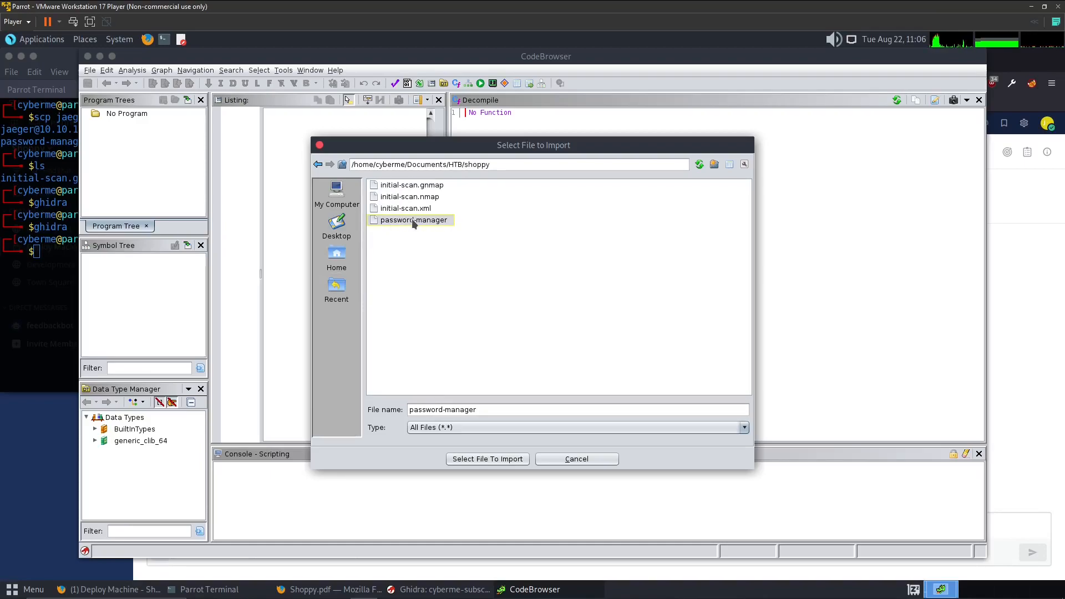
{"action": "left_click", "coordinate": [487, 459]}
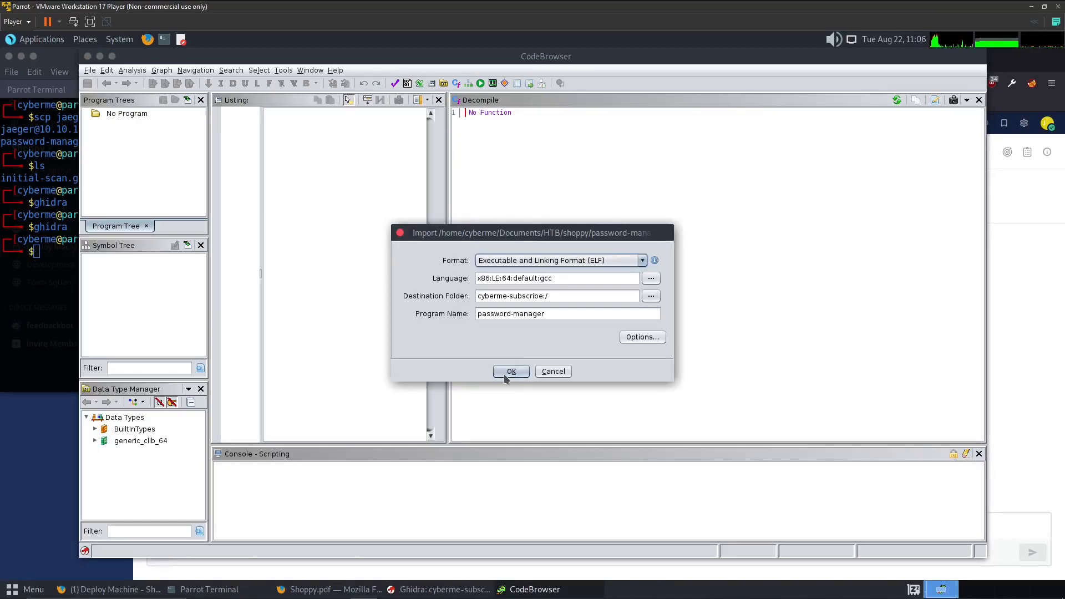
{"action": "mouse_move", "coordinate": [489, 379]}
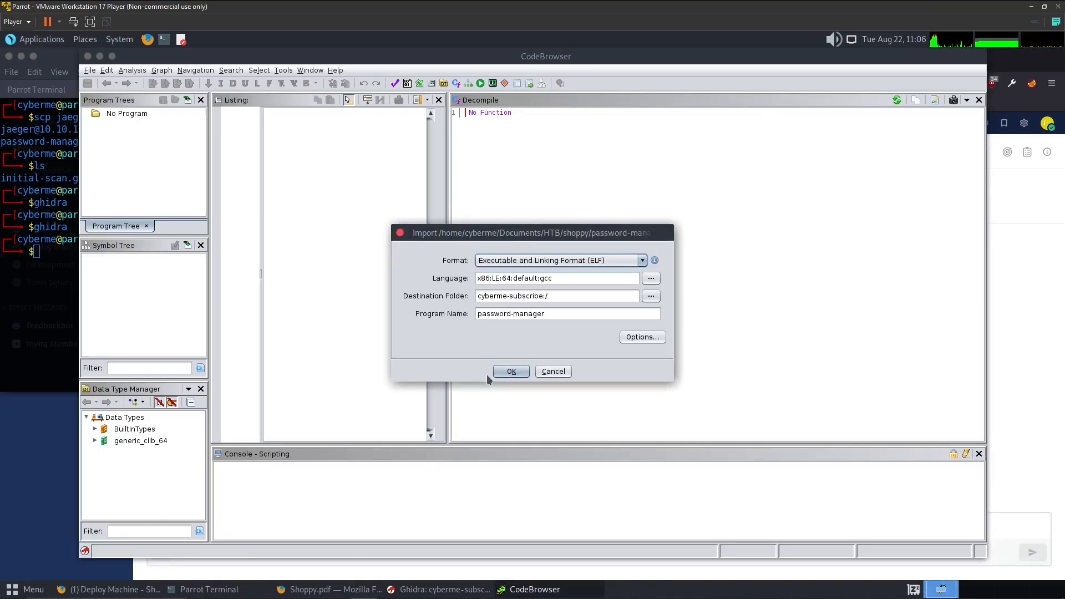
{"action": "left_click", "coordinate": [511, 371]}
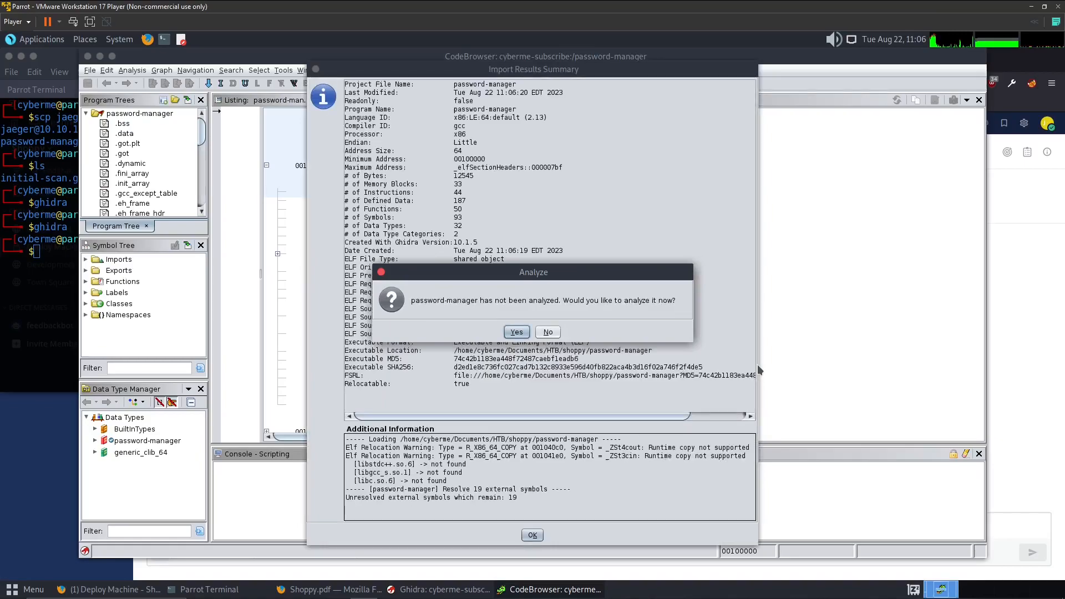
{"action": "mouse_move", "coordinate": [496, 273]}
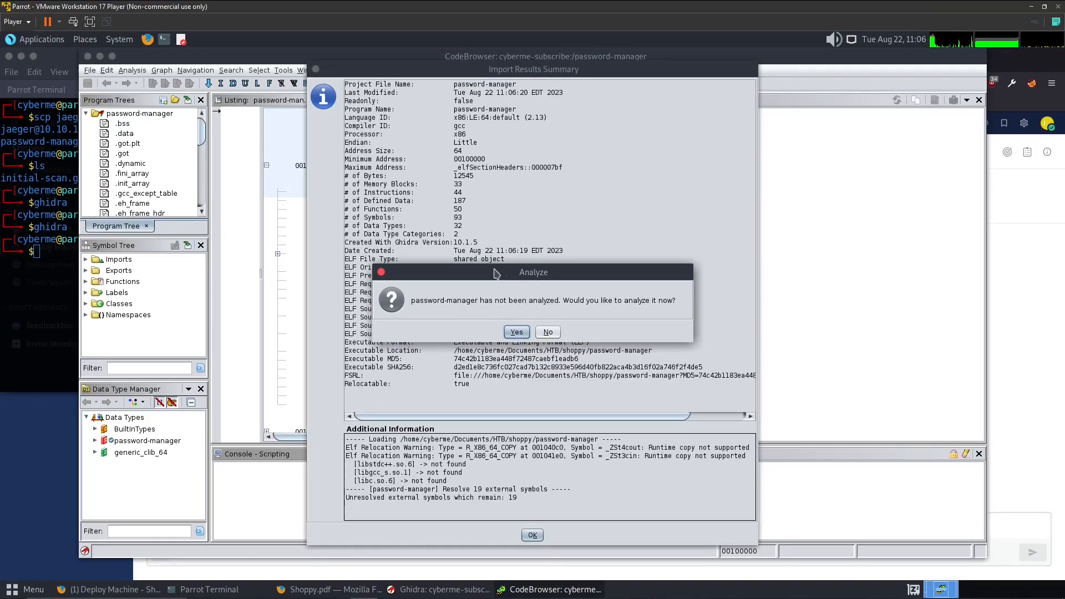
- Analyze password-manager with the standard default analyzers and dismiss the Import Results Summary
{"action": "left_click", "coordinate": [515, 332]}
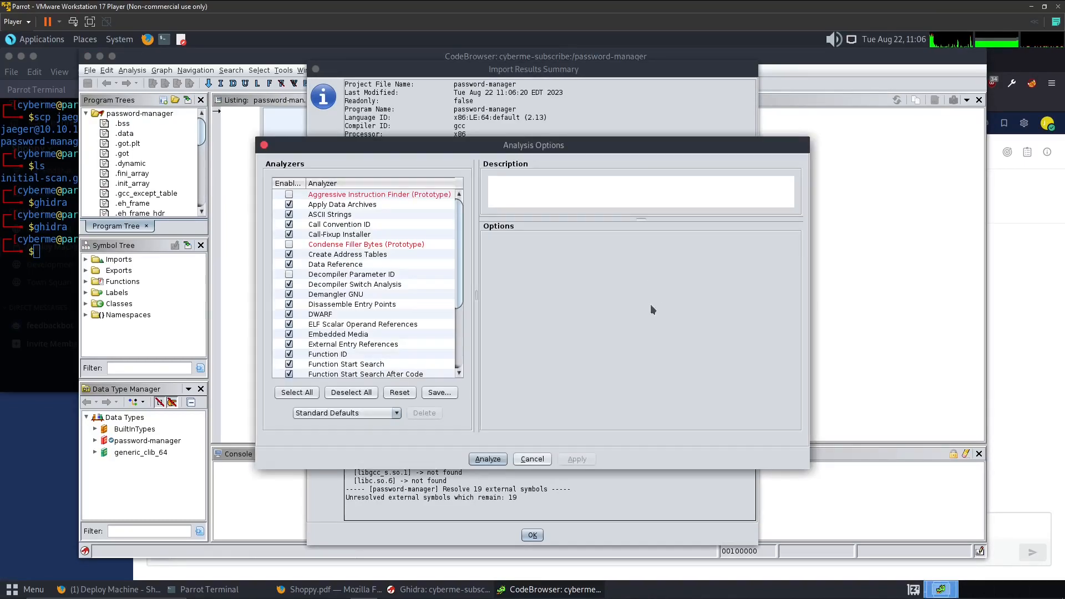
{"action": "left_click", "coordinate": [487, 459]}
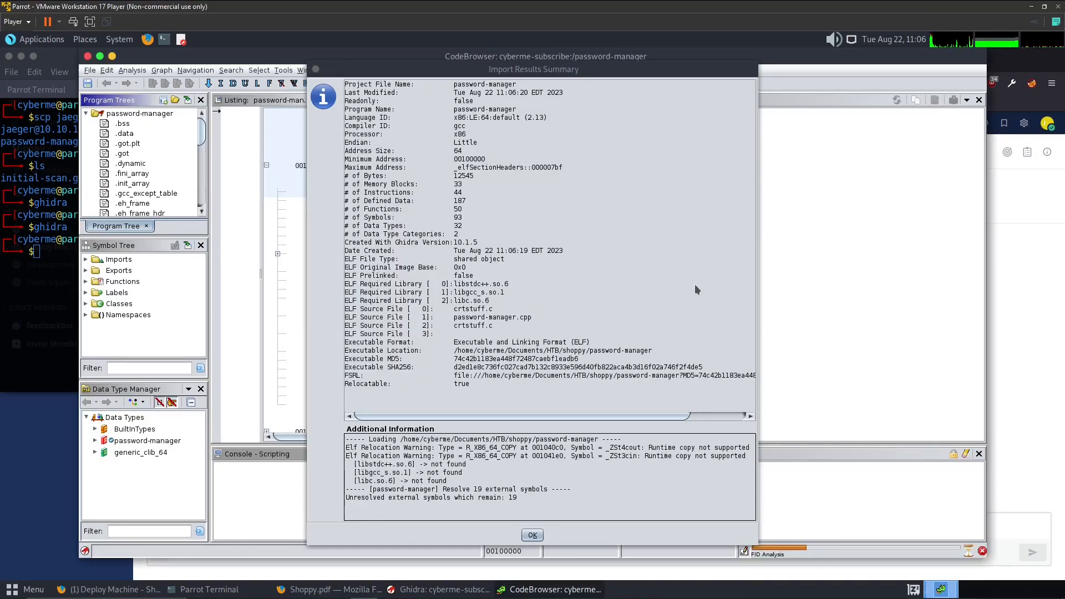
{"action": "left_click", "coordinate": [532, 535]}
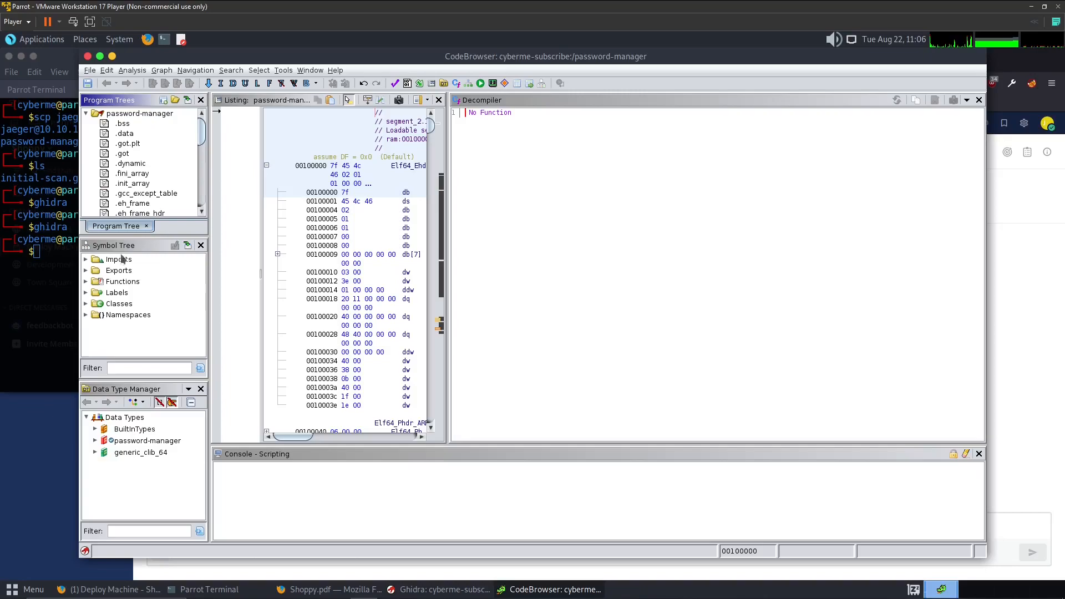
- Open main from the Symbol Tree functions and read its decompiled master-password check
{"action": "left_click", "coordinate": [123, 281]}
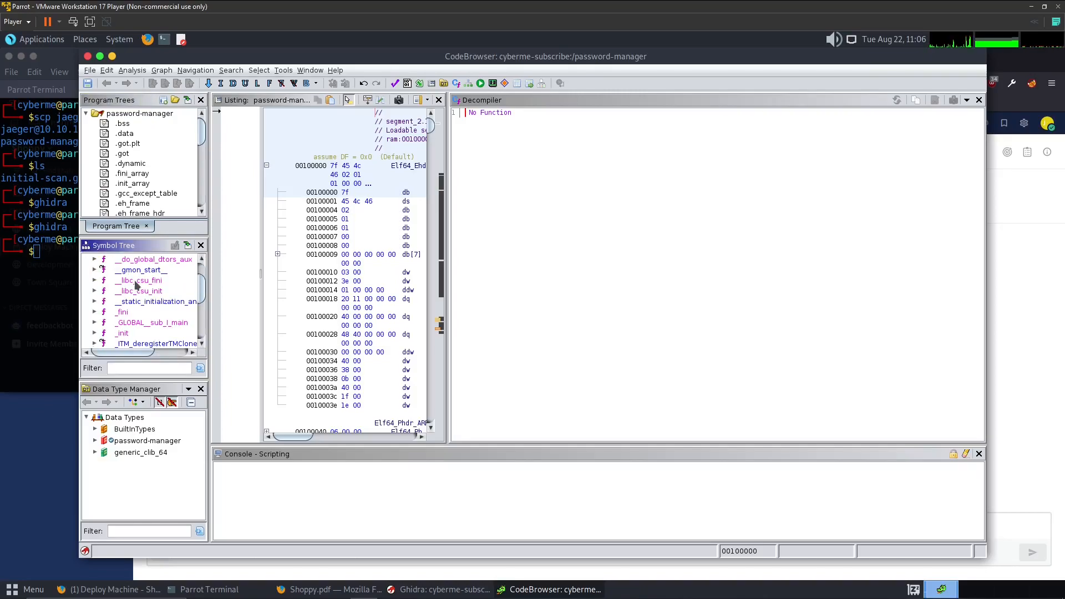
{"action": "scroll", "scroll_direction": "down", "scroll_amount": 3}
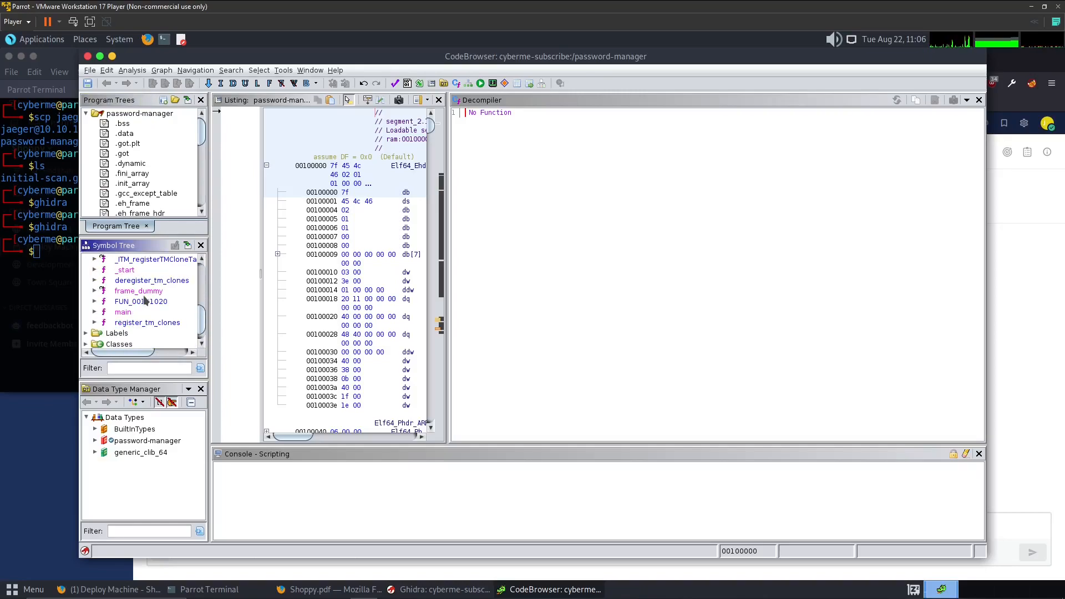
{"action": "double_click", "coordinate": [123, 312]}
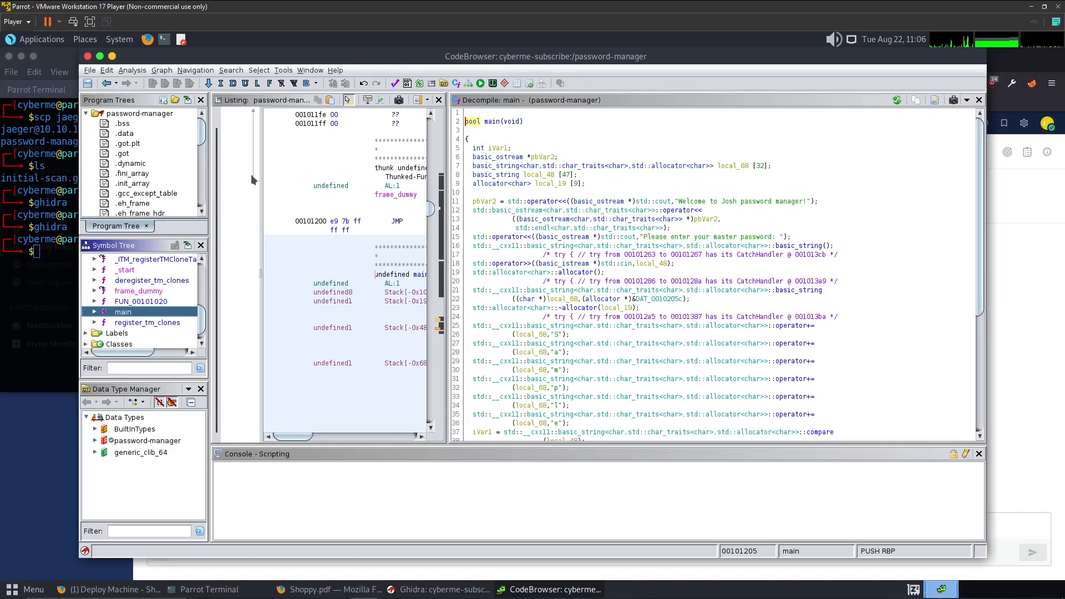
{"action": "mouse_move", "coordinate": [212, 287]}
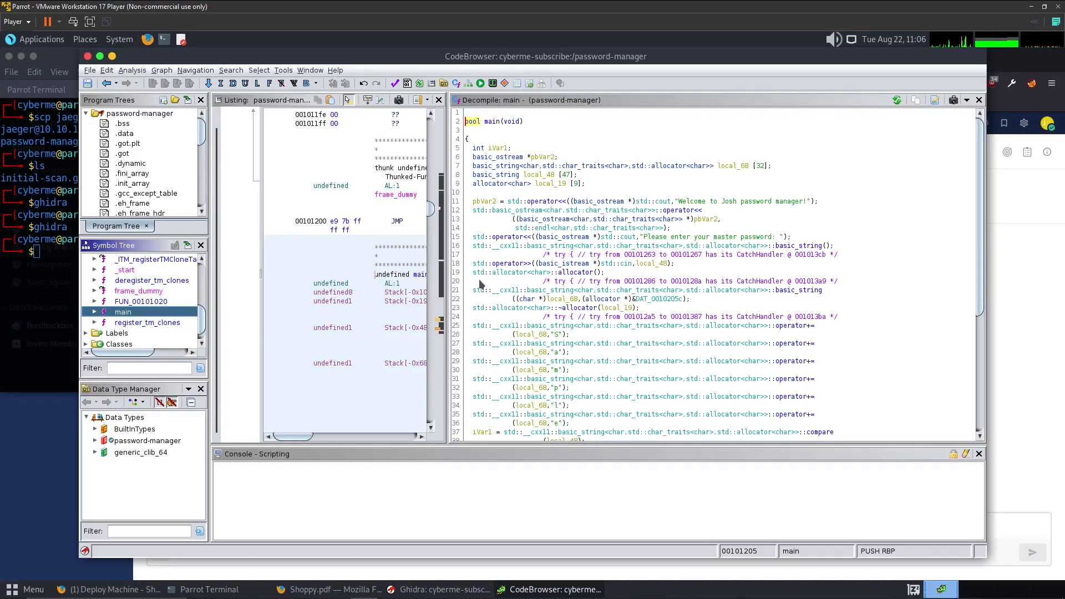
{"action": "mouse_move", "coordinate": [676, 181]}
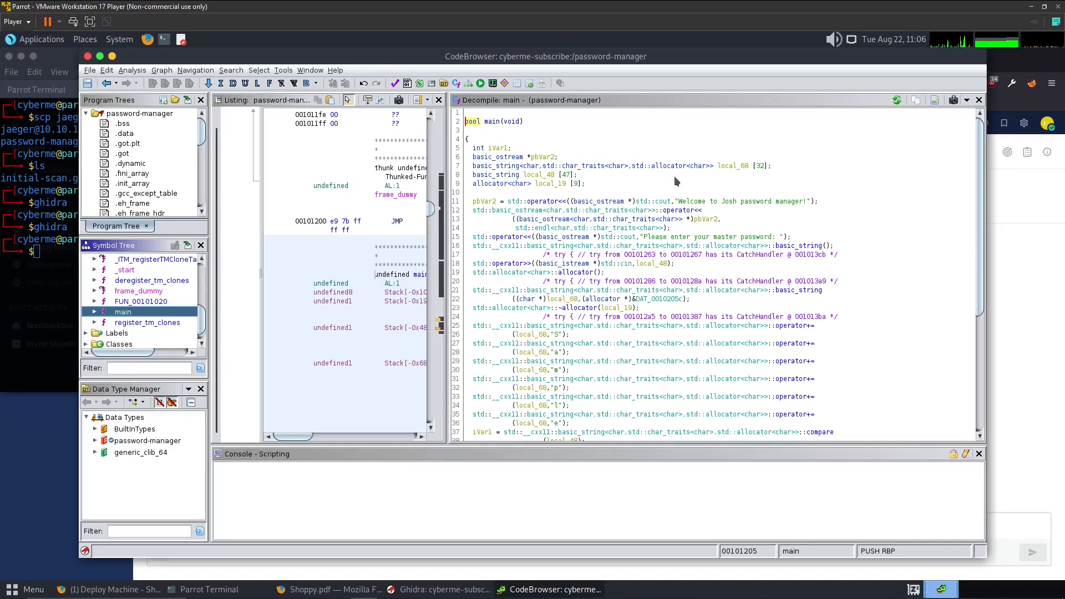
{"action": "mouse_move", "coordinate": [656, 161]}
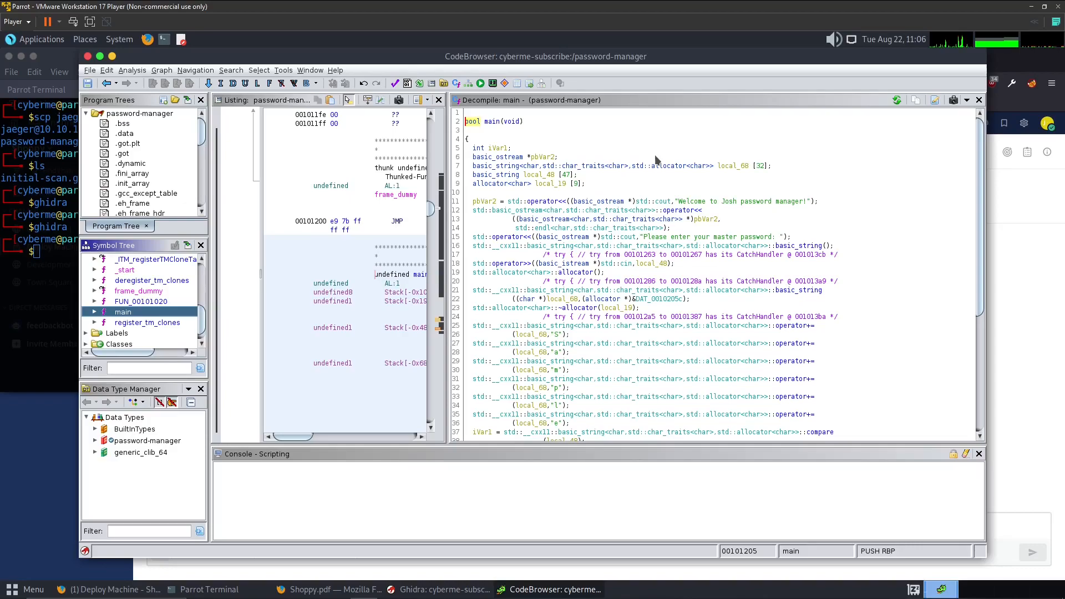
{"action": "mouse_move", "coordinate": [723, 117]}
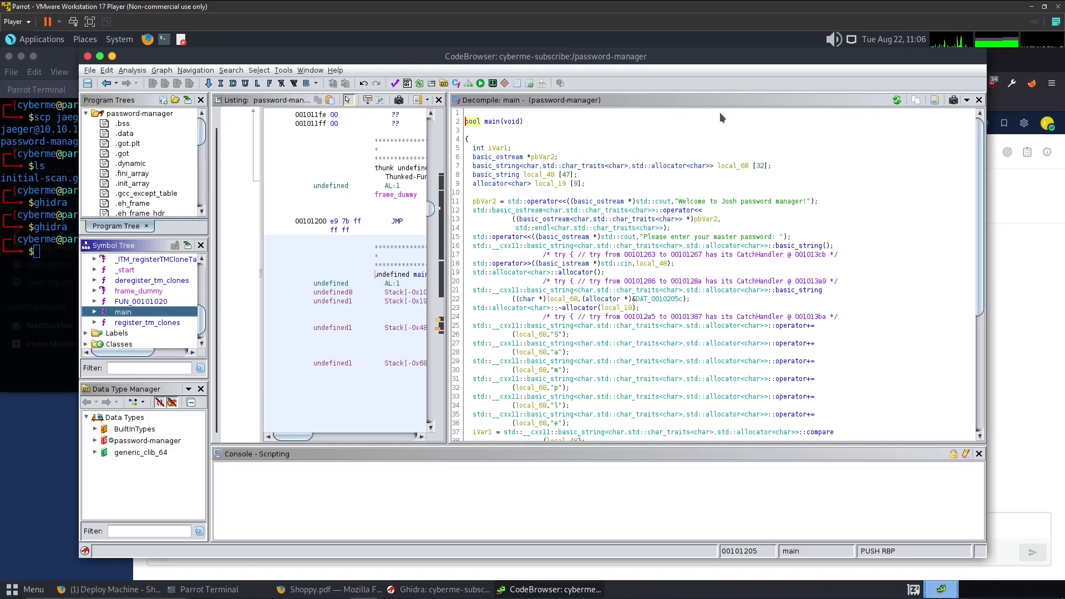
{"action": "mouse_move", "coordinate": [560, 134]}
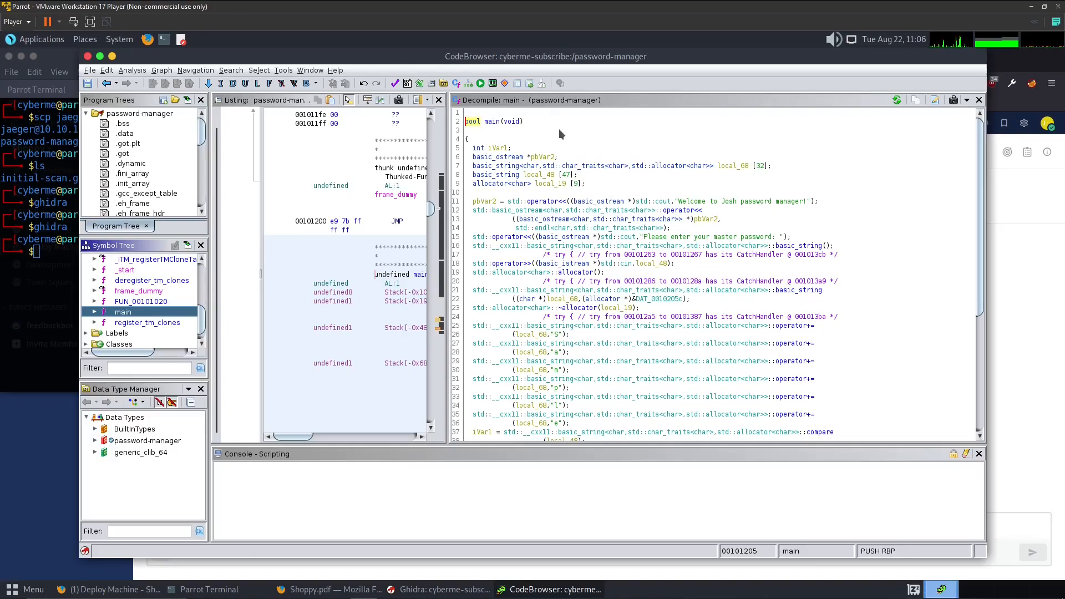
{"action": "mouse_move", "coordinate": [866, 235]}
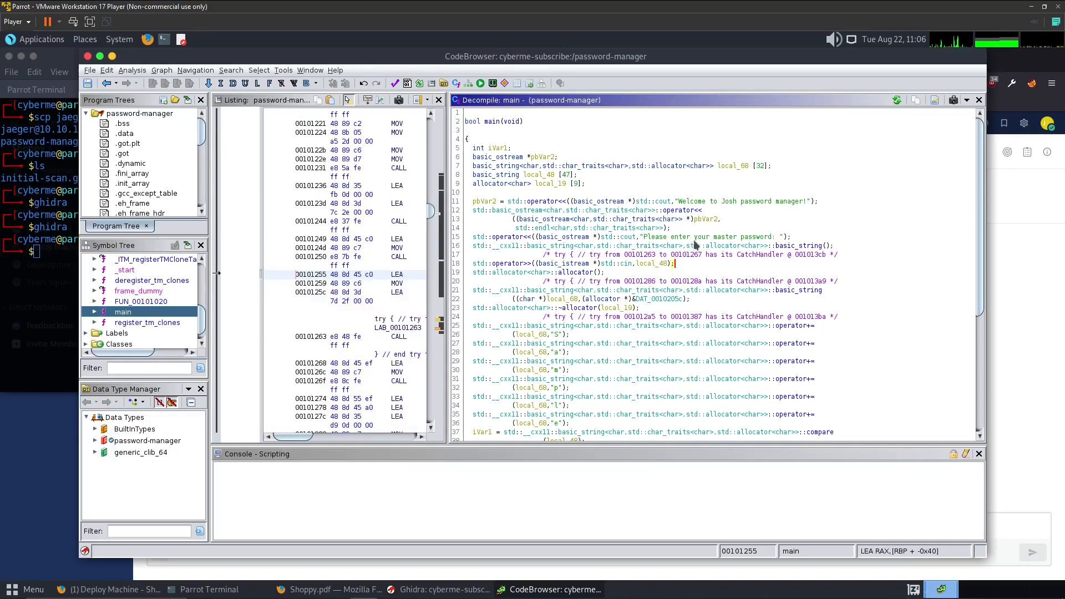
{"action": "mouse_move", "coordinate": [686, 239]}
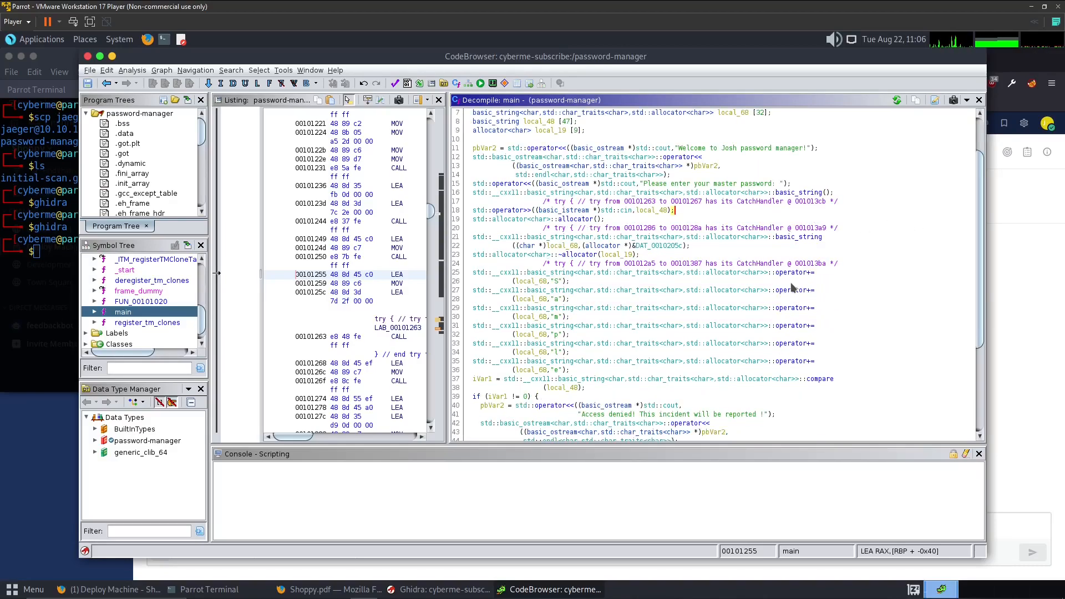
{"action": "scroll", "scroll_direction": "down", "scroll_amount": 3}
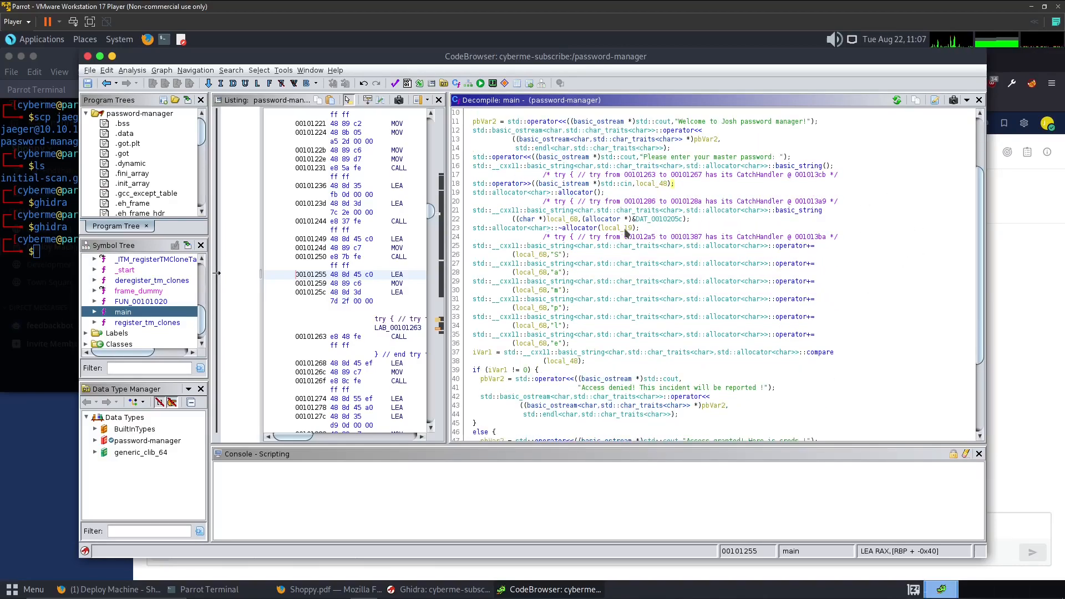
{"action": "mouse_move", "coordinate": [569, 238]}
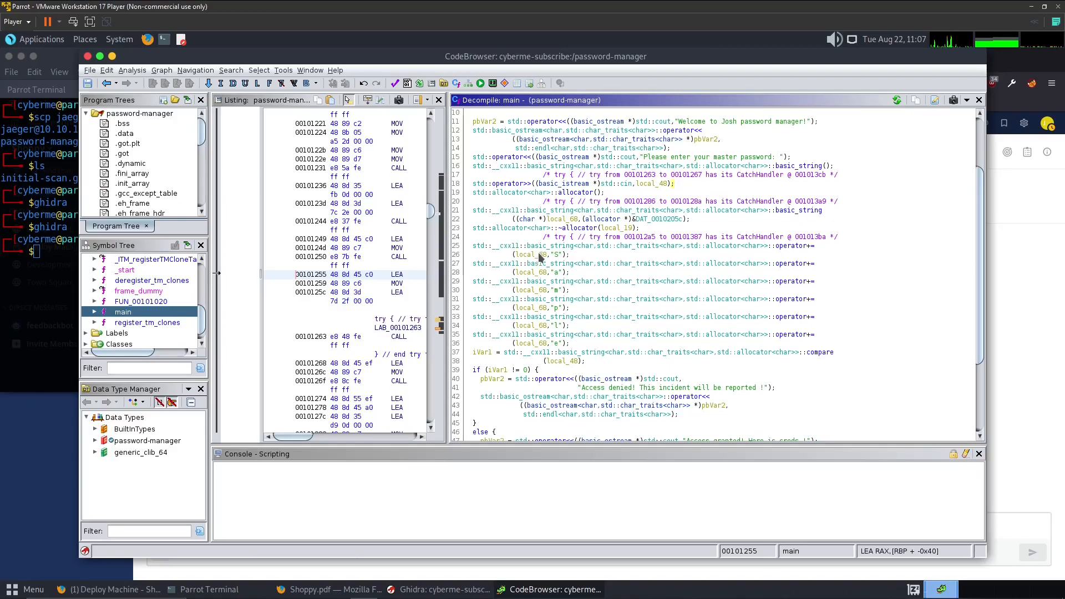
{"action": "mouse_move", "coordinate": [557, 261]}
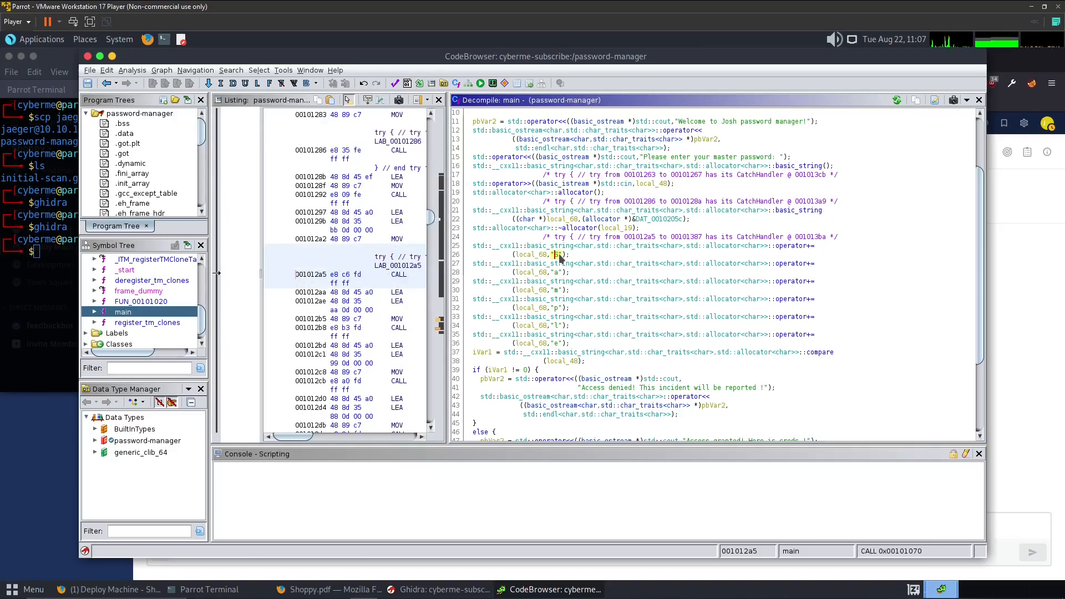
{"action": "mouse_move", "coordinate": [780, 250]}
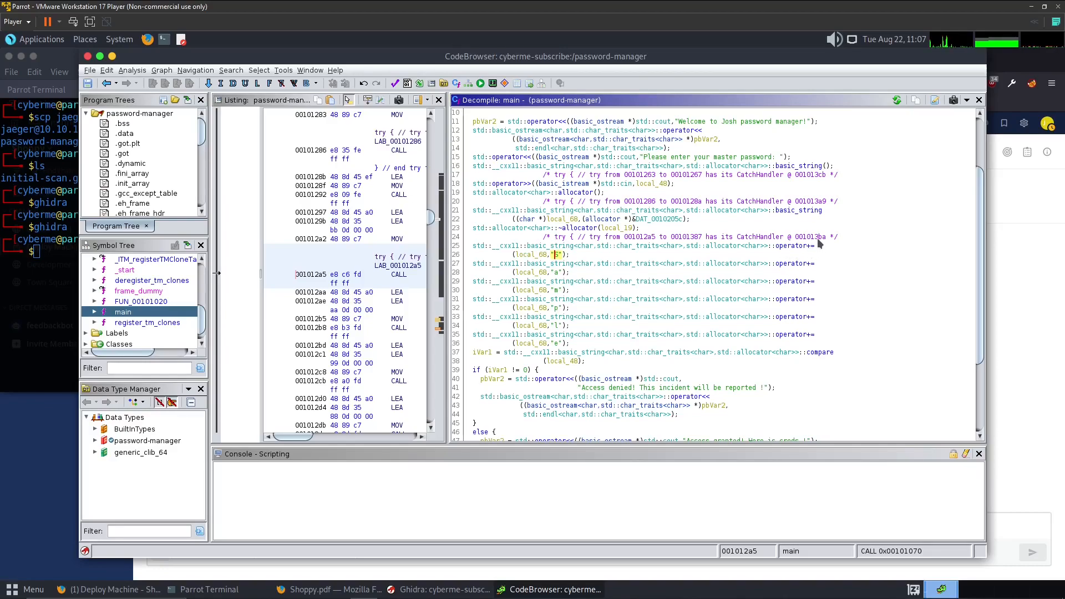
{"action": "mouse_move", "coordinate": [785, 263]}
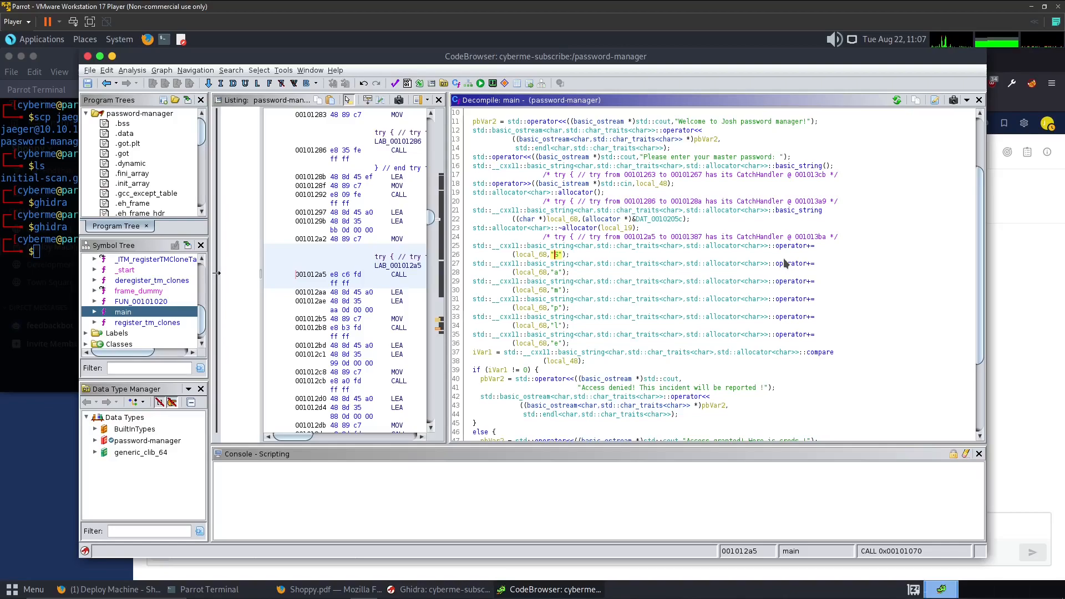
{"action": "mouse_move", "coordinate": [544, 262]}
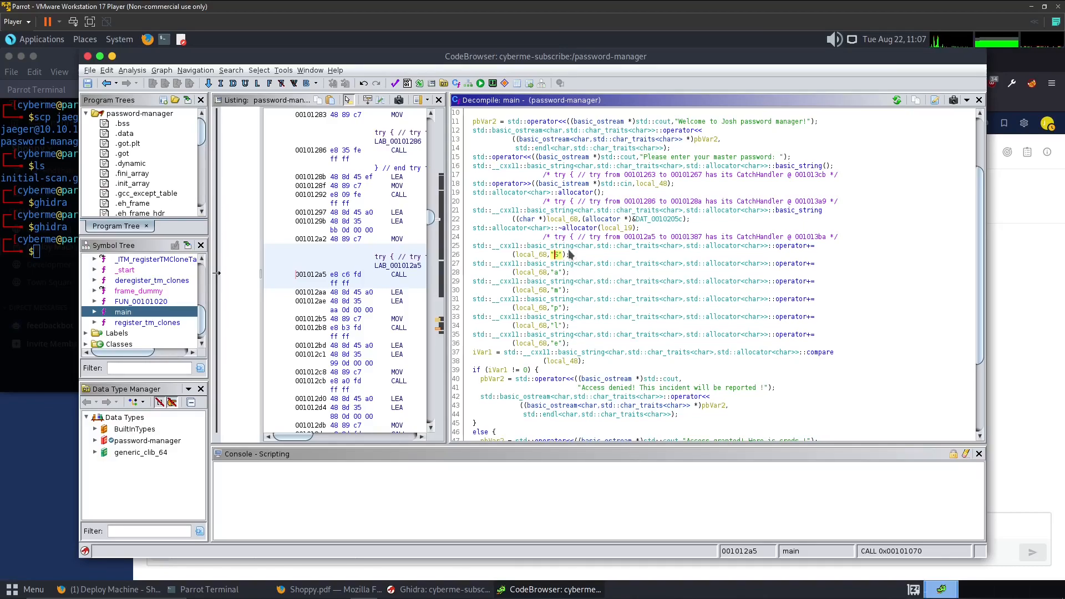
{"action": "mouse_move", "coordinate": [565, 276]}
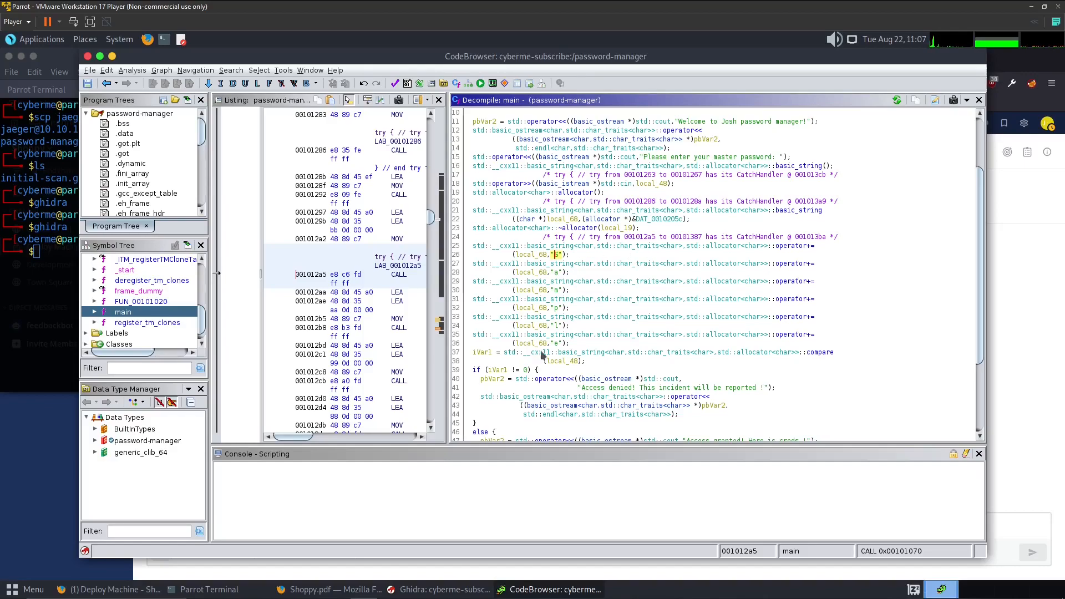
{"action": "scroll", "scroll_direction": "down", "scroll_amount": 3}
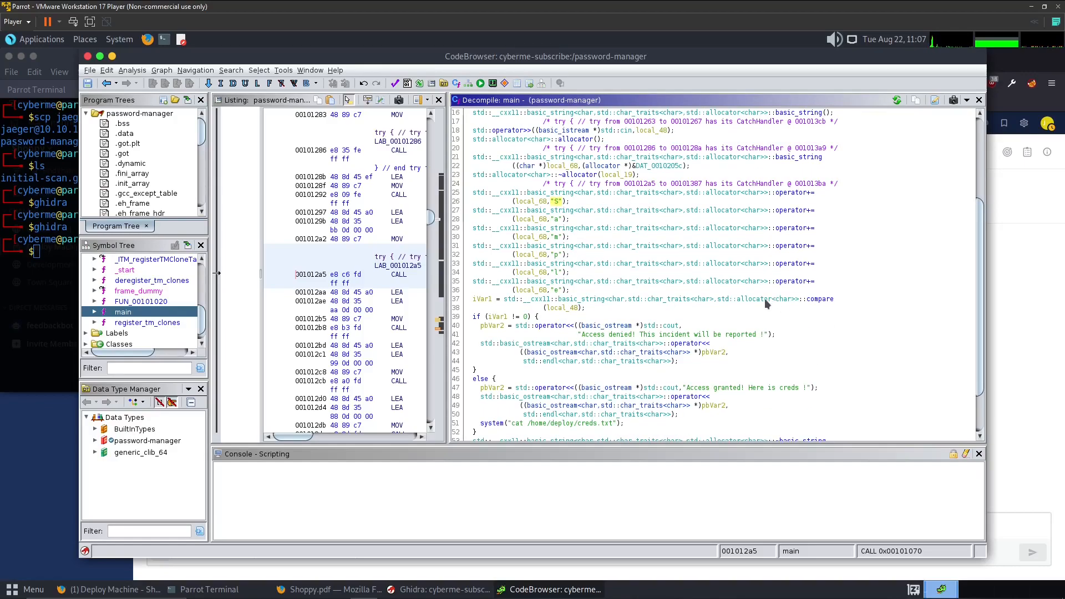
{"action": "mouse_move", "coordinate": [639, 310]}
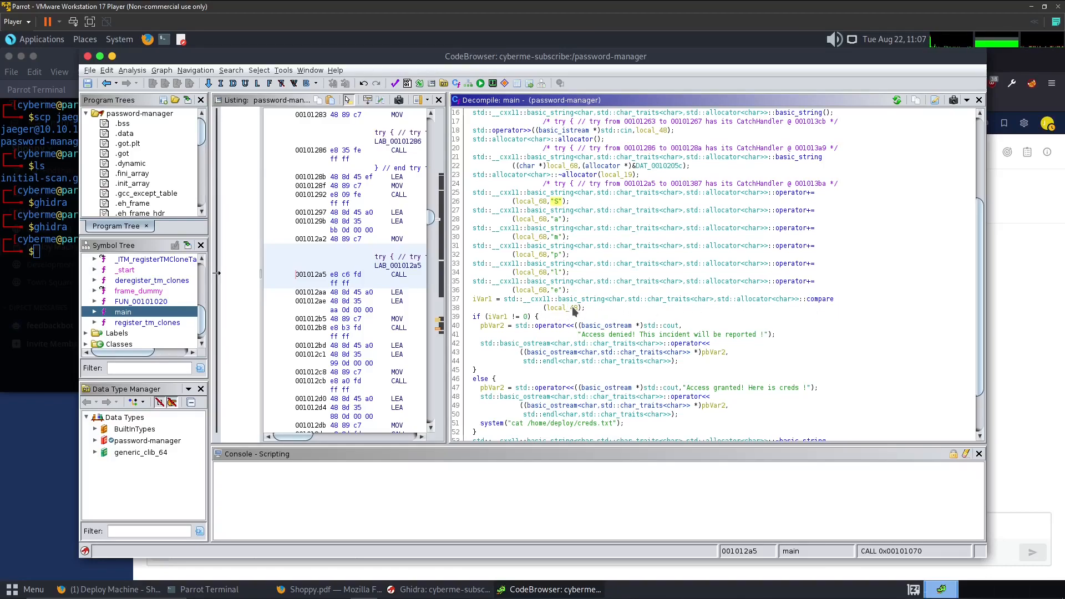
{"action": "mouse_move", "coordinate": [566, 322]}
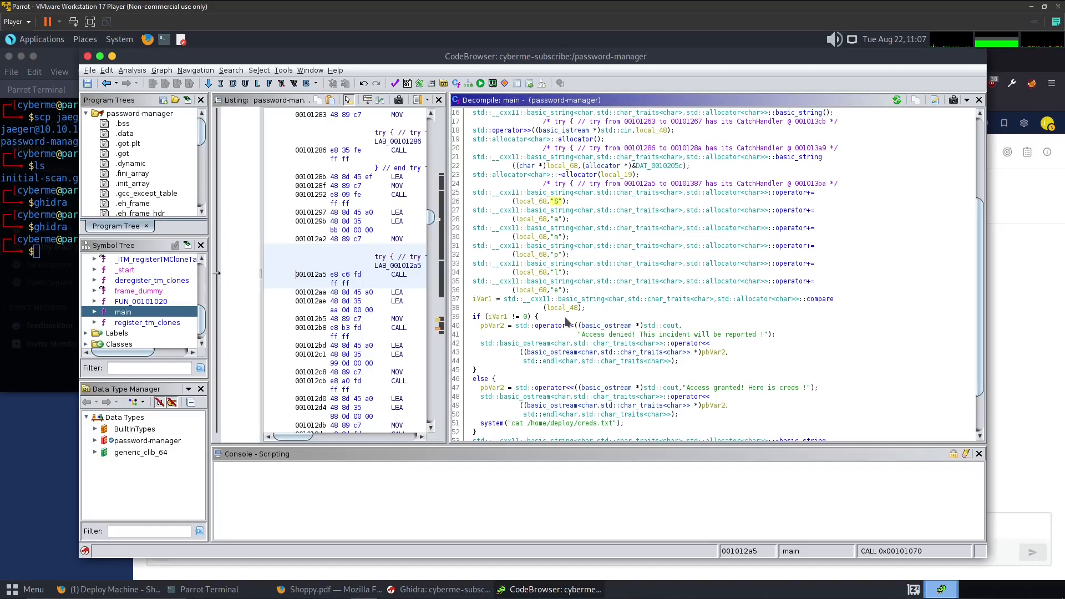
{"action": "mouse_move", "coordinate": [540, 222]}
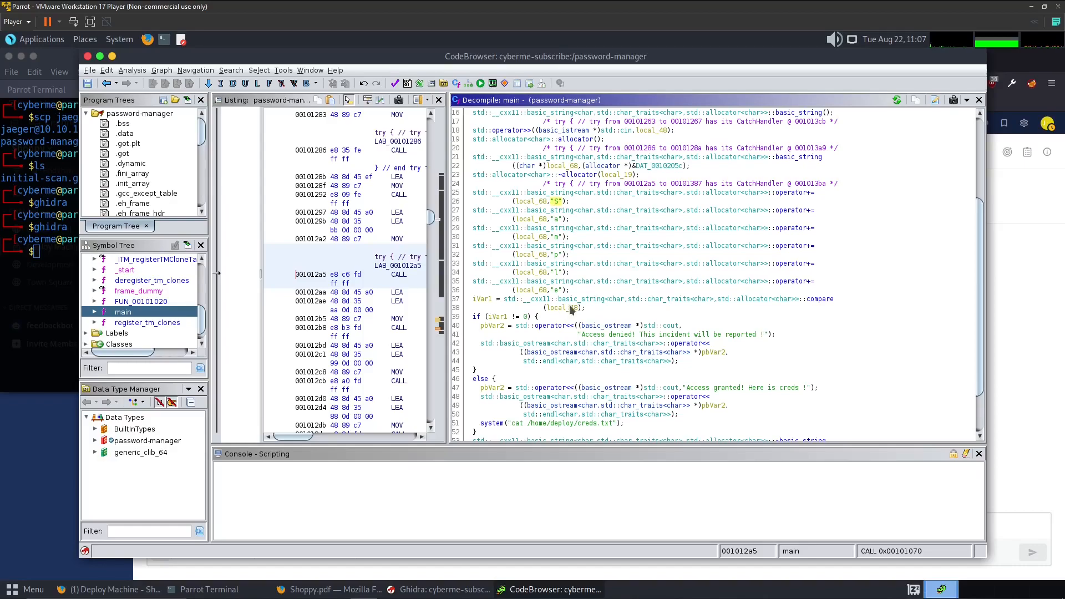
{"action": "mouse_move", "coordinate": [557, 188]}
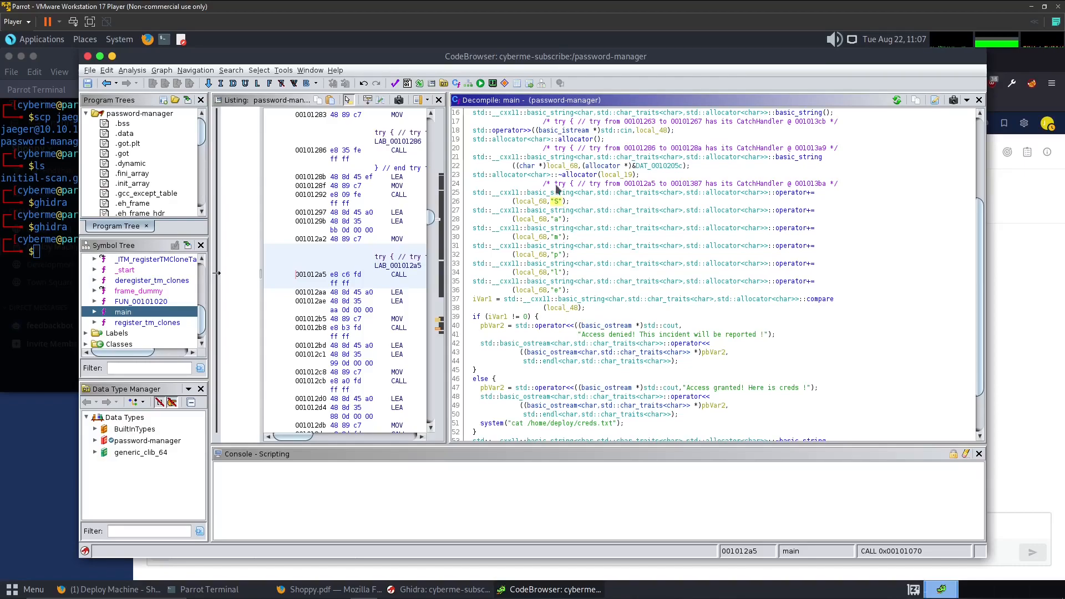
{"action": "mouse_move", "coordinate": [560, 216]}
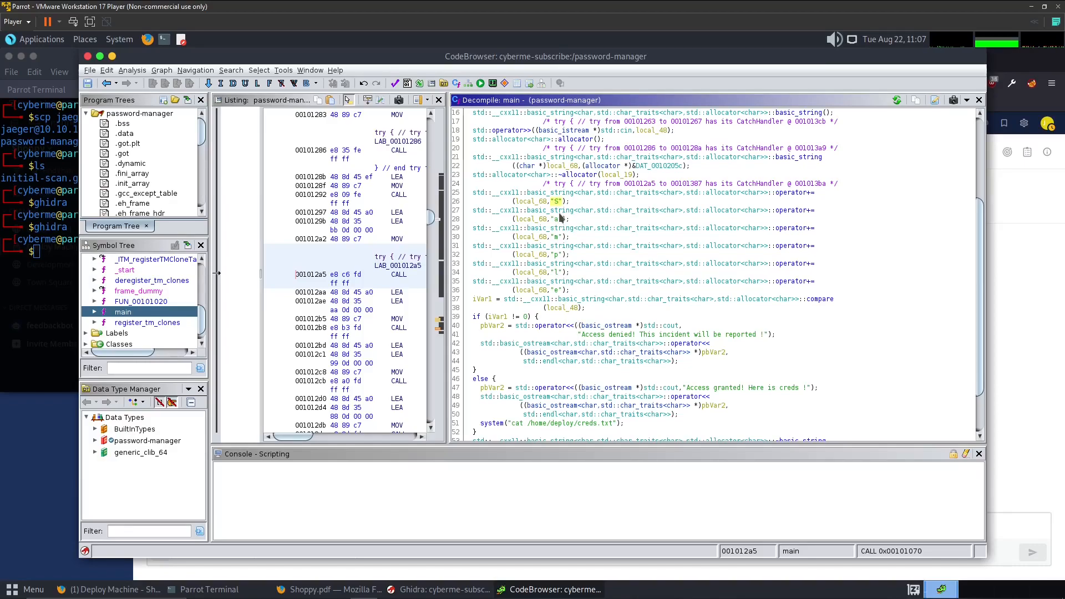
{"action": "mouse_move", "coordinate": [557, 261]}
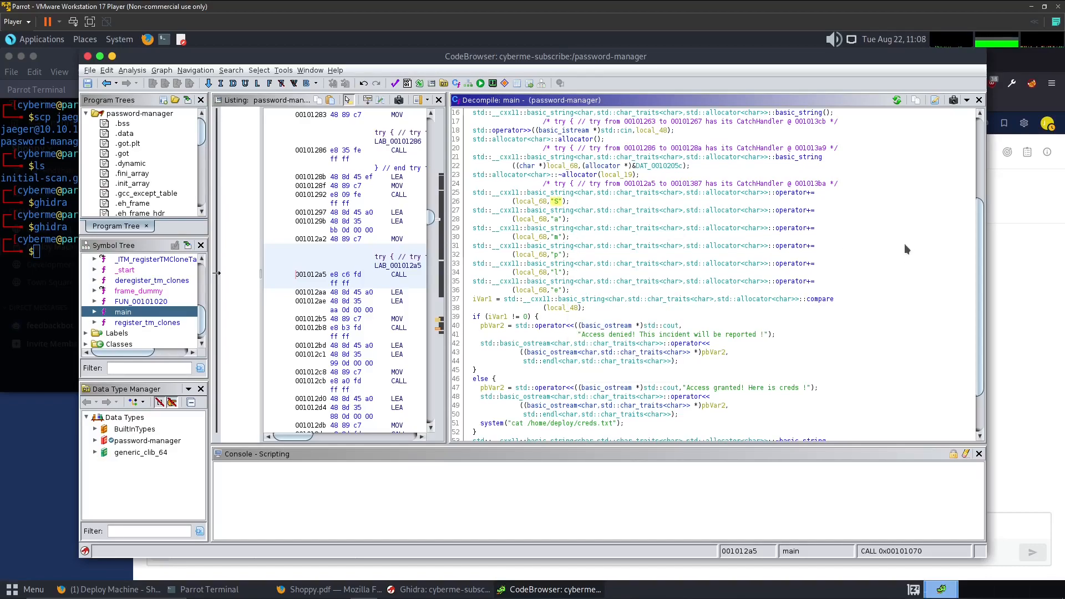
{"action": "mouse_move", "coordinate": [712, 281]}
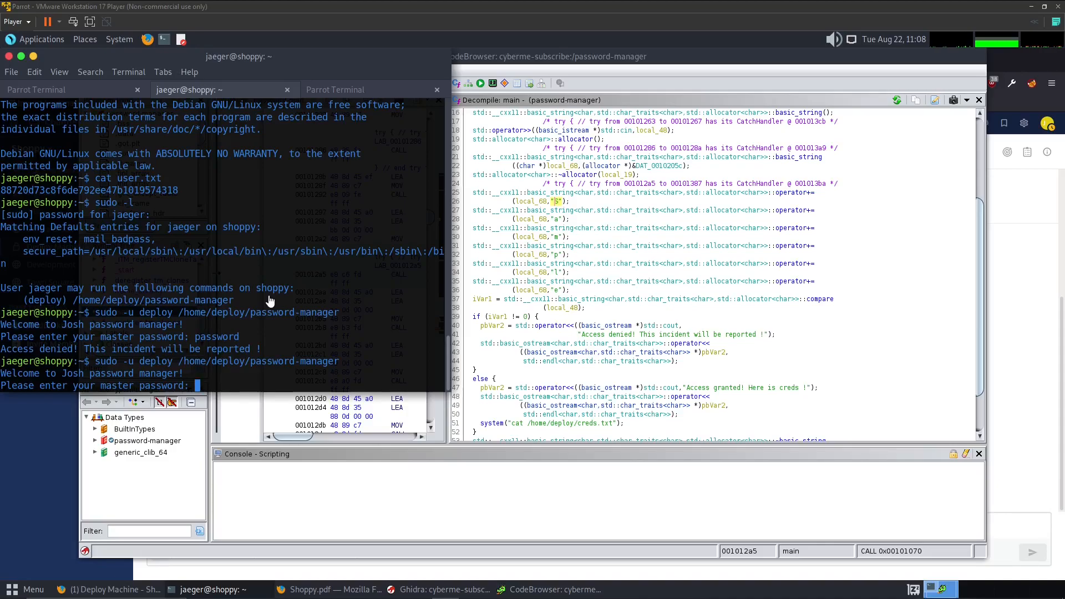
{"action": "mouse_move", "coordinate": [257, 374]}
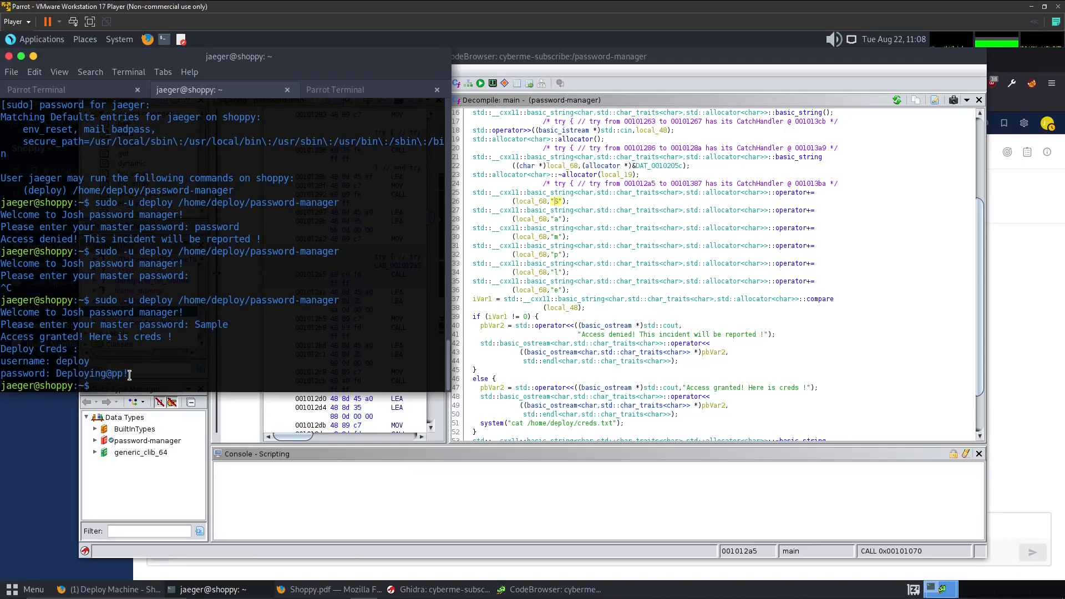
- Copy the revealed deploy password and switch user with su deploy
{"action": "double_click", "coordinate": [91, 372]}
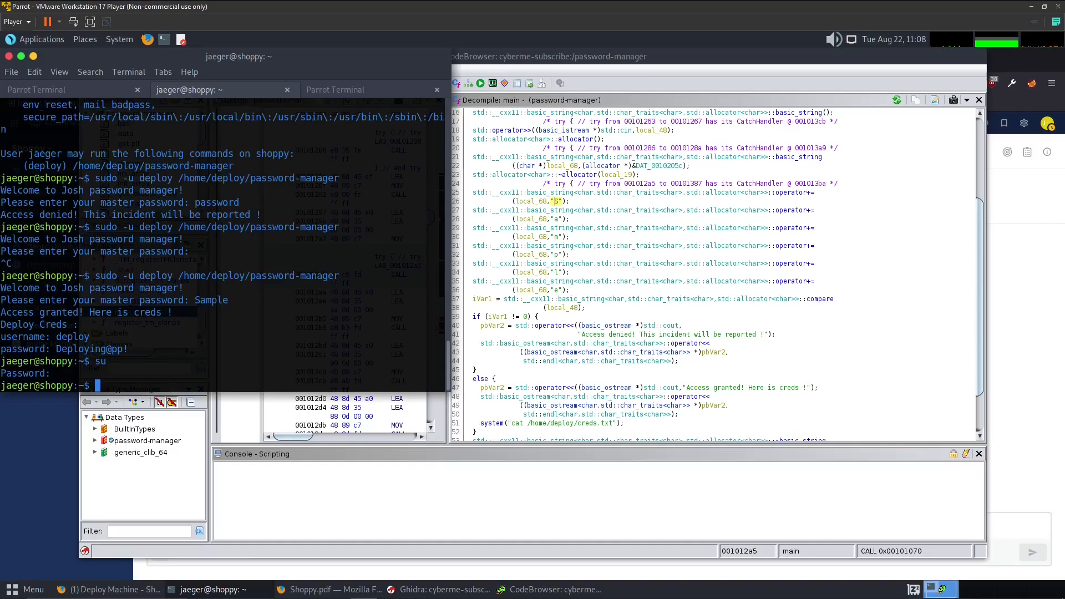
{"action": "type", "text": "su deploy"}
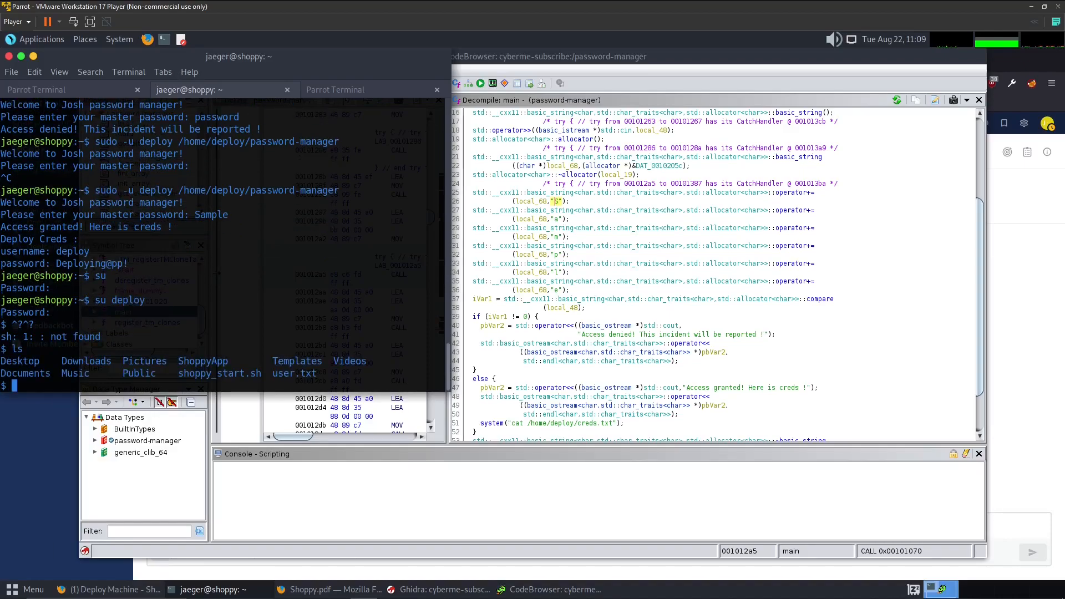
{"action": "mouse_move", "coordinate": [128, 283]}
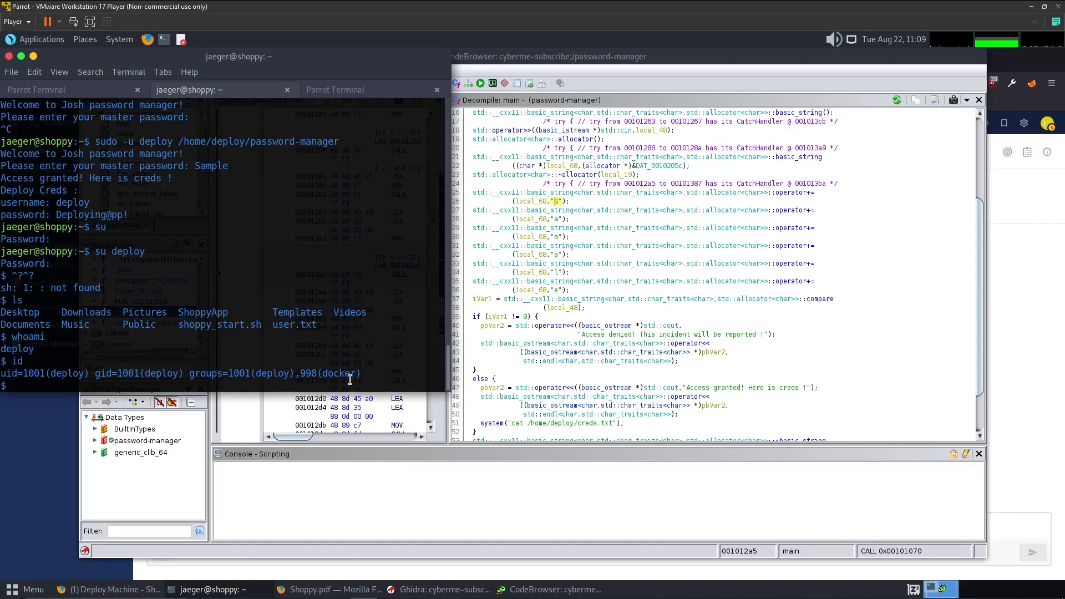
{"action": "mouse_move", "coordinate": [146, 315]}
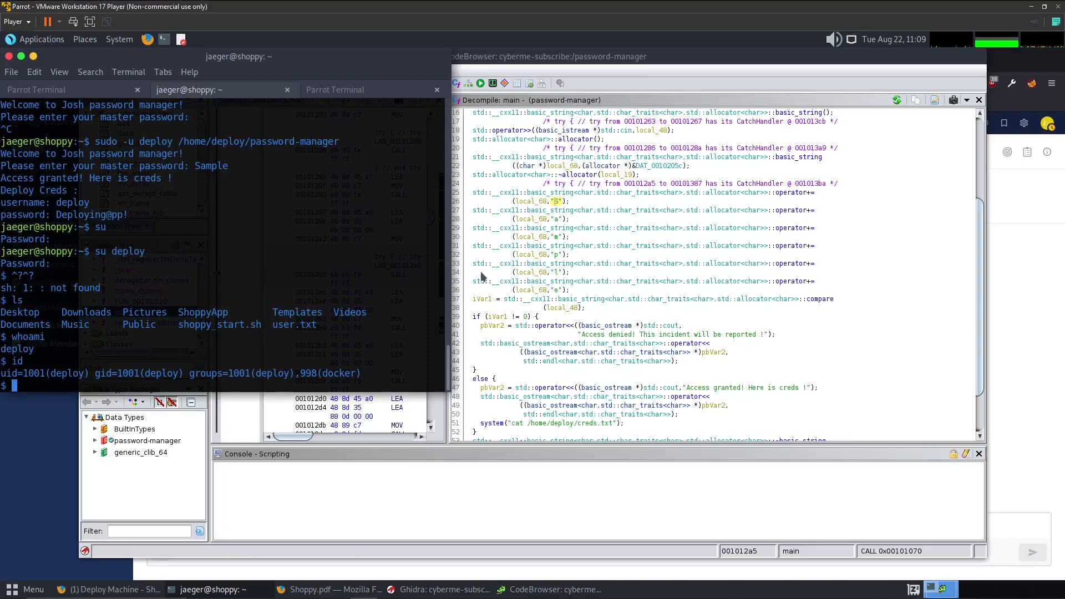
{"action": "mouse_move", "coordinate": [356, 270]}
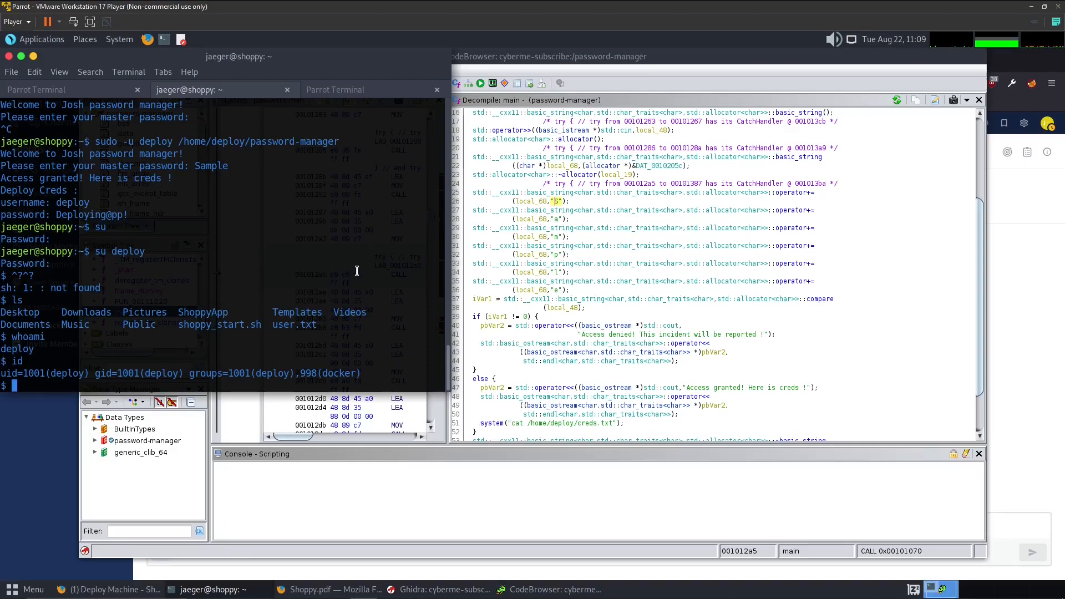
- As deploy, list docker images and try reading a /root file with cat
{"action": "type", "text": "docker images"}
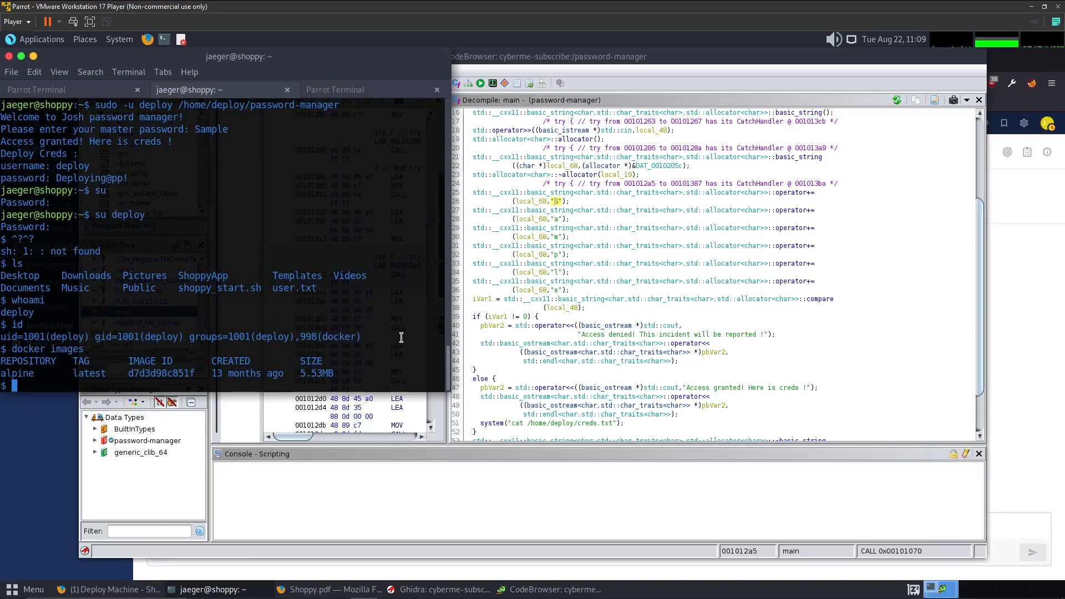
{"action": "mouse_move", "coordinate": [326, 293]}
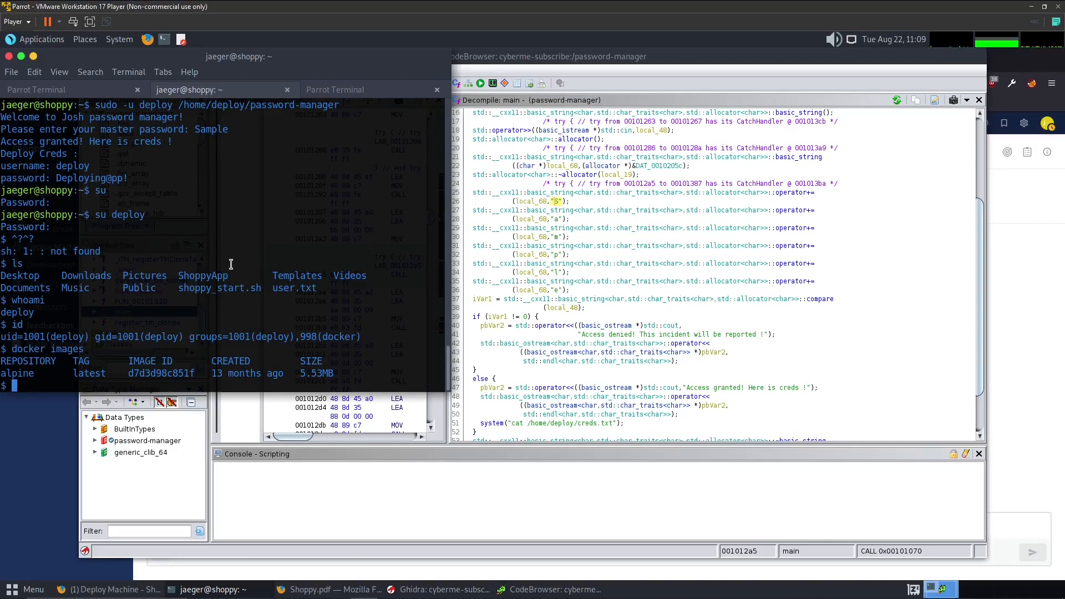
{"action": "mouse_move", "coordinate": [211, 211]}
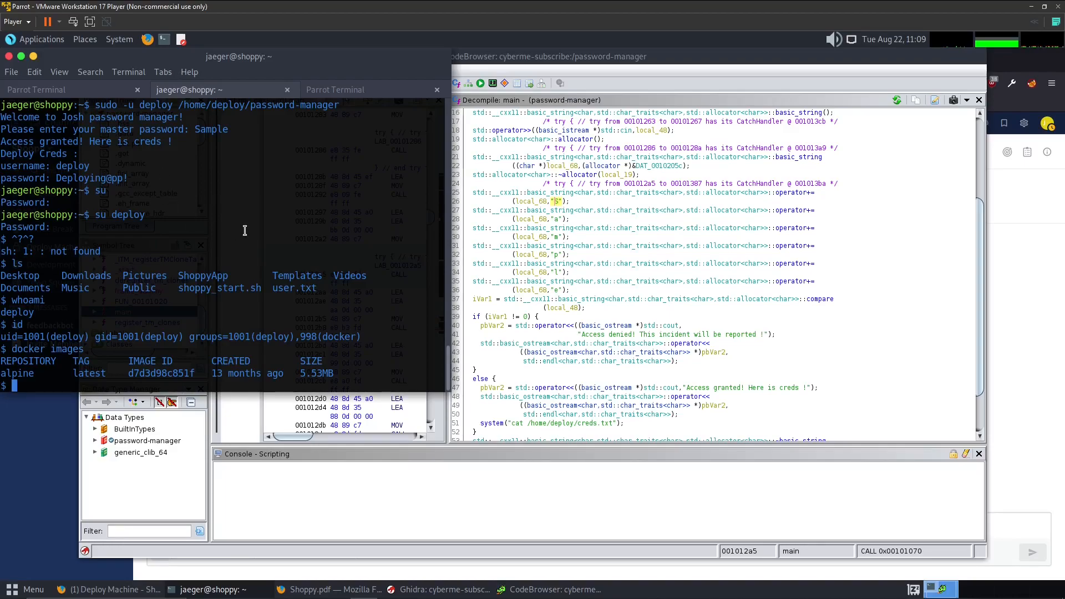
{"action": "mouse_move", "coordinate": [405, 191]}
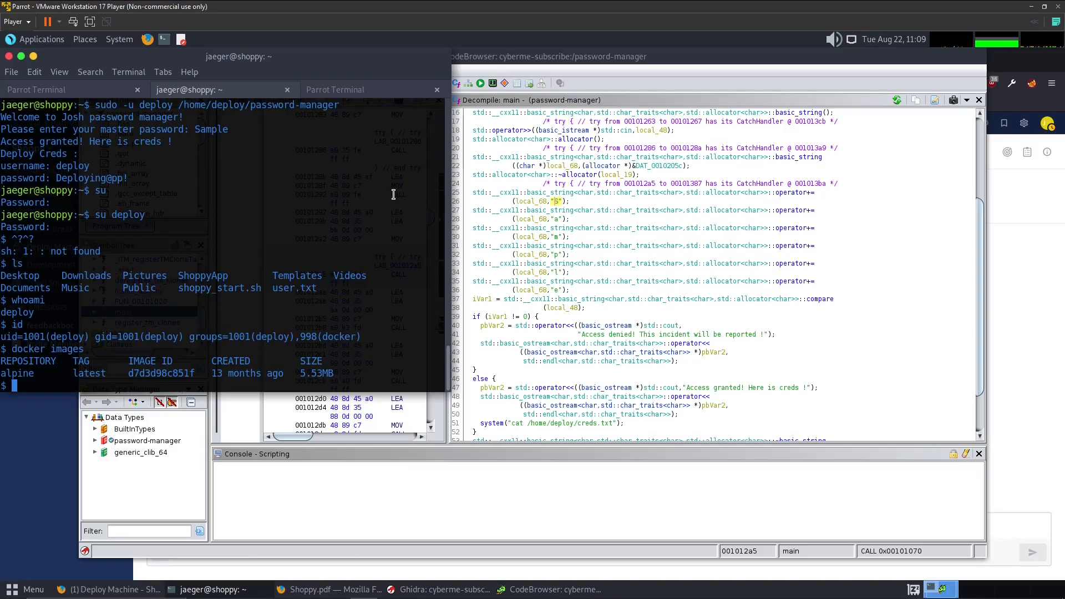
{"action": "mouse_move", "coordinate": [208, 246]}
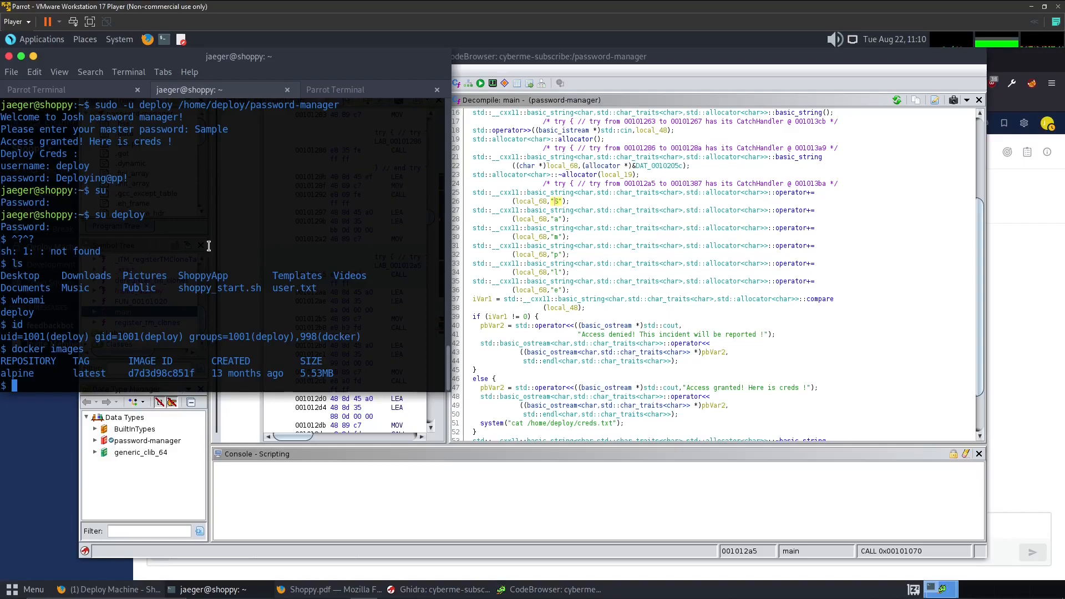
{"action": "mouse_move", "coordinate": [133, 319]}
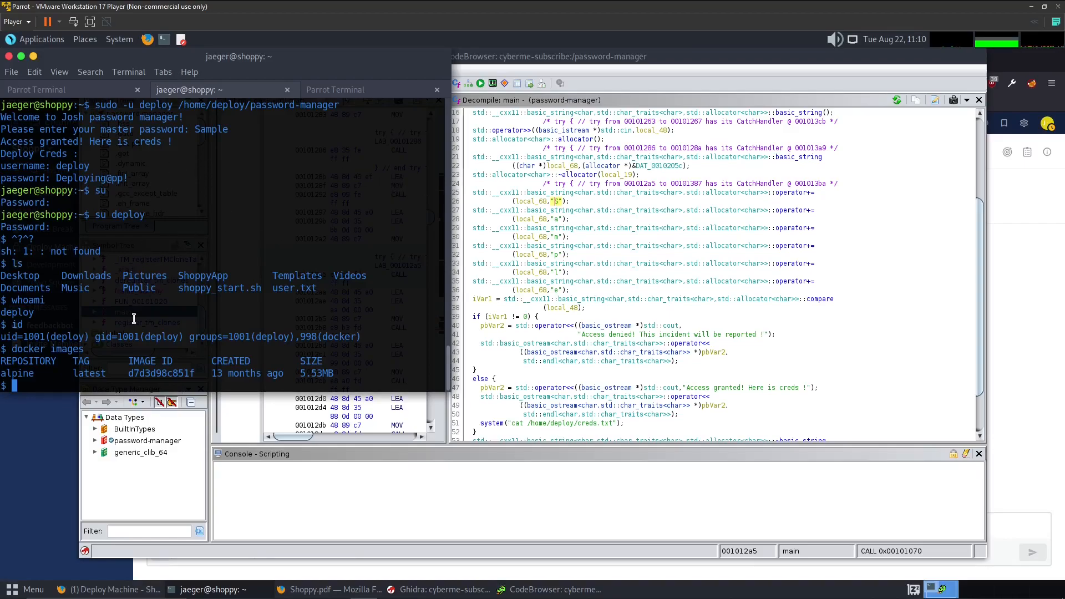
{"action": "type", "text": "cat /root/"}
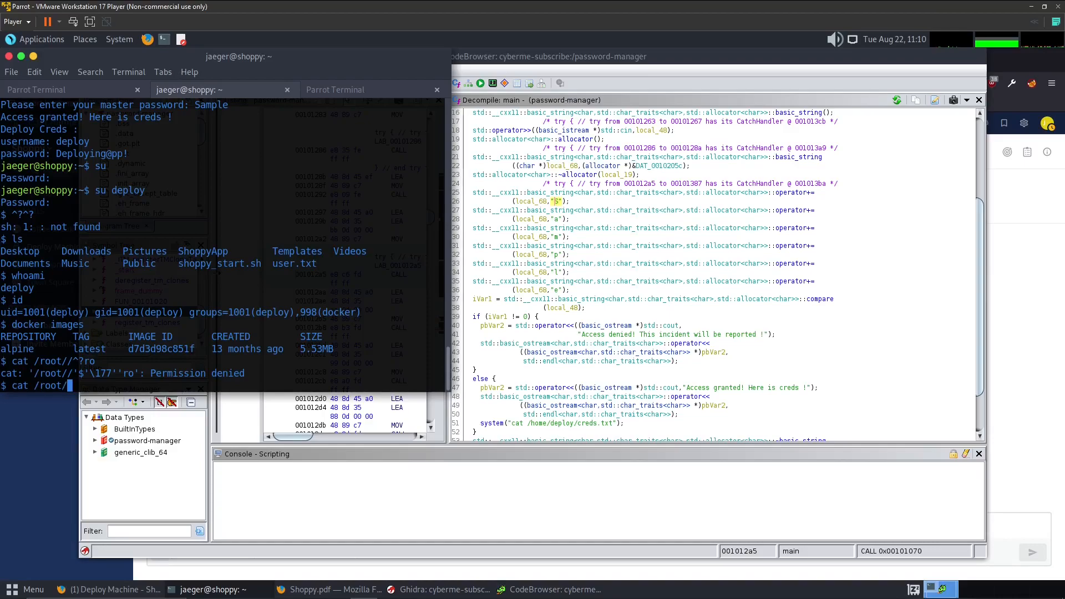
- Try cat /root/root.txt as deploy, which returns Permission denied
{"action": "key", "text": "Return"}
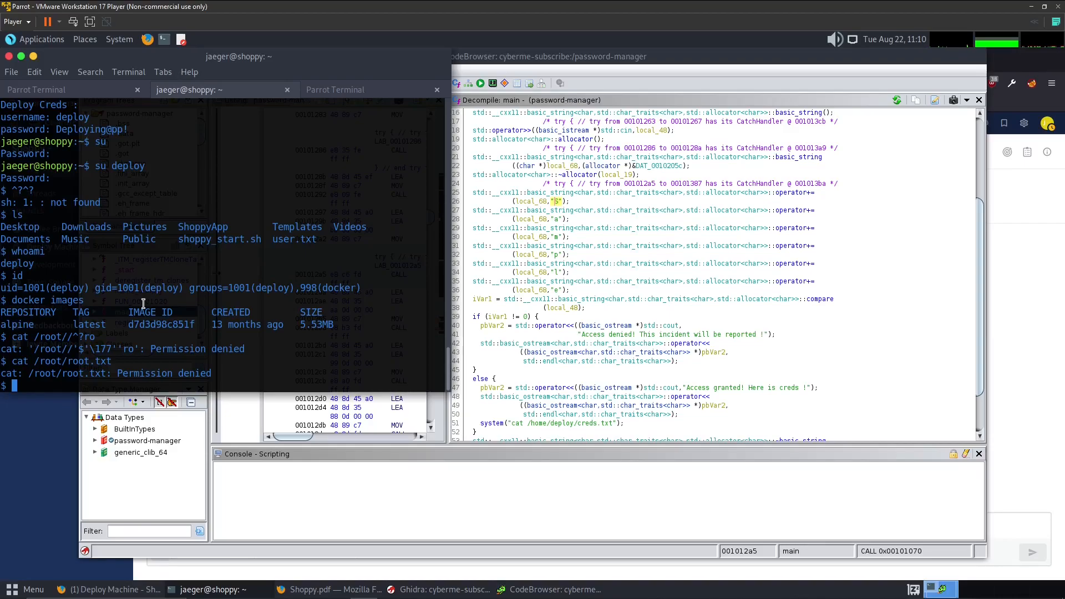
{"action": "mouse_move", "coordinate": [100, 297]}
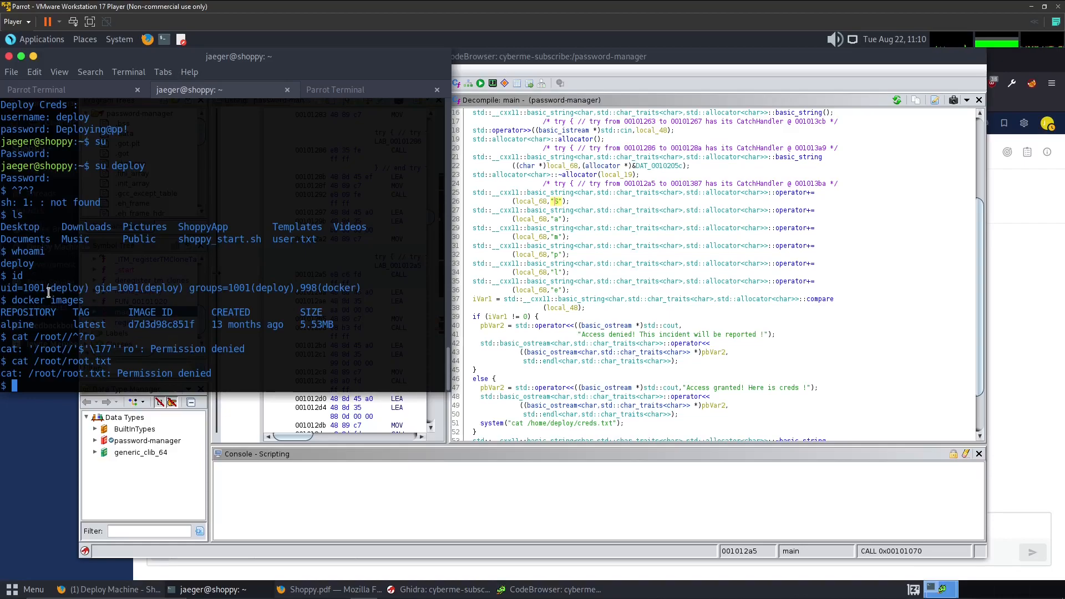
{"action": "mouse_move", "coordinate": [306, 322]}
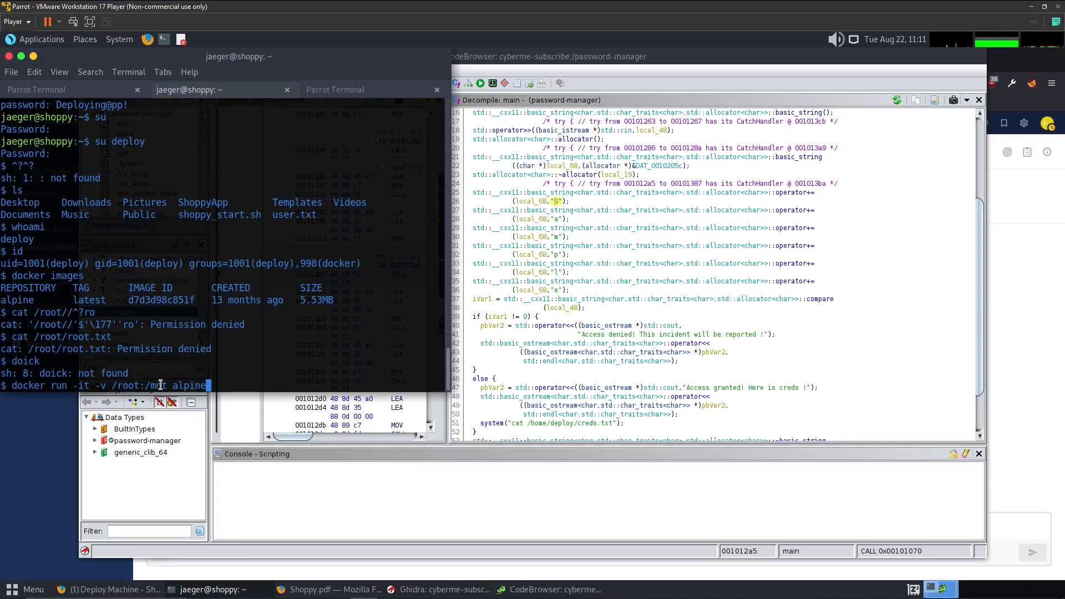
{"action": "mouse_move", "coordinate": [236, 350]}
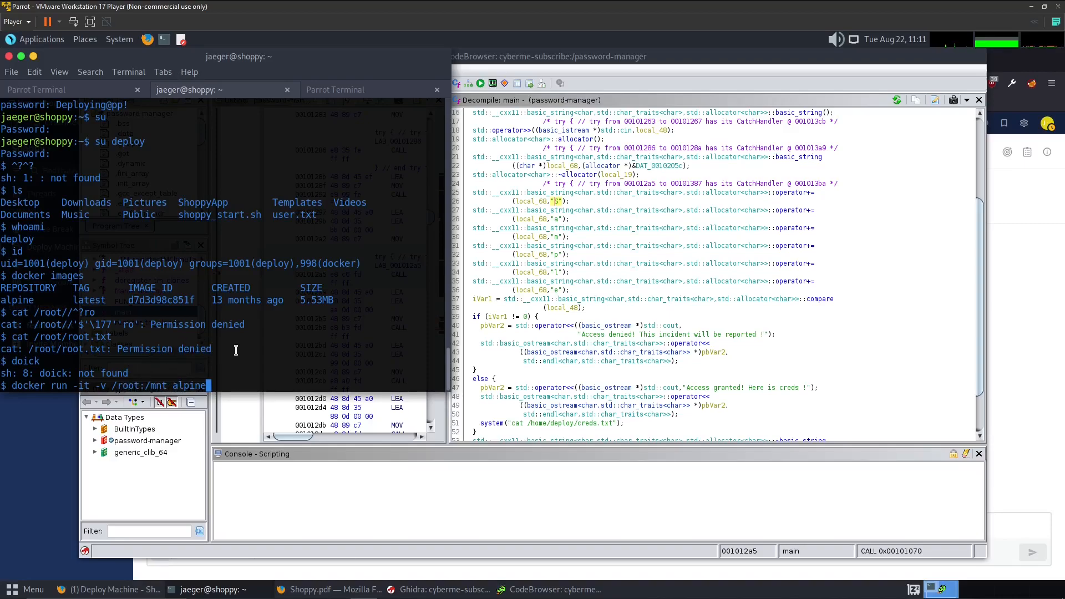
- Run the alpine container with /root mounted, cd into /mnt, and print root.txt
{"action": "key", "text": "Return"}
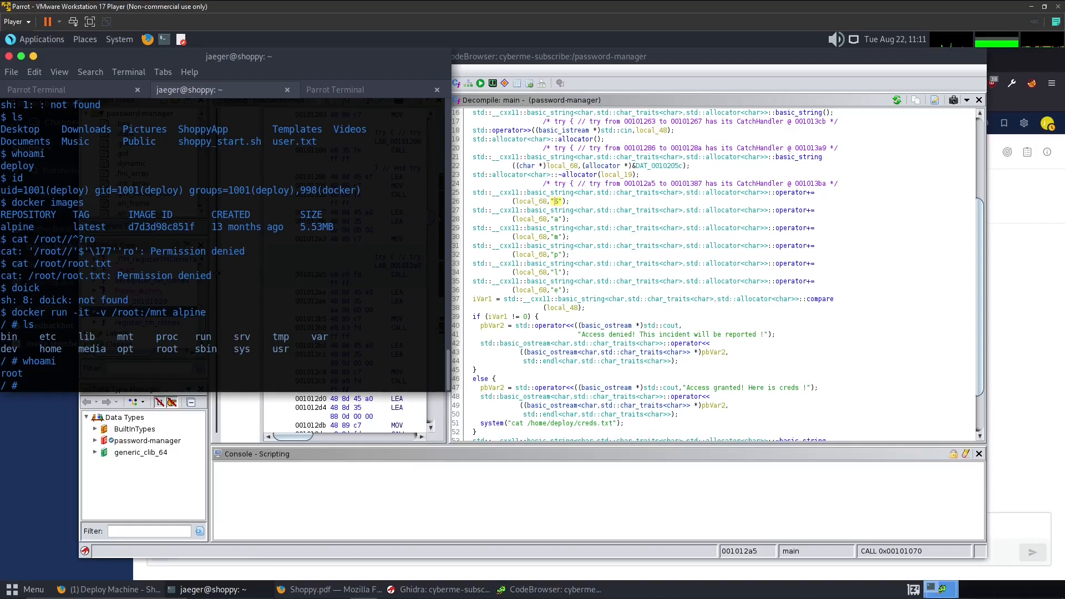
{"action": "type", "text": "cd /mnt"}
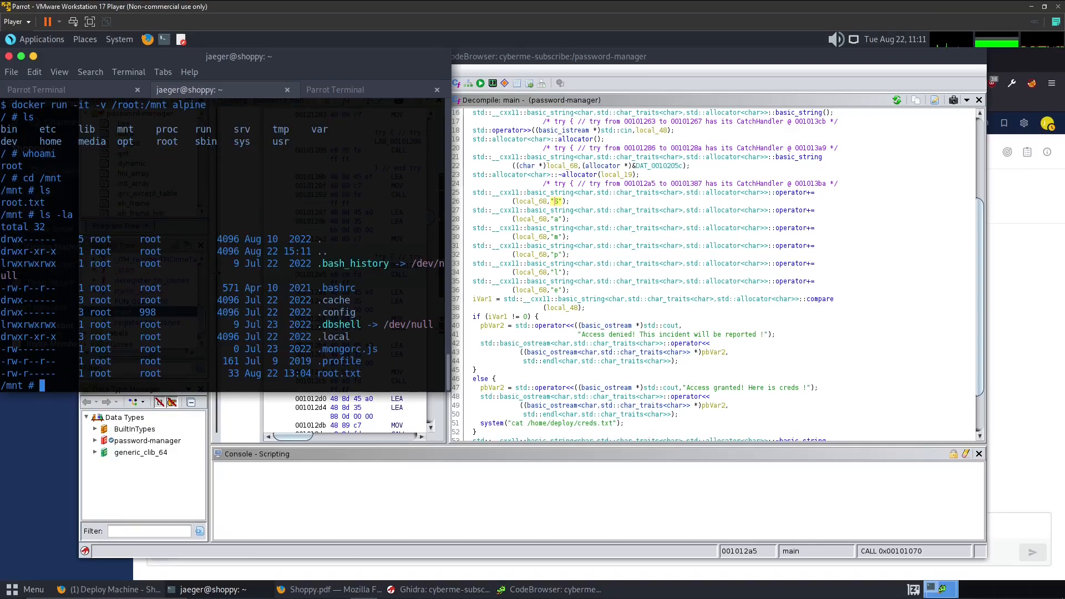
{"action": "type", "text": "cat root"}
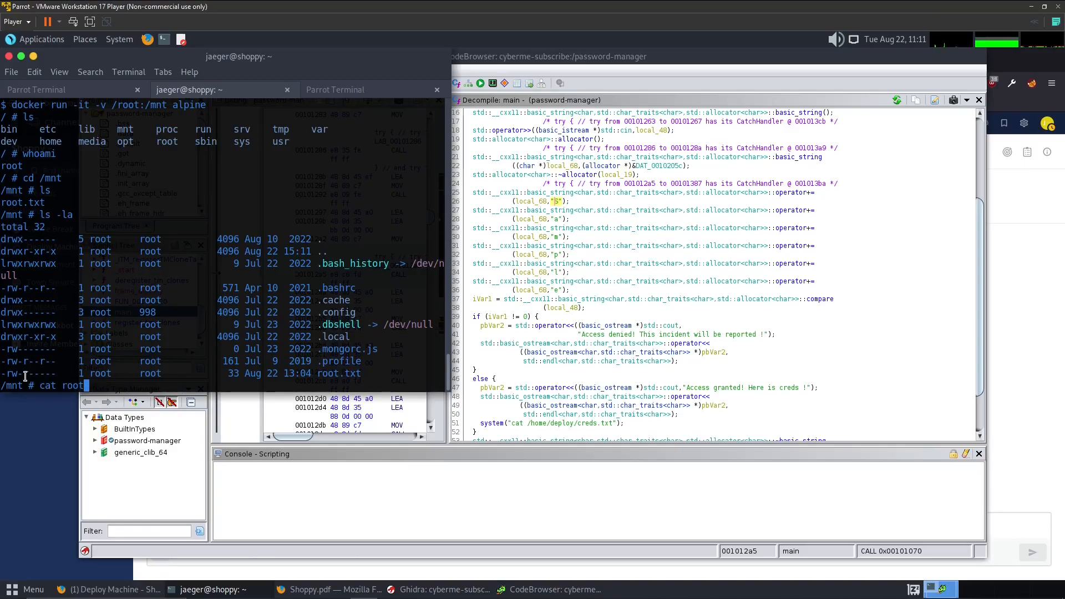
{"action": "key", "text": "Return"}
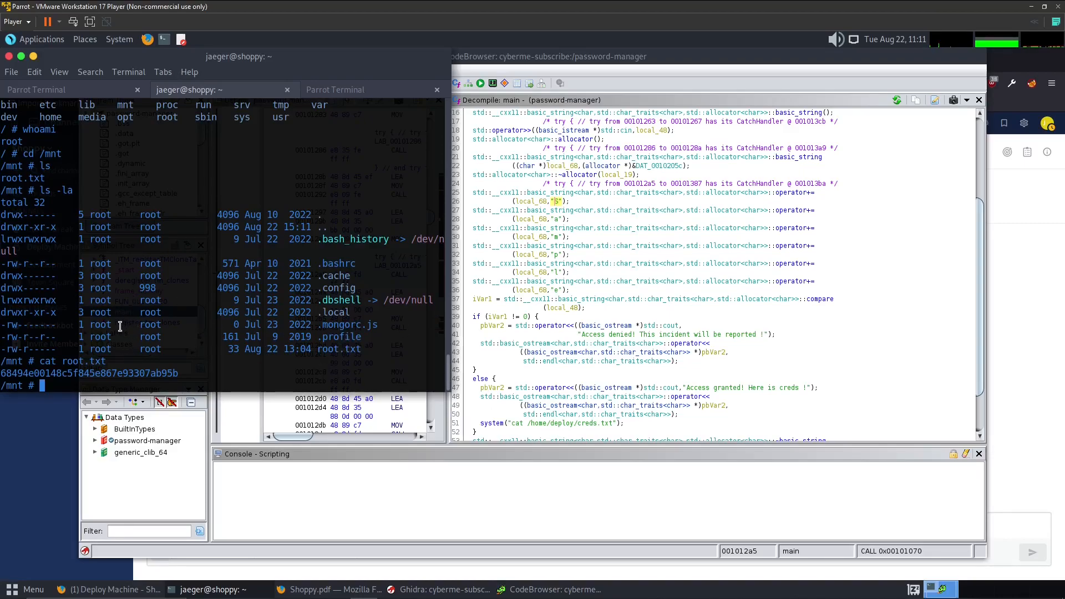
{"action": "mouse_move", "coordinate": [270, 342]}
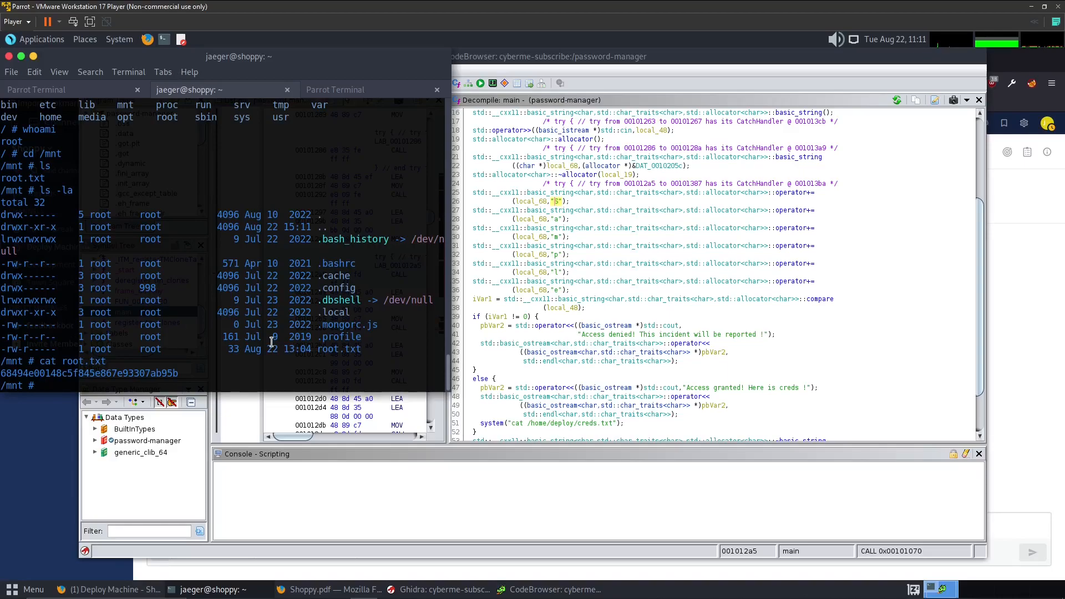